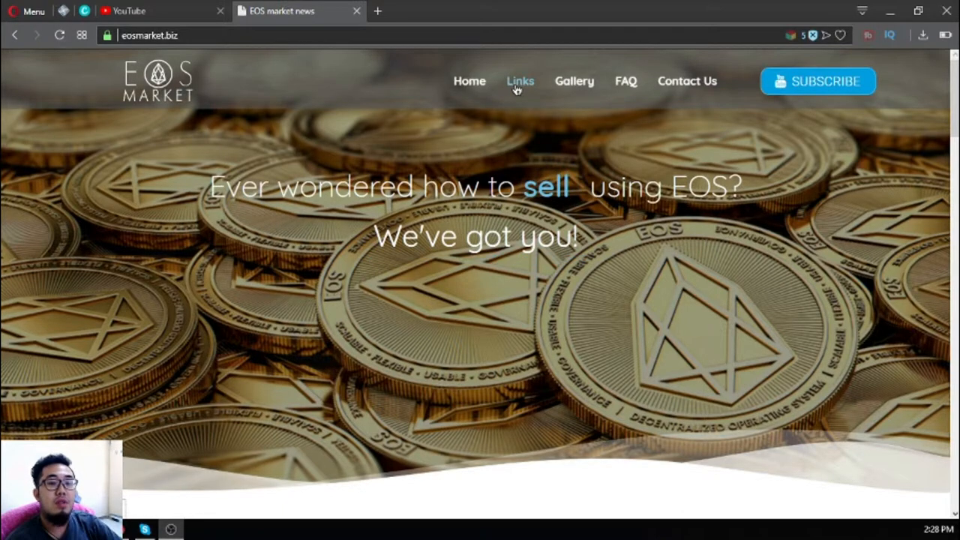
# Go to the Links page from the eosmarket.biz top navigation bar
pyautogui.click(519, 81)
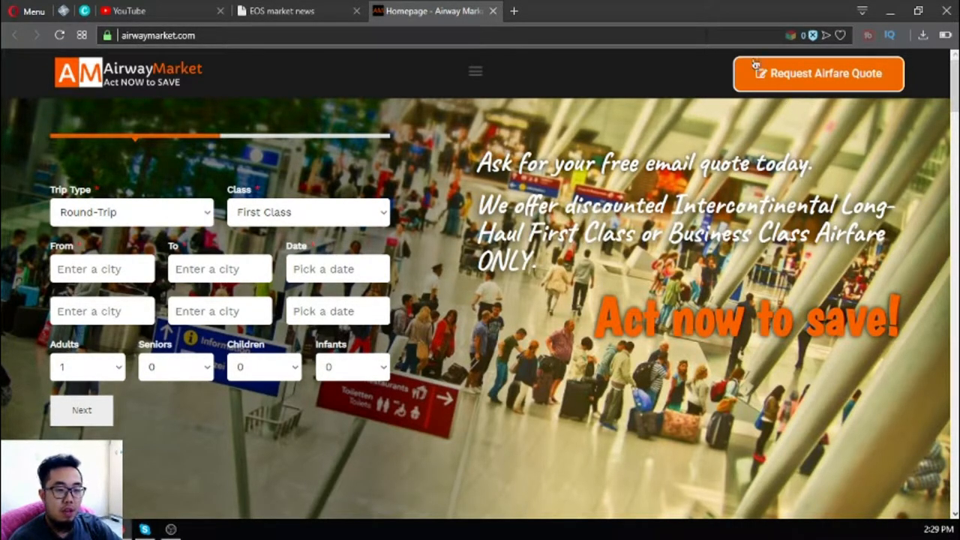
pyautogui.moveTo(243, 231)
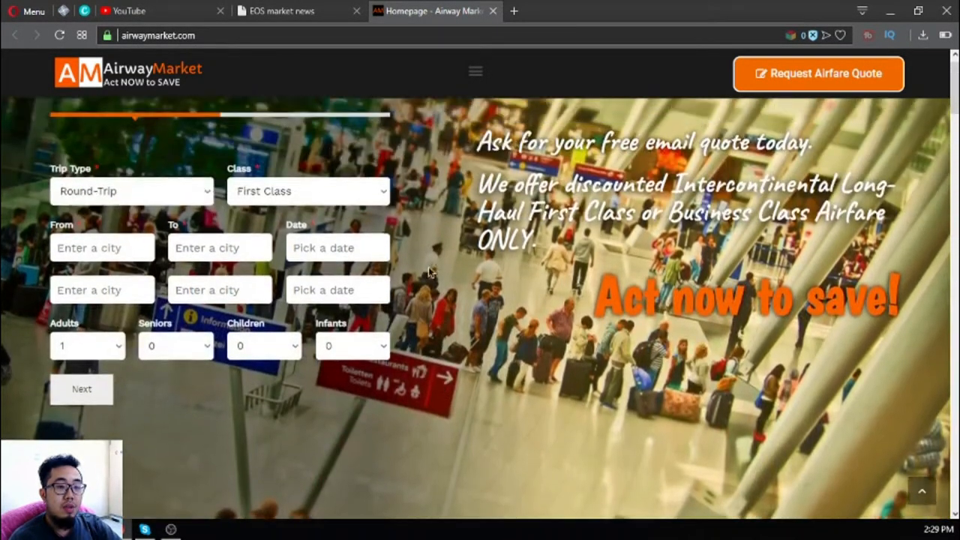
# Scroll the Airway Market homepage past the quote form and vacation spots to the Travel Blog
pyautogui.scroll(-3)
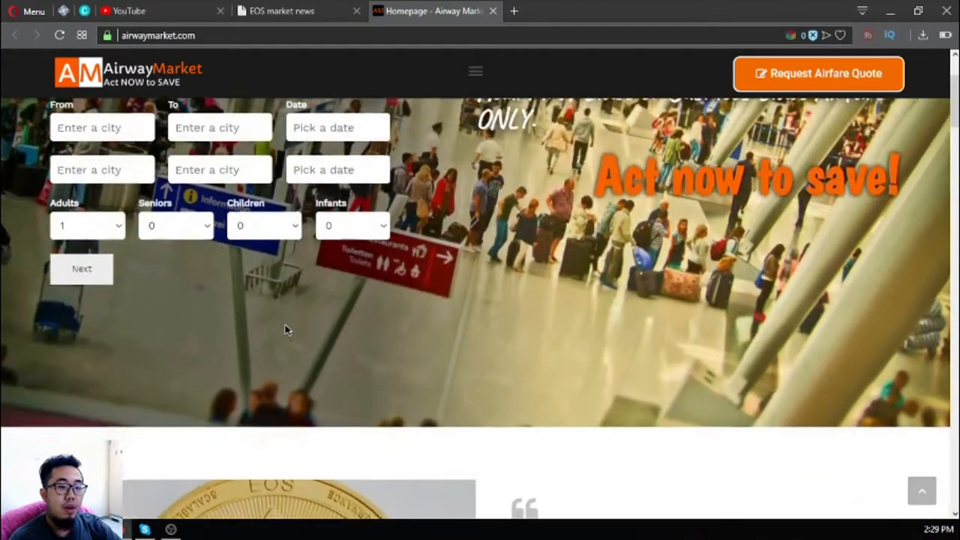
pyautogui.scroll(3)
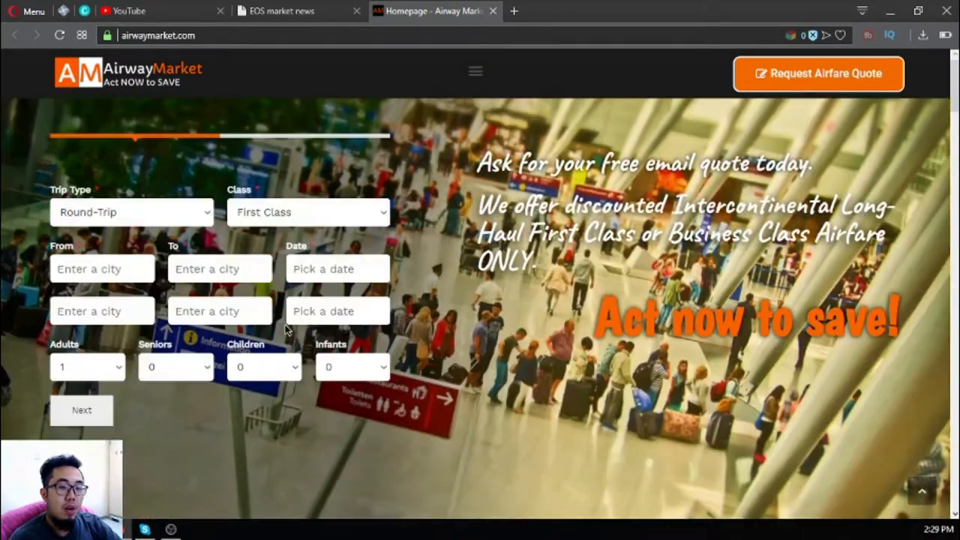
pyautogui.moveTo(798, 82)
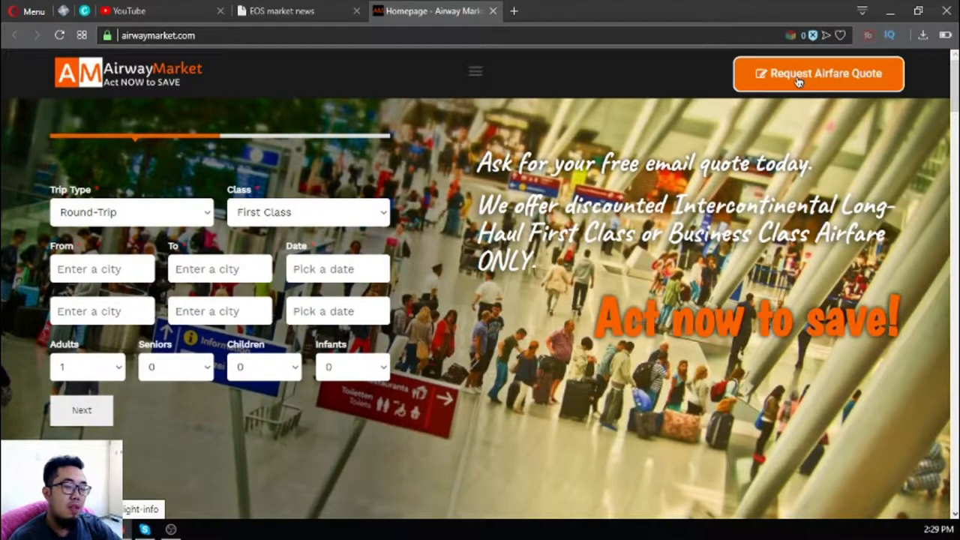
pyautogui.scroll(-3)
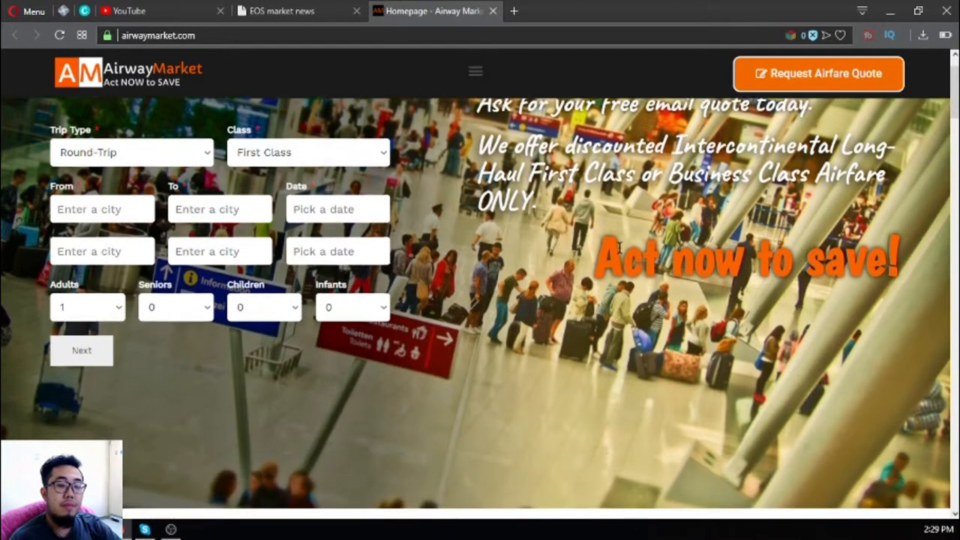
pyautogui.scroll(-3)
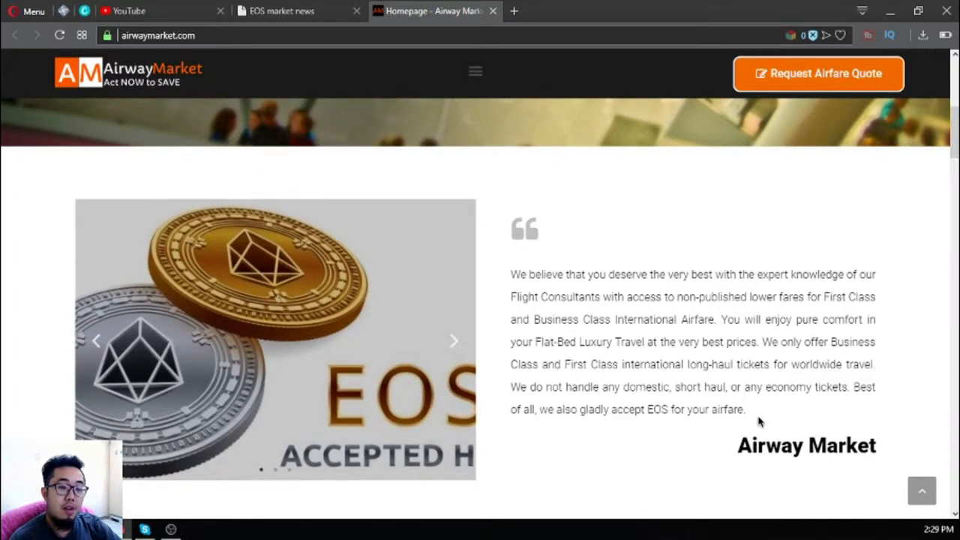
pyautogui.scroll(-3)
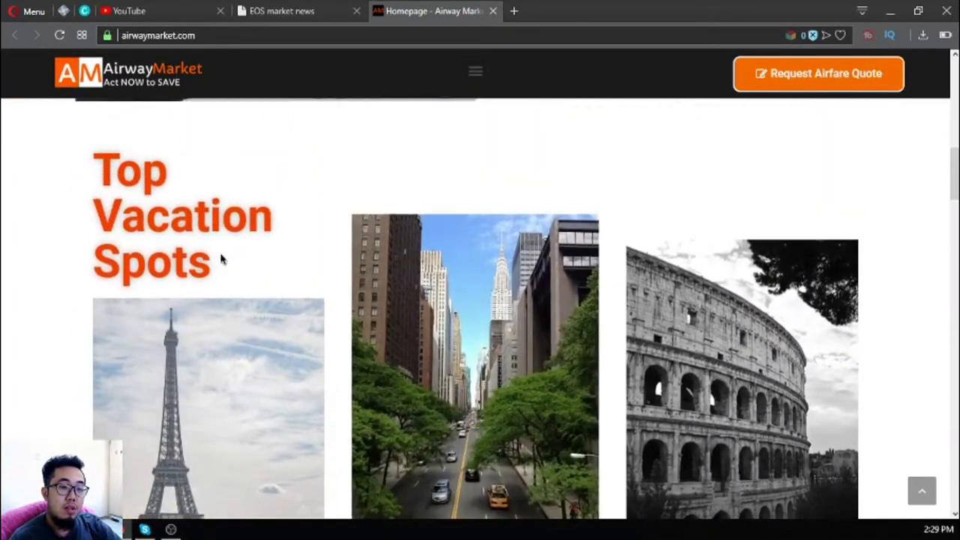
pyautogui.scroll(-3)
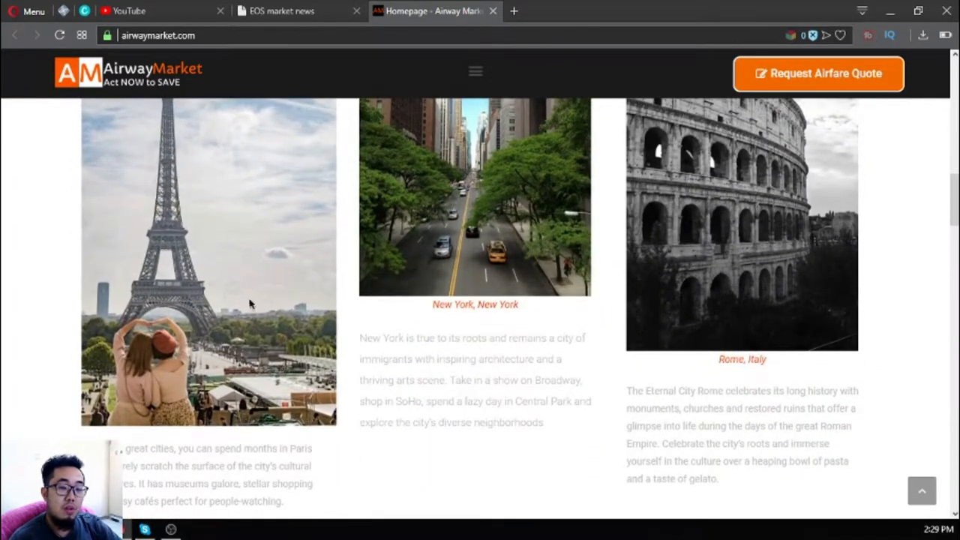
pyautogui.scroll(-3)
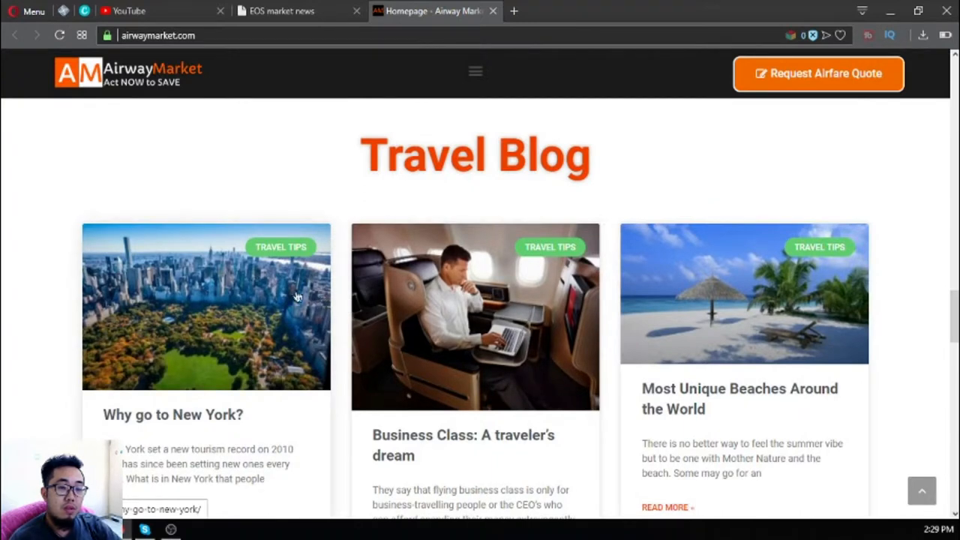
pyautogui.moveTo(432, 282)
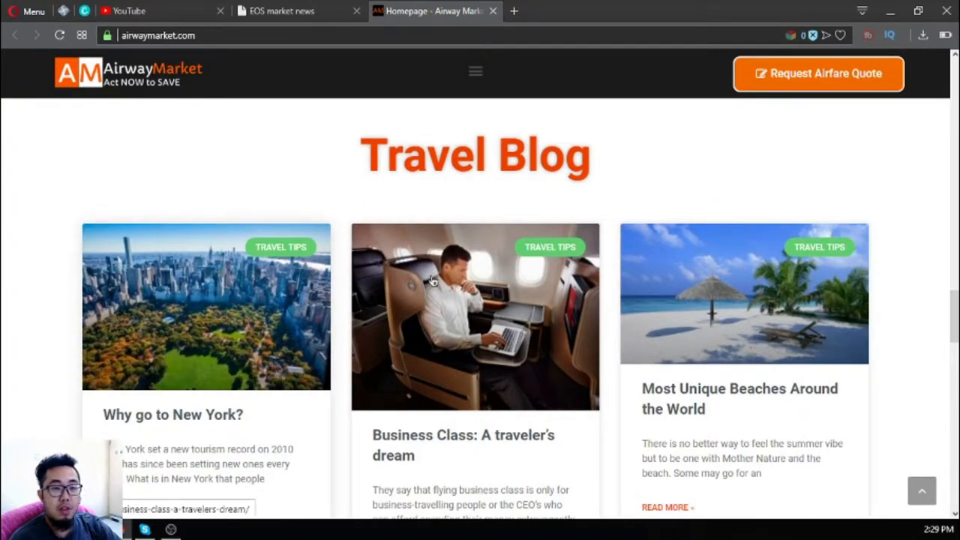
pyautogui.moveTo(473, 270)
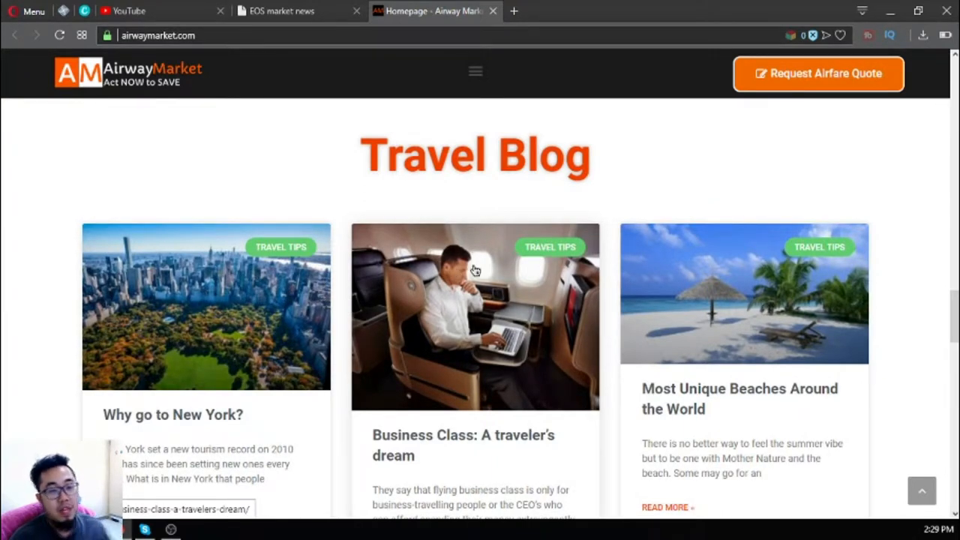
pyautogui.moveTo(315, 252)
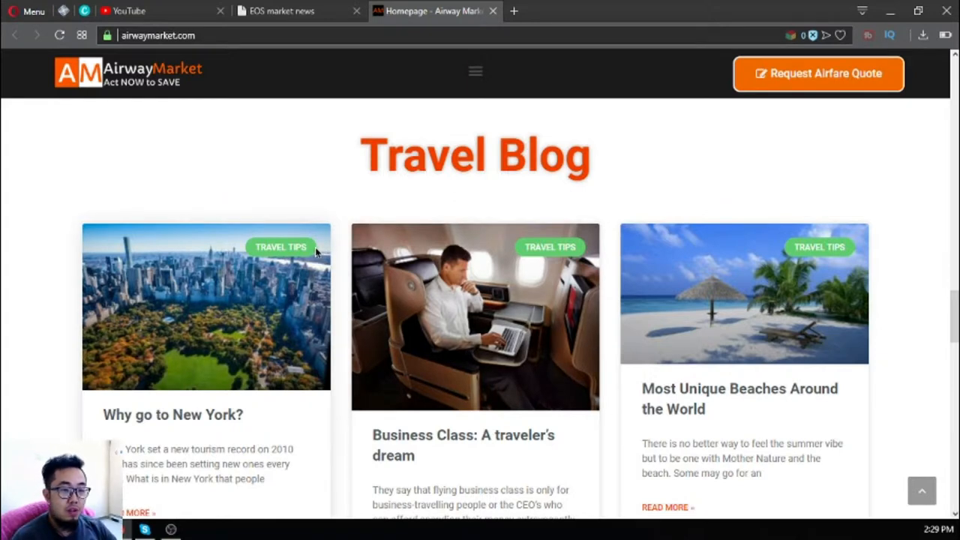
pyautogui.moveTo(366, 168)
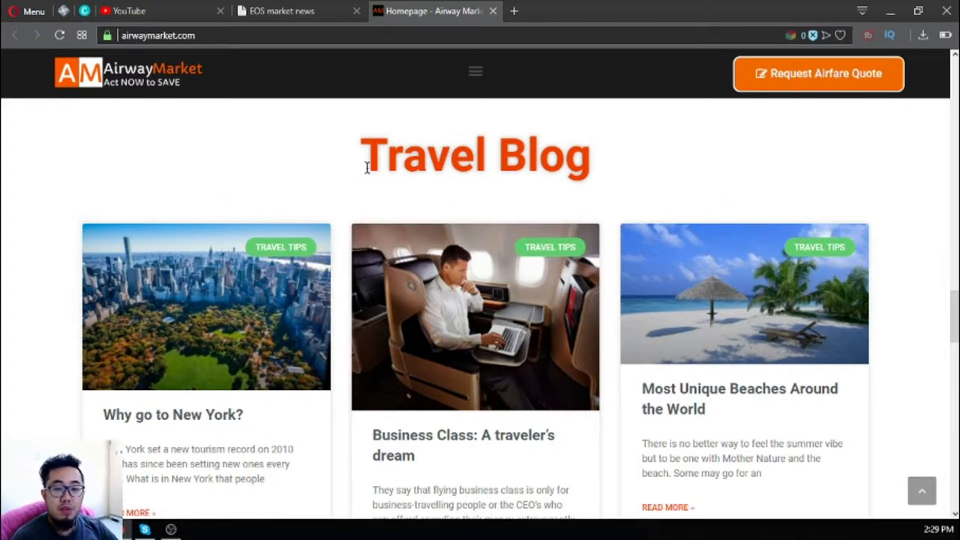
pyautogui.moveTo(487, 182)
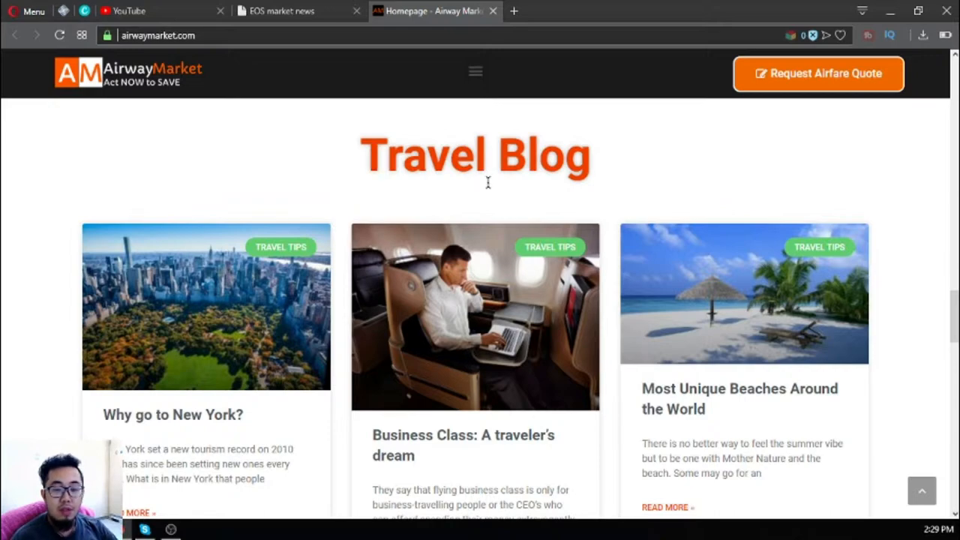
# Scroll through the blog posts to Accepted Payment Methods and Get In touch, then back up slightly
pyautogui.scroll(-3)
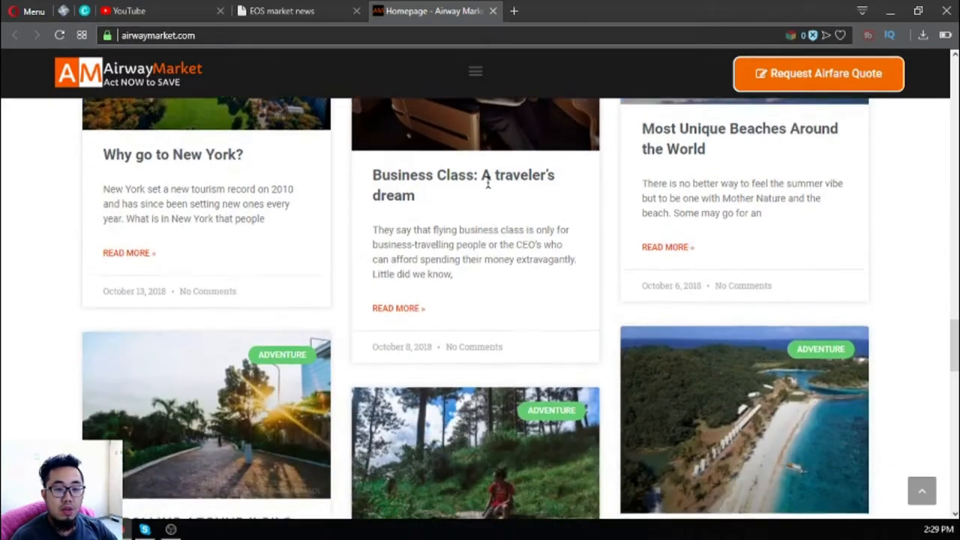
pyautogui.scroll(-3)
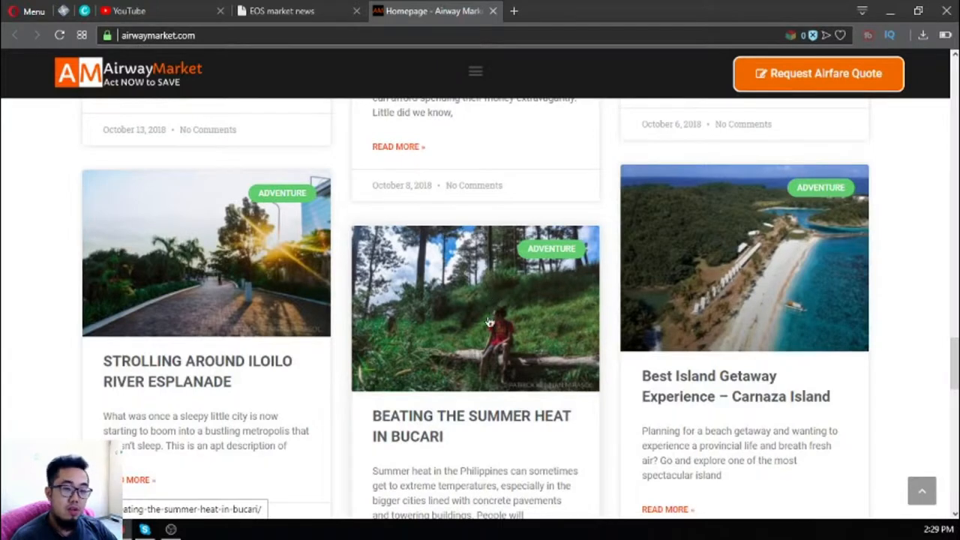
pyautogui.scroll(-3)
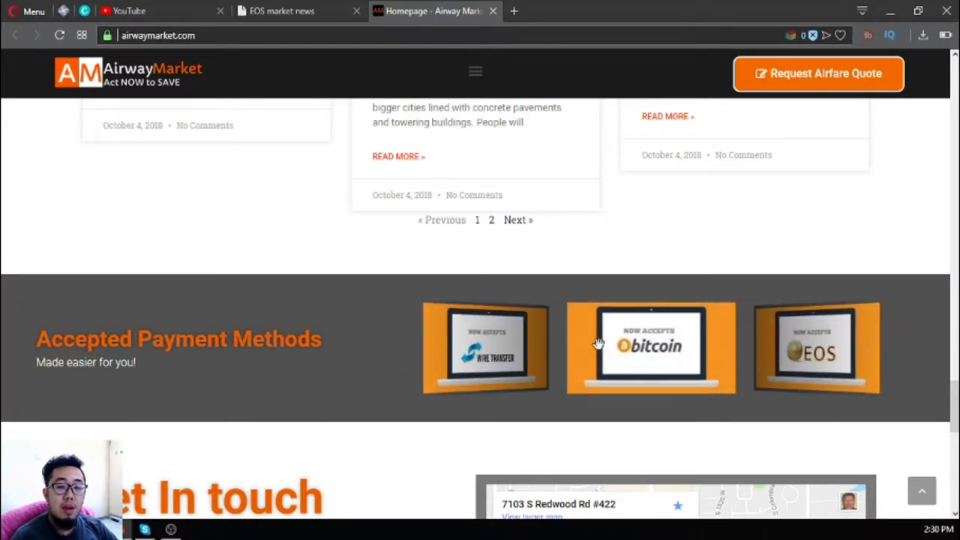
pyautogui.scroll(-3)
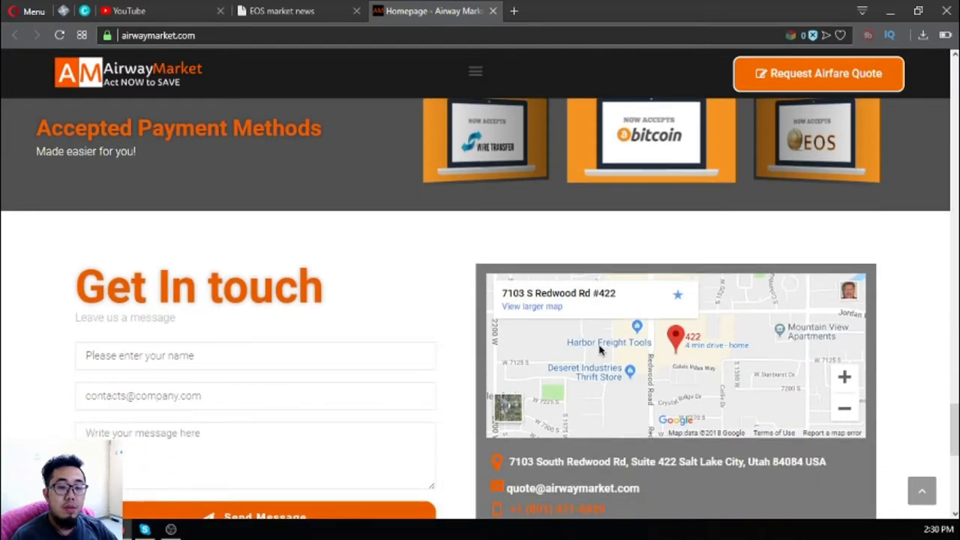
pyautogui.scroll(-3)
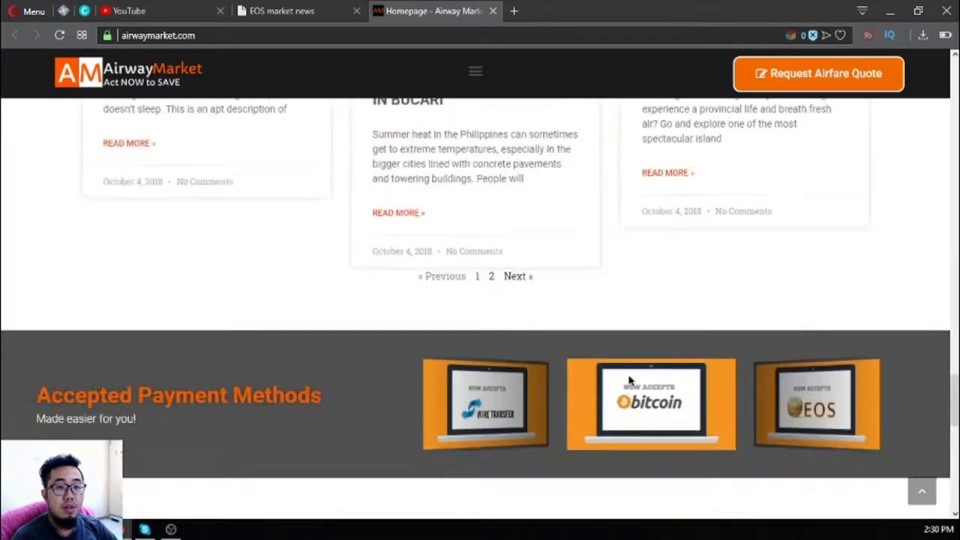
pyautogui.scroll(3)
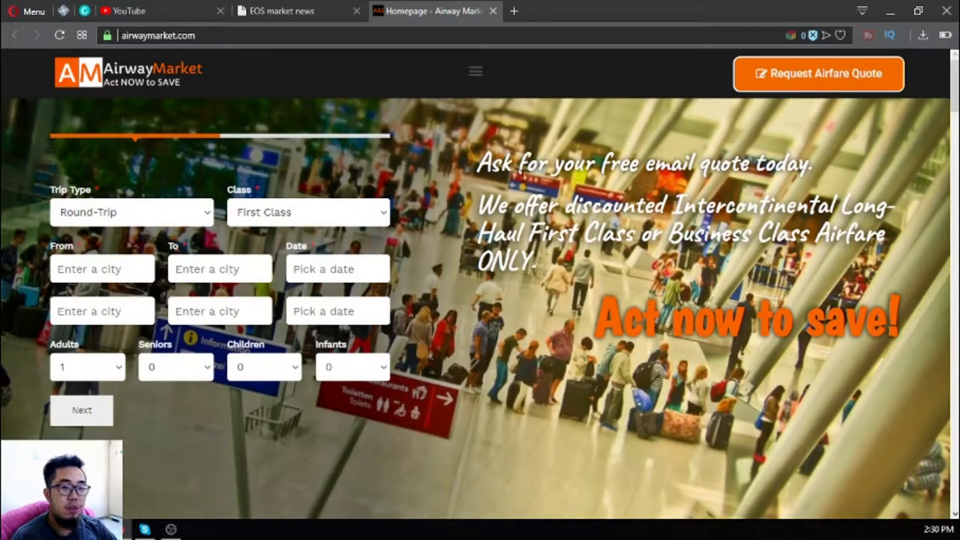
pyautogui.moveTo(463, 163)
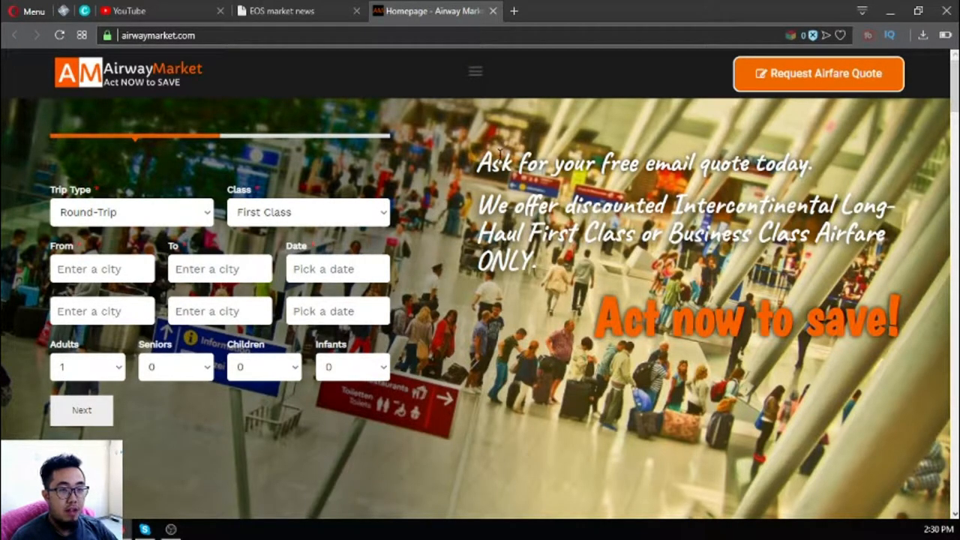
pyautogui.moveTo(459, 254)
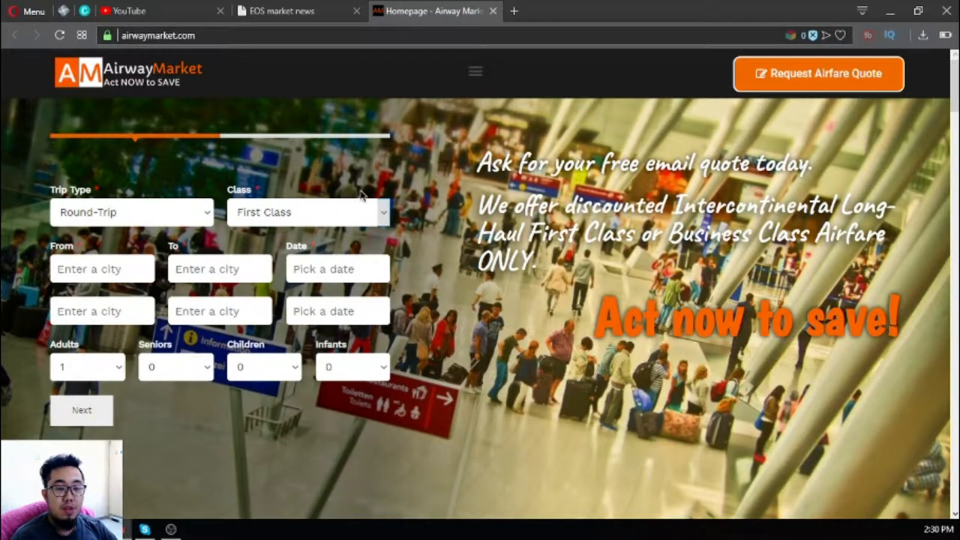
pyautogui.moveTo(322, 254)
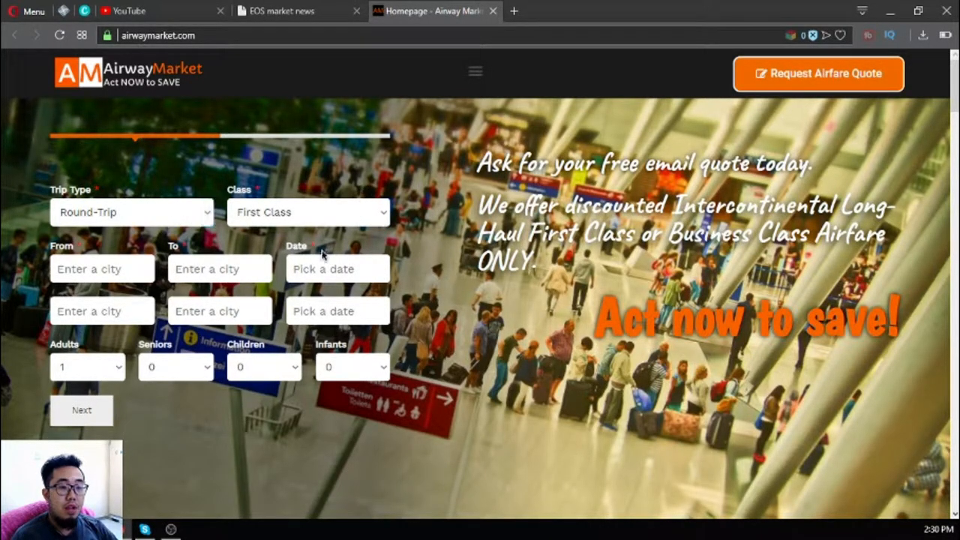
pyautogui.moveTo(325, 21)
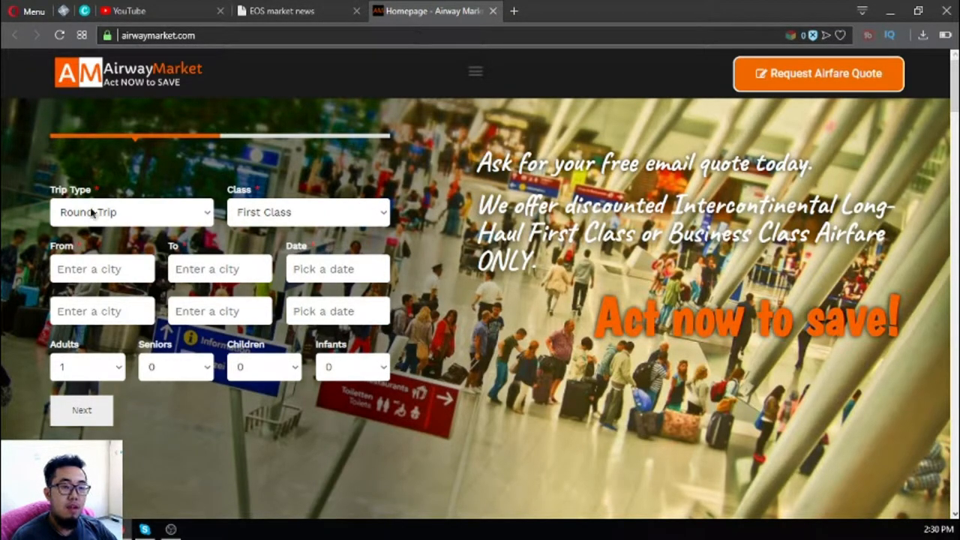
# Scroll between the airfare quote form and the Get In touch section
pyautogui.scroll(-3)
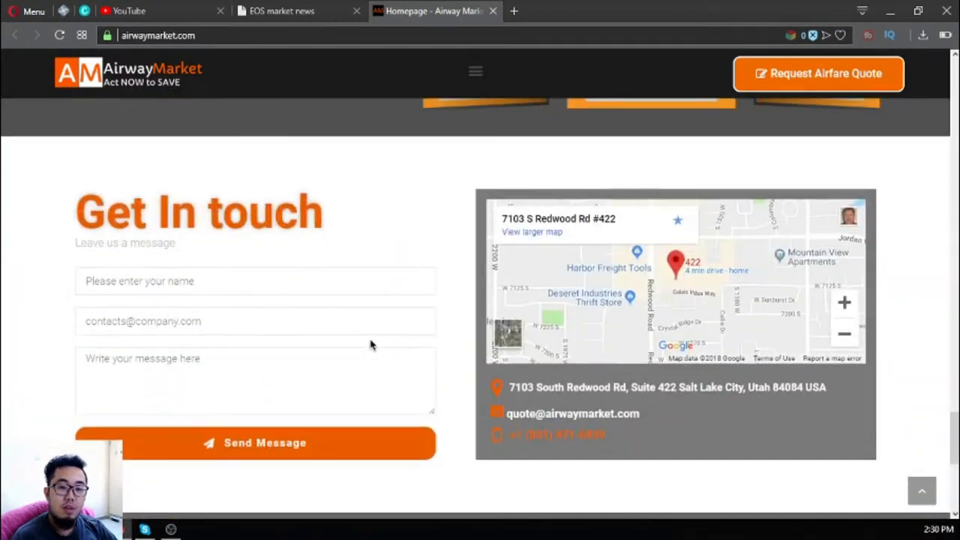
pyautogui.scroll(3)
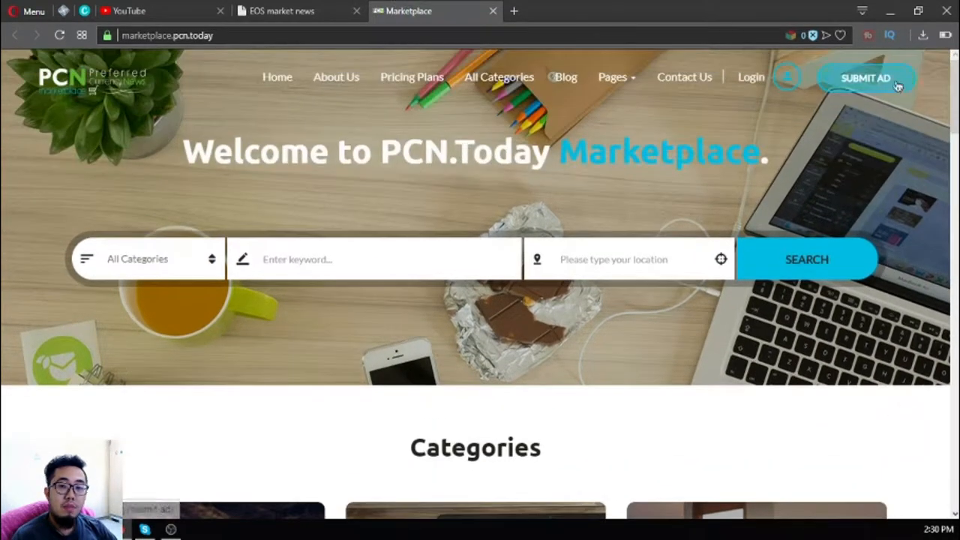
# Browse the PCN.Today Marketplace advertisements and switch back to the eosmarket.biz tab
pyautogui.click(865, 78)
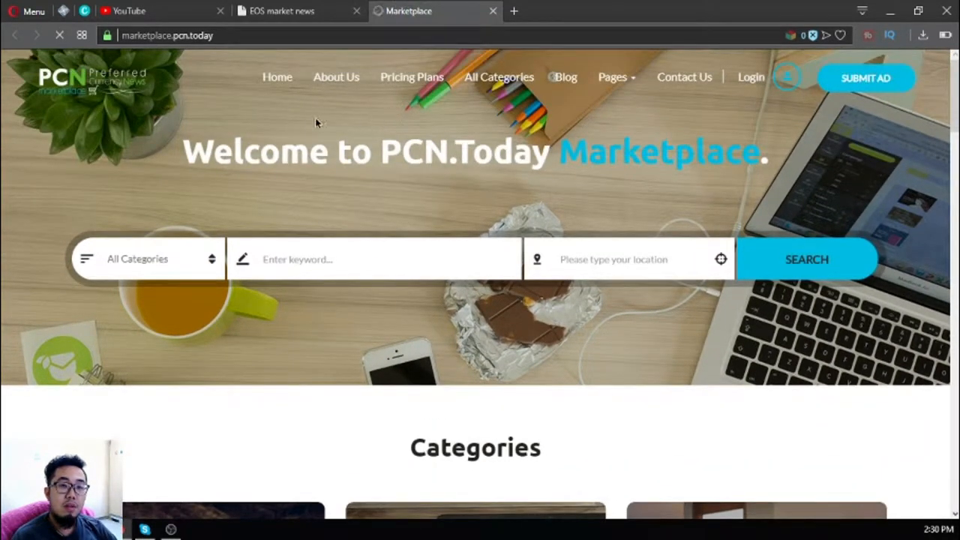
pyautogui.click(749, 76)
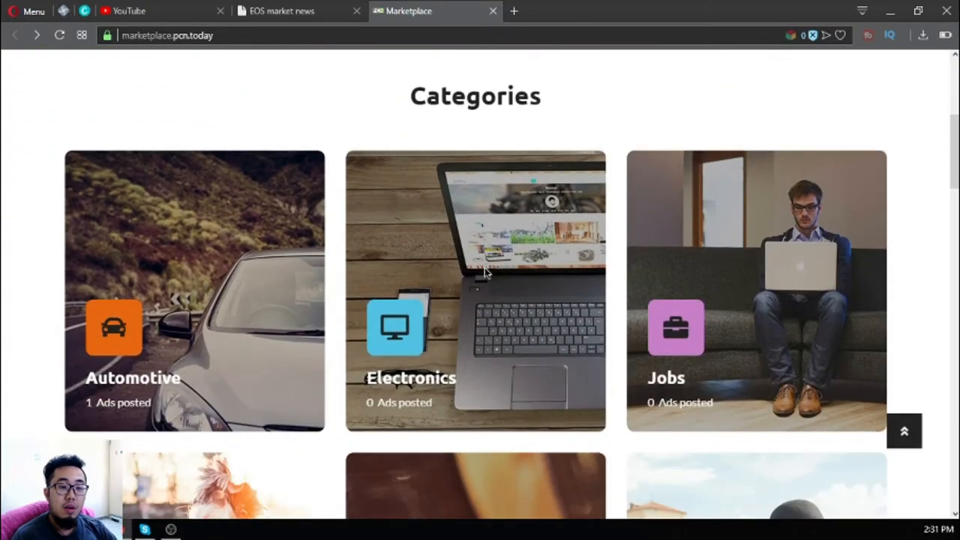
pyautogui.scroll(-3)
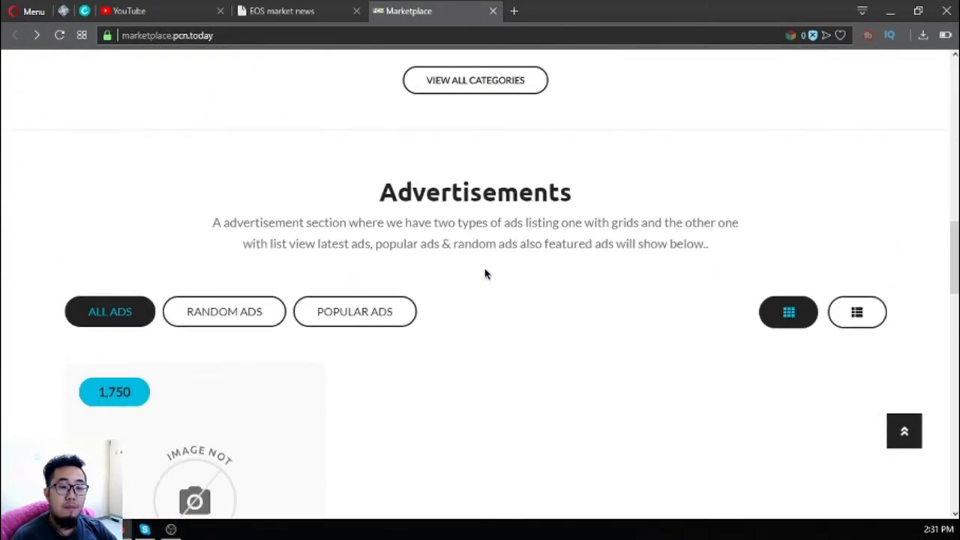
pyautogui.scroll(-3)
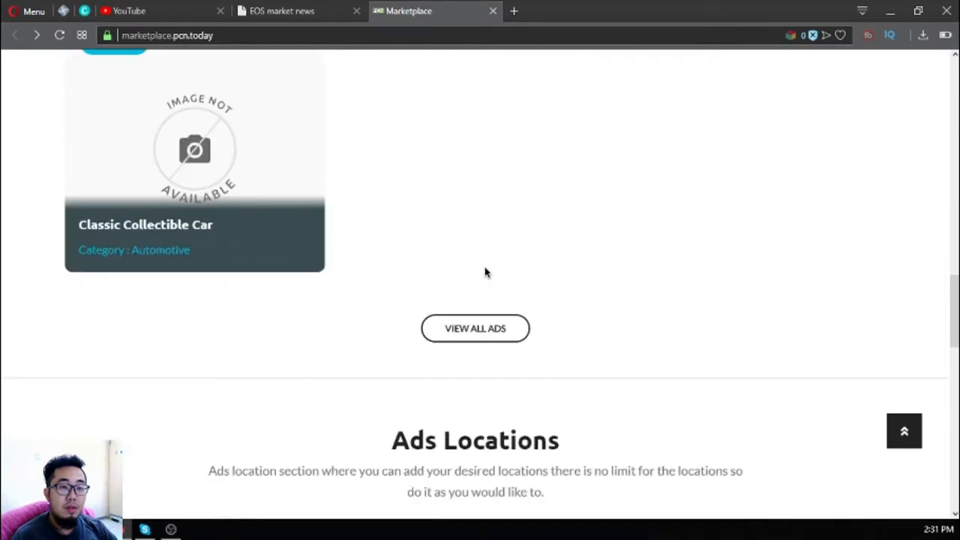
pyautogui.scroll(3)
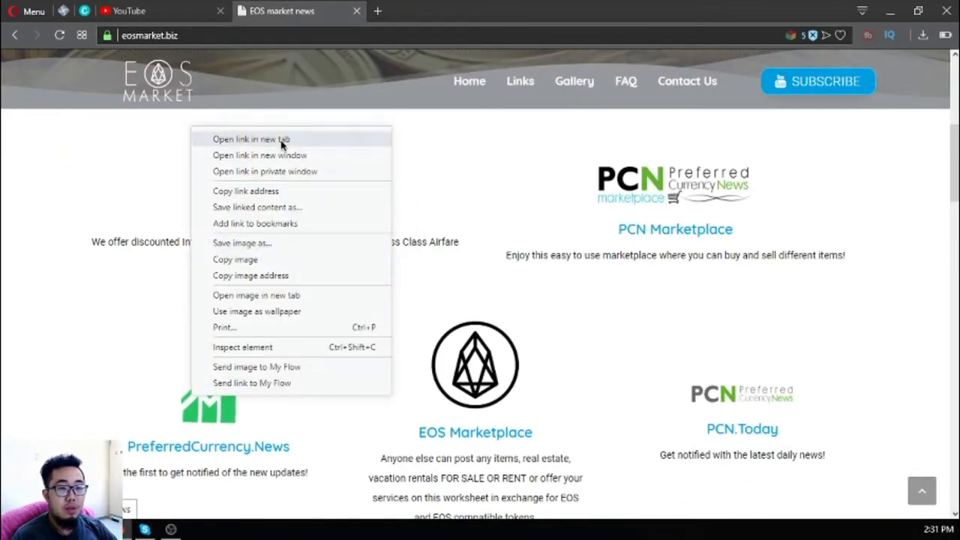
# Open the PreferredCurrency.News link in a new tab
pyautogui.click(250, 138)
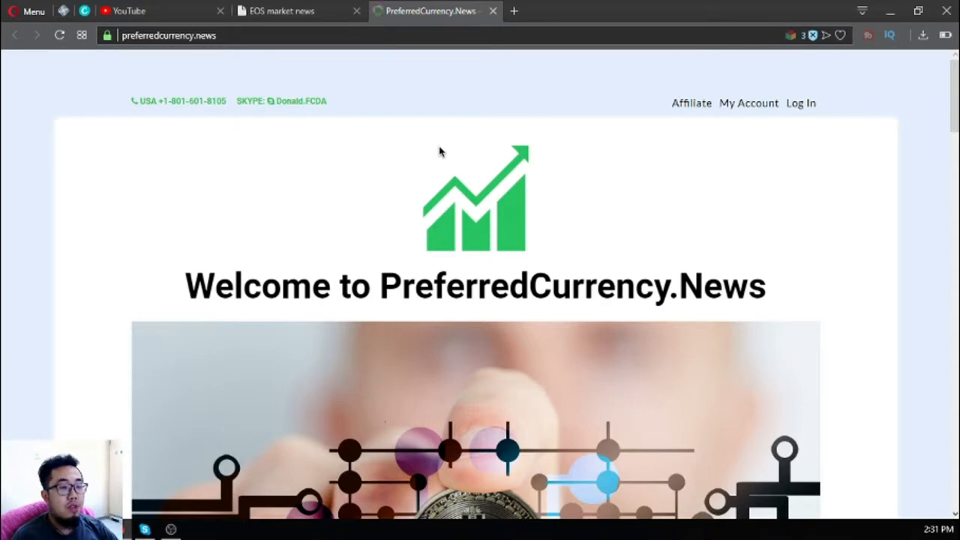
pyautogui.moveTo(607, 249)
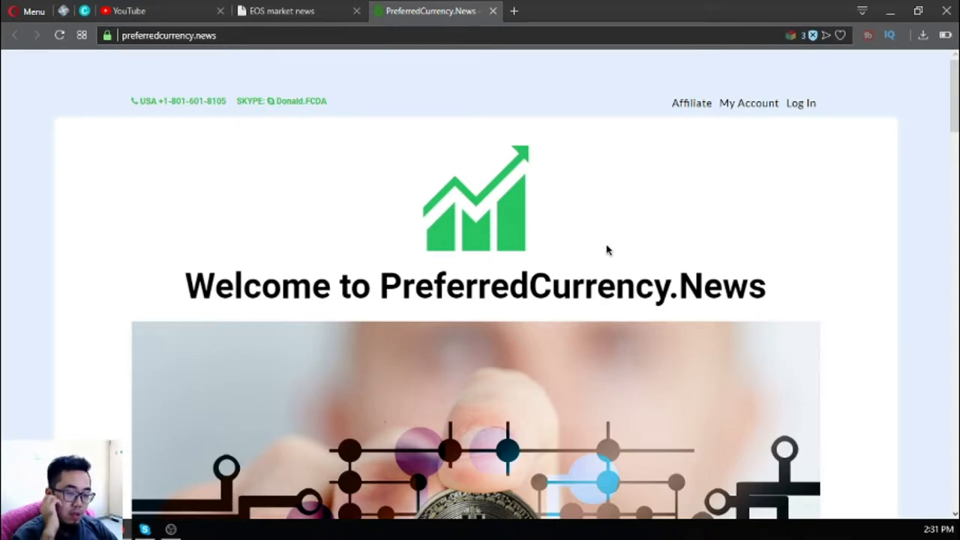
pyautogui.scroll(-3)
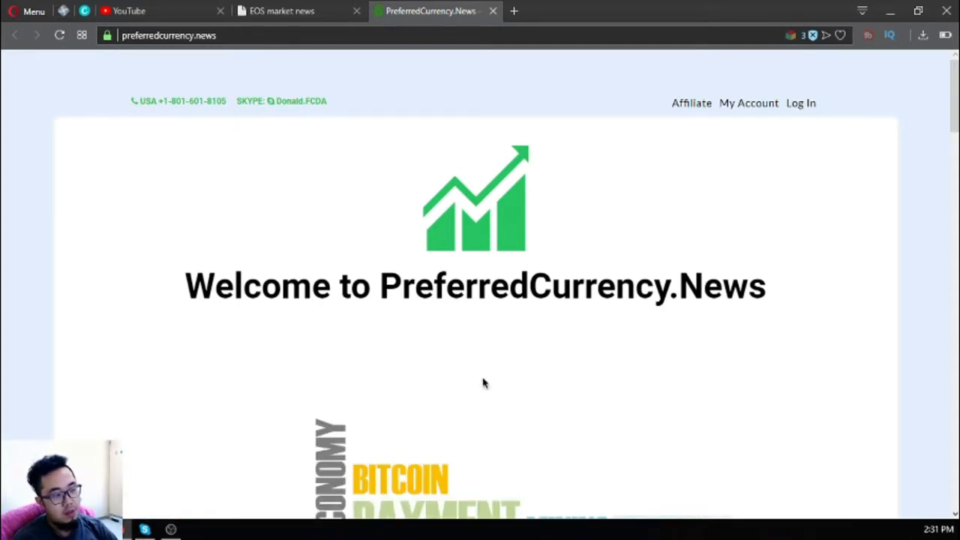
pyautogui.moveTo(418, 339)
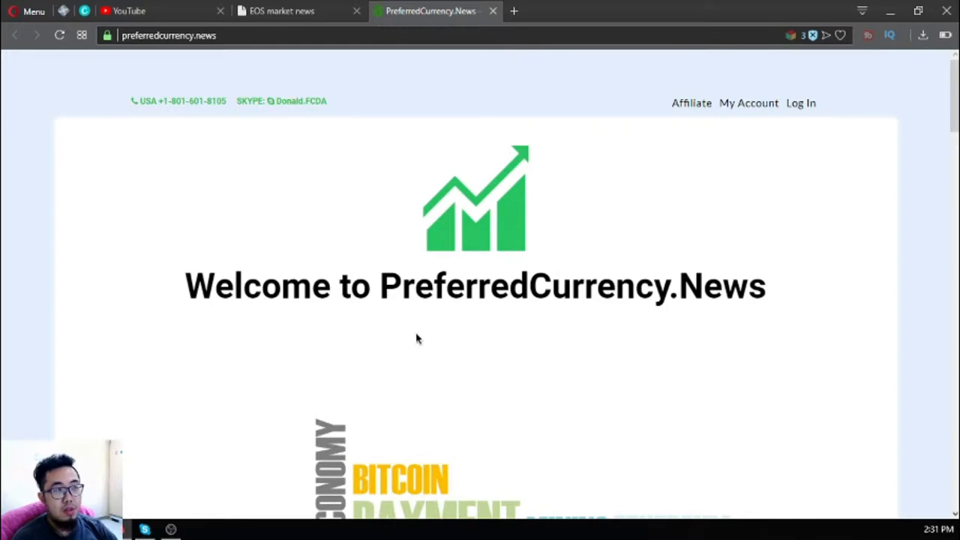
pyautogui.scroll(-3)
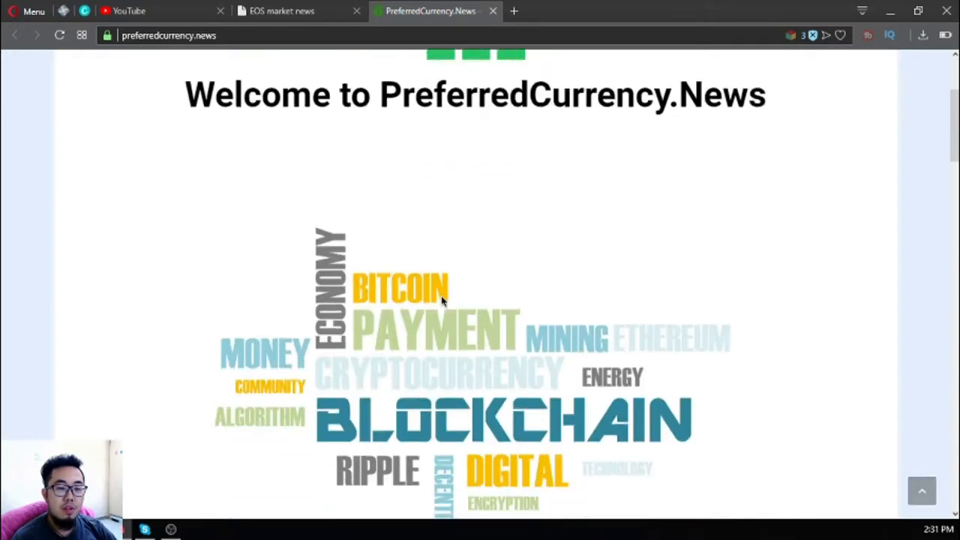
pyautogui.scroll(-3)
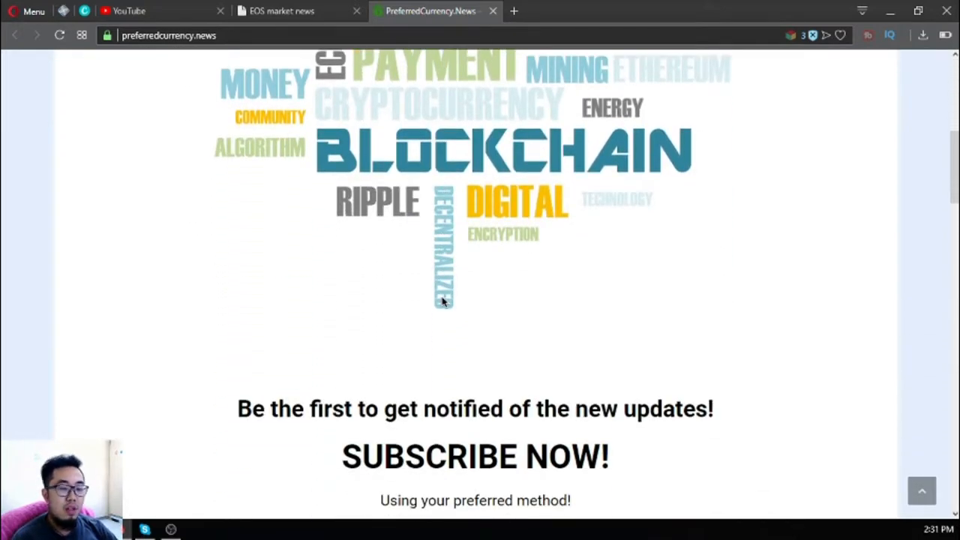
pyautogui.moveTo(432, 313)
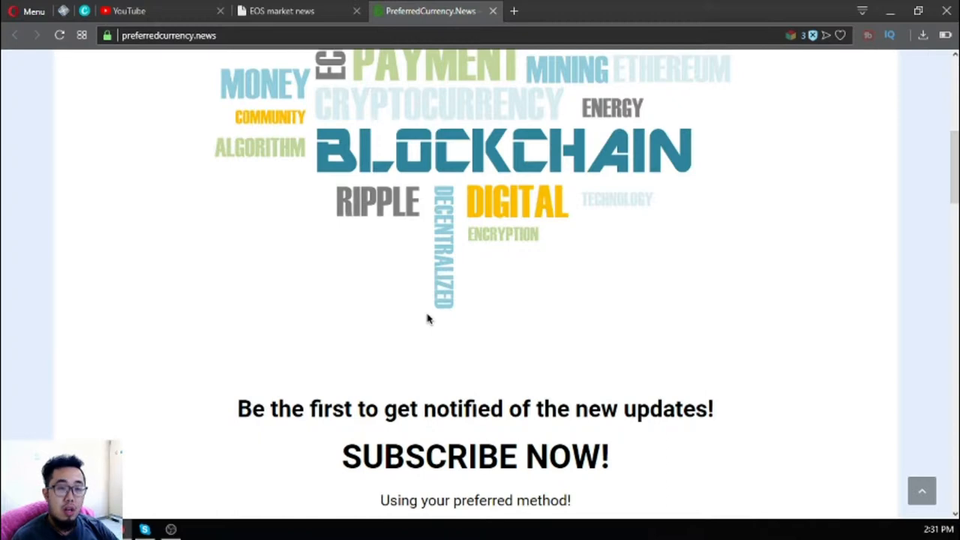
pyautogui.moveTo(537, 359)
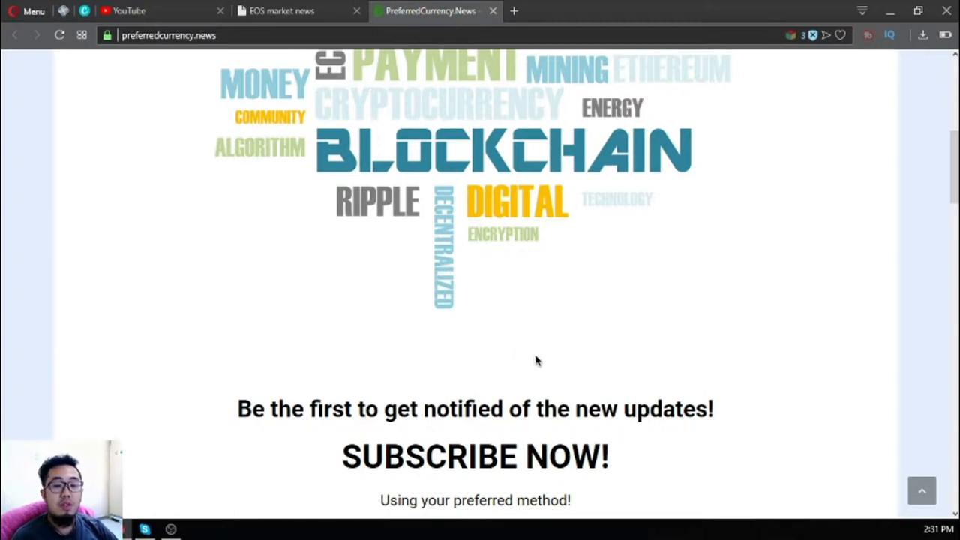
pyautogui.moveTo(531, 351)
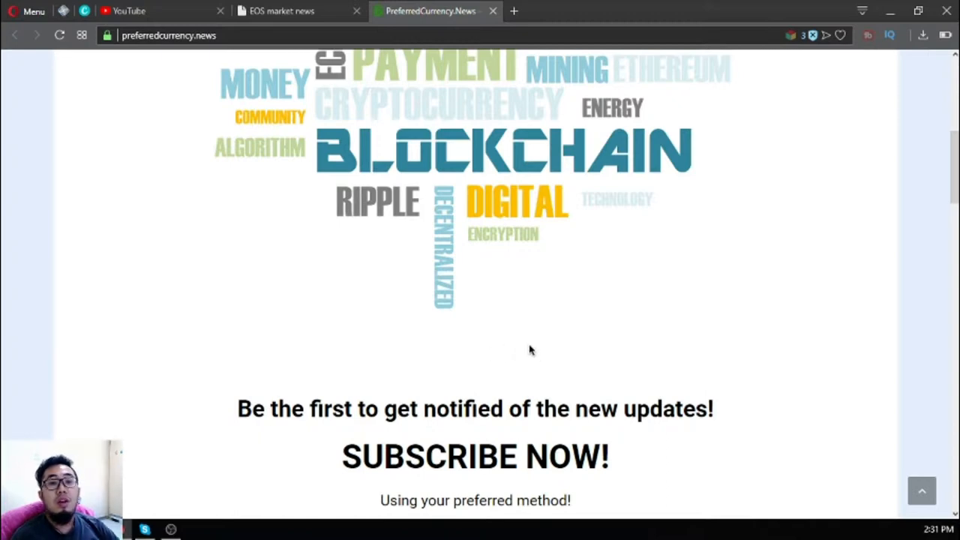
pyautogui.scroll(-3)
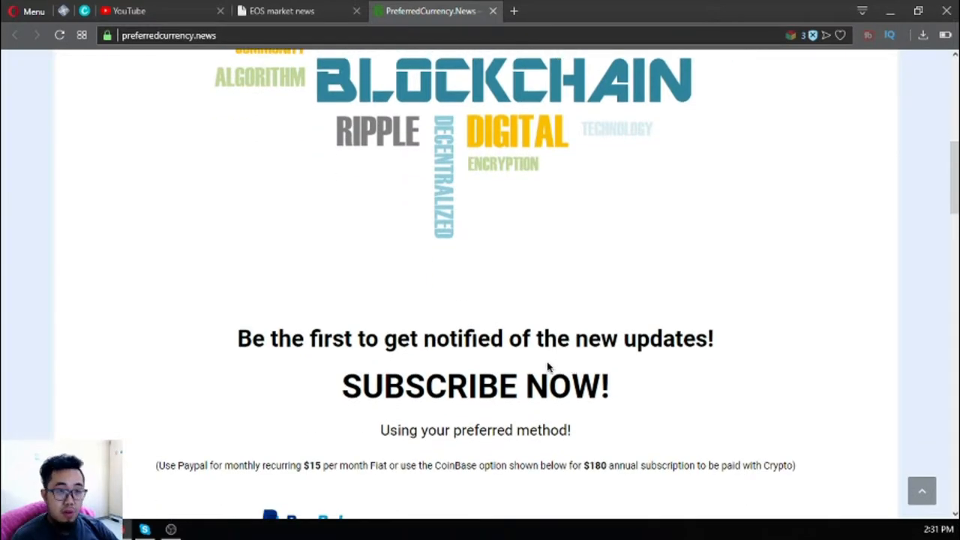
pyautogui.moveTo(353, 450)
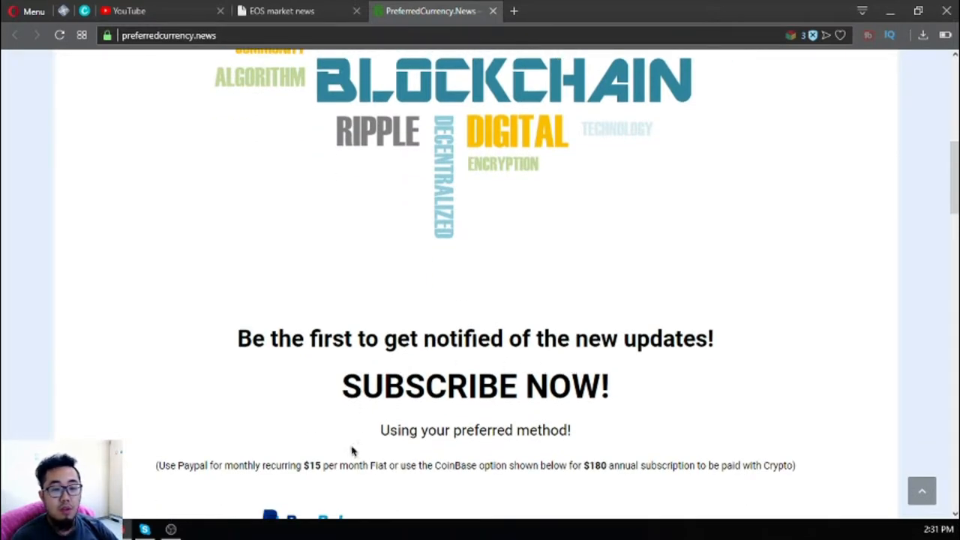
pyautogui.scroll(-3)
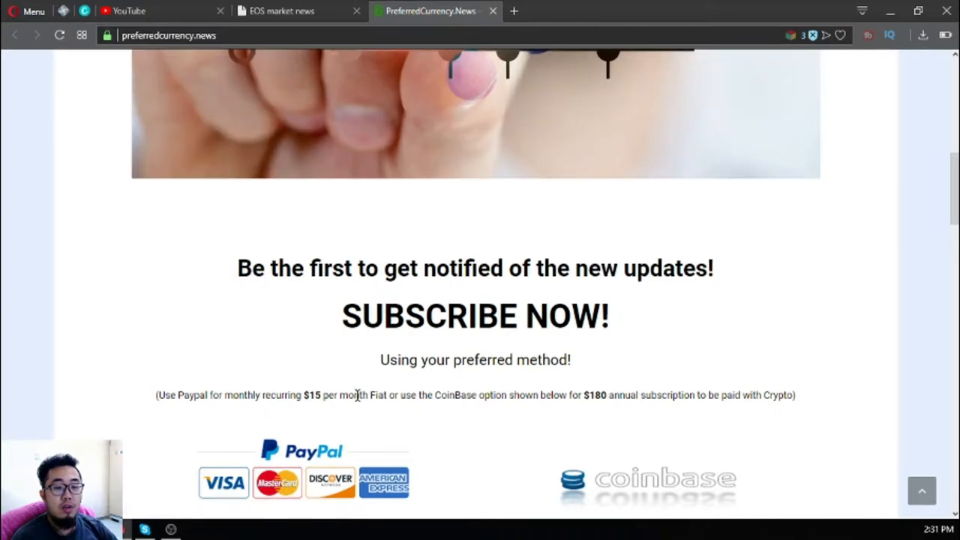
pyautogui.scroll(-3)
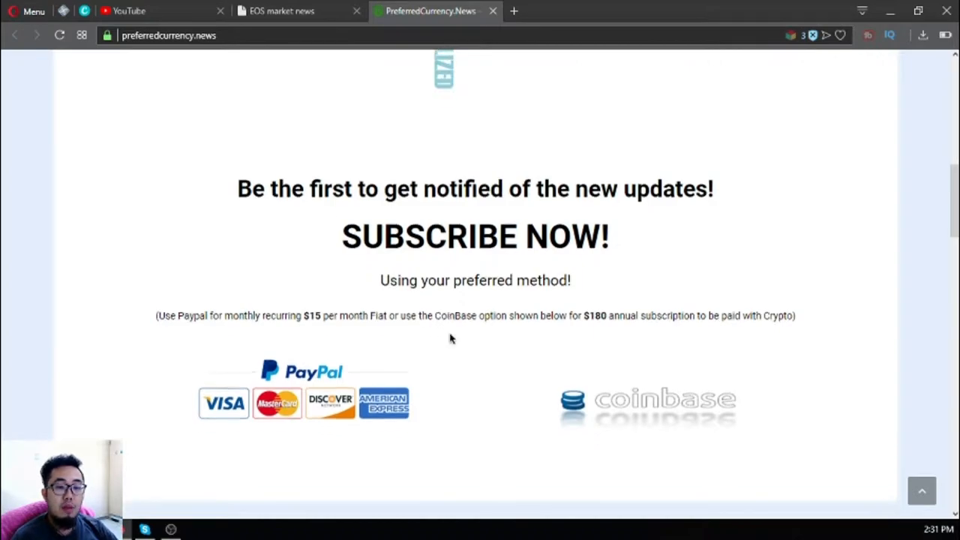
pyautogui.scroll(3)
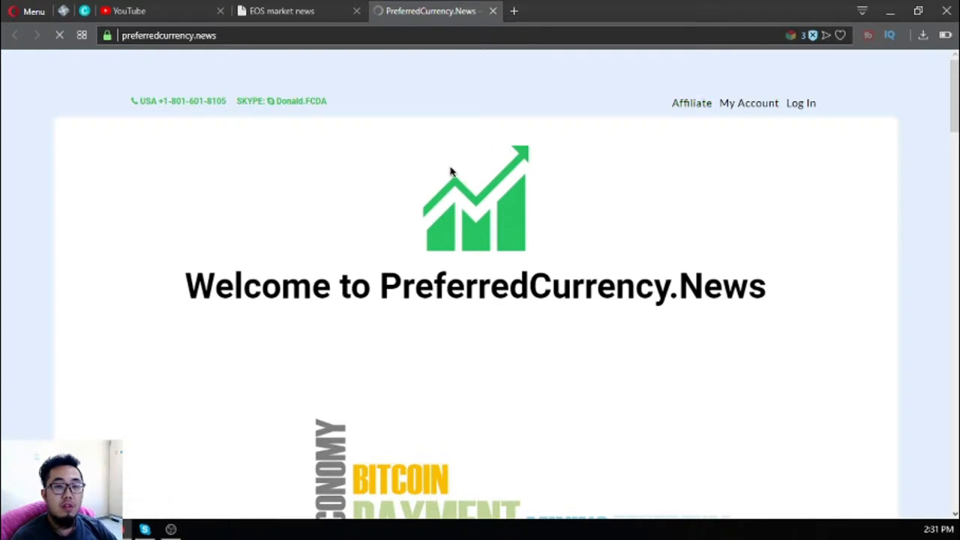
pyautogui.click(690, 102)
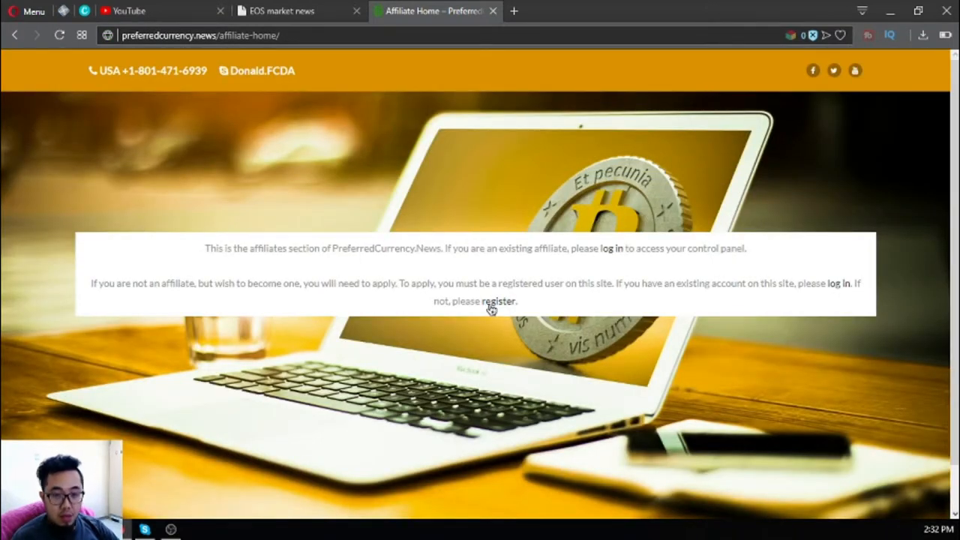
pyautogui.click(497, 300)
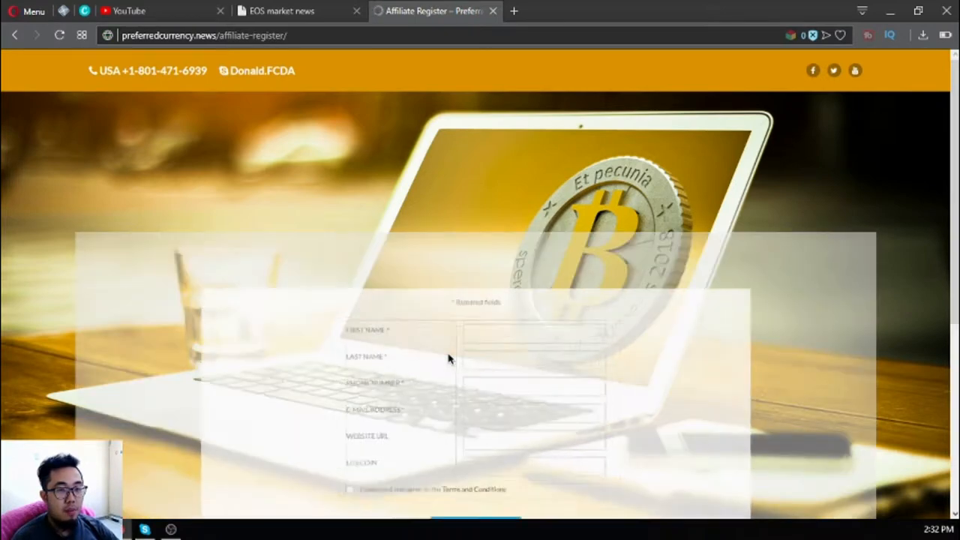
pyautogui.scroll(-3)
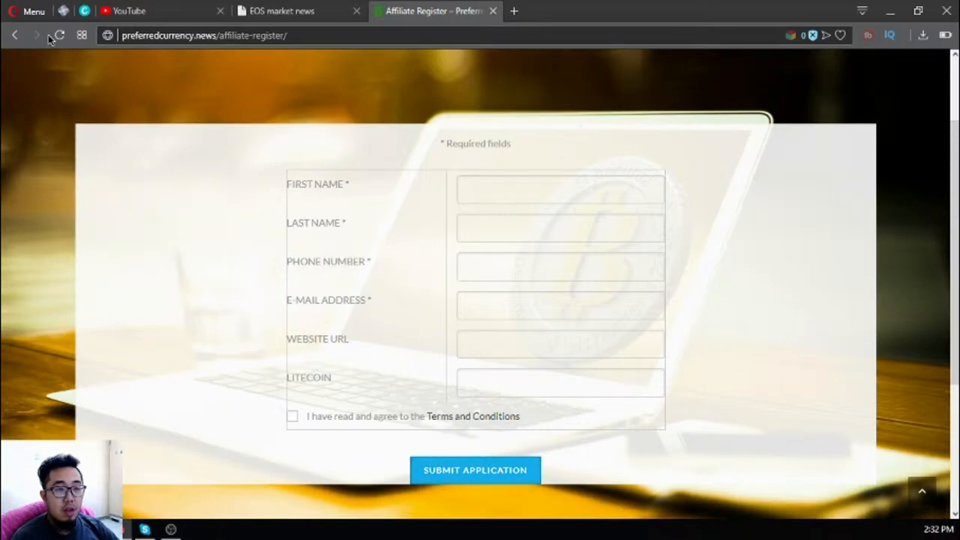
pyautogui.click(15, 36)
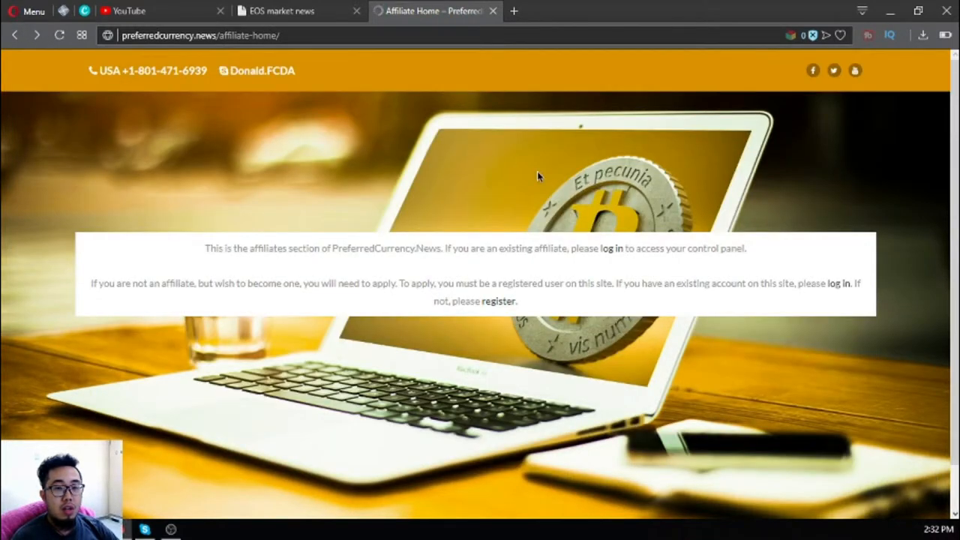
pyautogui.moveTo(612, 249)
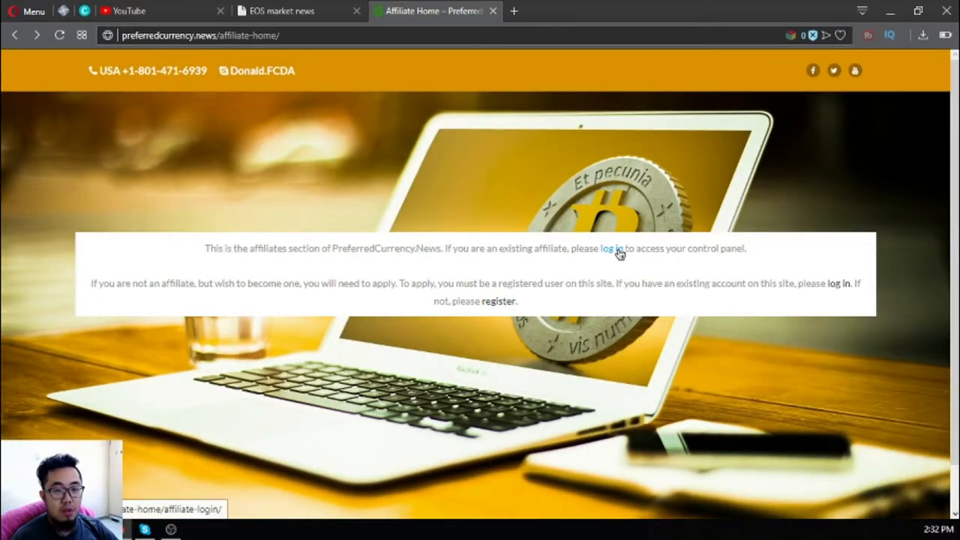
pyautogui.click(612, 249)
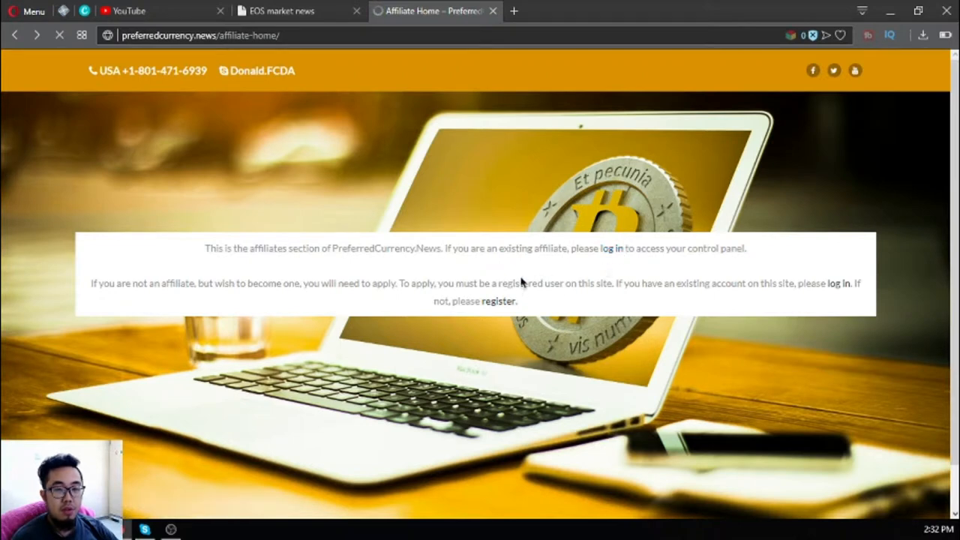
pyautogui.moveTo(33, 102)
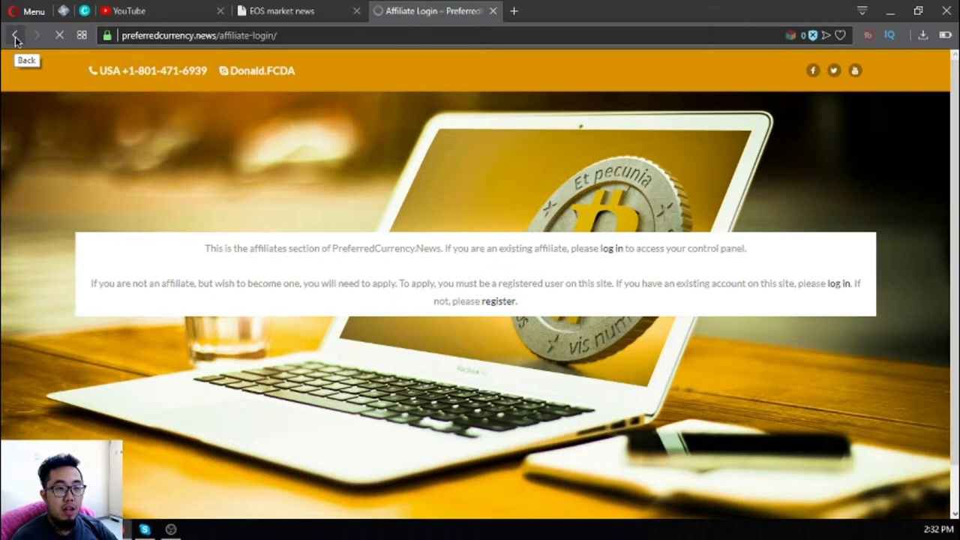
pyautogui.click(15, 36)
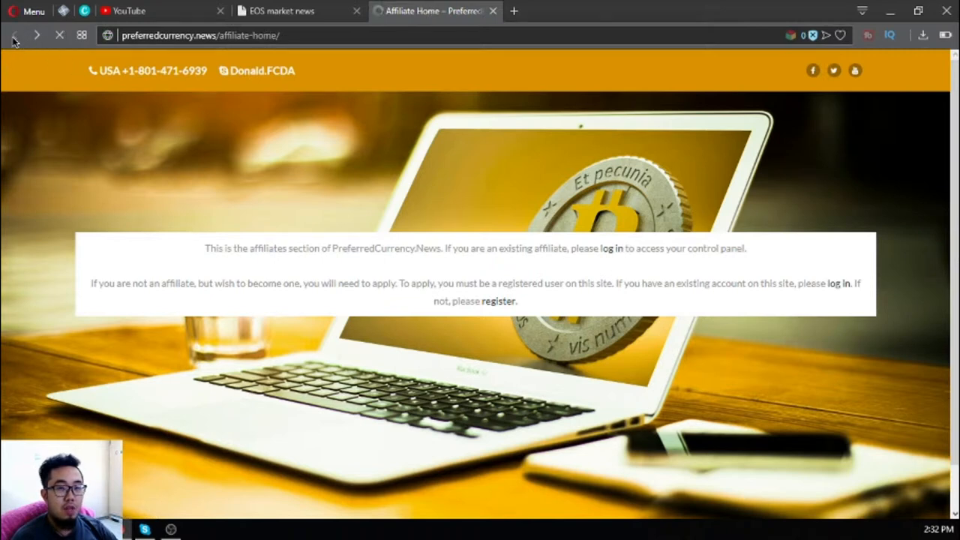
pyautogui.click(14, 36)
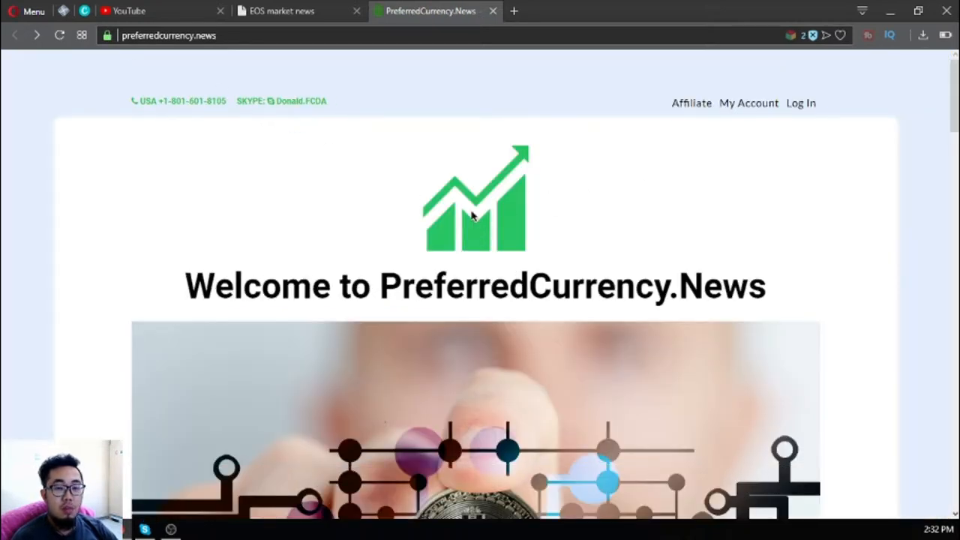
pyautogui.scroll(-3)
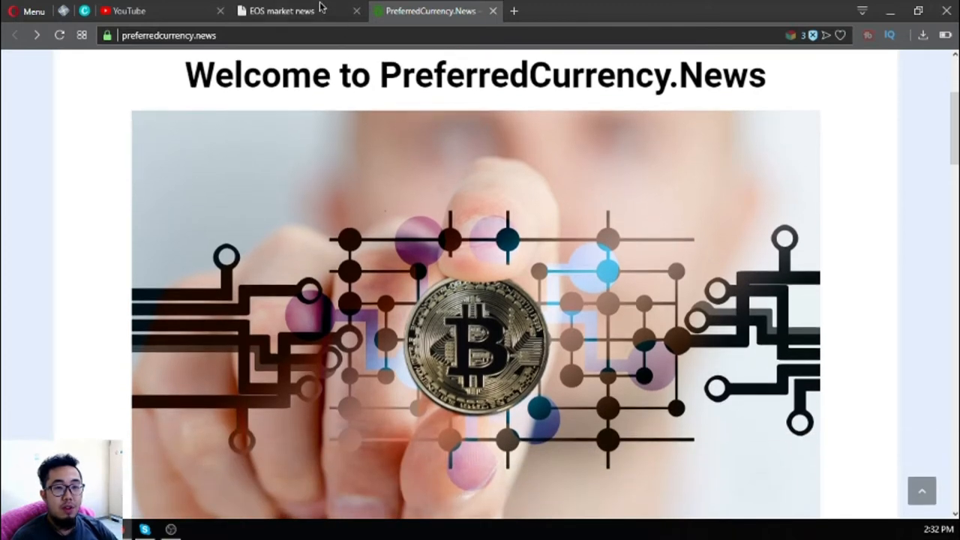
pyautogui.click(282, 11)
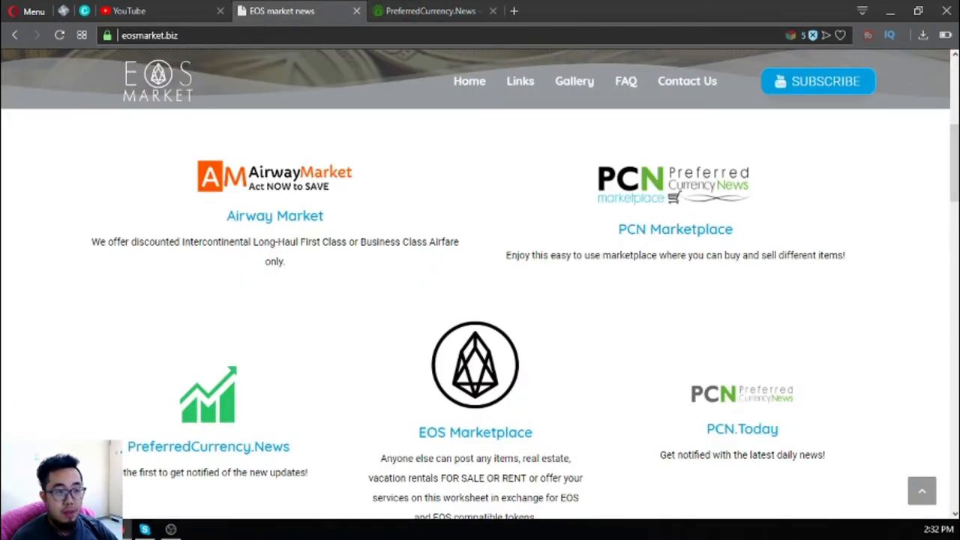
pyautogui.rightClick(474, 365)
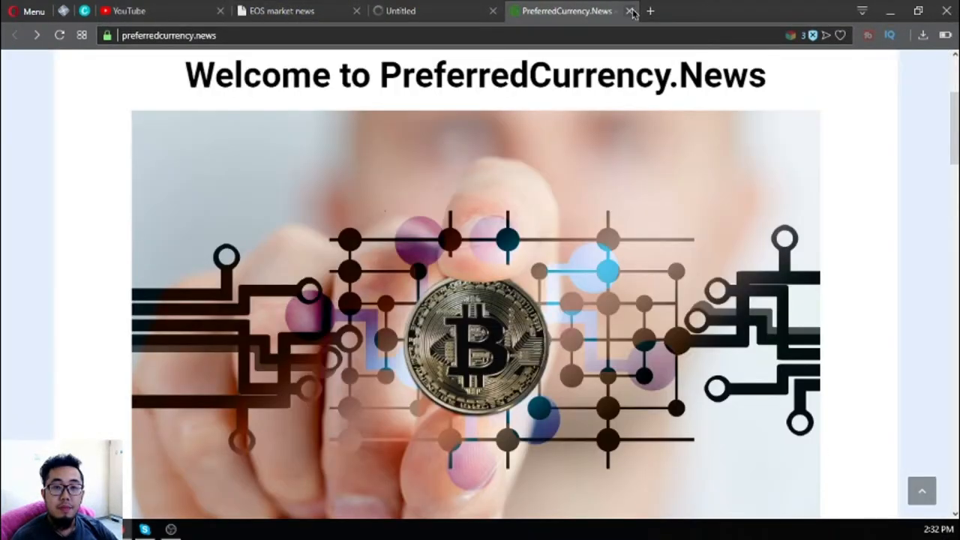
pyautogui.click(633, 10)
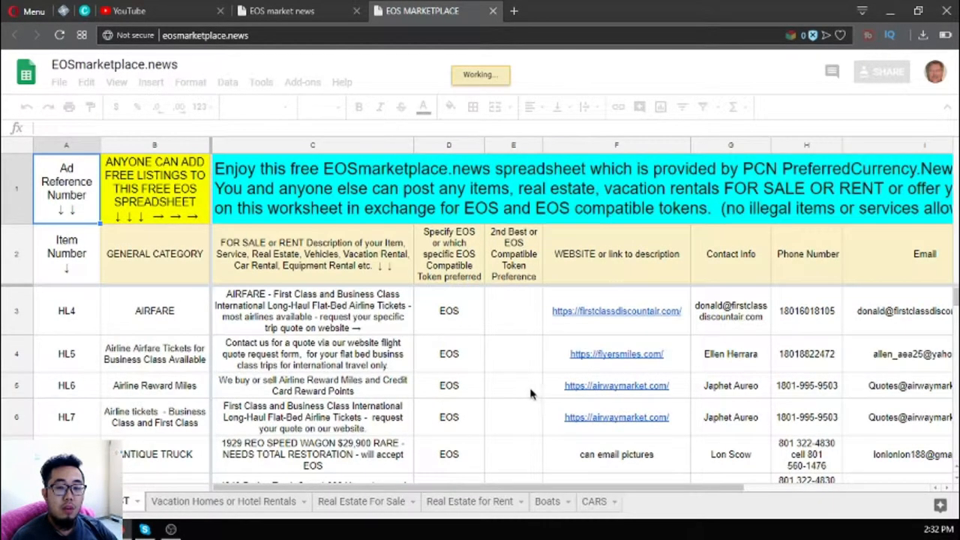
pyautogui.moveTo(537, 342)
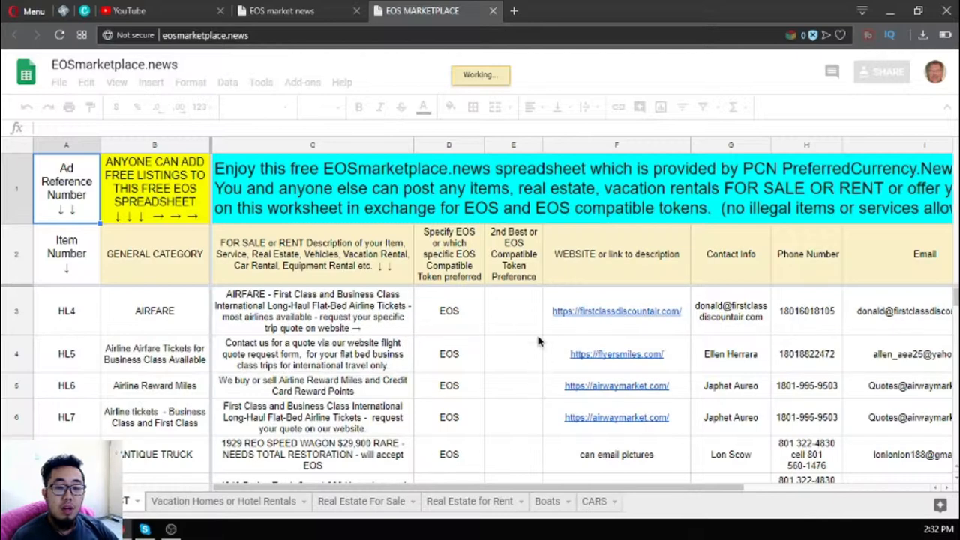
pyautogui.click(513, 311)
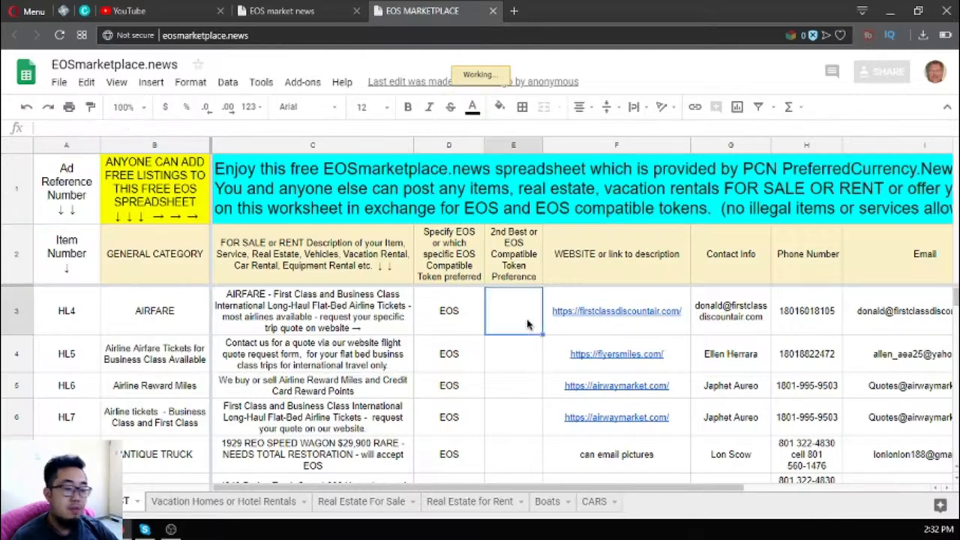
pyautogui.click(616, 354)
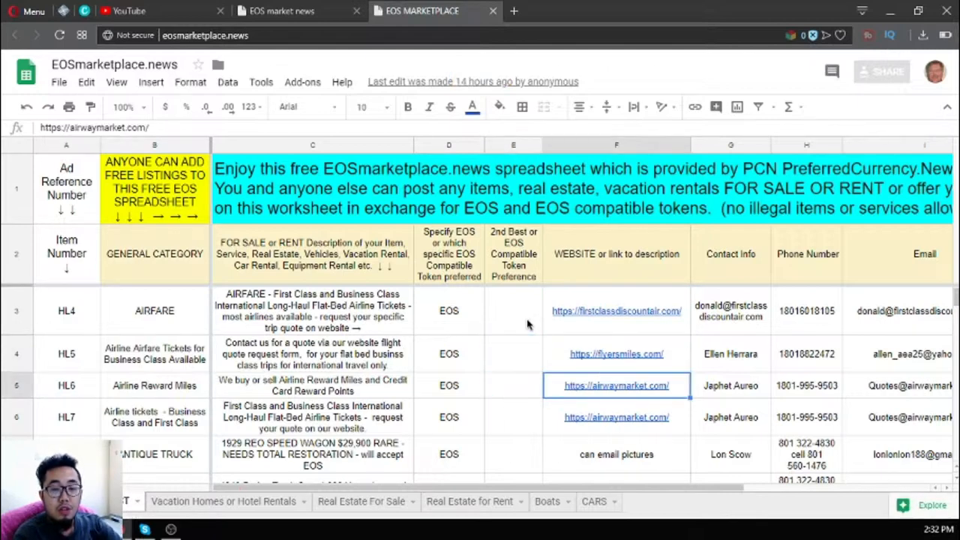
pyautogui.click(617, 354)
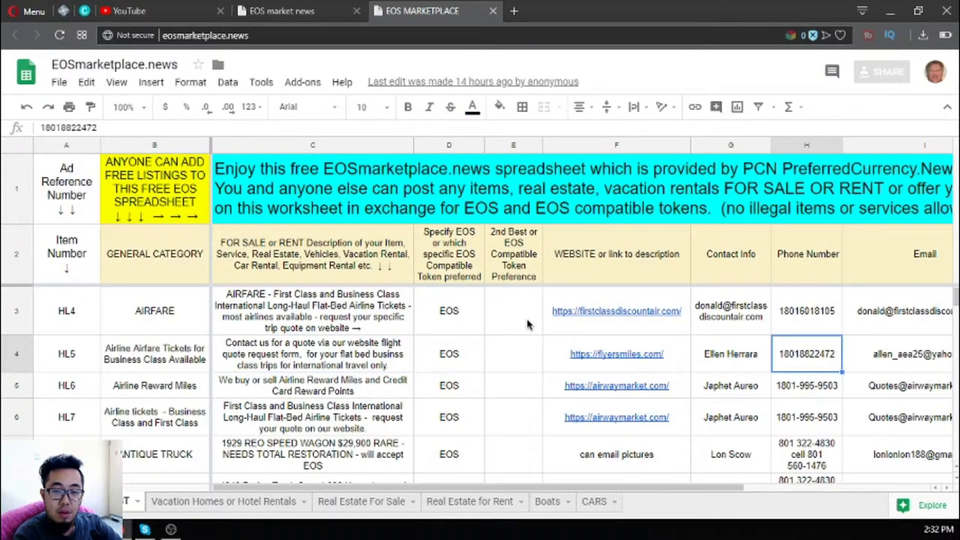
pyautogui.hscroll(3)
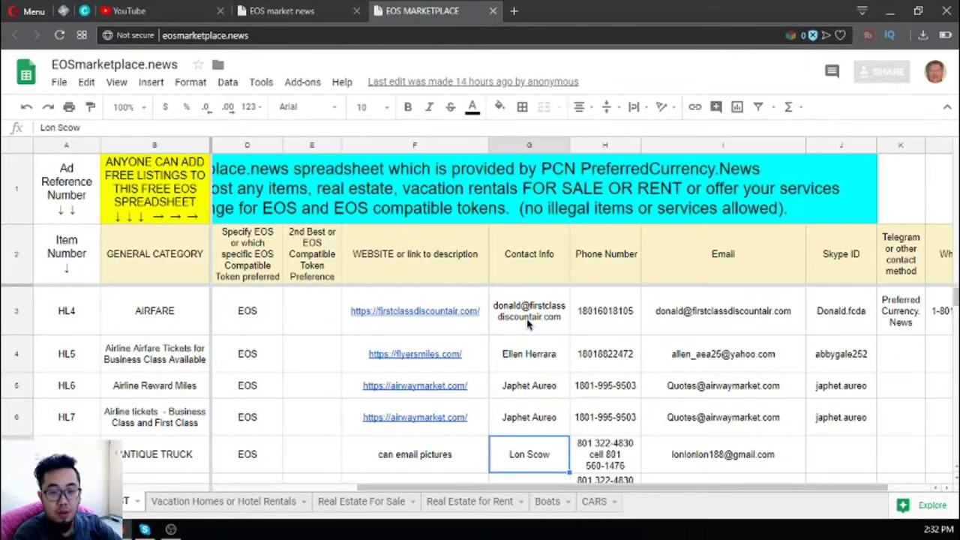
pyautogui.click(606, 310)
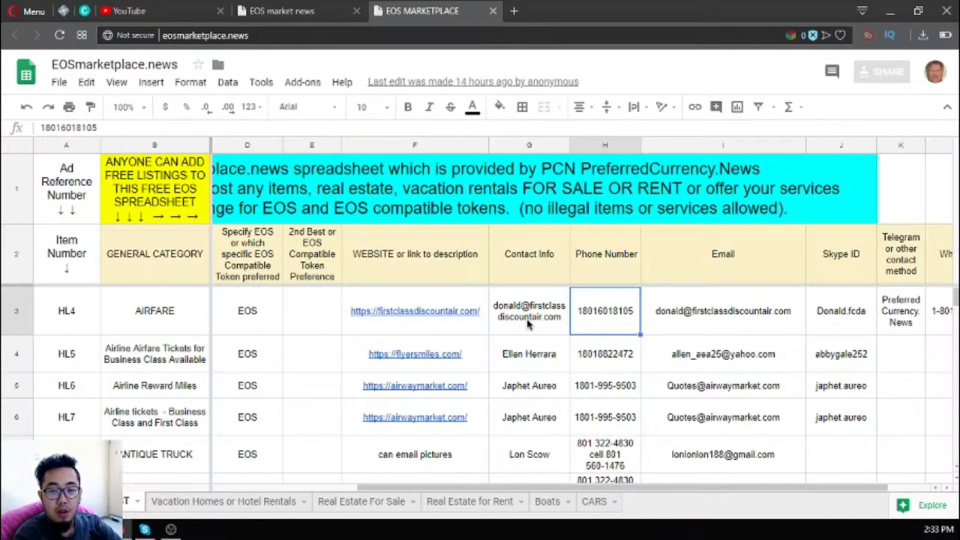
pyautogui.click(722, 354)
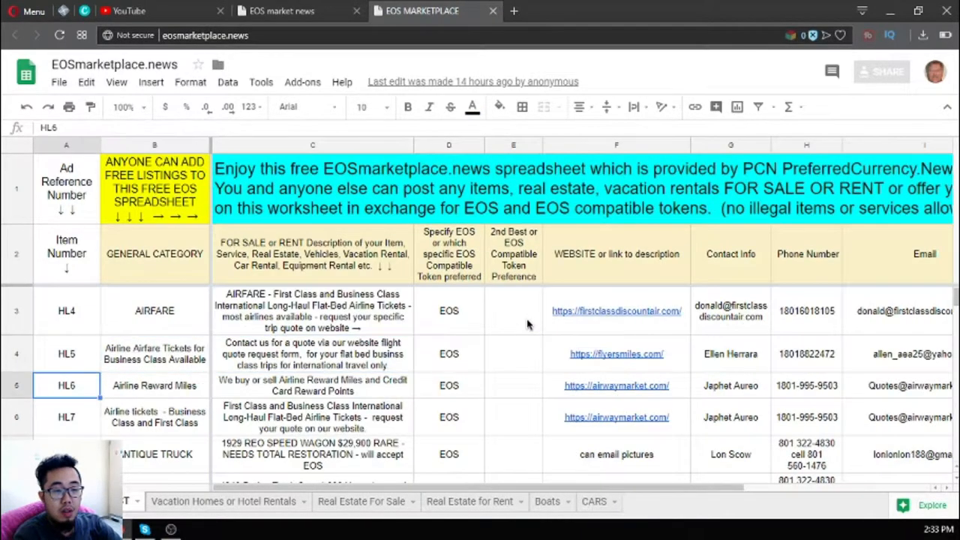
pyautogui.scroll(-3)
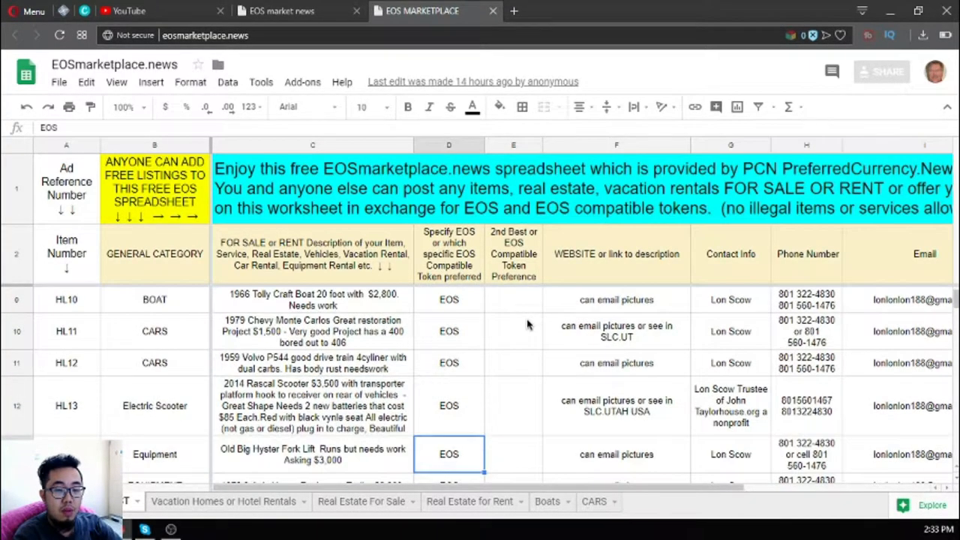
pyautogui.scroll(-3)
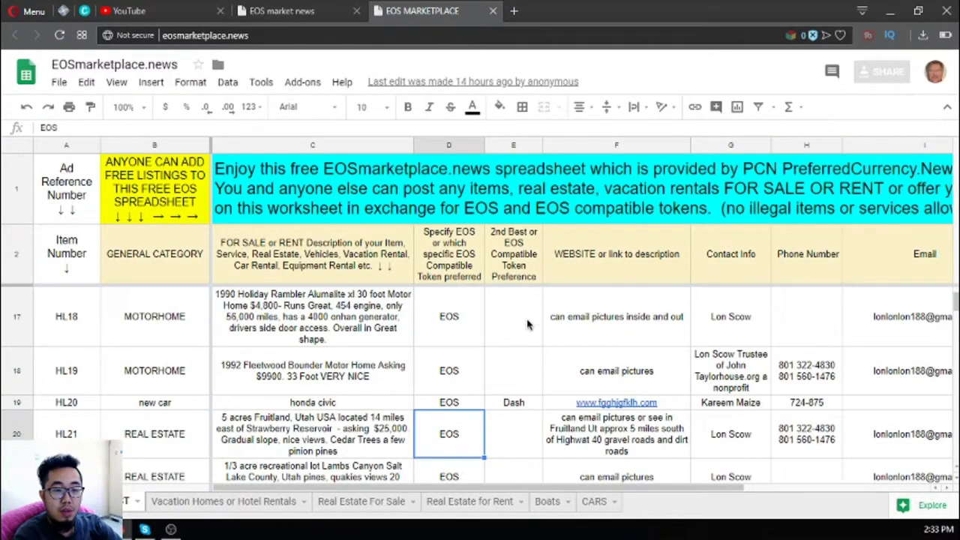
pyautogui.scroll(-3)
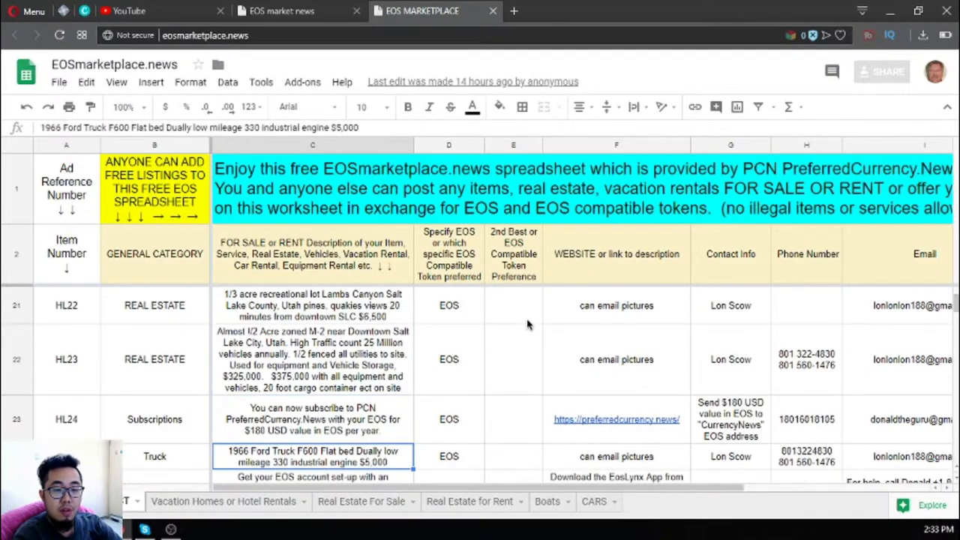
pyautogui.scroll(-3)
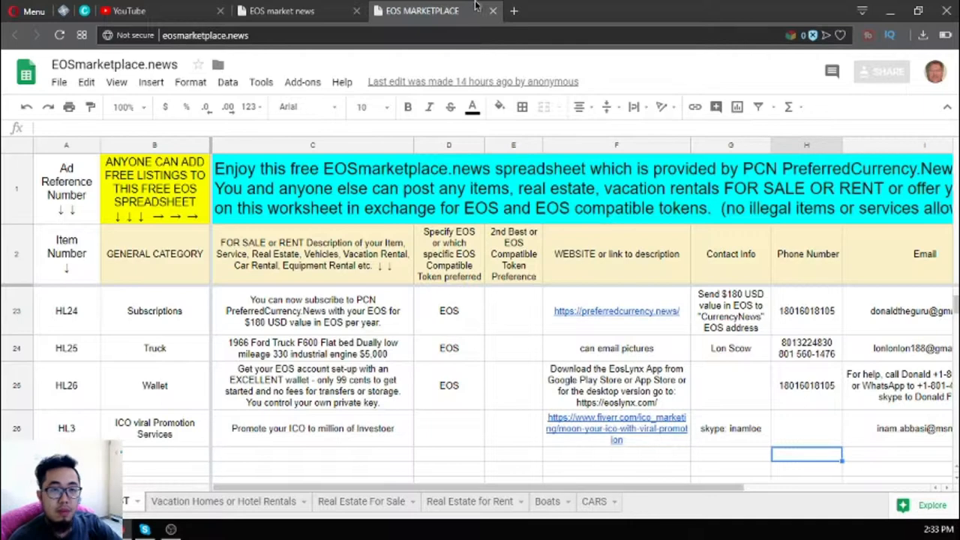
# Switch to the PCN.Today news tab, open the Altcoins category, then go back to the home page
pyautogui.click(492, 11)
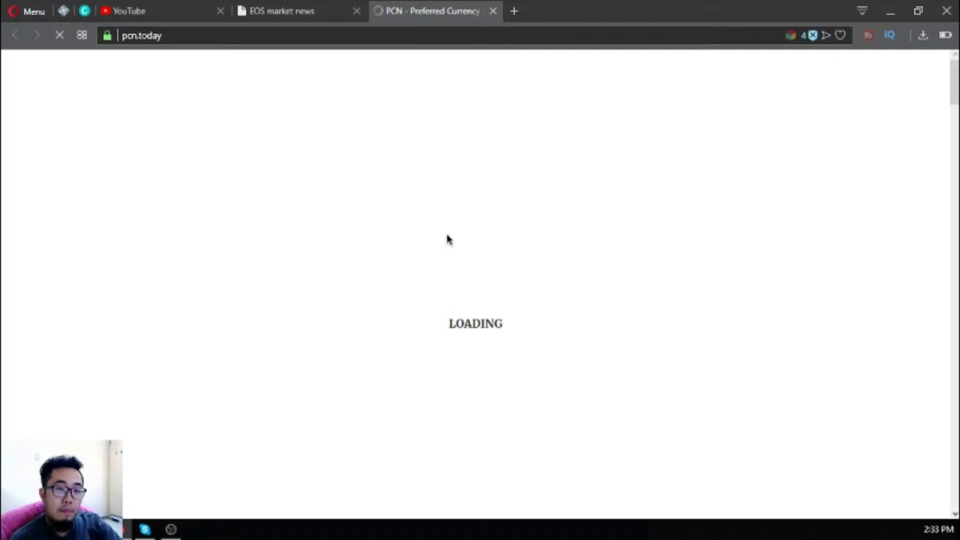
pyautogui.moveTo(402, 179)
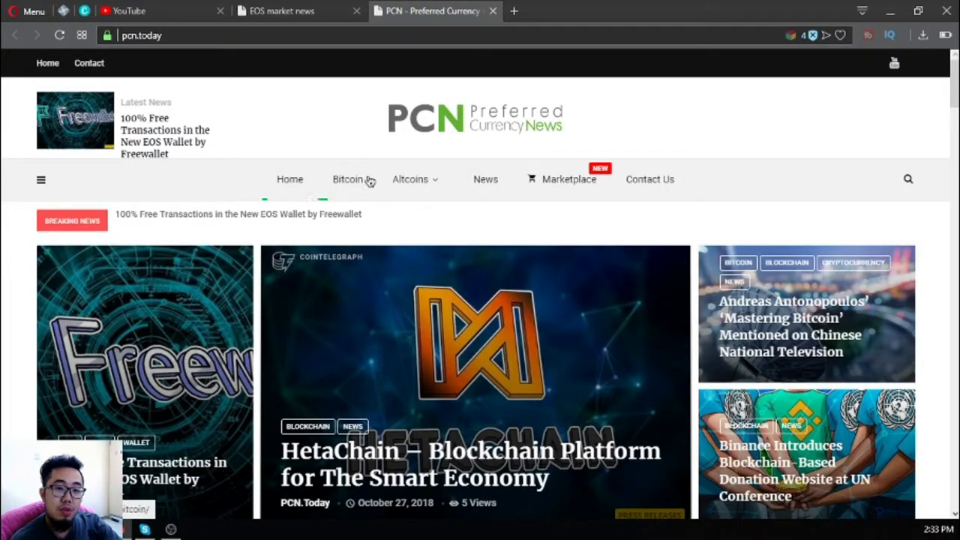
pyautogui.click(411, 179)
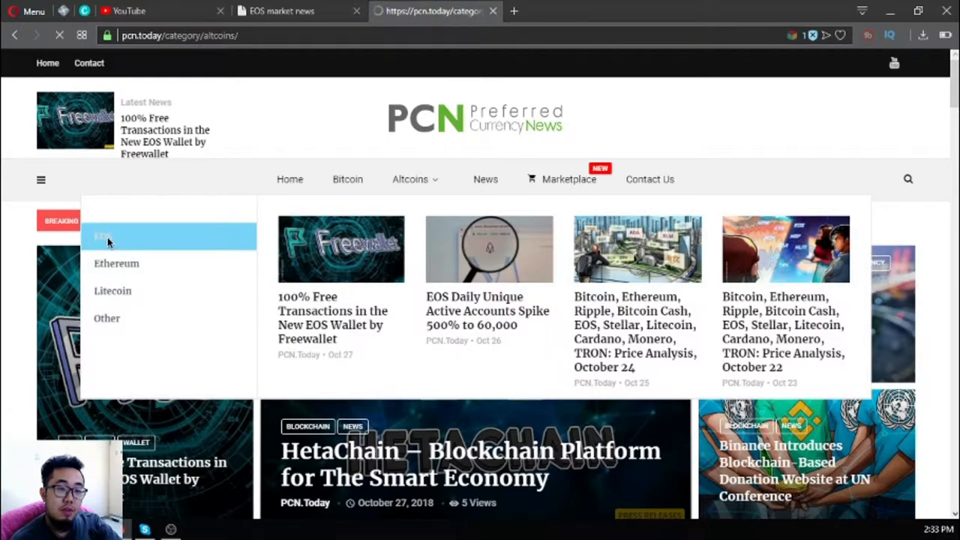
pyautogui.moveTo(408, 234)
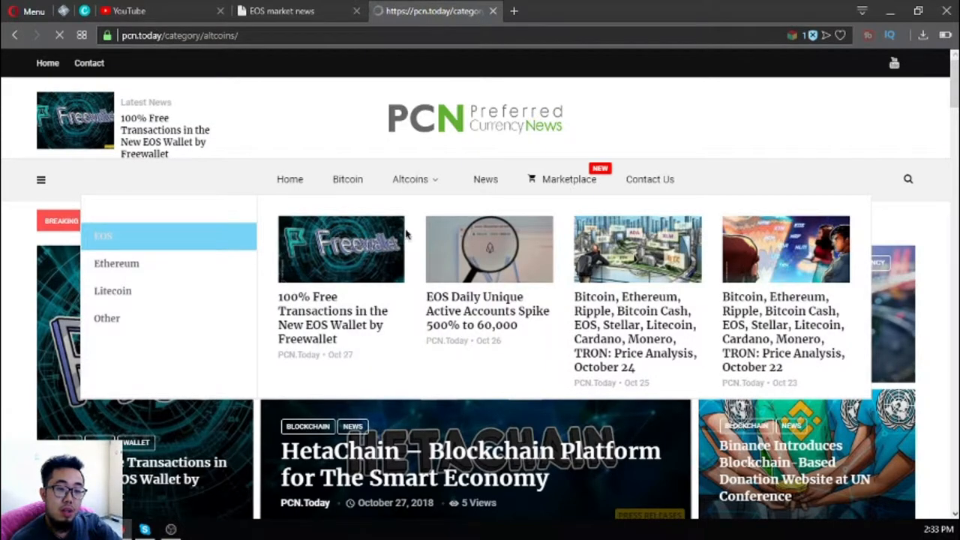
pyautogui.click(410, 178)
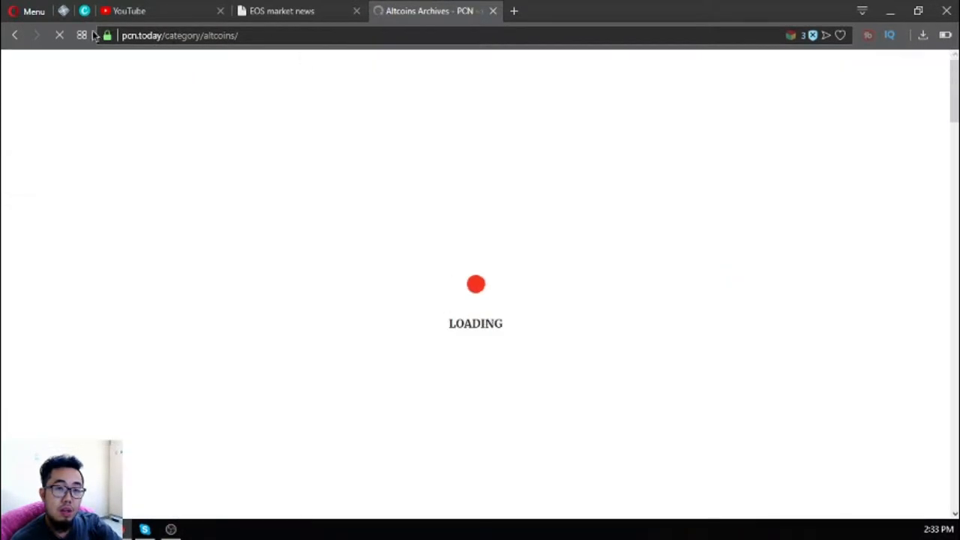
pyautogui.moveTo(15, 36)
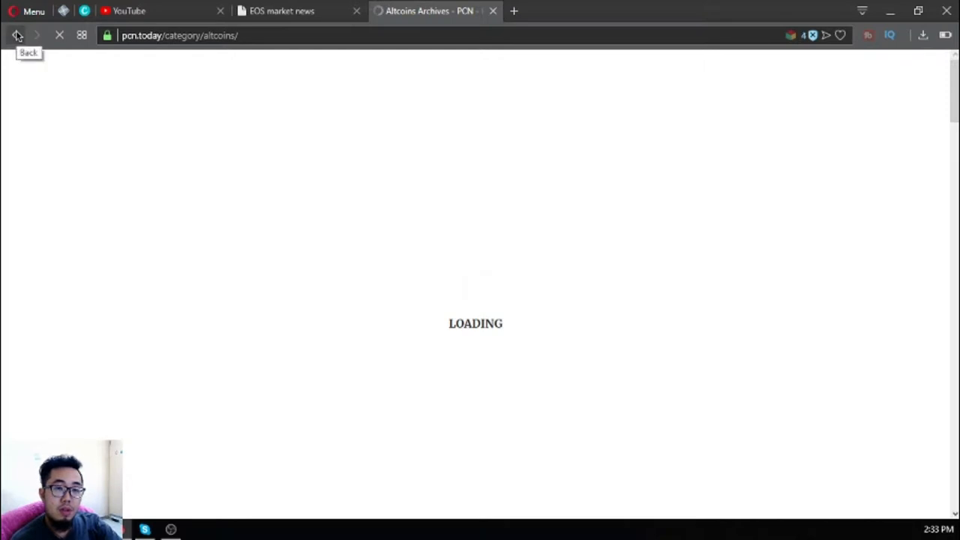
pyautogui.click(15, 35)
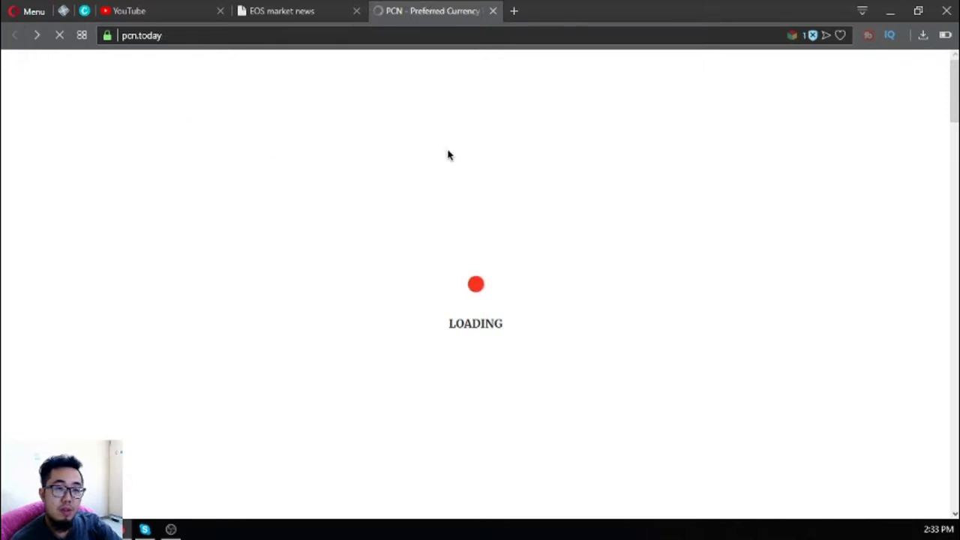
pyautogui.moveTo(378, 83)
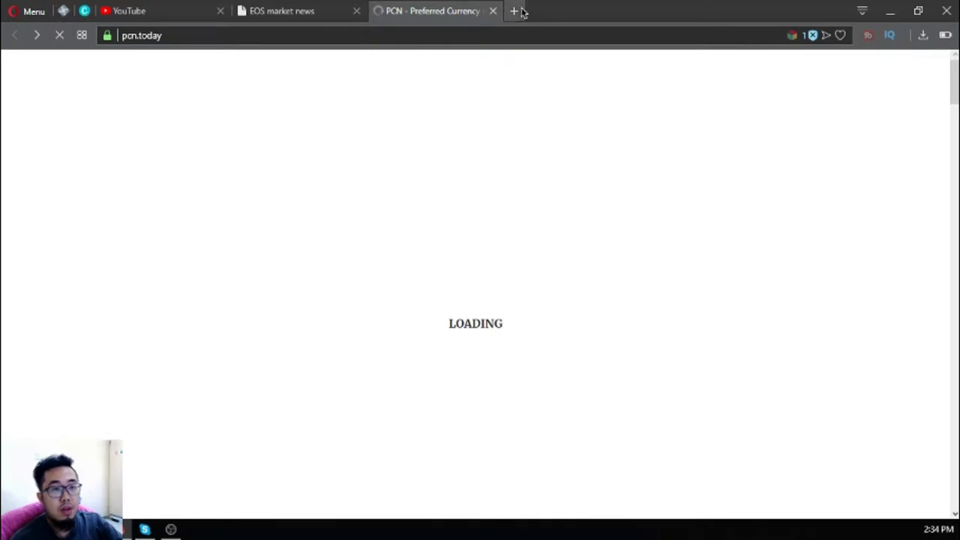
pyautogui.click(513, 10)
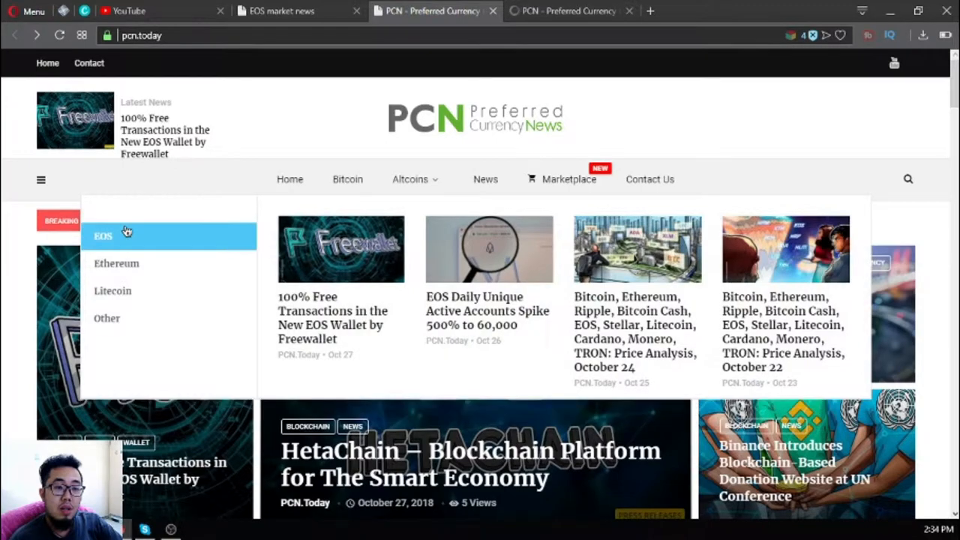
pyautogui.moveTo(462, 318)
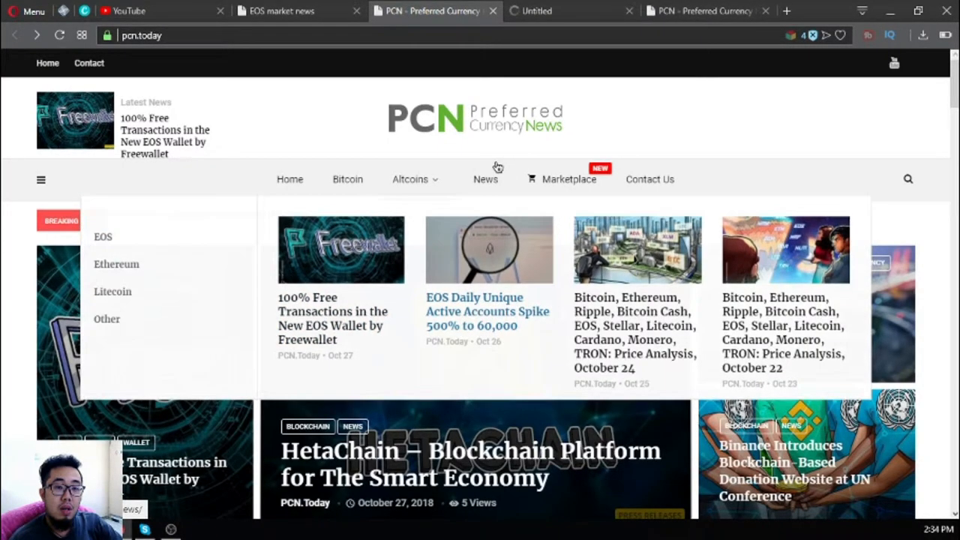
pyautogui.rightClick(332, 318)
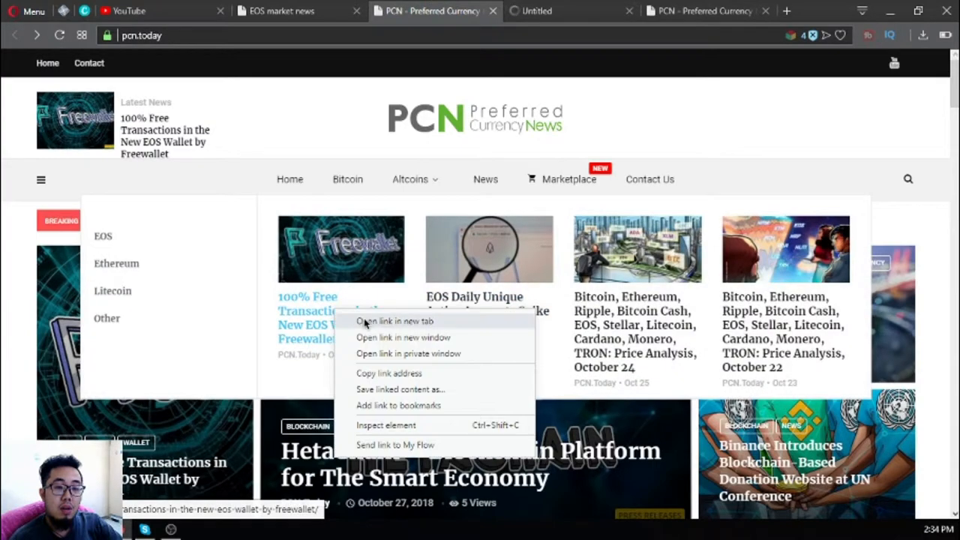
pyautogui.click(395, 321)
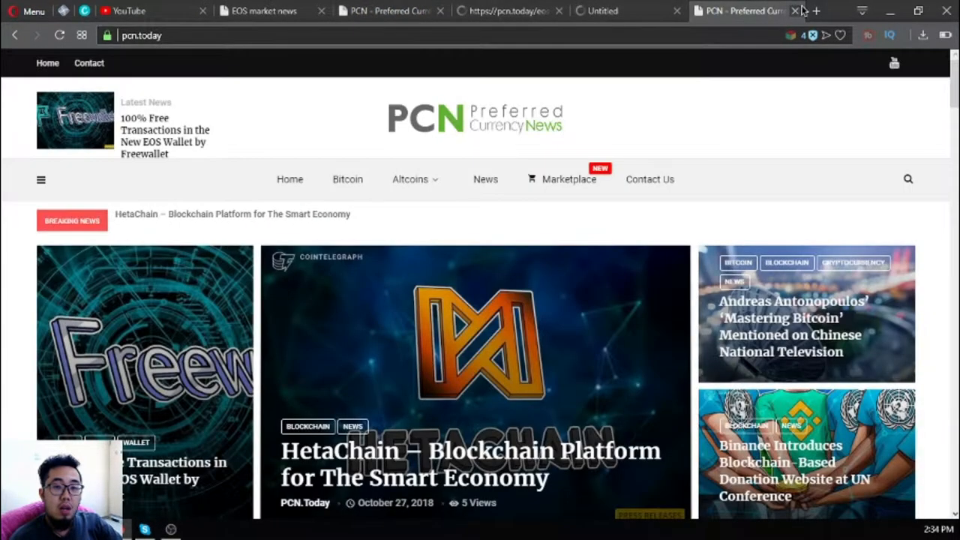
pyautogui.click(795, 11)
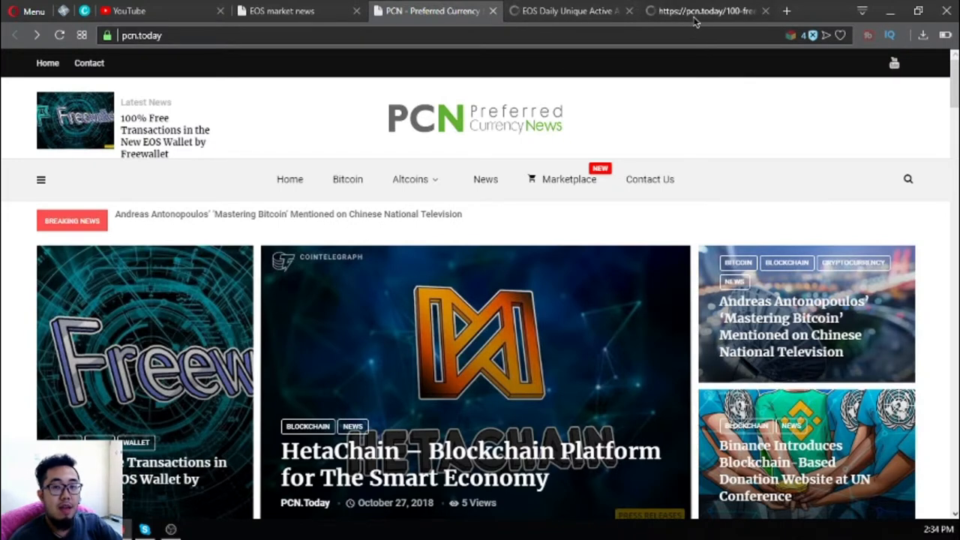
pyautogui.moveTo(702, 11)
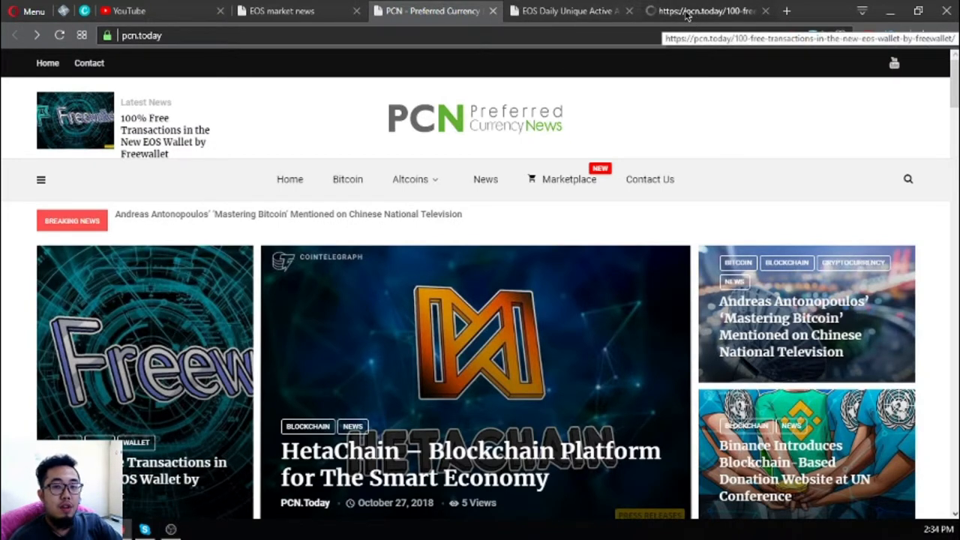
pyautogui.click(567, 11)
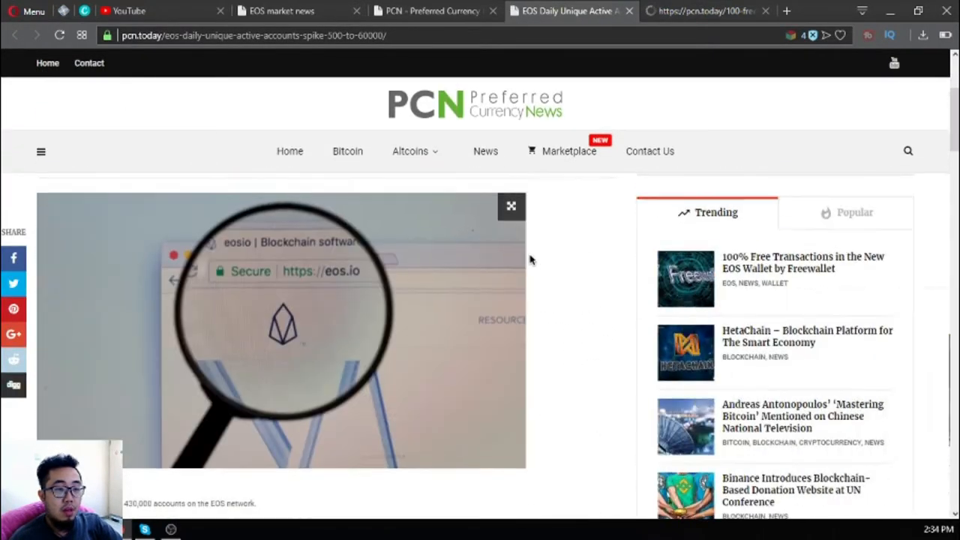
pyautogui.scroll(3)
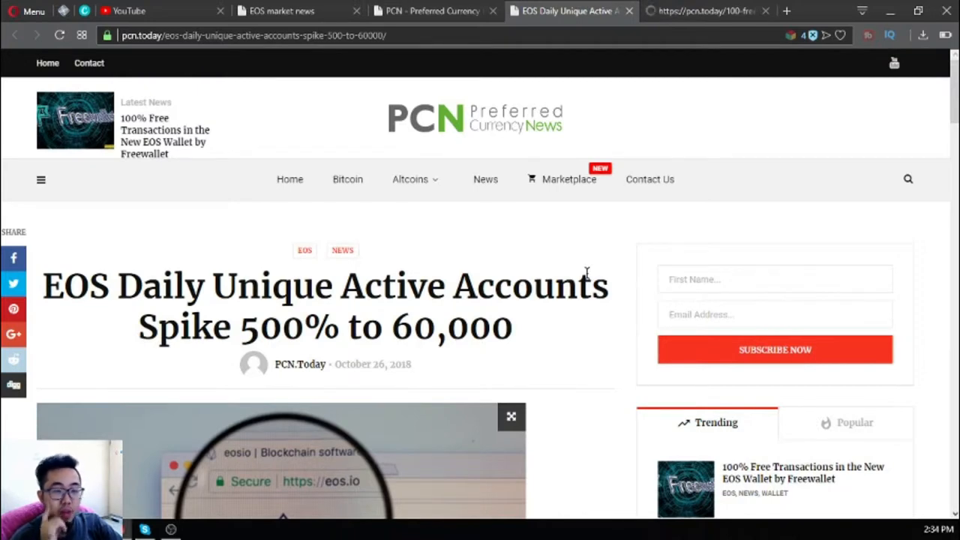
pyautogui.scroll(-3)
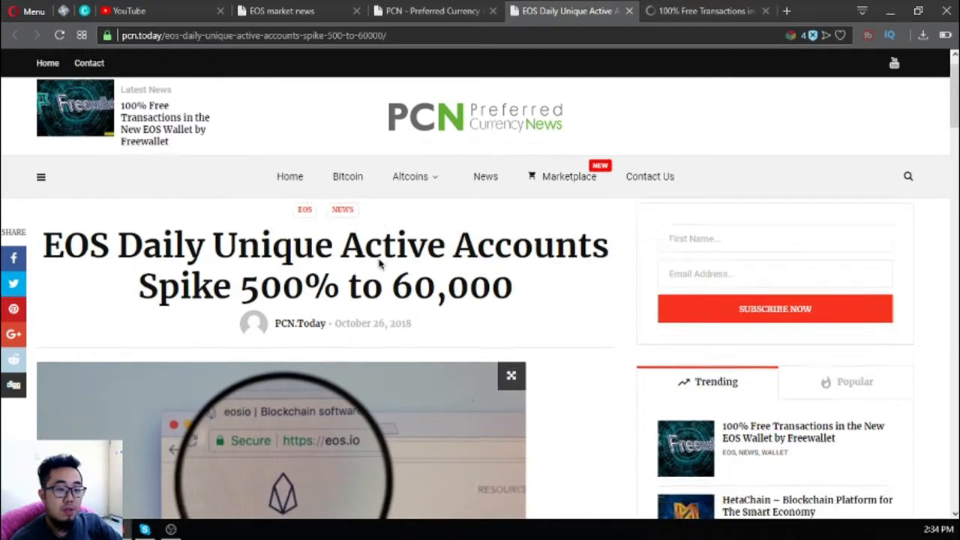
pyautogui.scroll(-3)
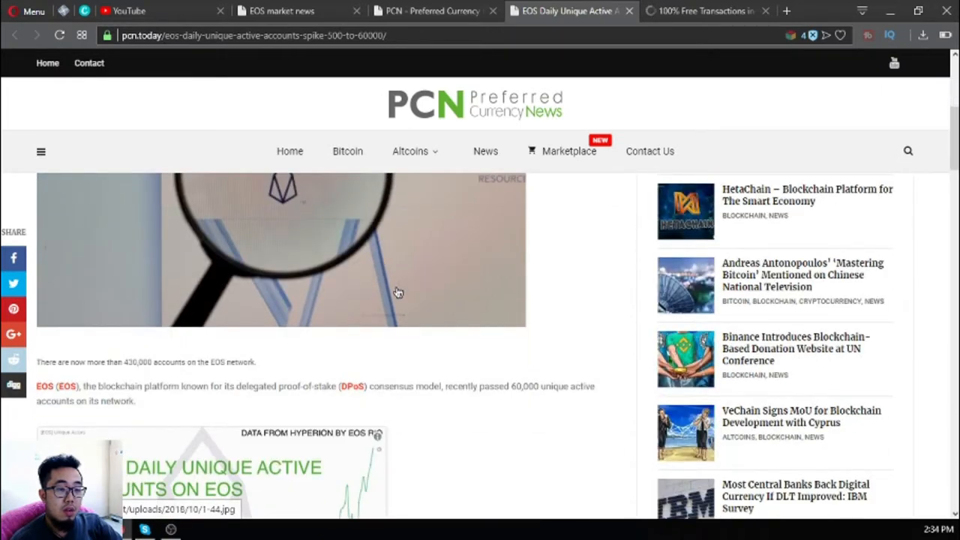
pyautogui.moveTo(367, 387)
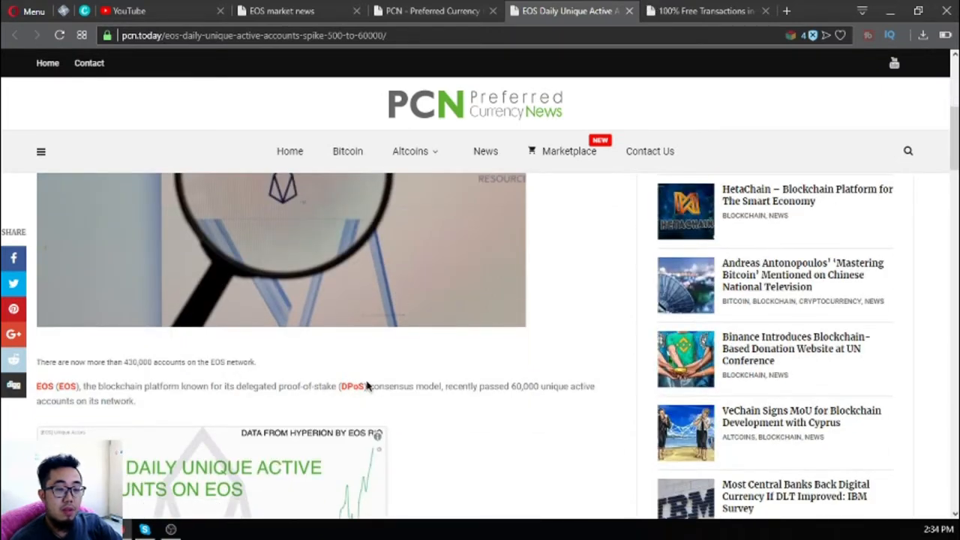
pyautogui.moveTo(474, 404)
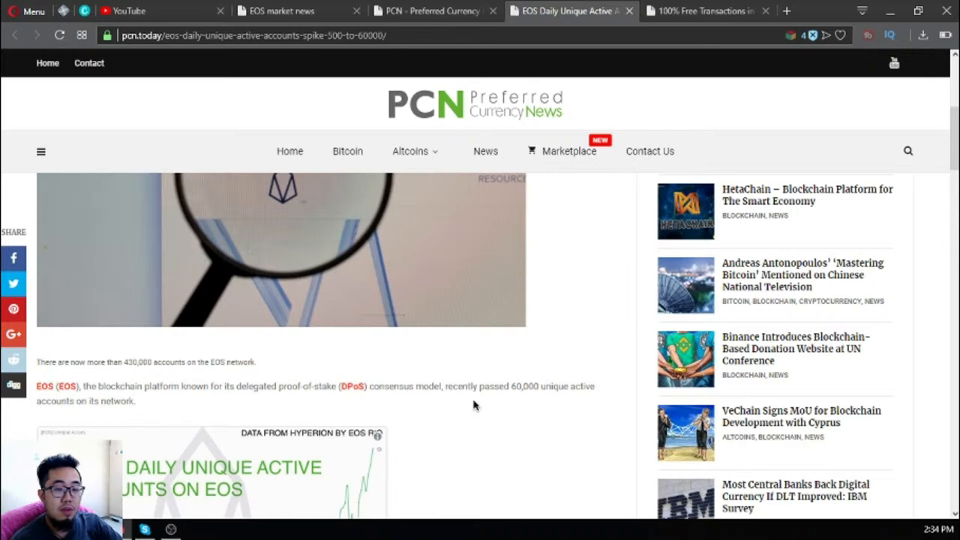
pyautogui.moveTo(470, 407)
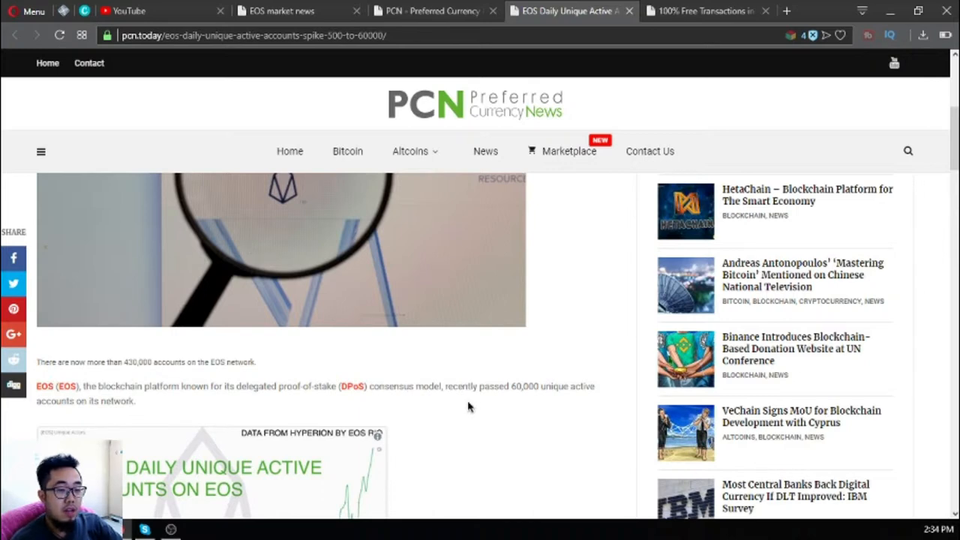
pyautogui.scroll(-3)
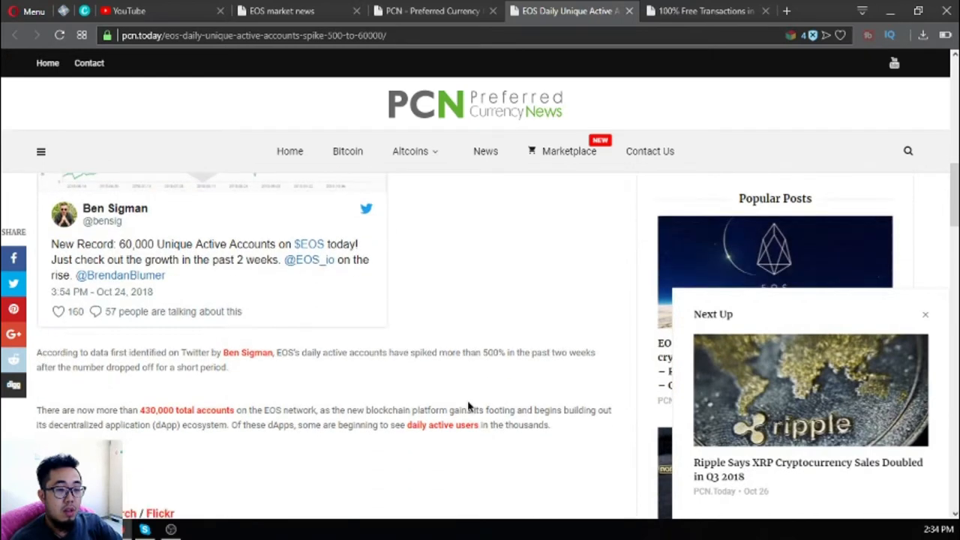
pyautogui.scroll(-3)
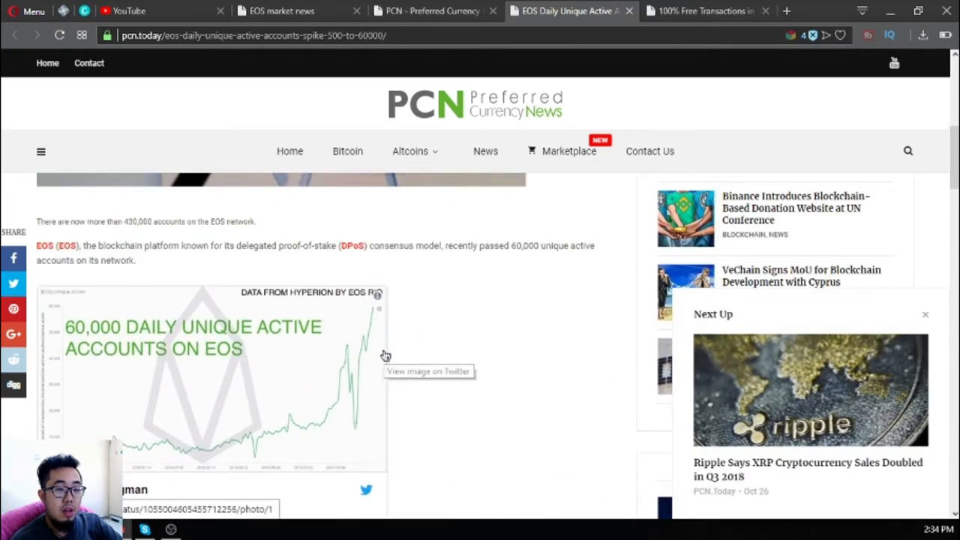
pyautogui.scroll(-3)
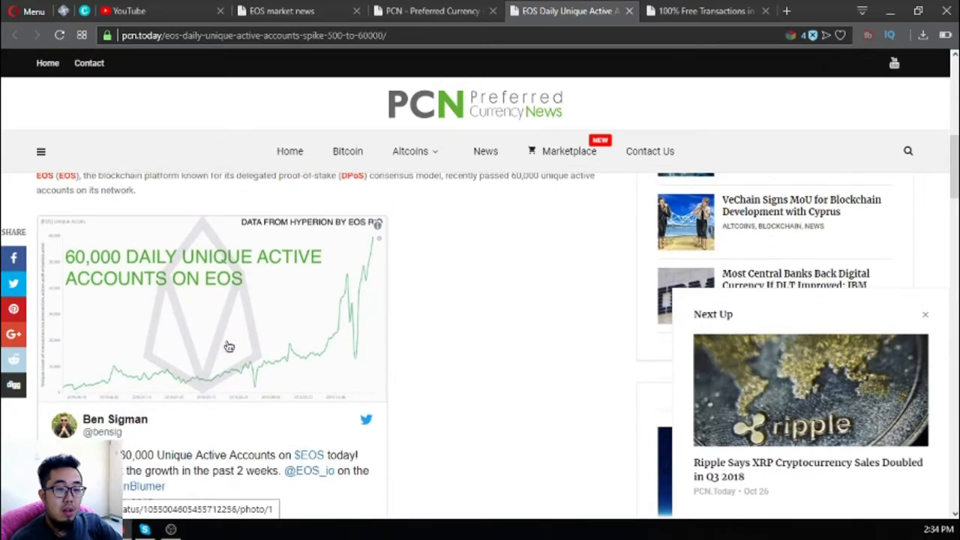
pyautogui.moveTo(350, 364)
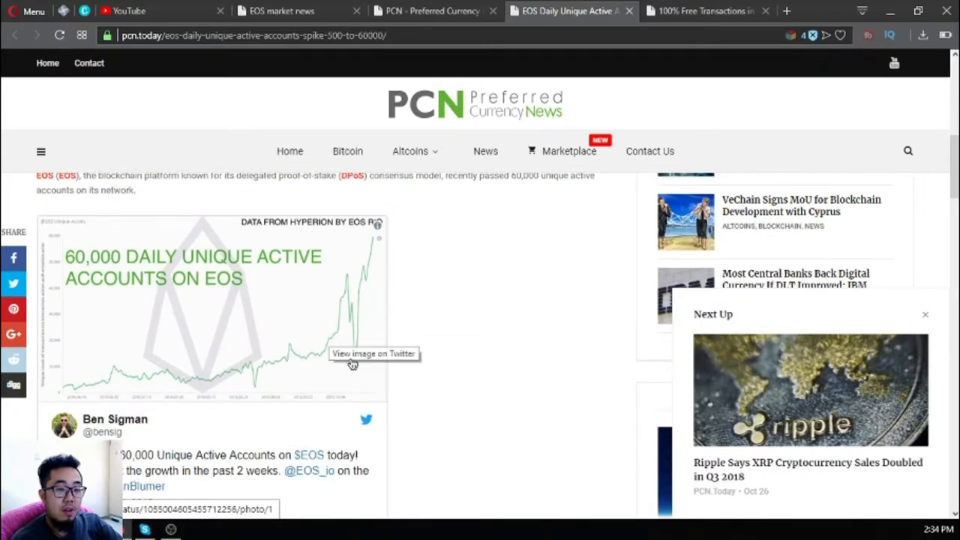
pyautogui.scroll(-3)
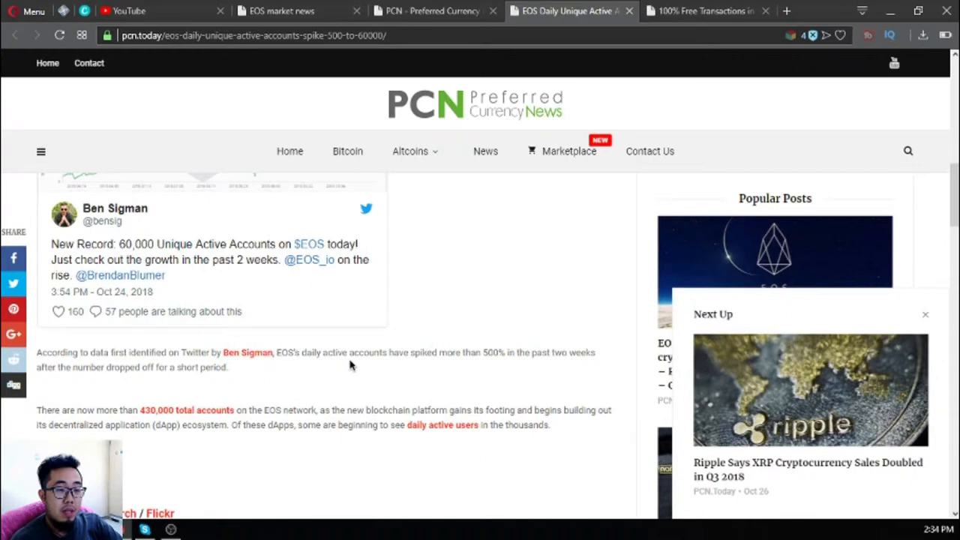
pyautogui.scroll(3)
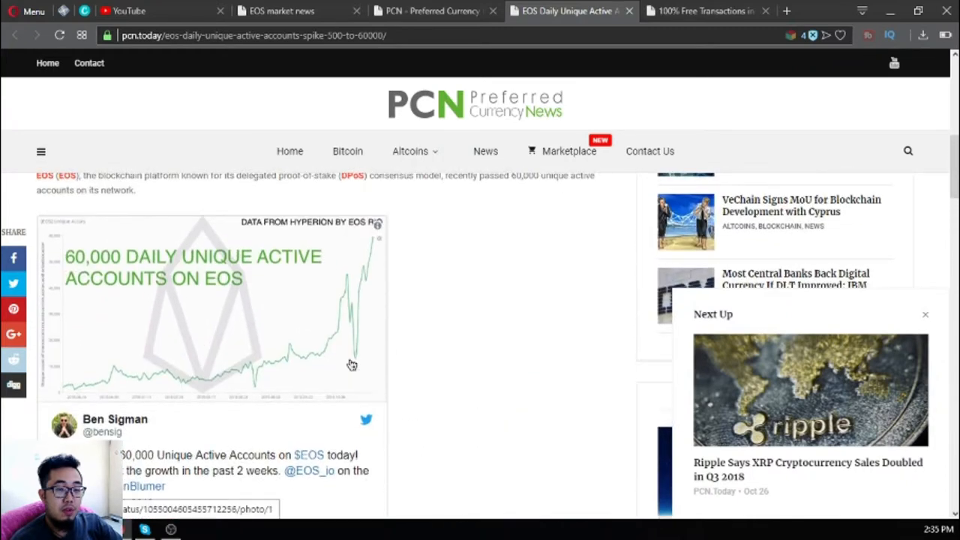
pyautogui.moveTo(353, 366)
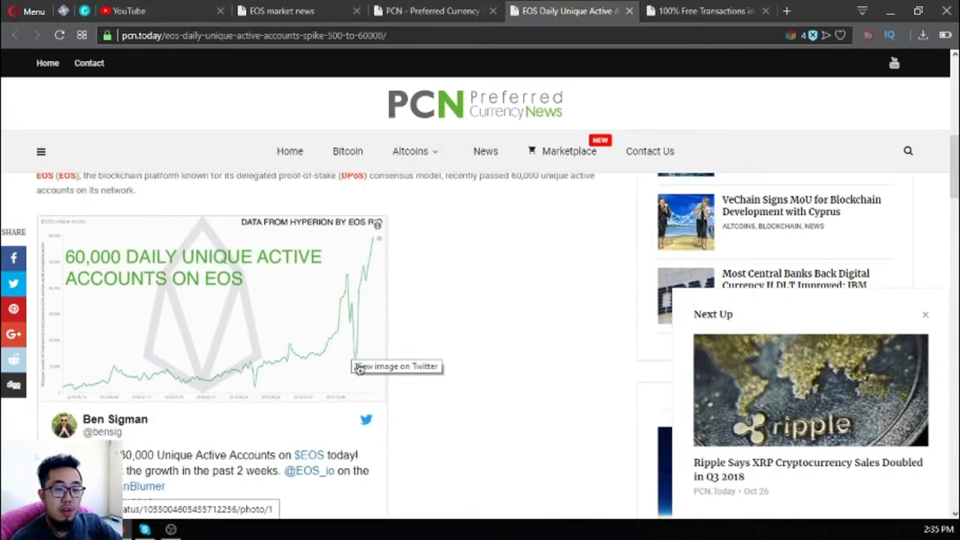
pyautogui.moveTo(363, 290)
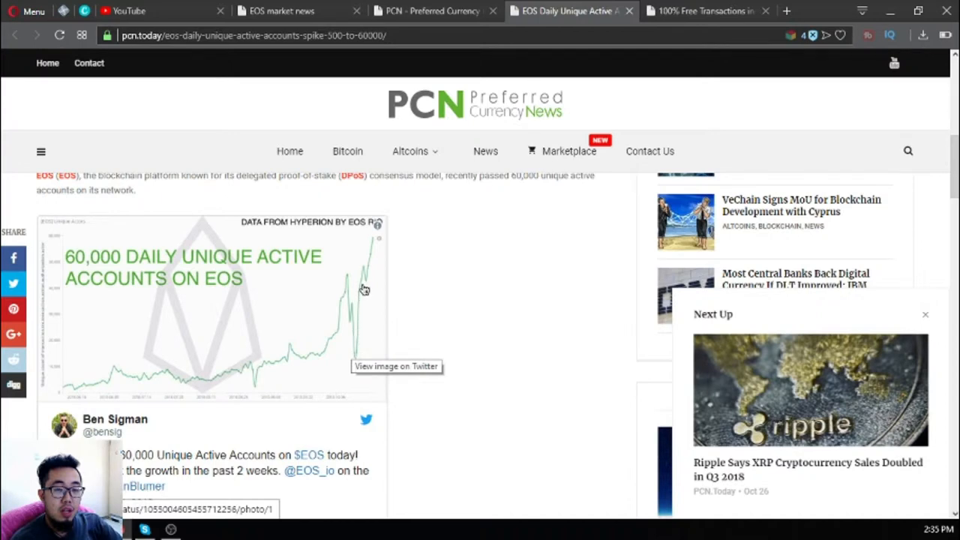
pyautogui.moveTo(374, 262)
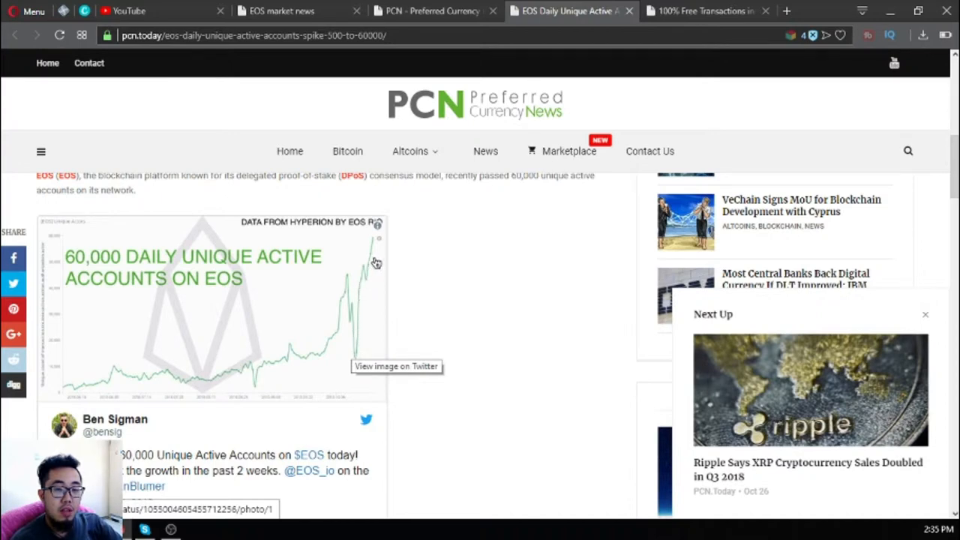
pyautogui.moveTo(412, 293)
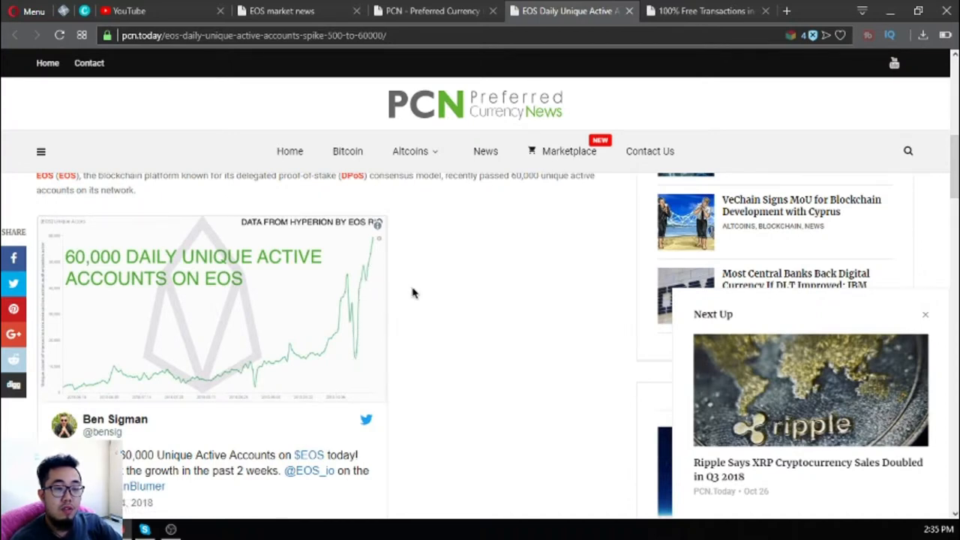
pyautogui.moveTo(421, 305)
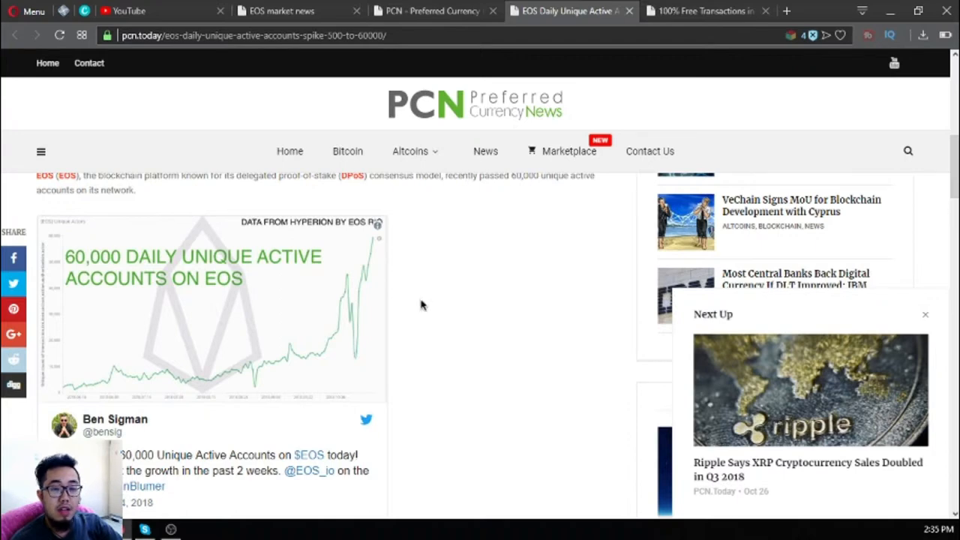
pyautogui.scroll(-3)
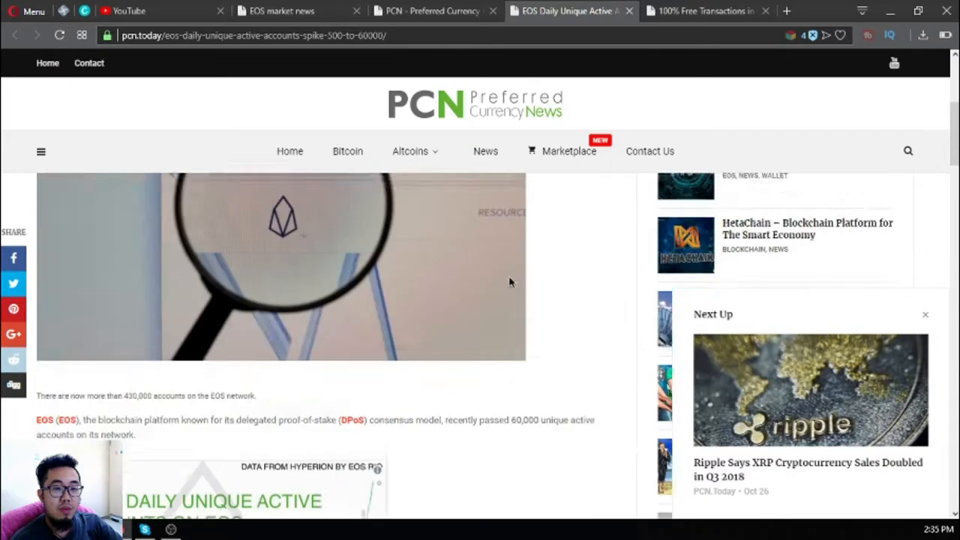
pyautogui.scroll(3)
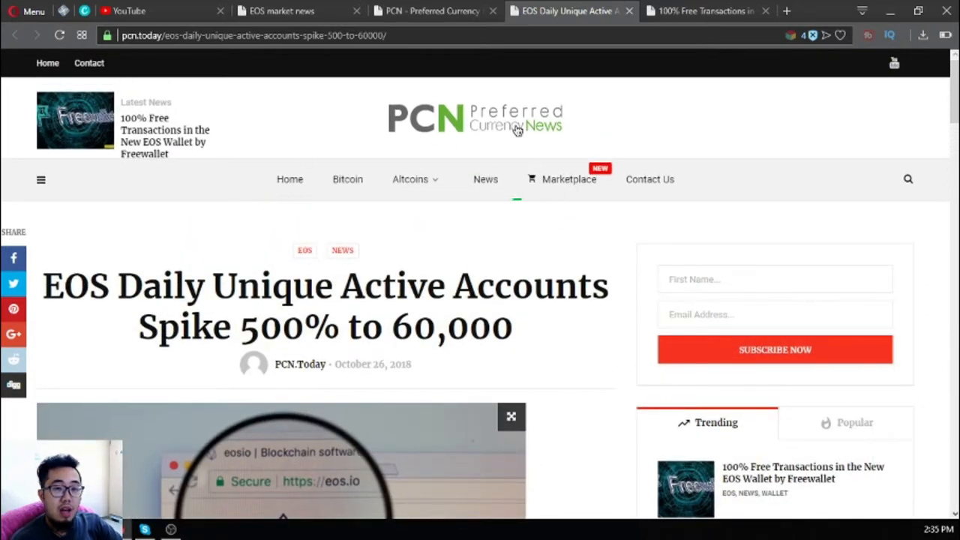
pyautogui.moveTo(477, 114)
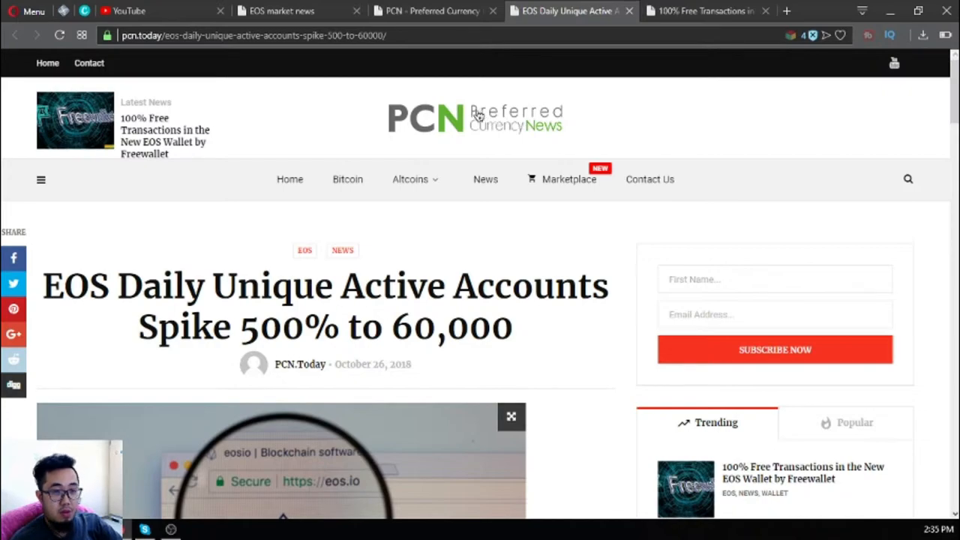
pyautogui.moveTo(622, 14)
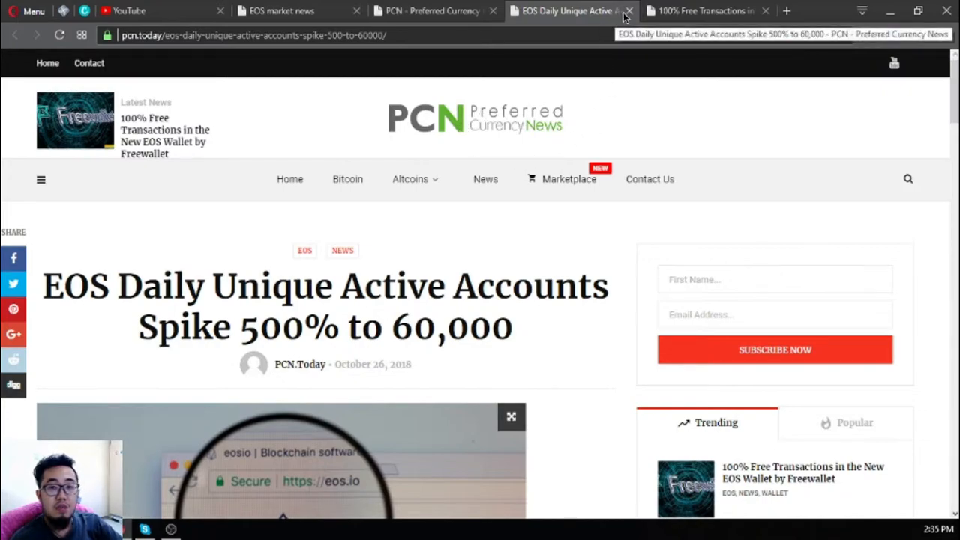
# Close the EOS active accounts article tab and scroll the Freewallet article down and back up
pyautogui.click(627, 11)
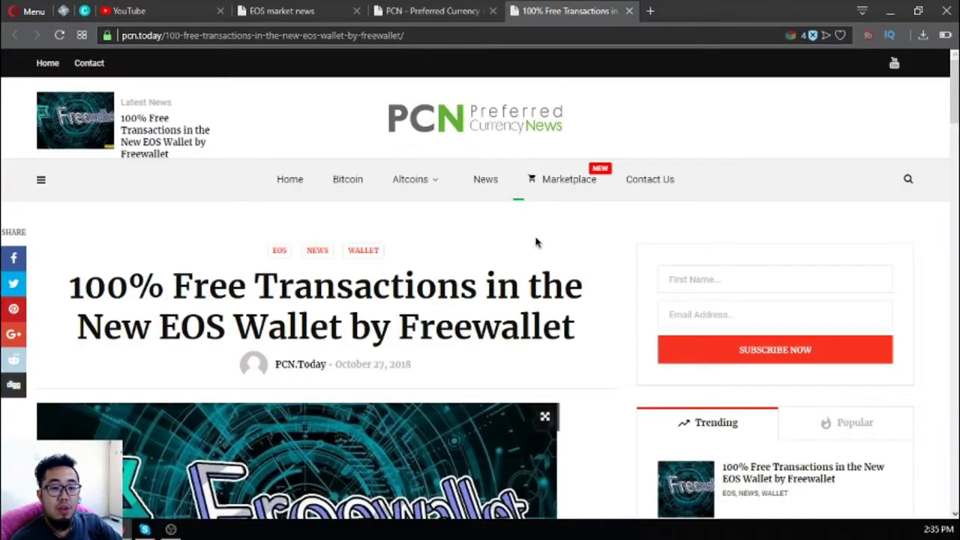
pyautogui.scroll(-3)
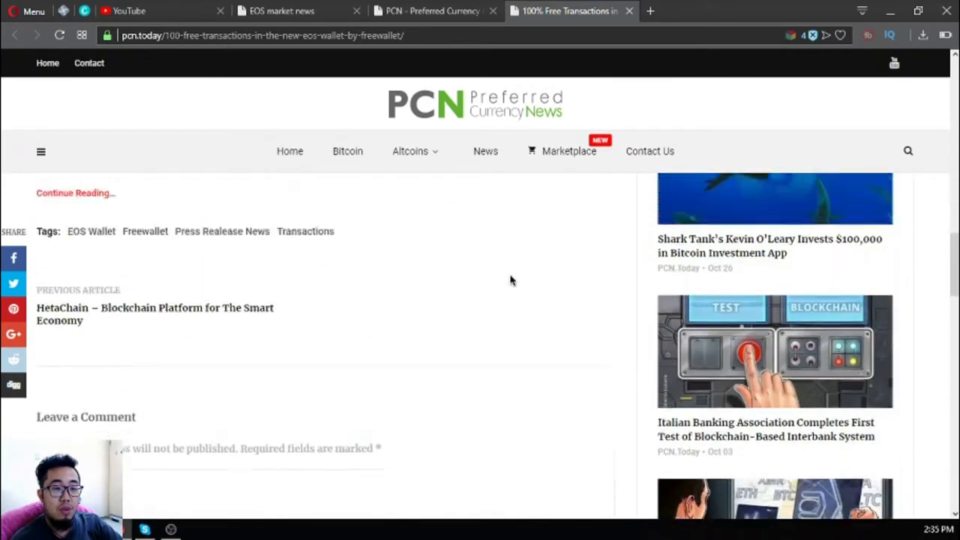
pyautogui.scroll(3)
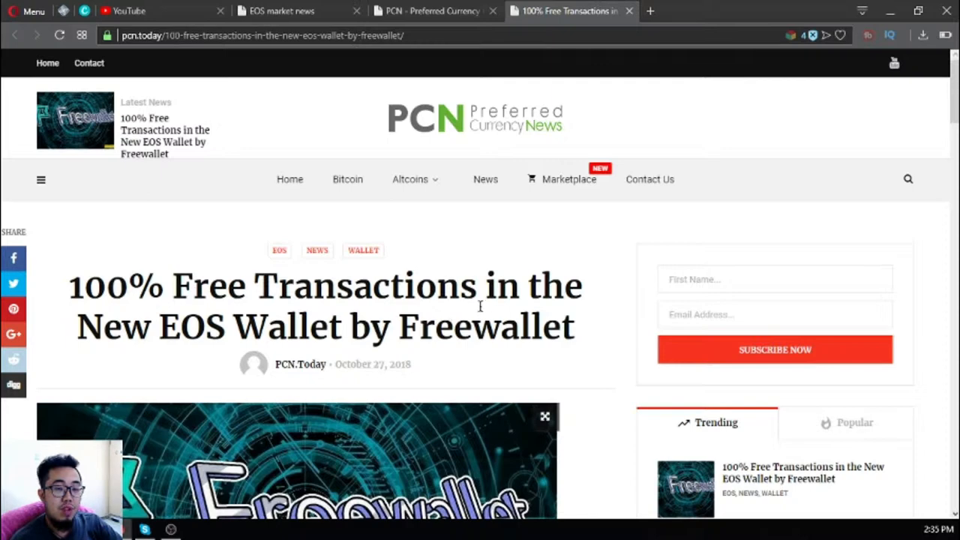
pyautogui.moveTo(543, 105)
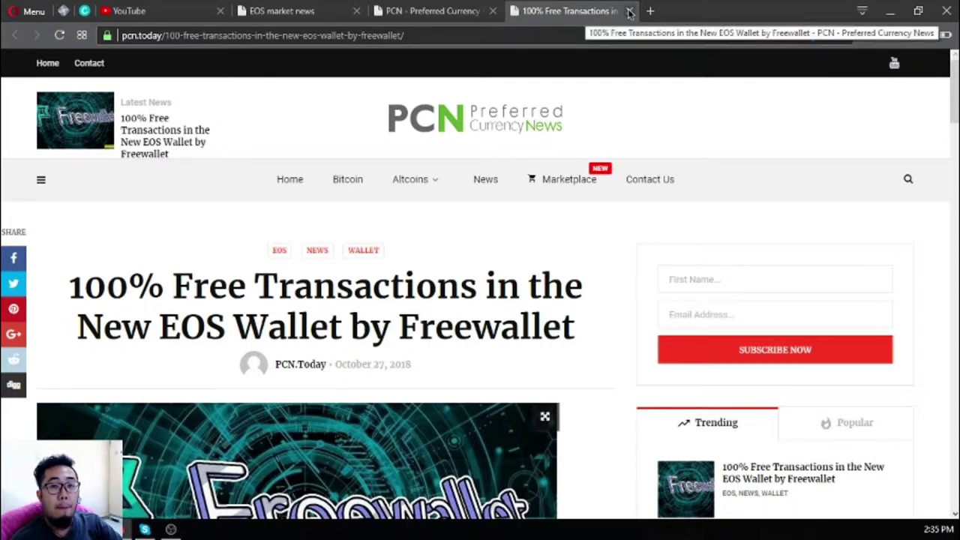
# Close the Freewallet article tab, browse the PCN.Today home page, then go to Marketplace
pyautogui.click(630, 11)
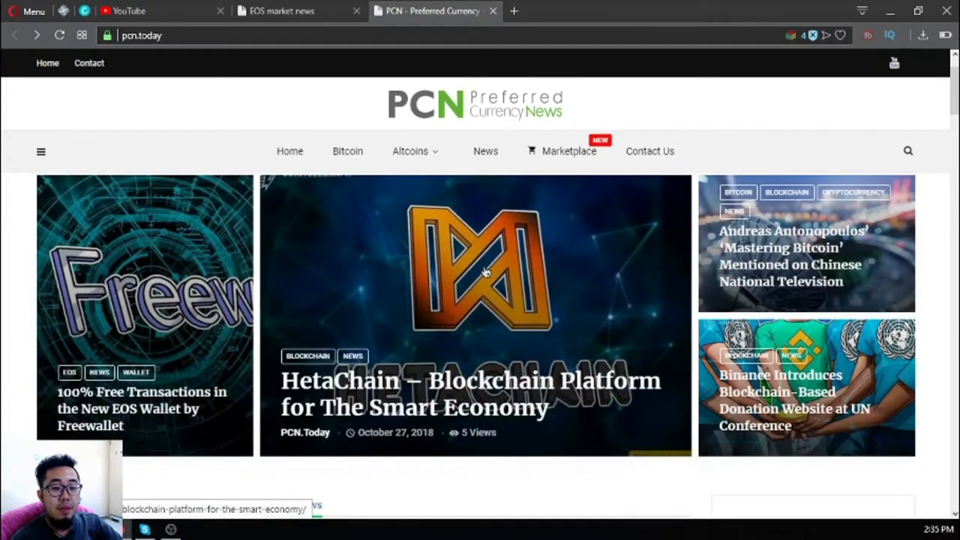
pyautogui.click(411, 150)
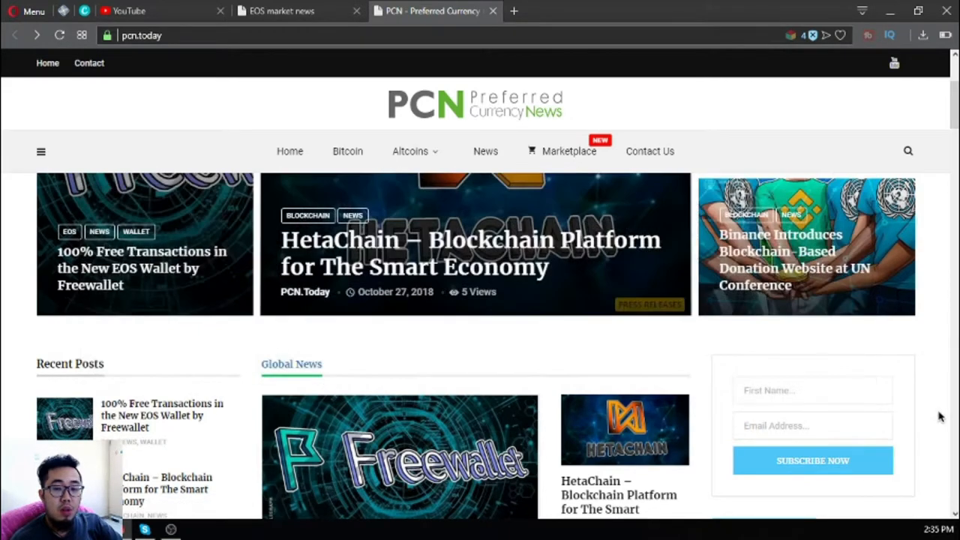
pyautogui.scroll(-3)
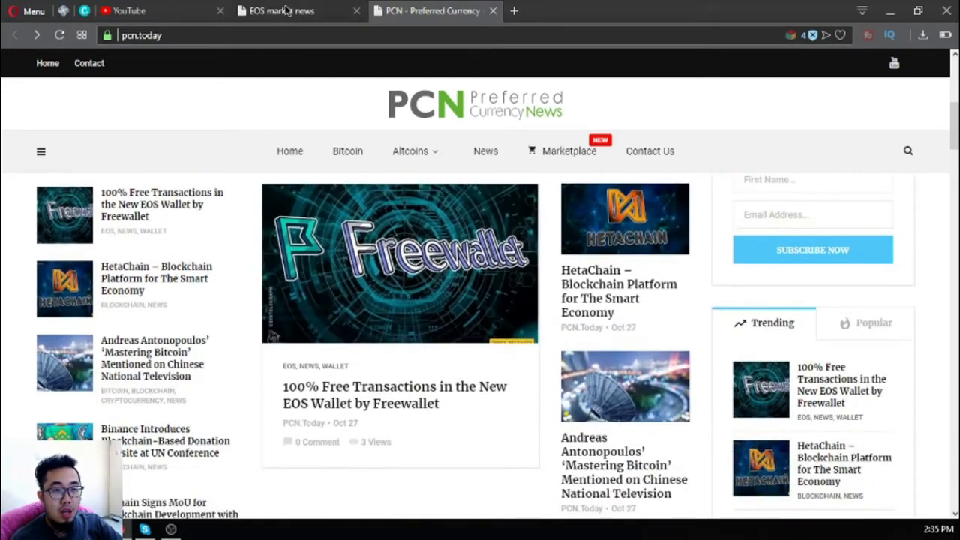
pyautogui.moveTo(326, 84)
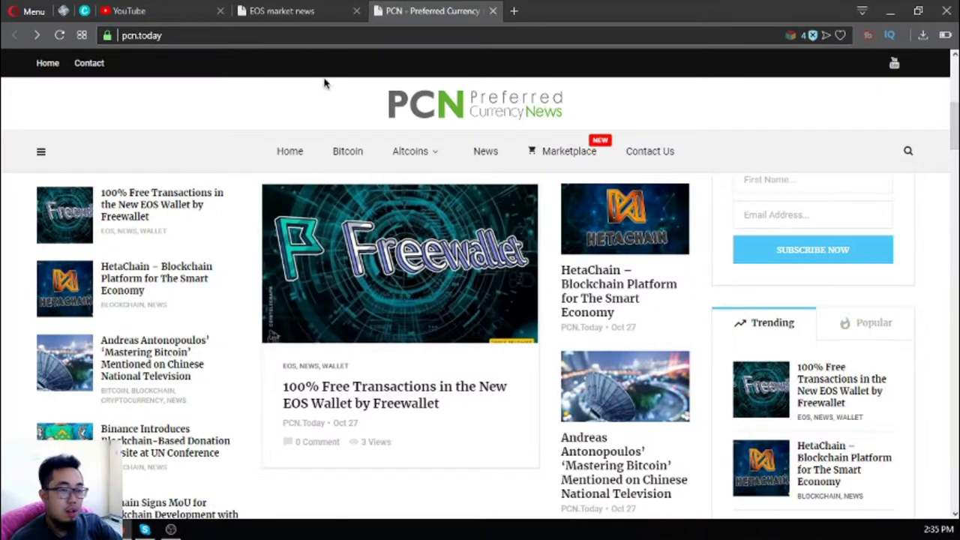
pyautogui.moveTo(426, 33)
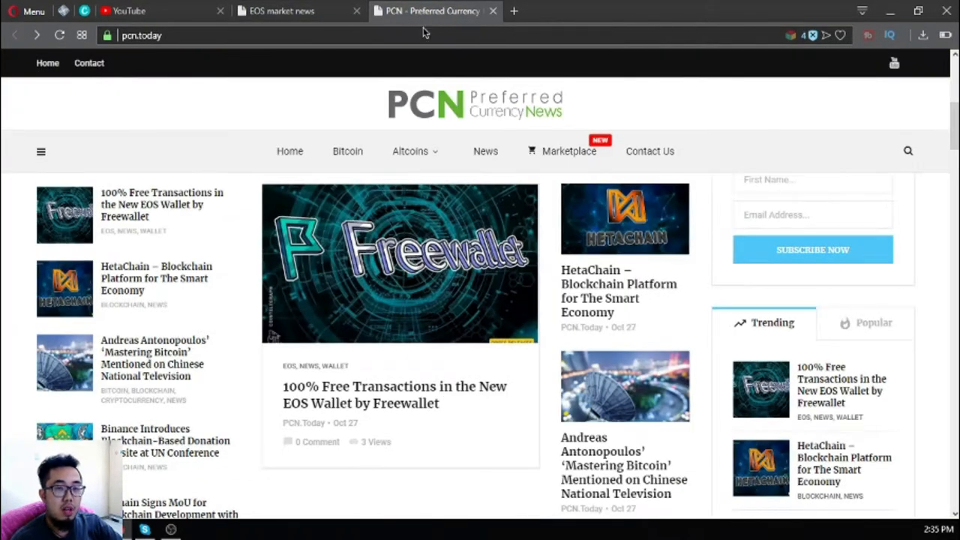
pyautogui.moveTo(561, 150)
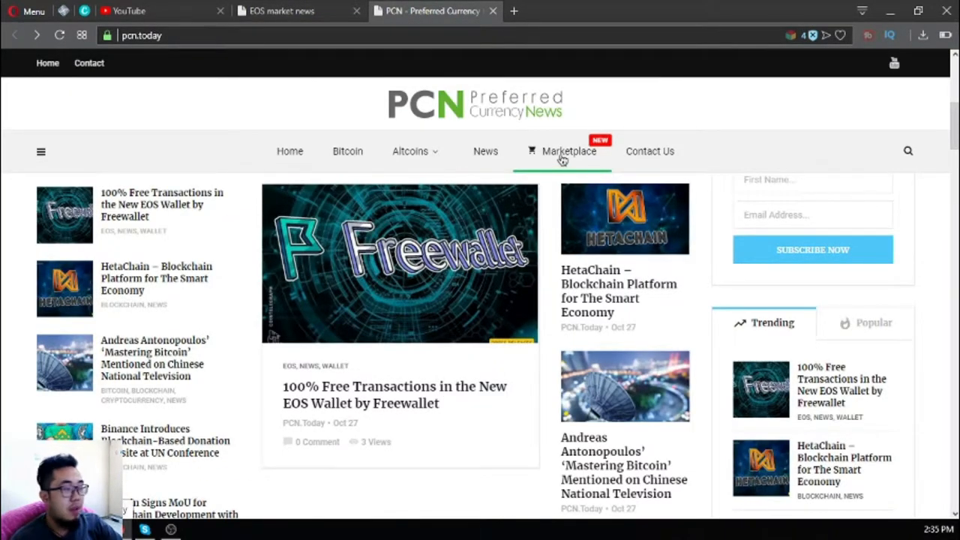
pyautogui.moveTo(571, 159)
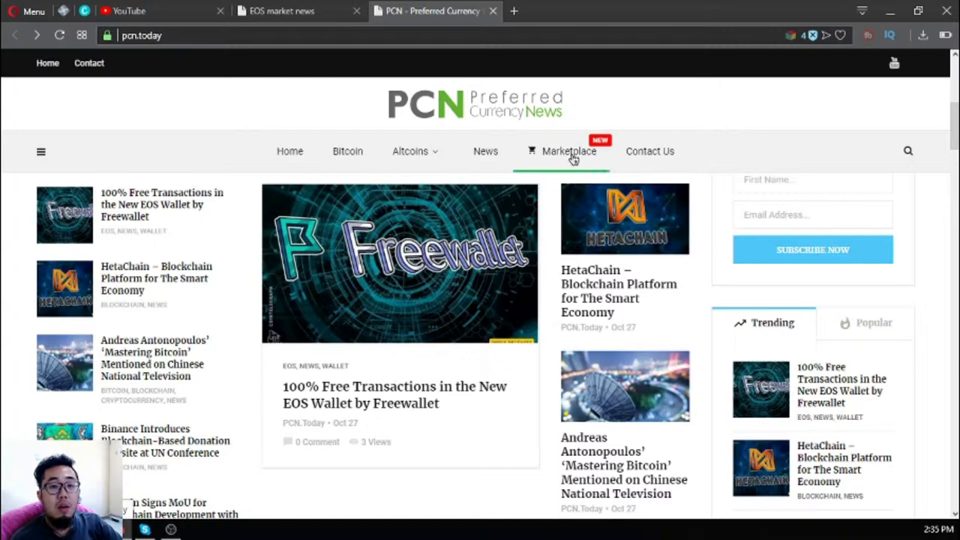
pyautogui.click(568, 150)
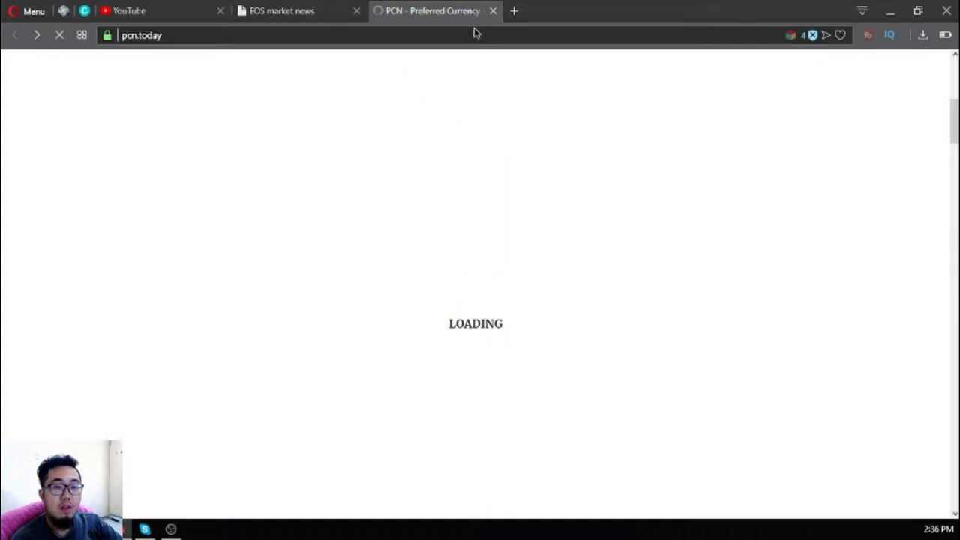
# Close the PCN.Today tab and open a useful link from eosmarket.biz in a new tab
pyautogui.click(492, 11)
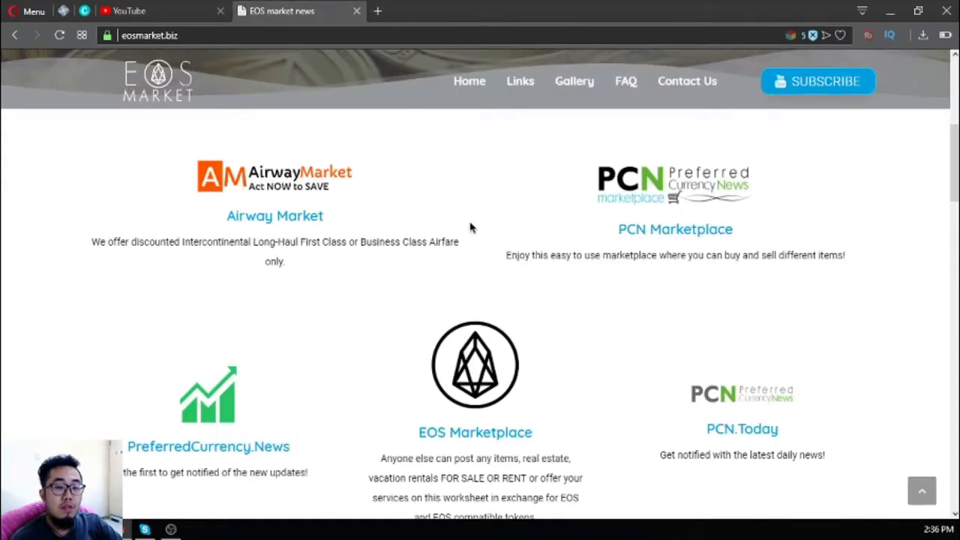
pyautogui.scroll(-3)
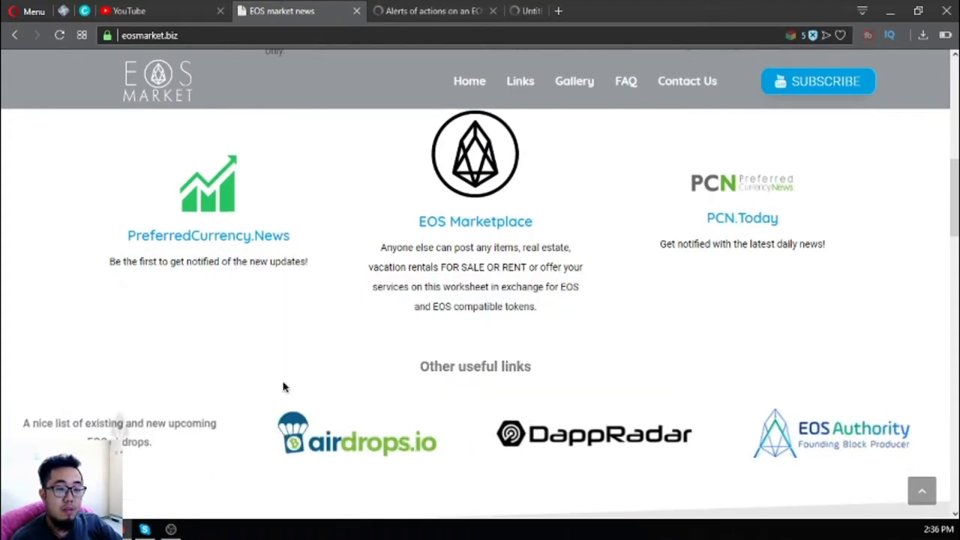
pyautogui.rightClick(593, 432)
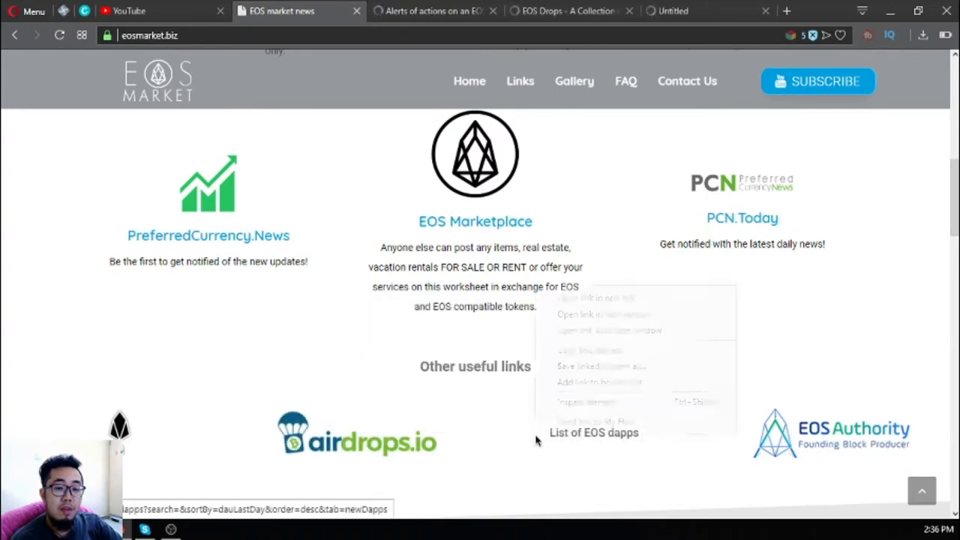
pyautogui.click(593, 296)
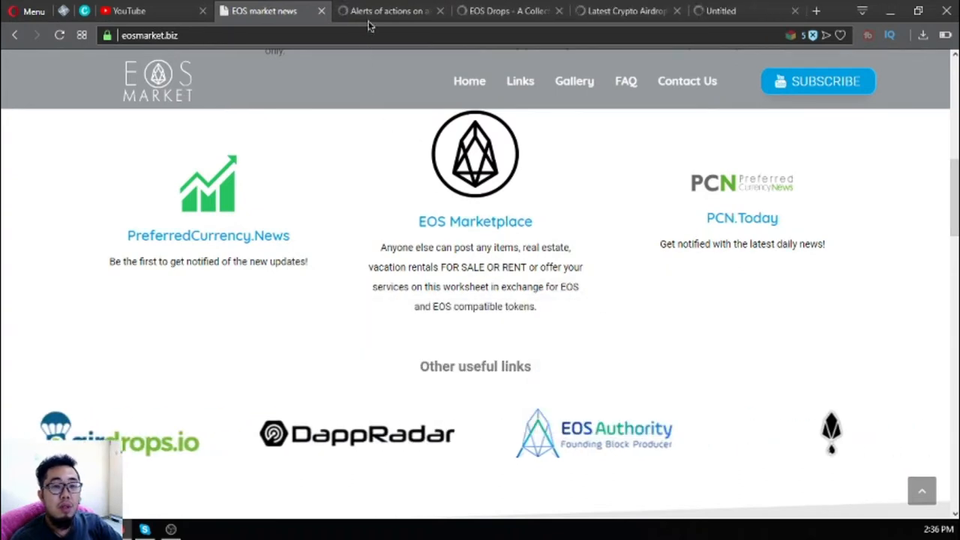
pyautogui.click(387, 11)
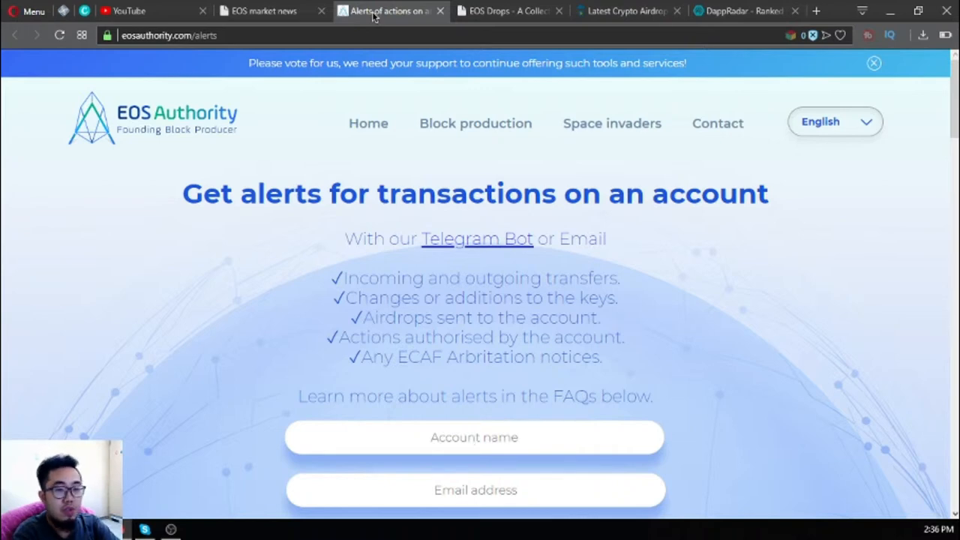
pyautogui.scroll(-3)
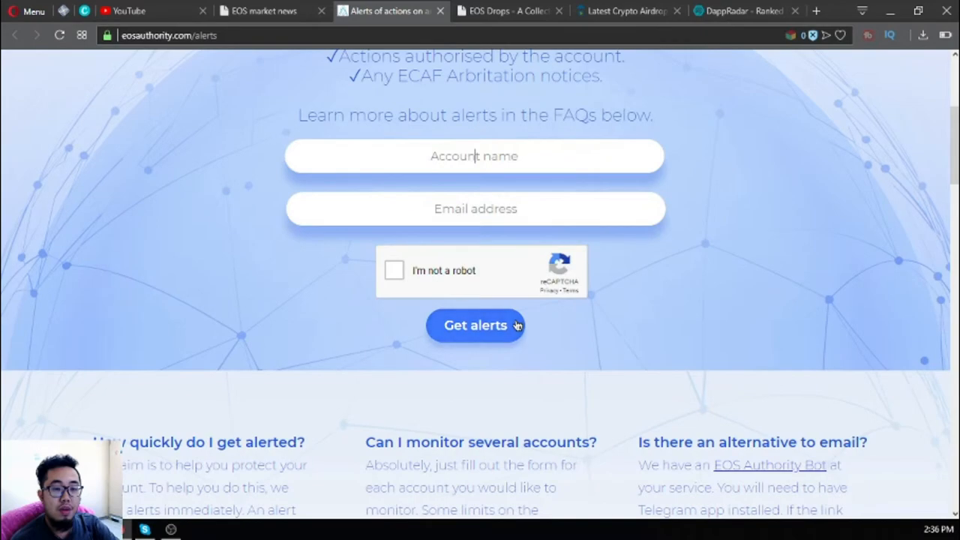
pyautogui.scroll(3)
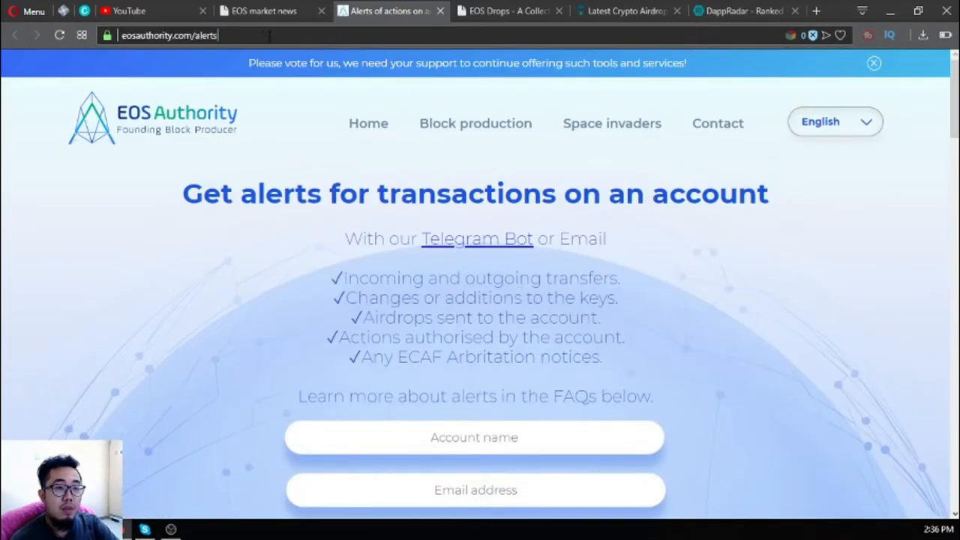
pyautogui.click(509, 11)
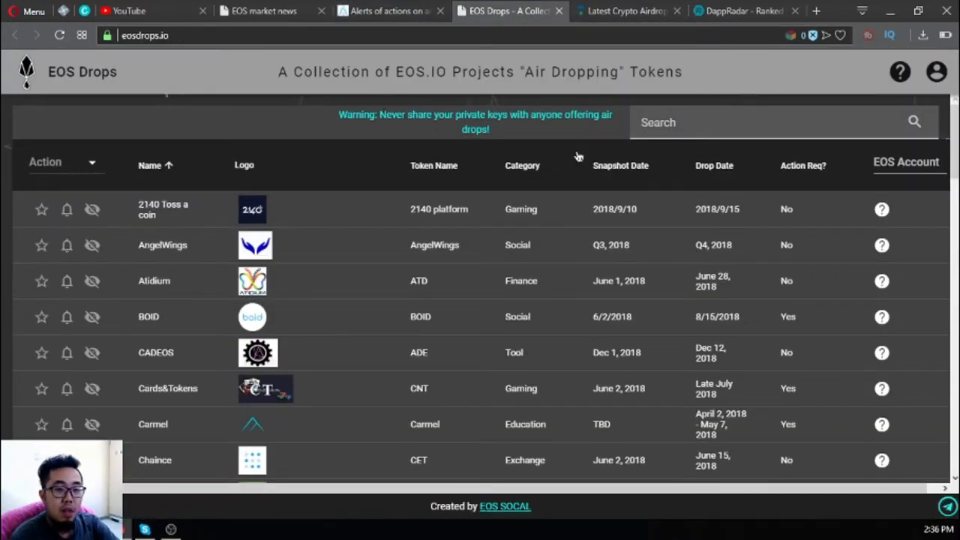
pyautogui.scroll(-3)
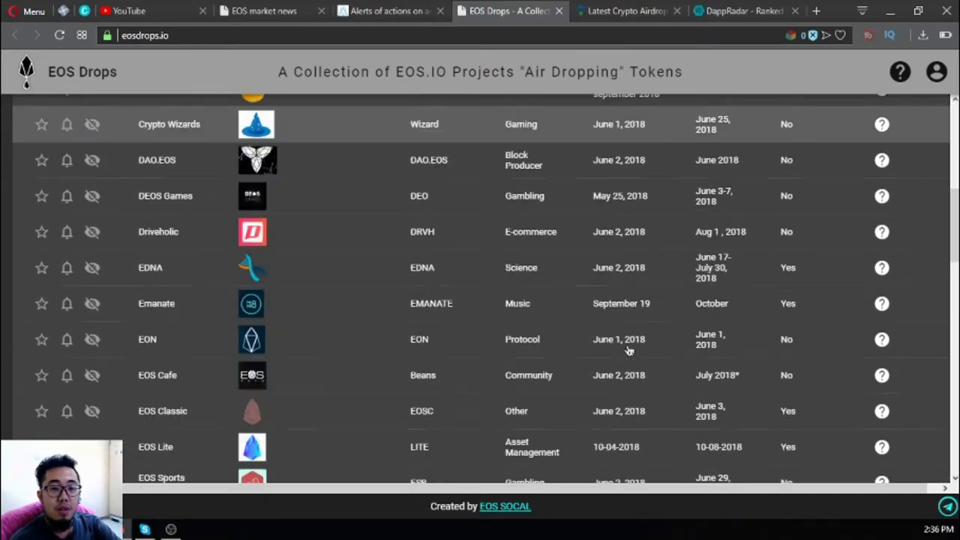
pyautogui.scroll(-3)
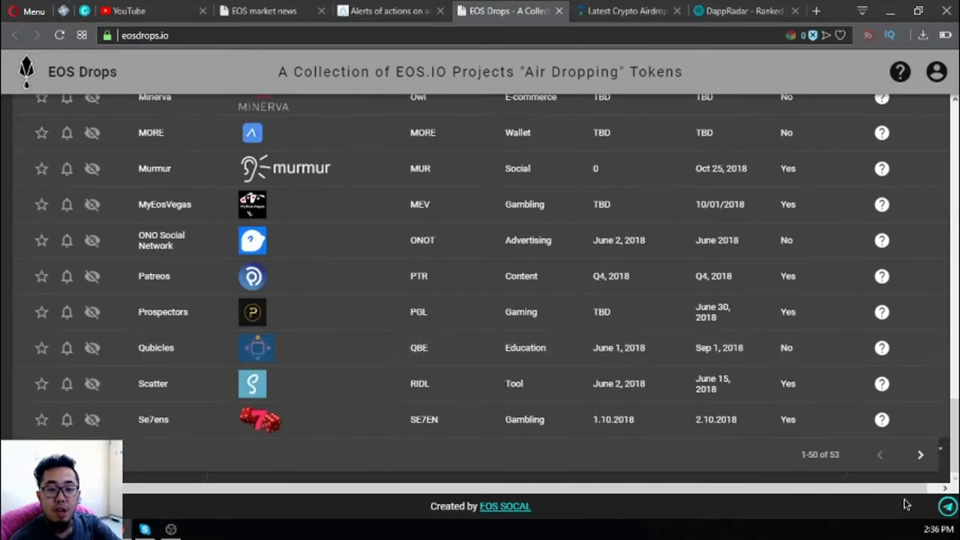
pyautogui.scroll(3)
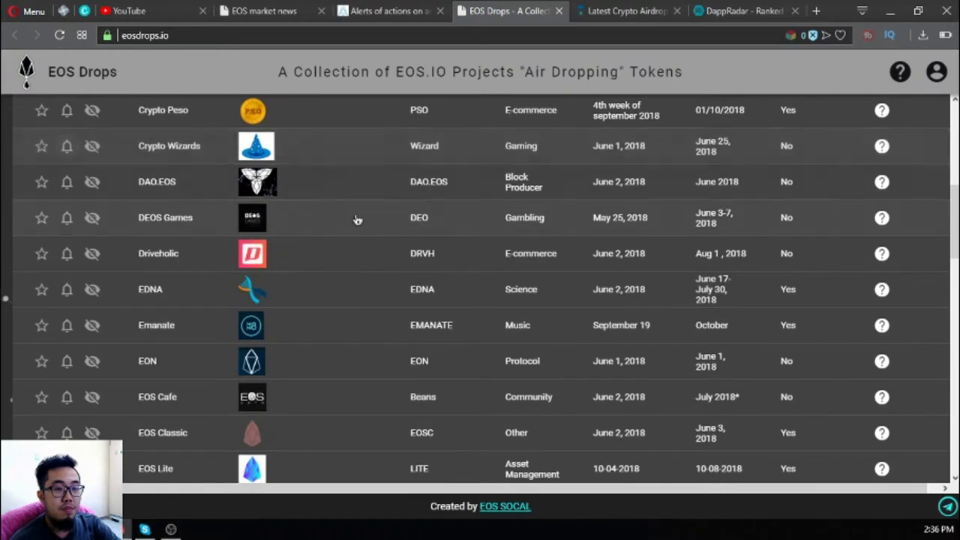
pyautogui.scroll(3)
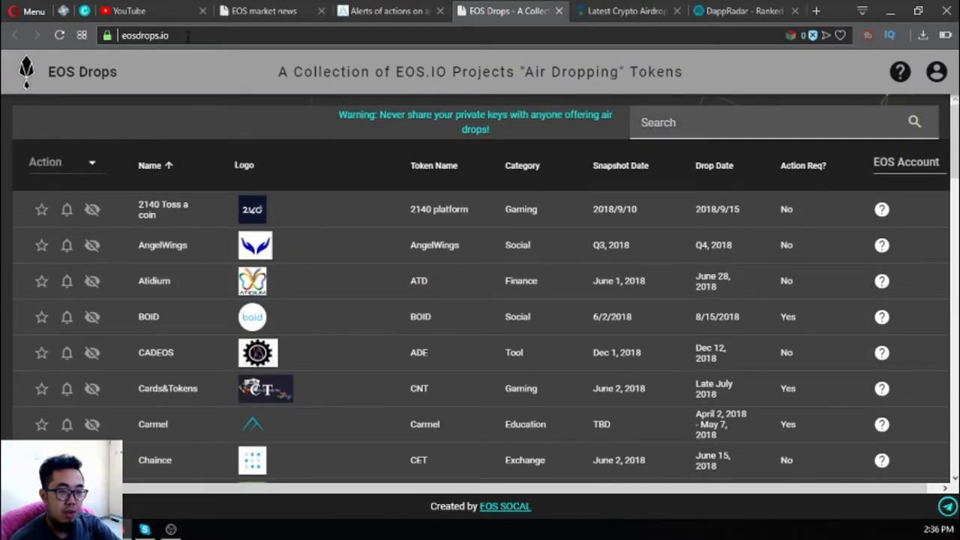
pyautogui.moveTo(216, 227)
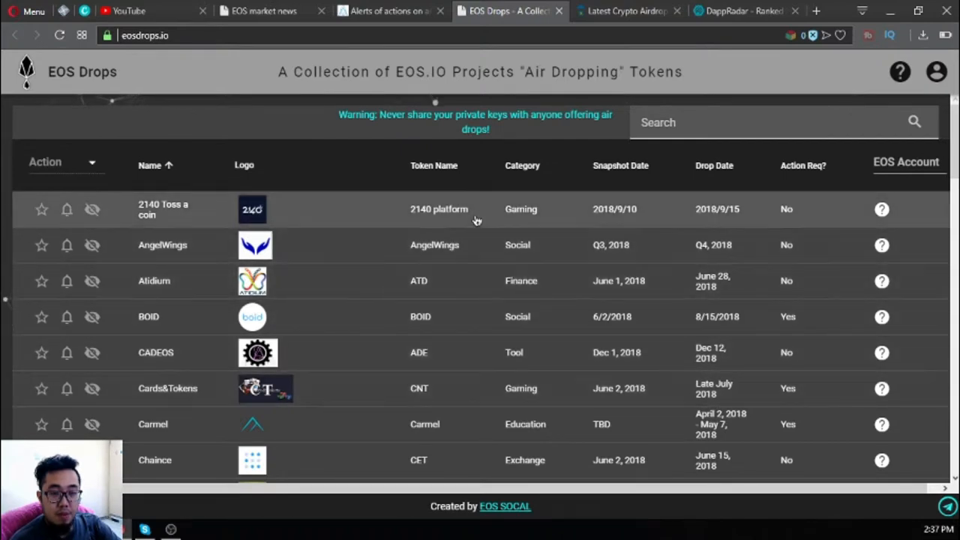
pyautogui.moveTo(172, 205)
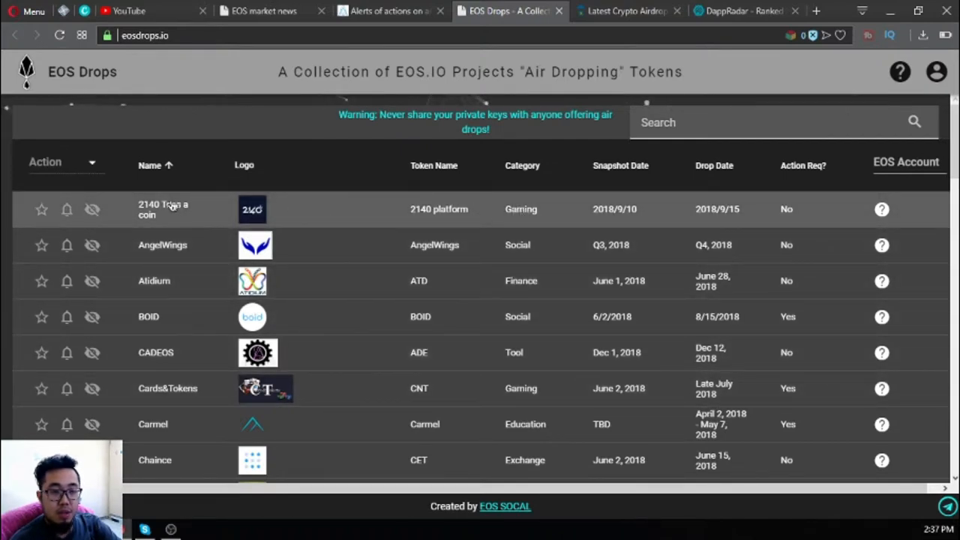
pyautogui.click(162, 210)
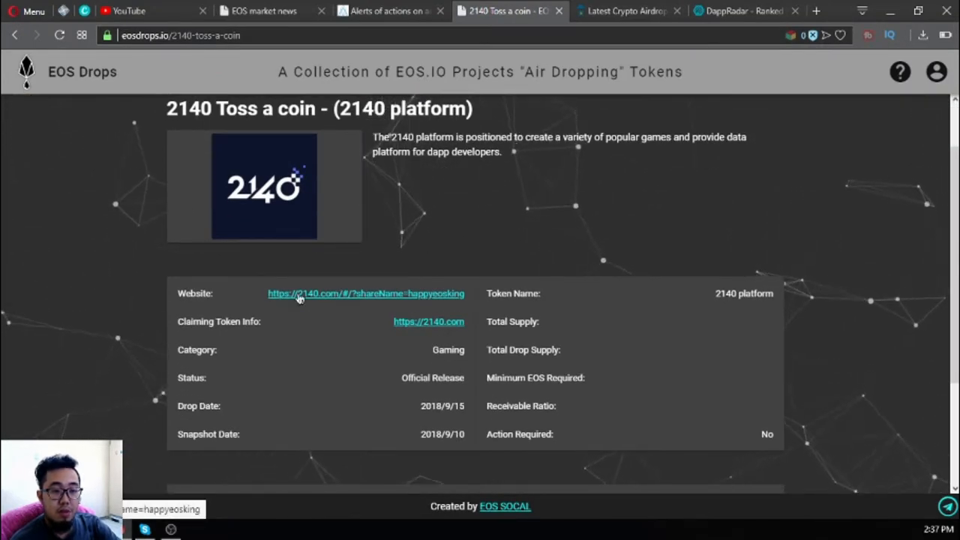
pyautogui.moveTo(420, 325)
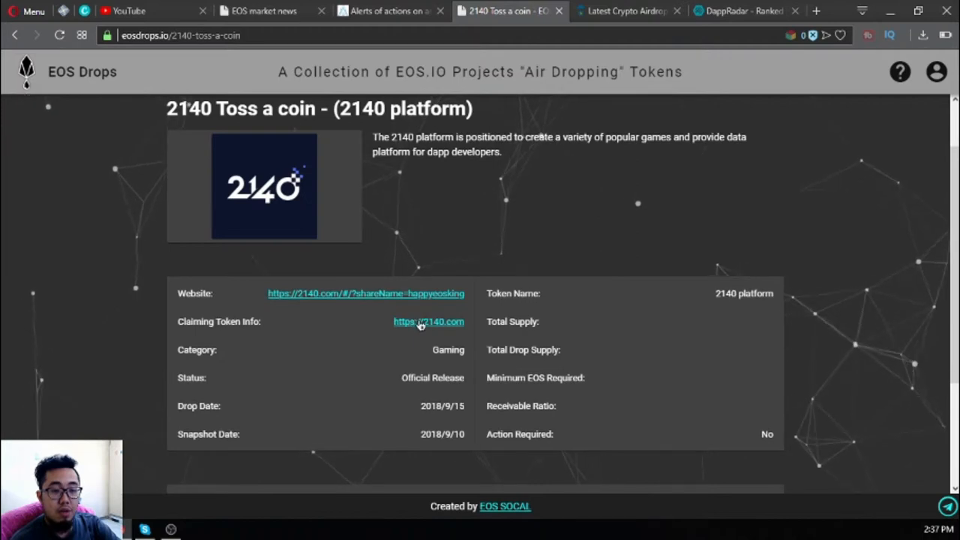
pyautogui.scroll(-3)
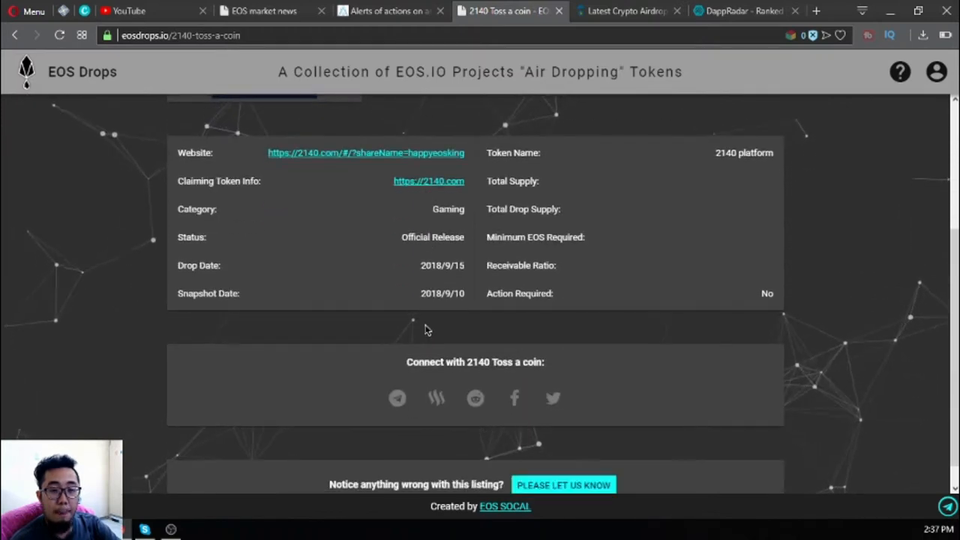
pyautogui.moveTo(612, 291)
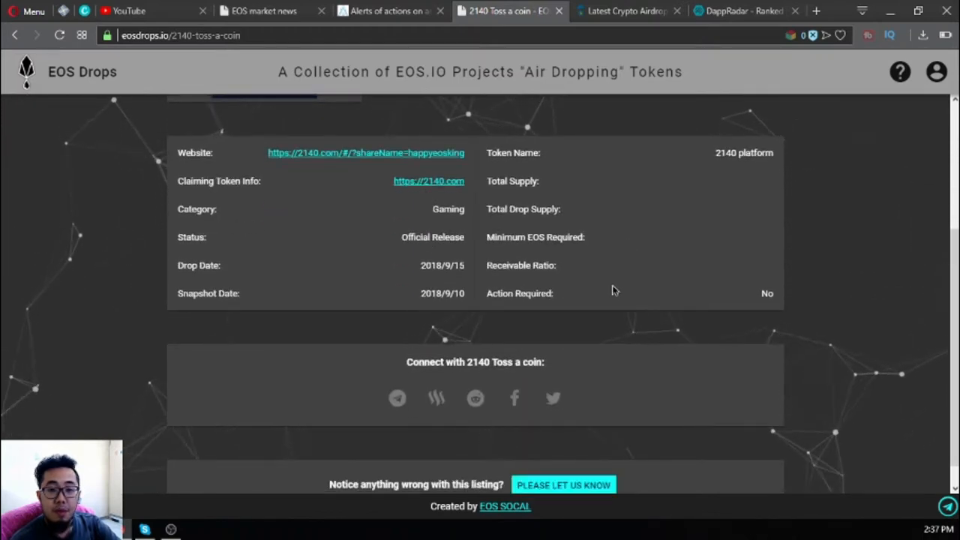
pyautogui.scroll(3)
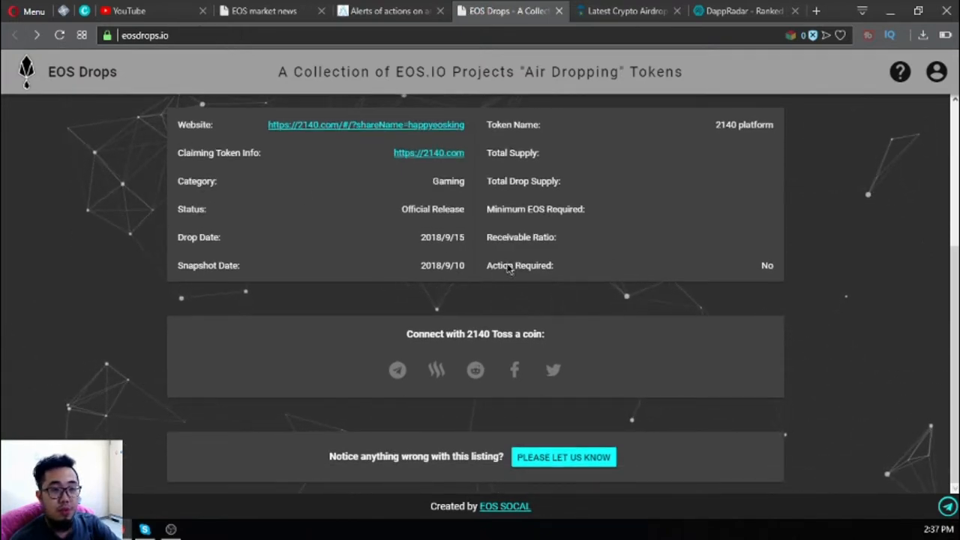
pyautogui.scroll(3)
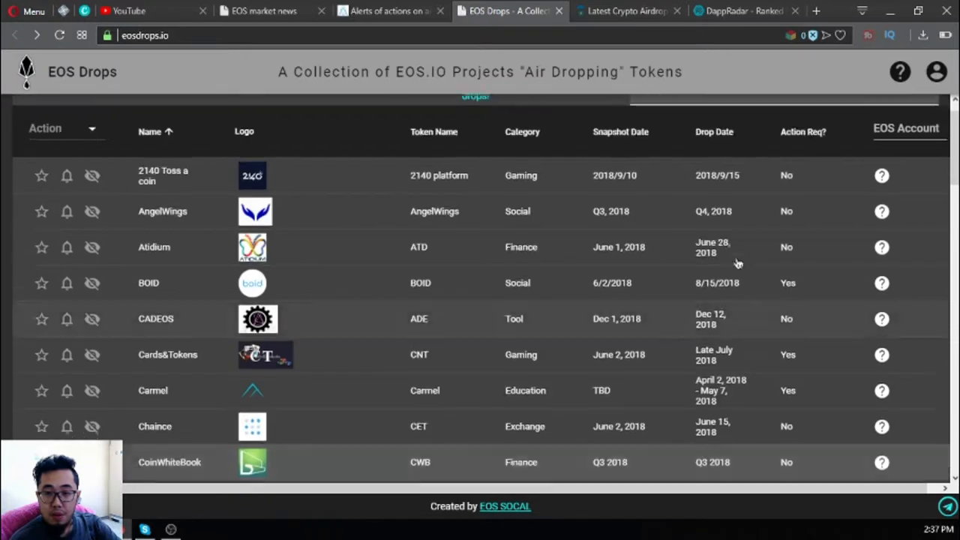
pyautogui.scroll(3)
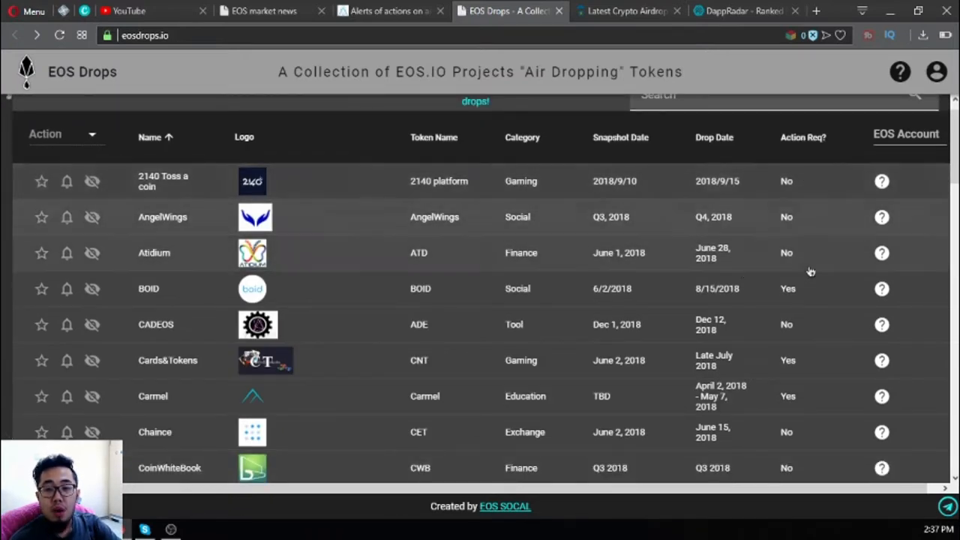
pyautogui.click(149, 288)
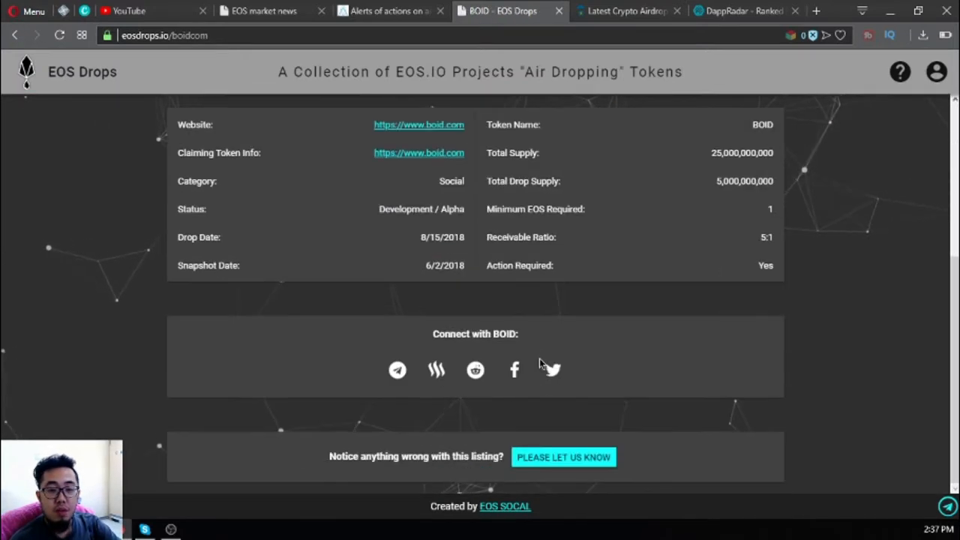
pyautogui.moveTo(777, 270)
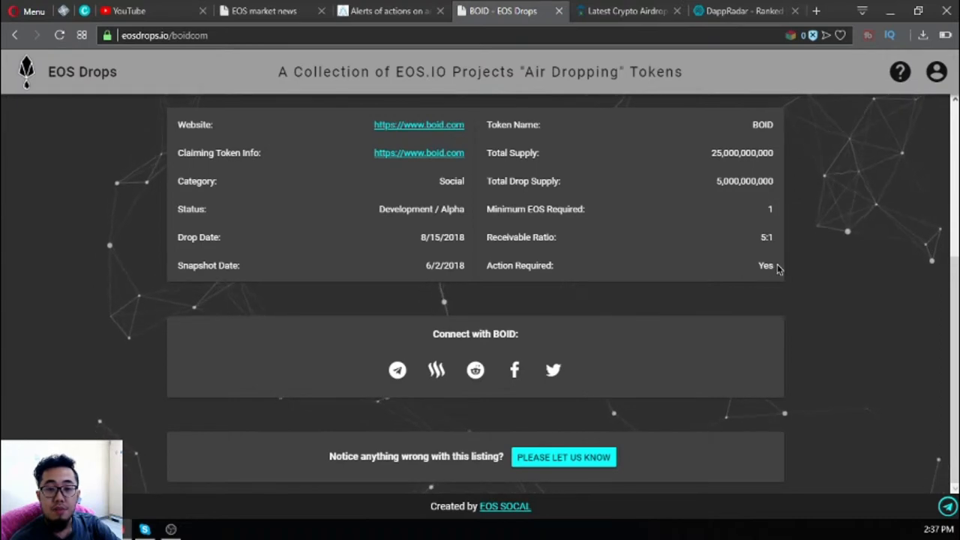
pyautogui.scroll(3)
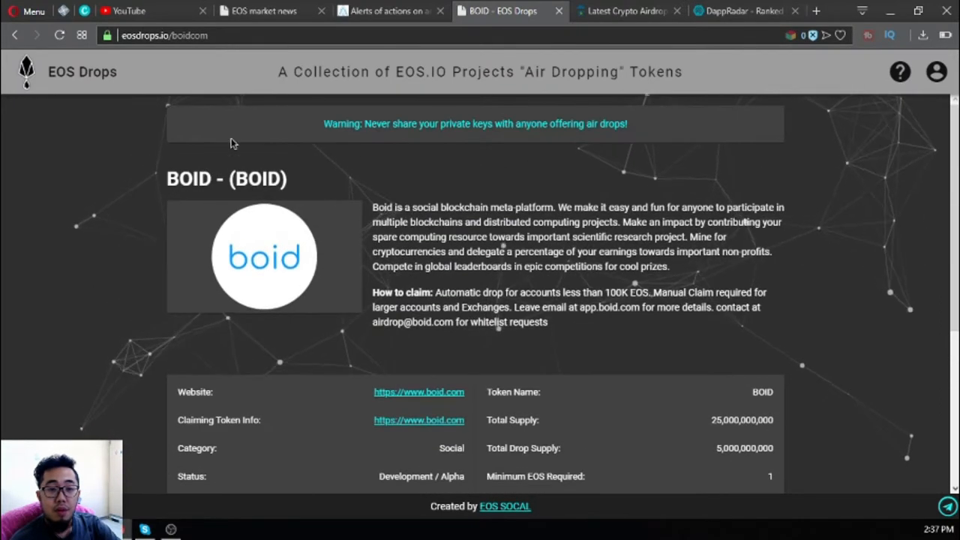
pyautogui.click(82, 72)
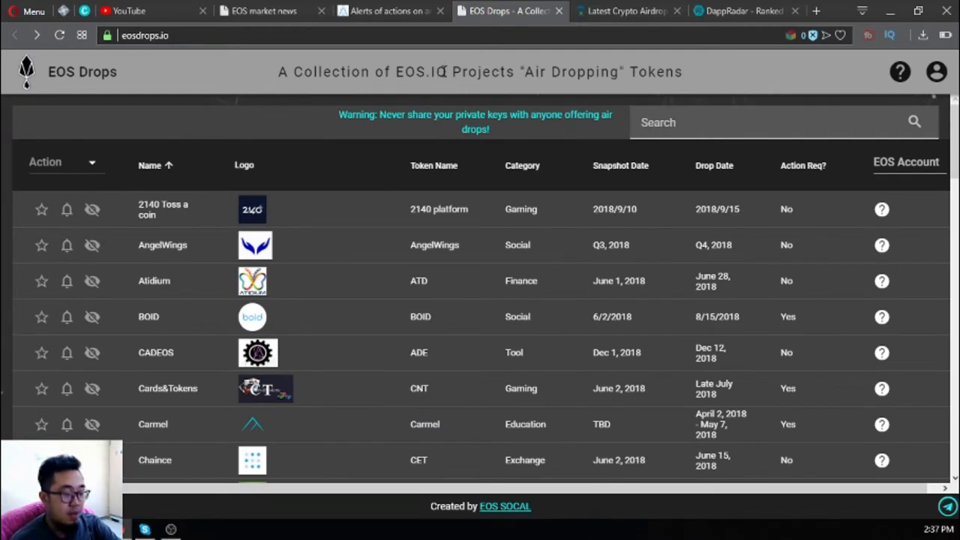
pyautogui.click(628, 10)
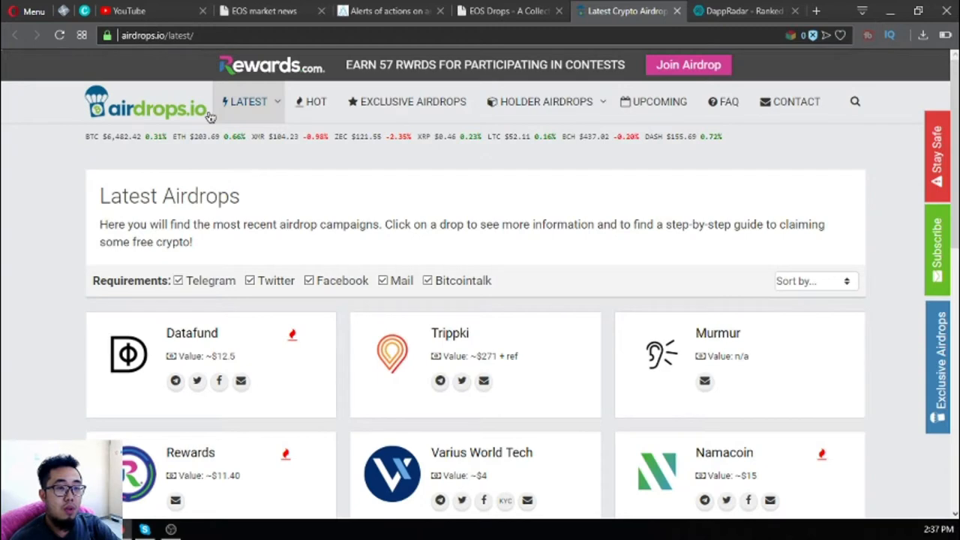
pyautogui.moveTo(210, 117)
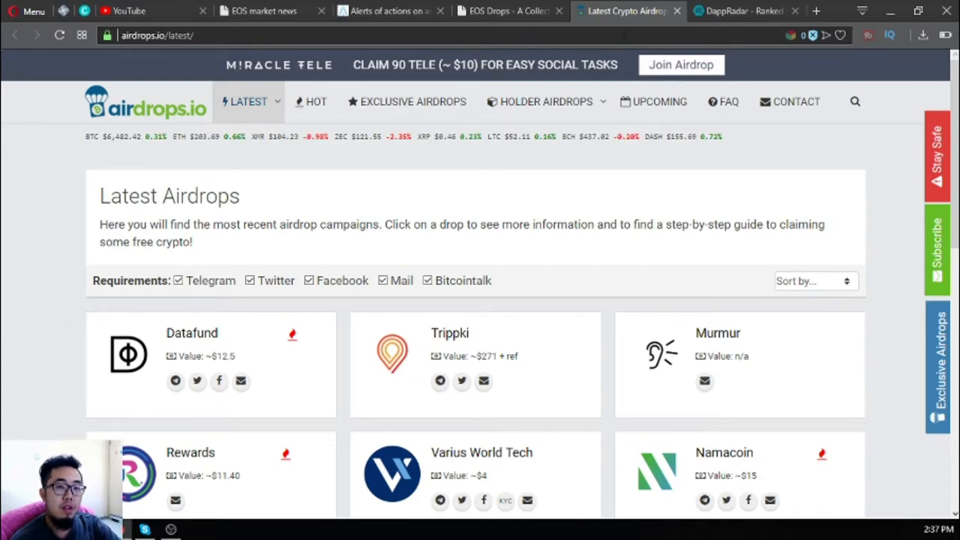
# Review the Datafund airdrop details on airdrops.io, then go to the Latest airdrops list
pyautogui.click(510, 11)
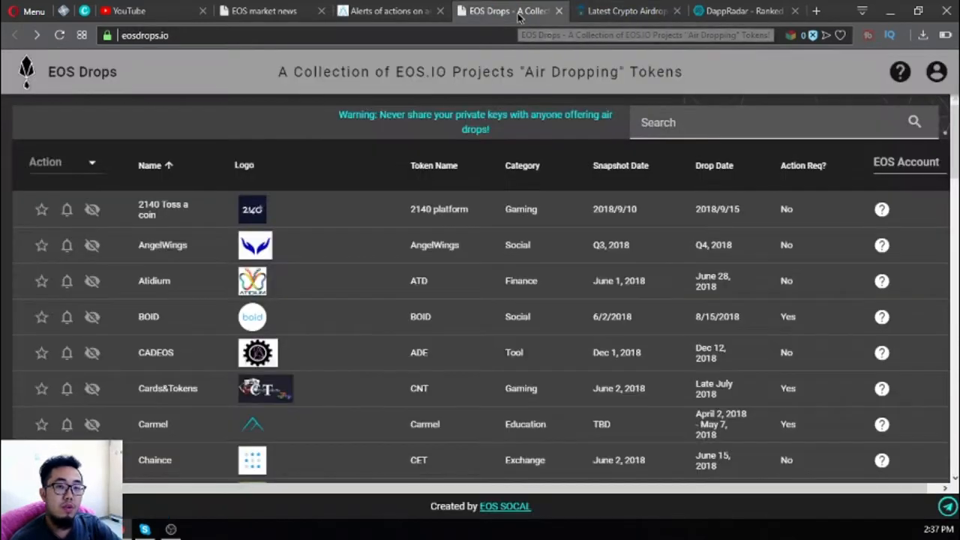
pyautogui.click(627, 11)
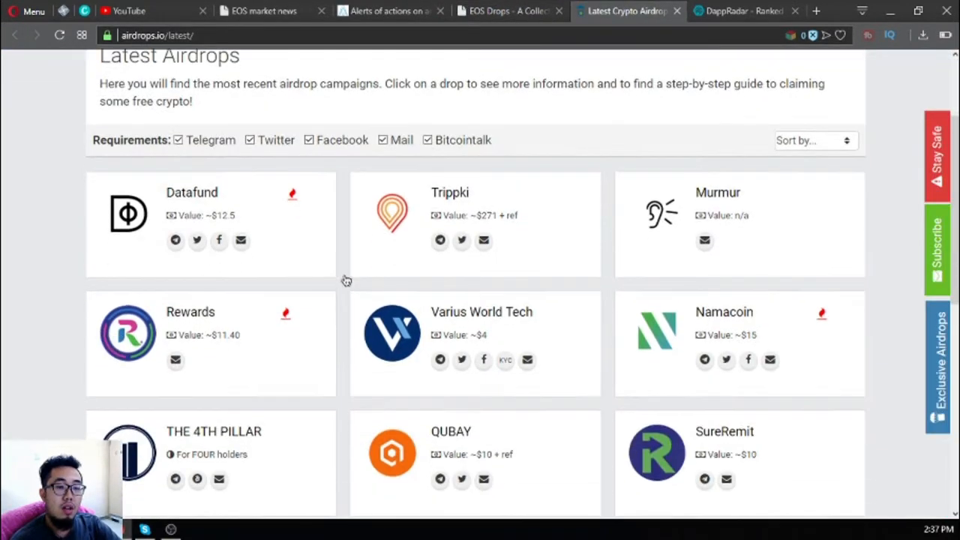
pyautogui.moveTo(184, 207)
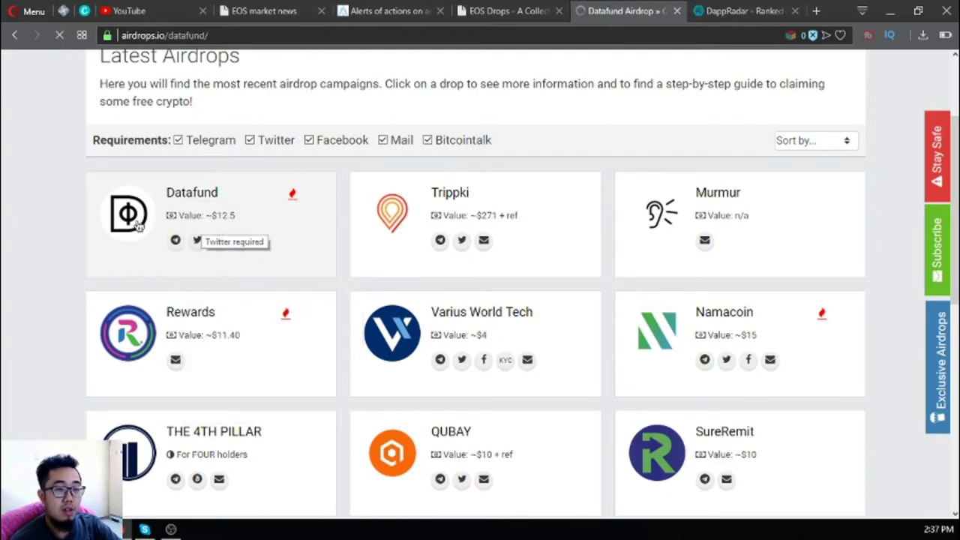
pyautogui.moveTo(150, 261)
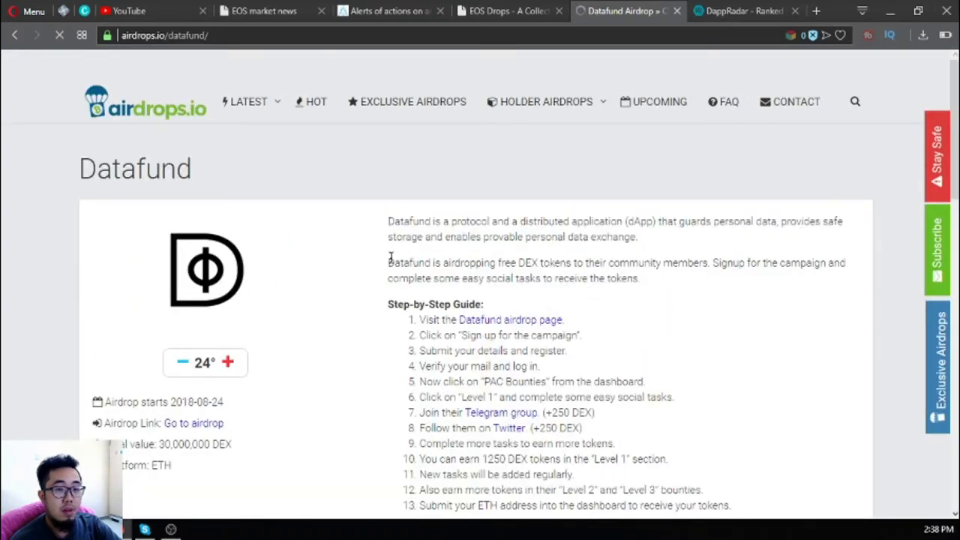
pyautogui.scroll(-3)
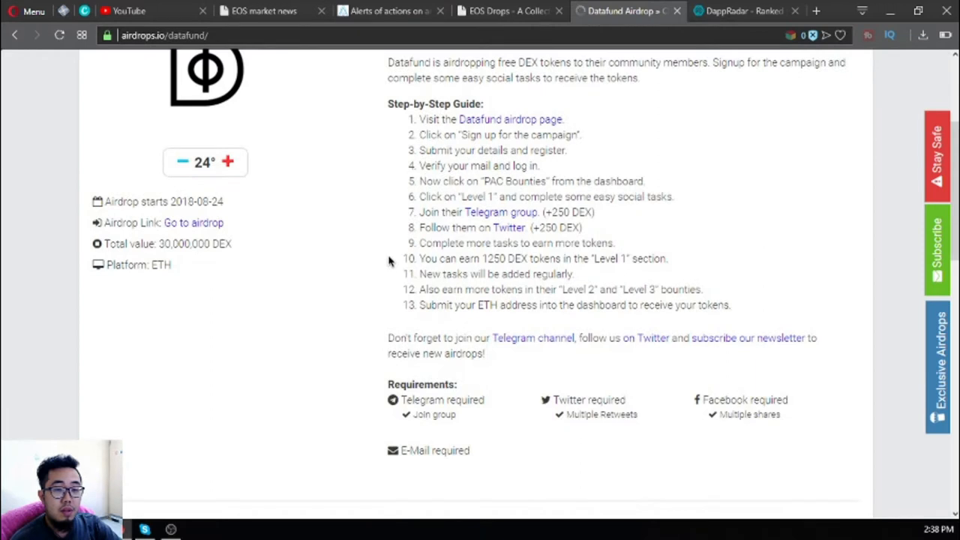
pyautogui.doubleClick(196, 243)
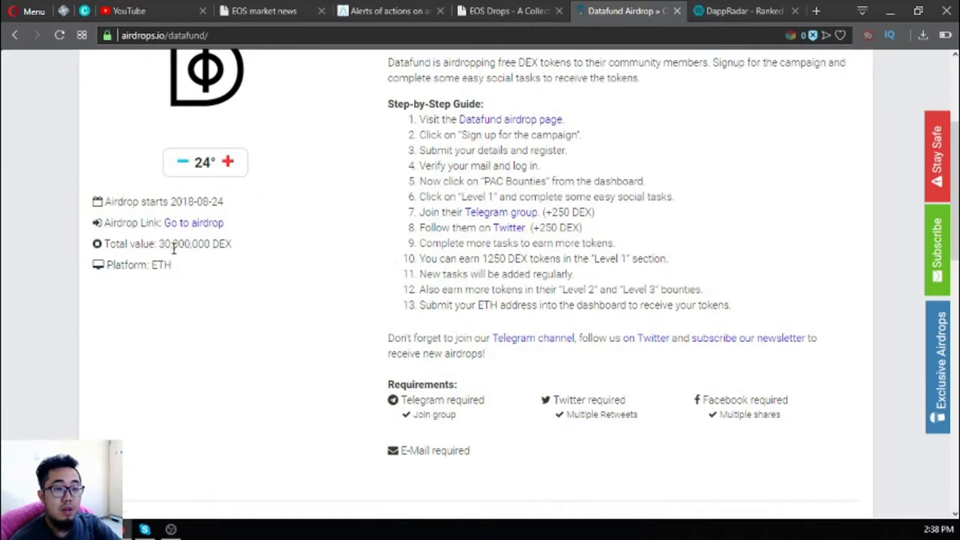
pyautogui.scroll(-3)
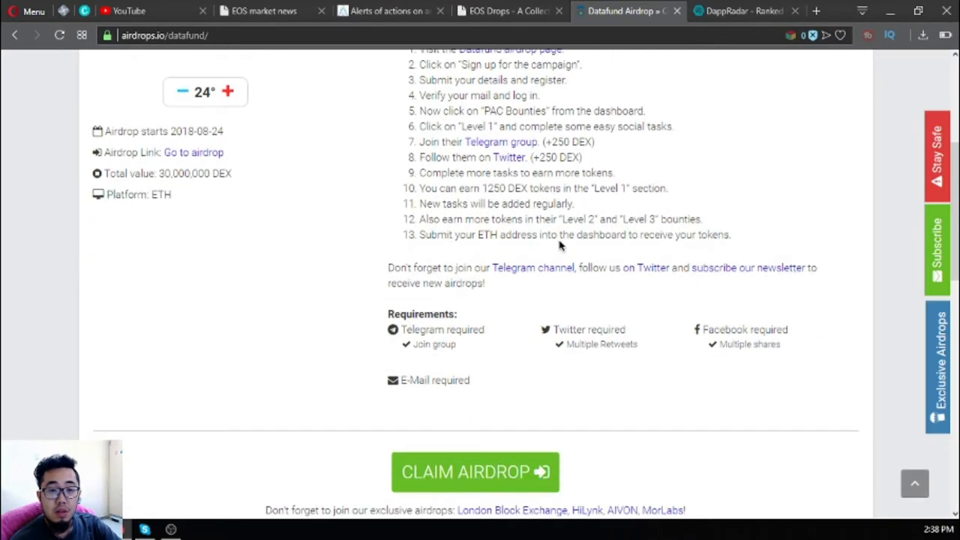
pyautogui.scroll(3)
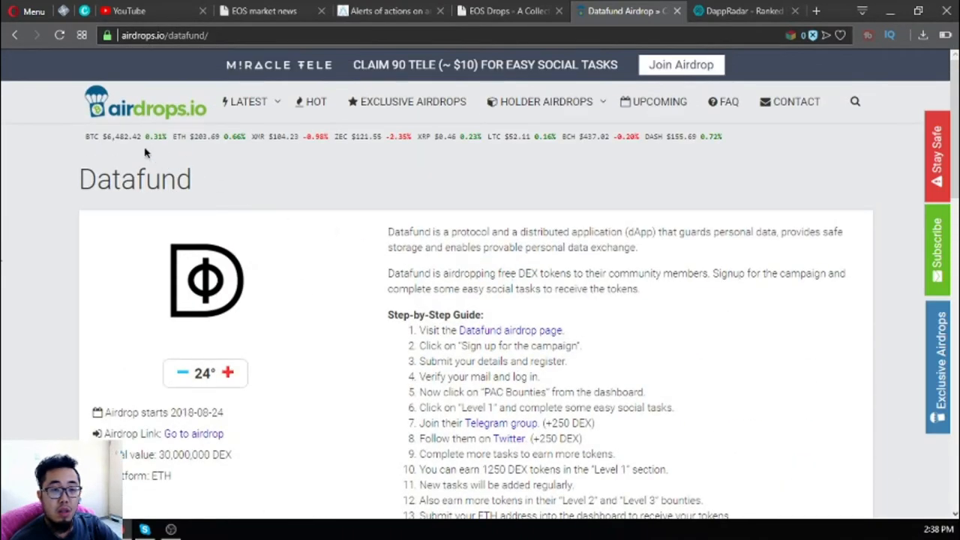
pyautogui.click(249, 102)
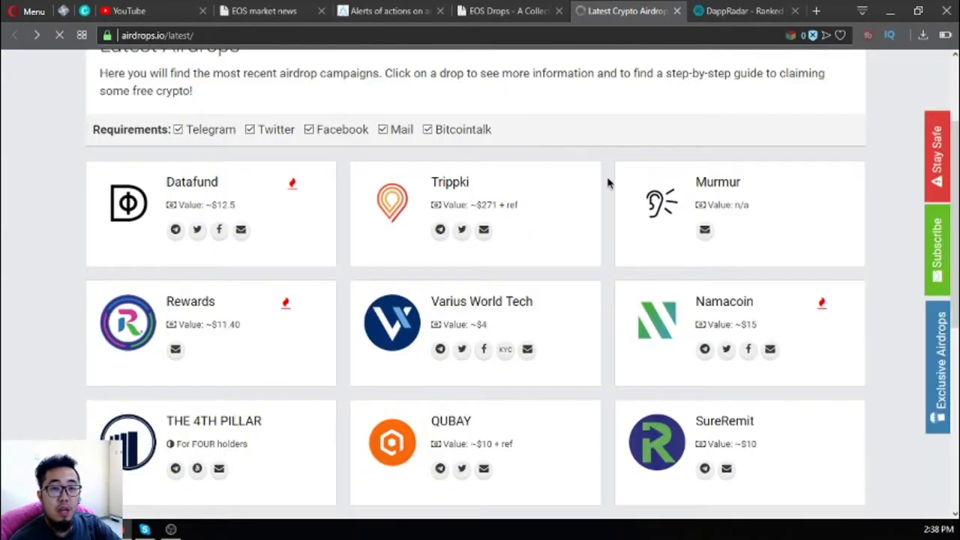
# Return to DappRadar's List of EOS dapps and browse the New Dapps ranking
pyautogui.click(738, 11)
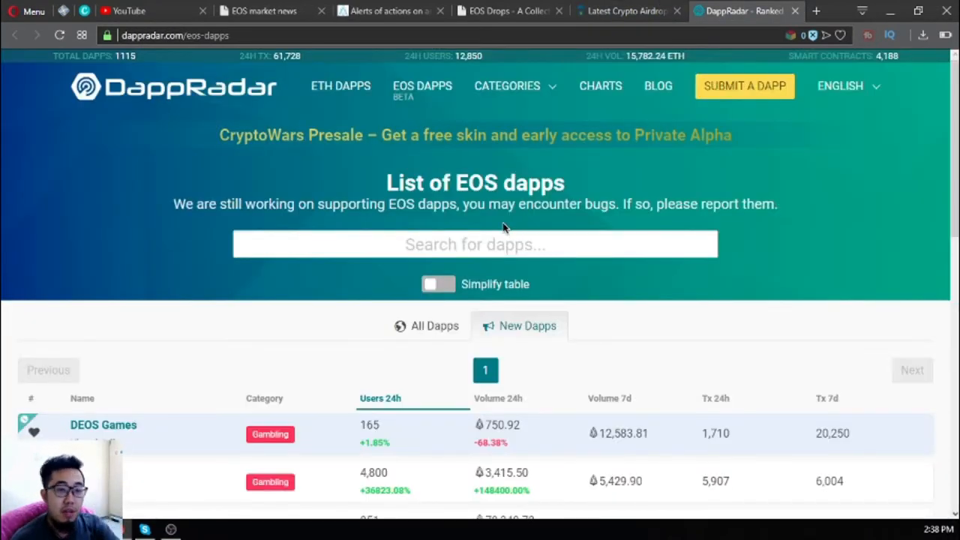
pyautogui.moveTo(492, 201)
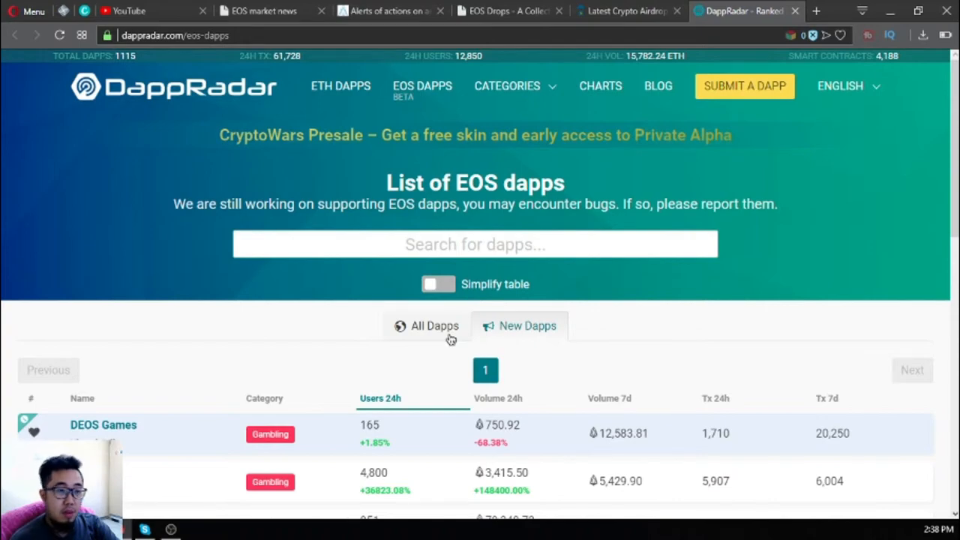
pyautogui.scroll(-3)
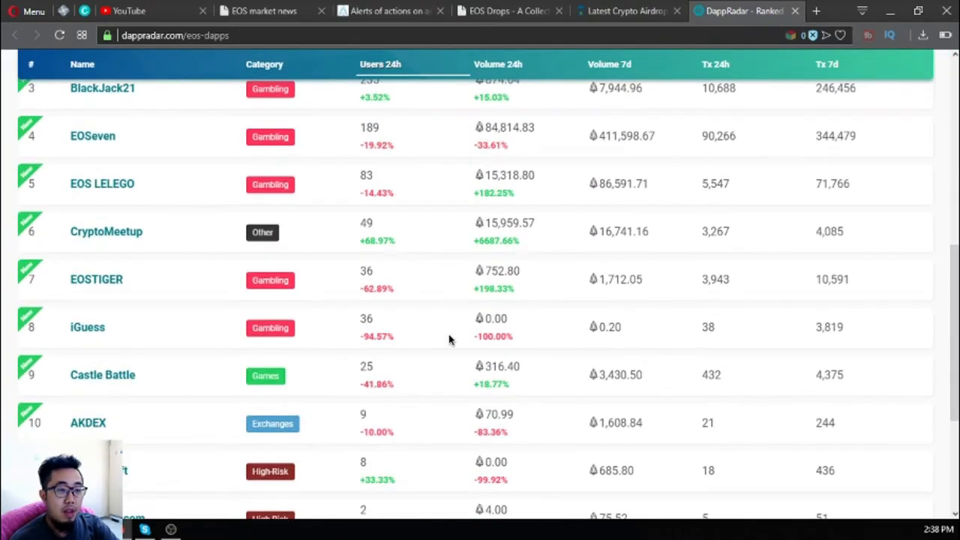
pyautogui.scroll(3)
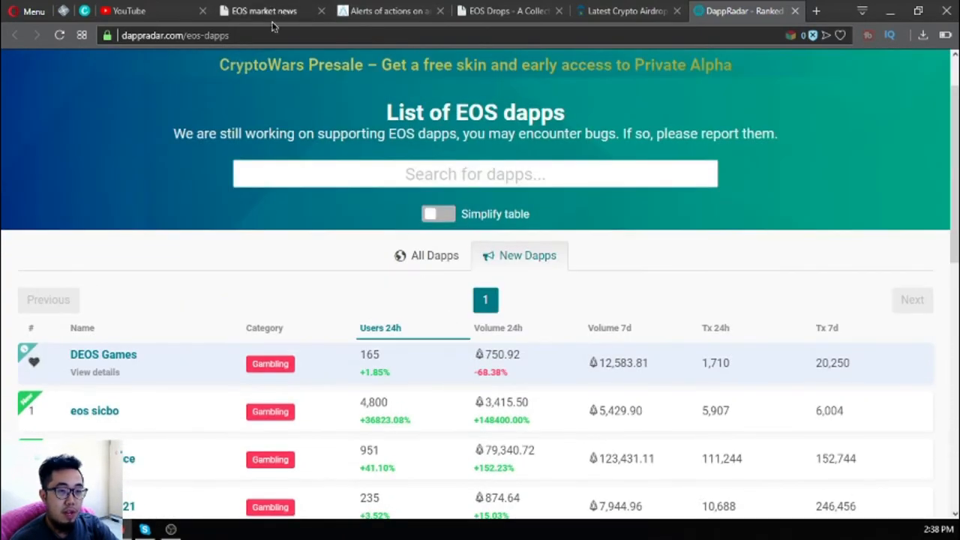
pyautogui.moveTo(368, 105)
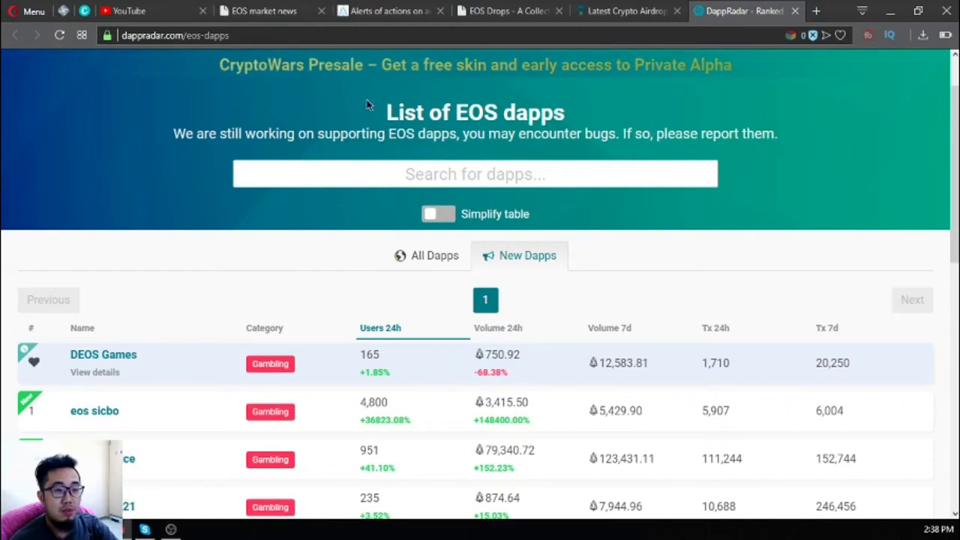
pyautogui.scroll(-3)
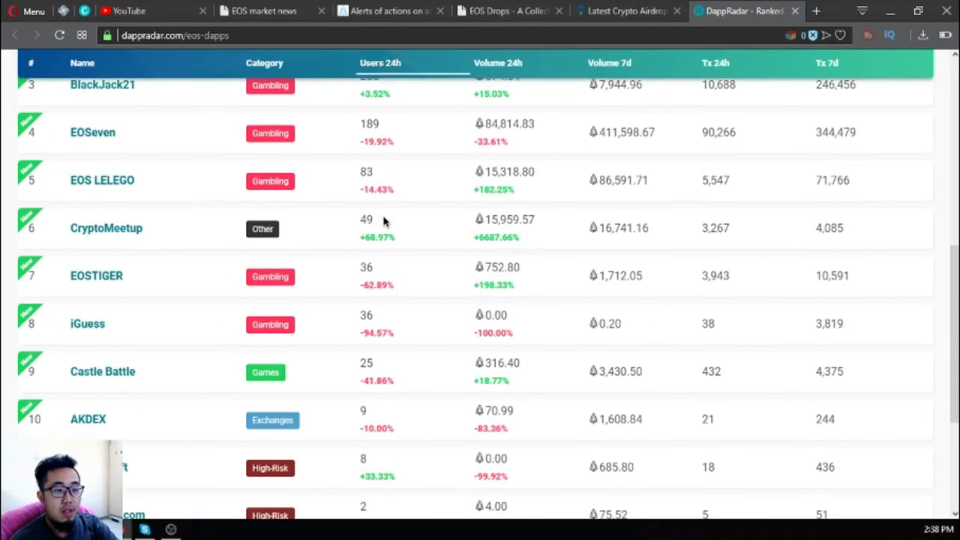
pyautogui.scroll(-3)
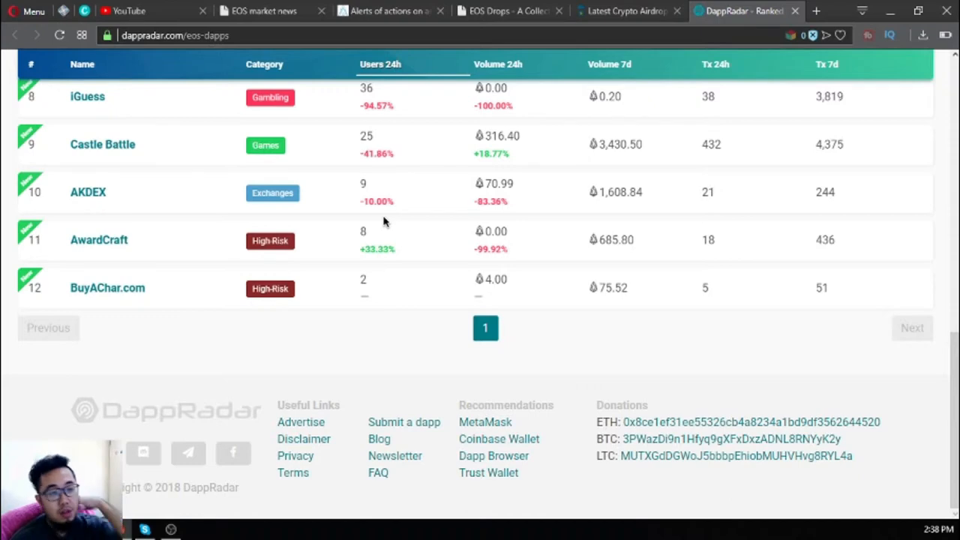
pyautogui.scroll(3)
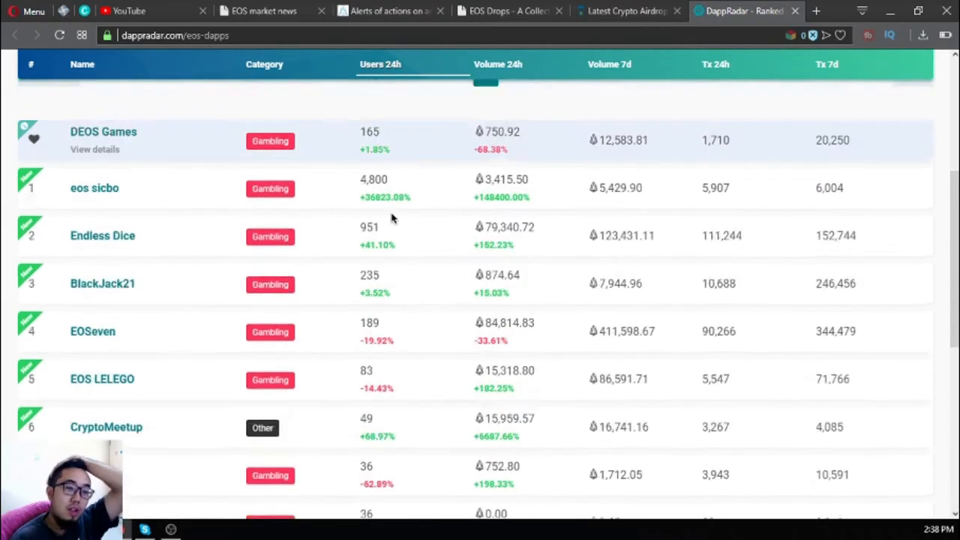
pyautogui.scroll(3)
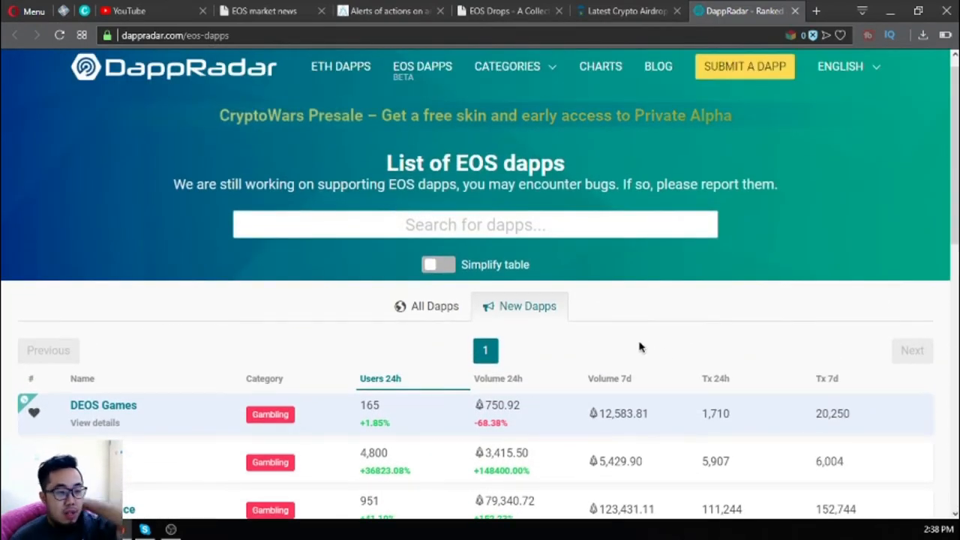
pyautogui.scroll(-3)
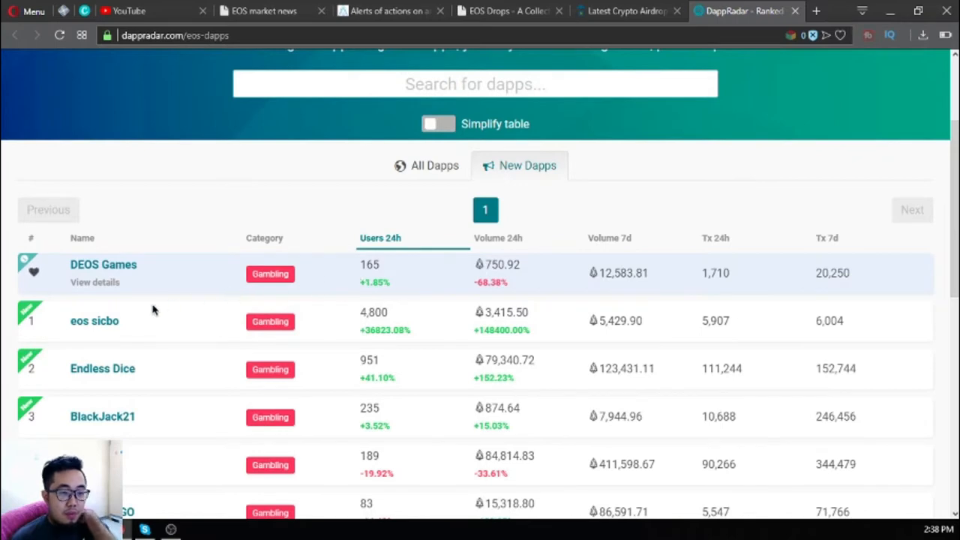
pyautogui.moveTo(105, 330)
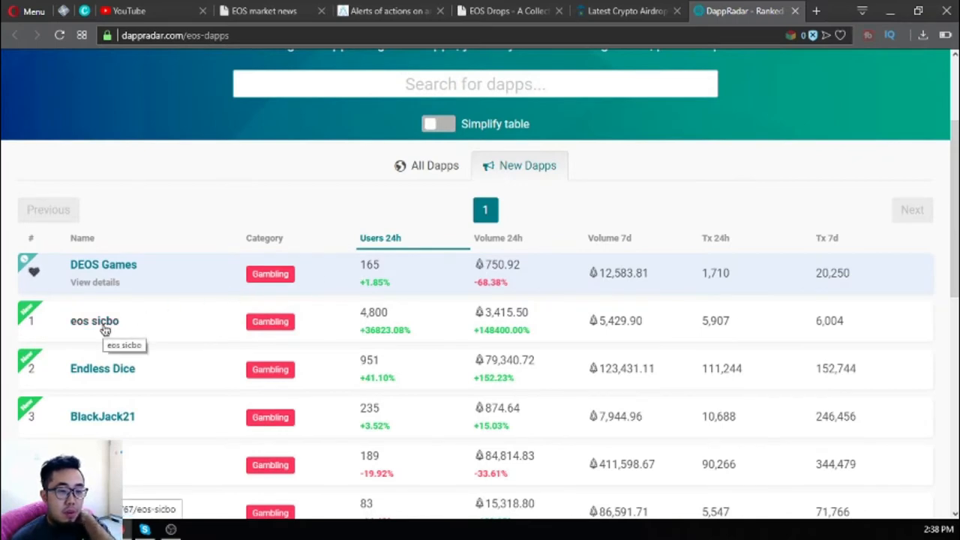
pyautogui.moveTo(367, 318)
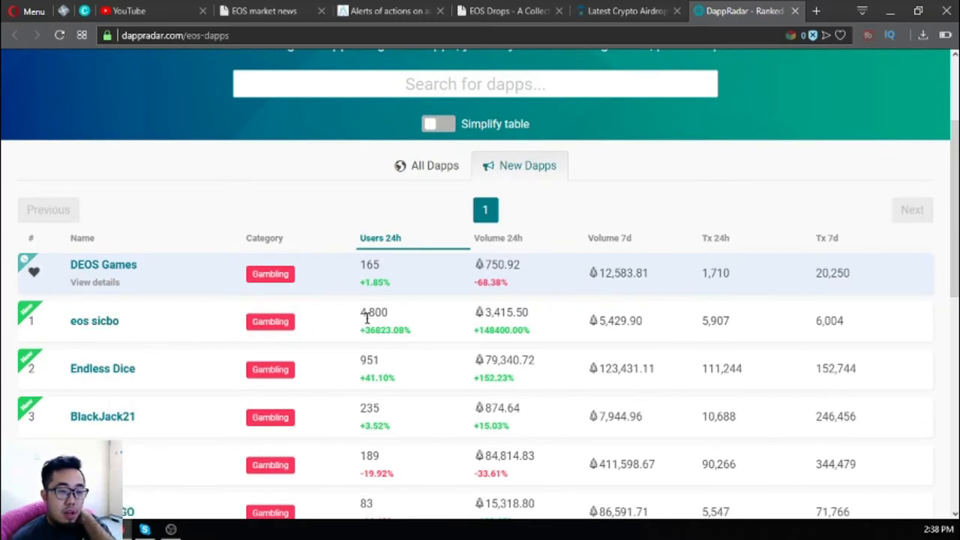
# Open the eos sicbo dapp from the ranking in a new tab
pyautogui.rightClick(95, 321)
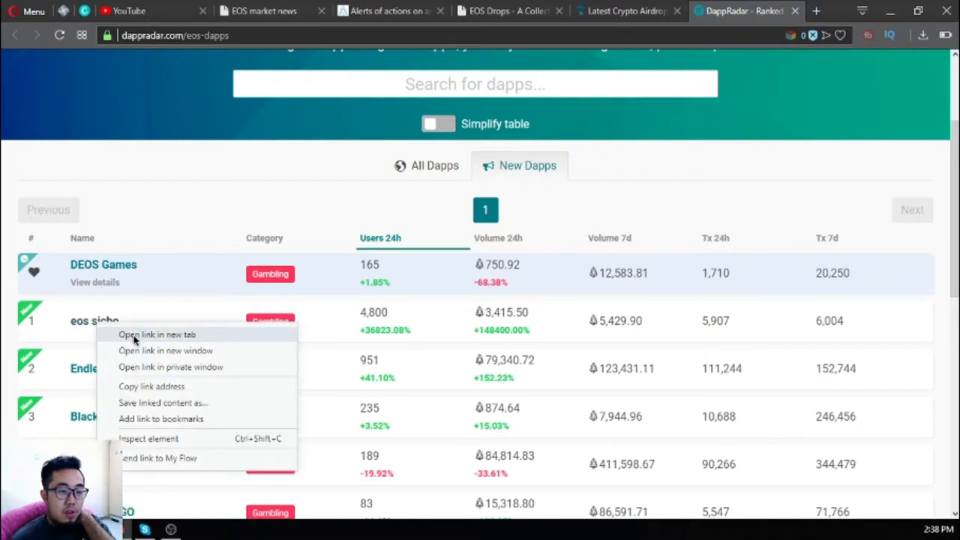
pyautogui.click(156, 334)
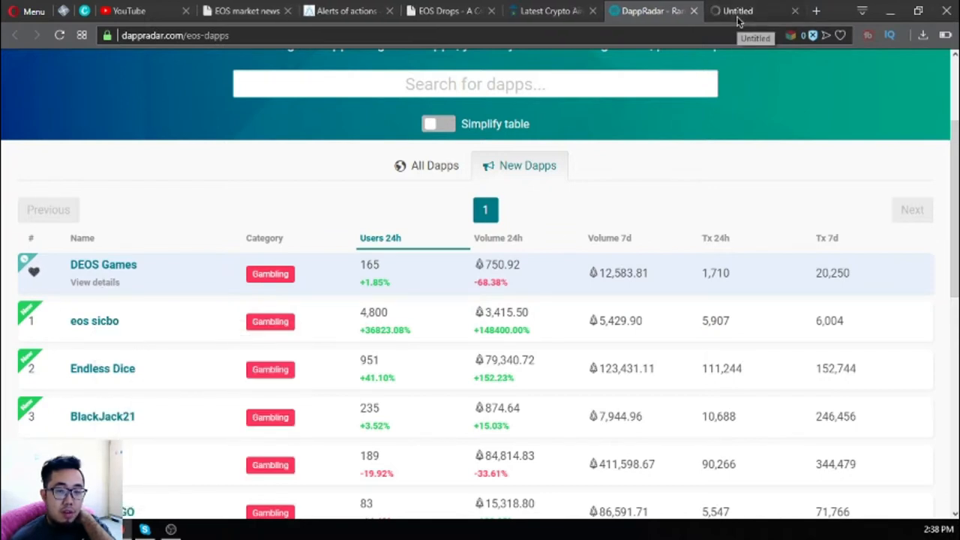
pyautogui.scroll(-3)
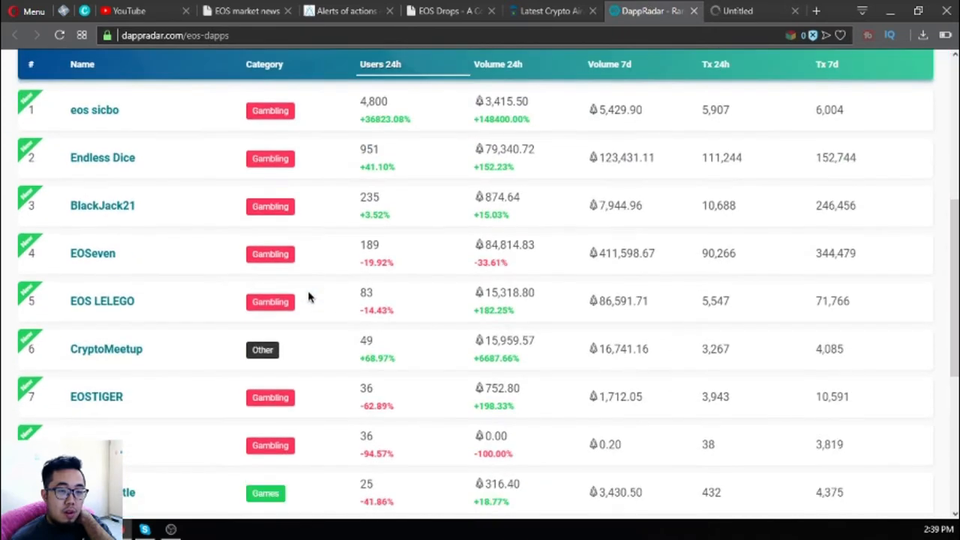
pyautogui.scroll(3)
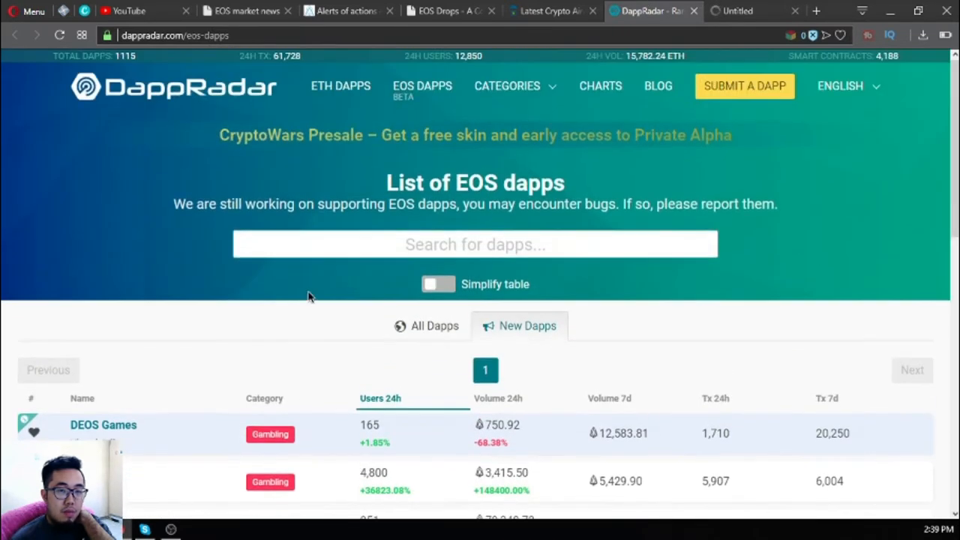
pyautogui.moveTo(747, 11)
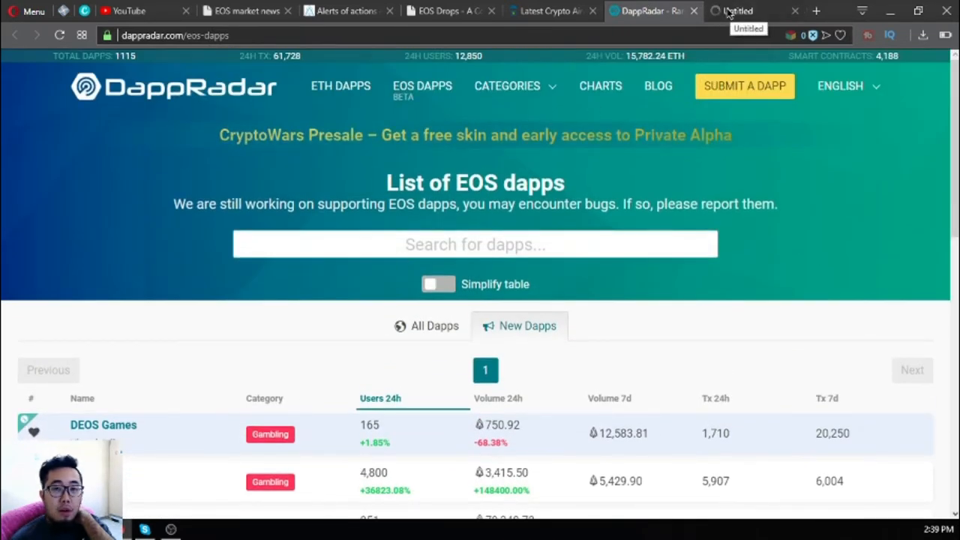
# On the EOSALL.IN sicbo board, bet on triple, double-two and total 9, totalling 0.5 EOS
pyautogui.click(747, 10)
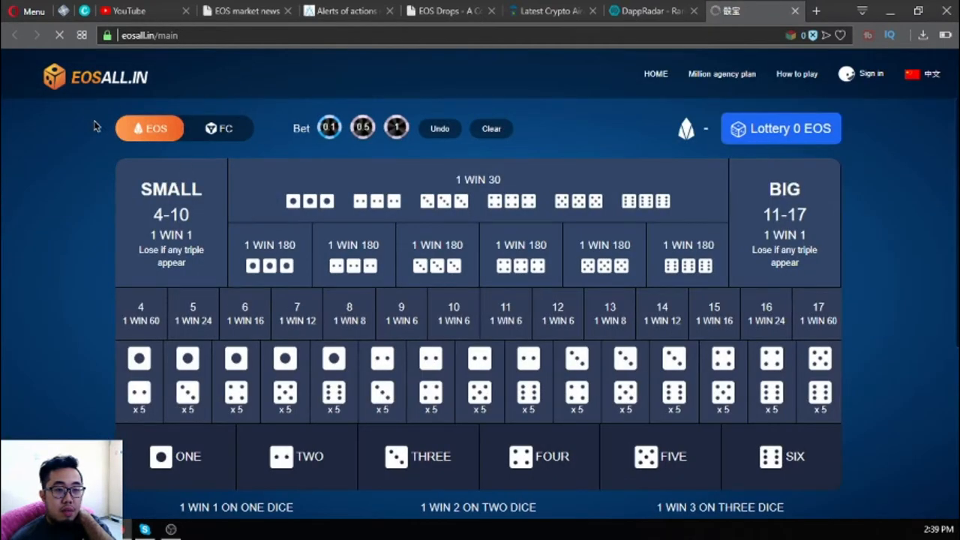
pyautogui.moveTo(366, 222)
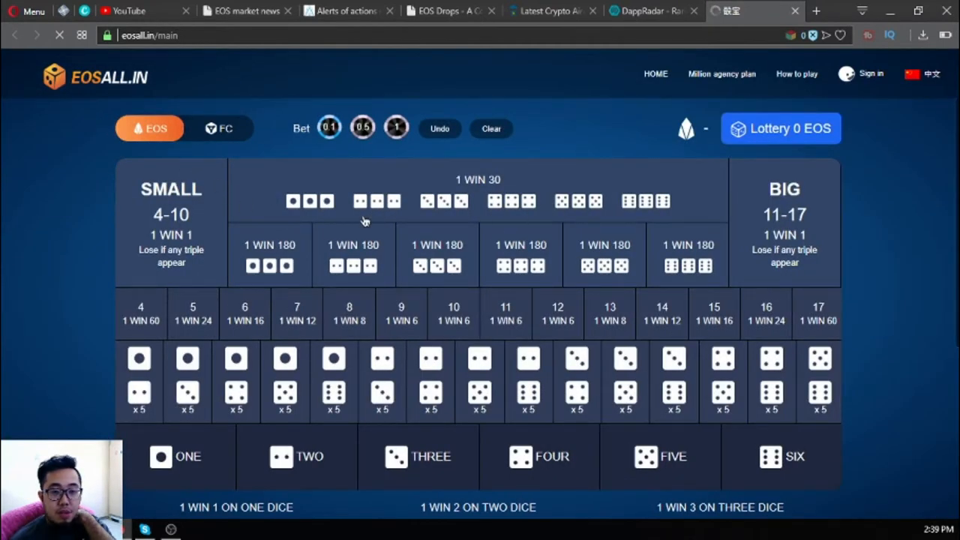
pyautogui.click(339, 201)
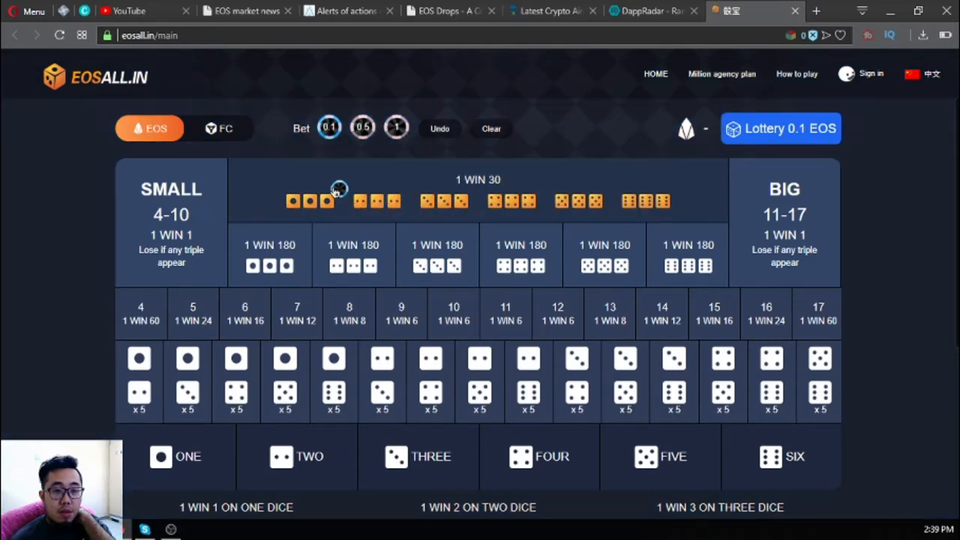
pyautogui.click(353, 255)
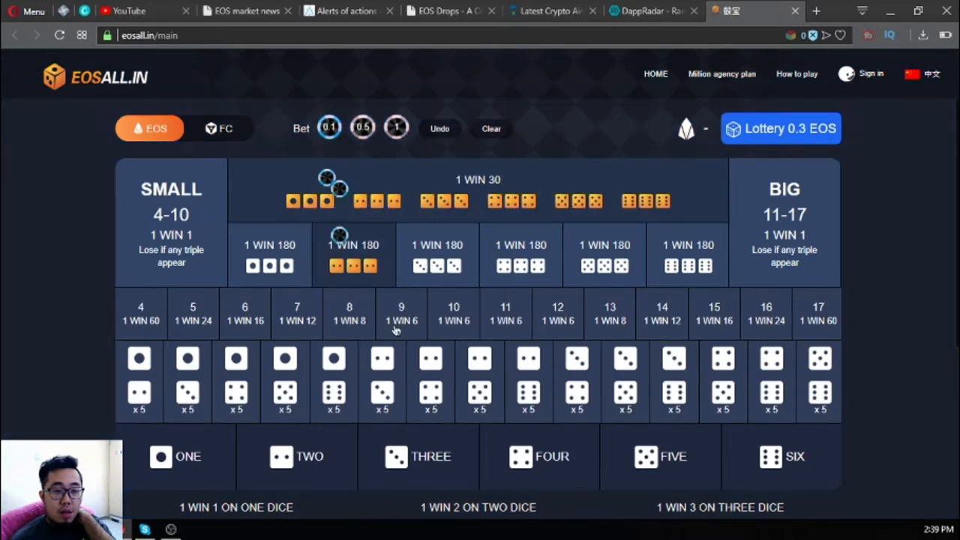
pyautogui.click(381, 382)
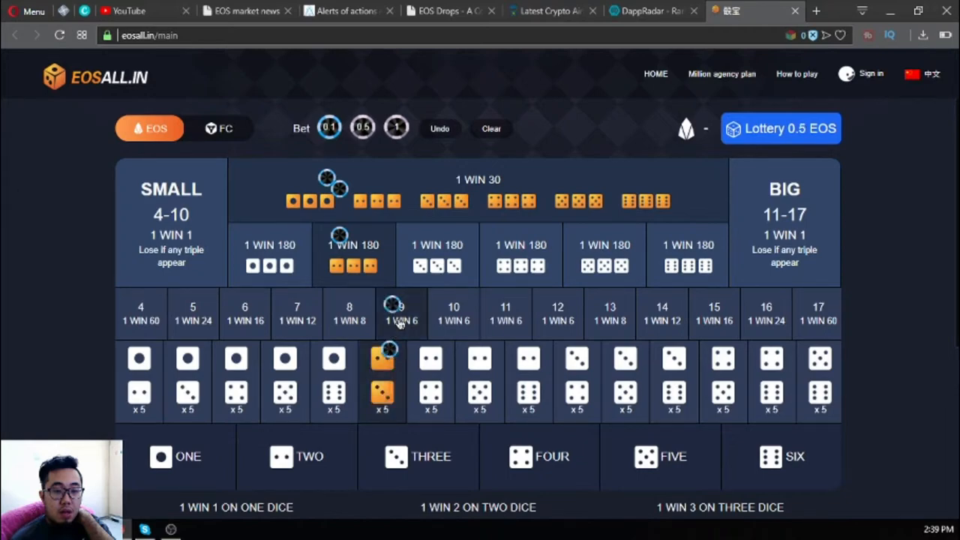
pyautogui.scroll(-3)
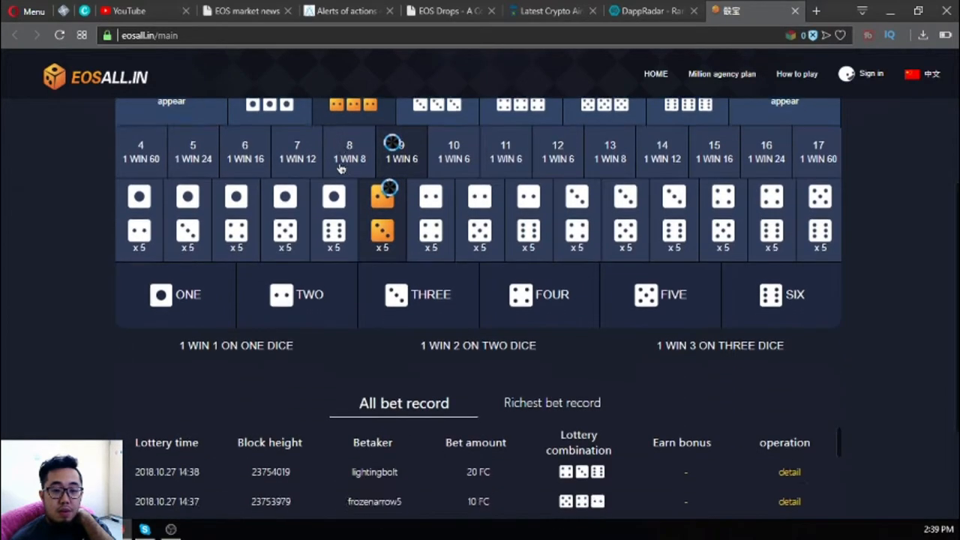
pyautogui.scroll(3)
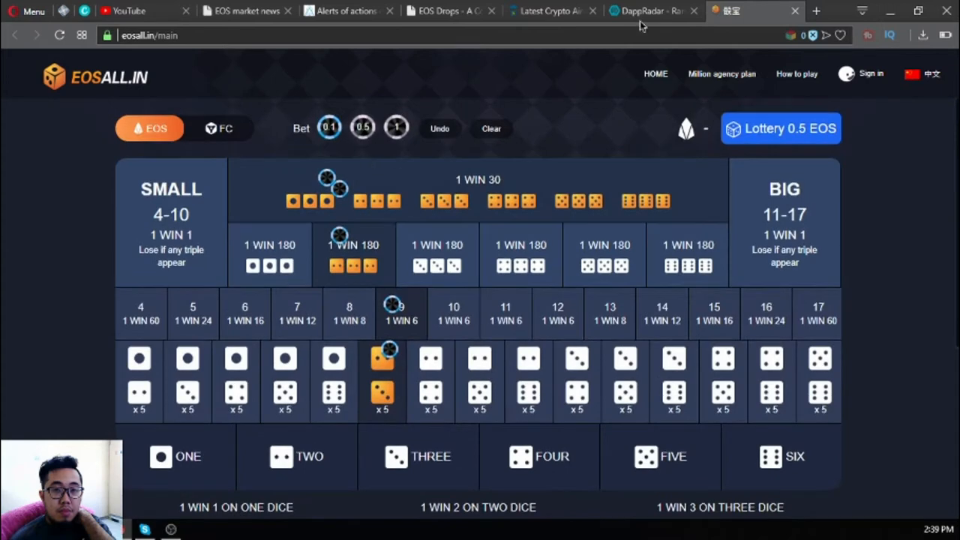
pyautogui.moveTo(639, 66)
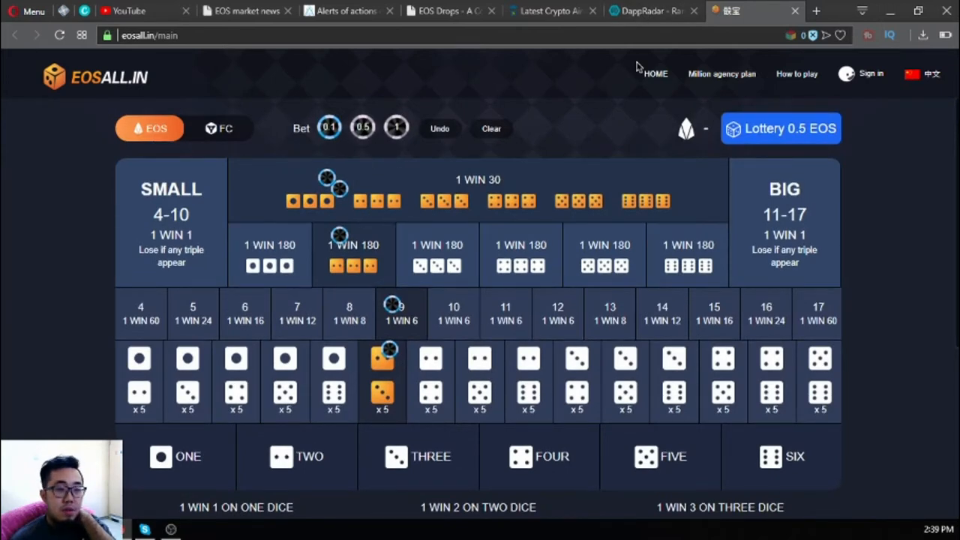
# Show All Dapps in DappRadar's EOS ranking, sorted by most Users 24h first
pyautogui.click(648, 10)
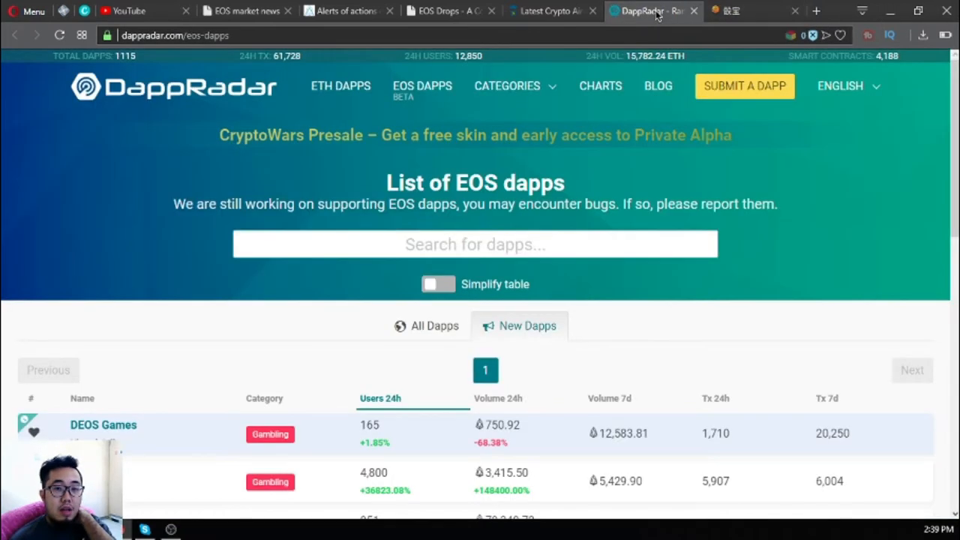
pyautogui.scroll(-3)
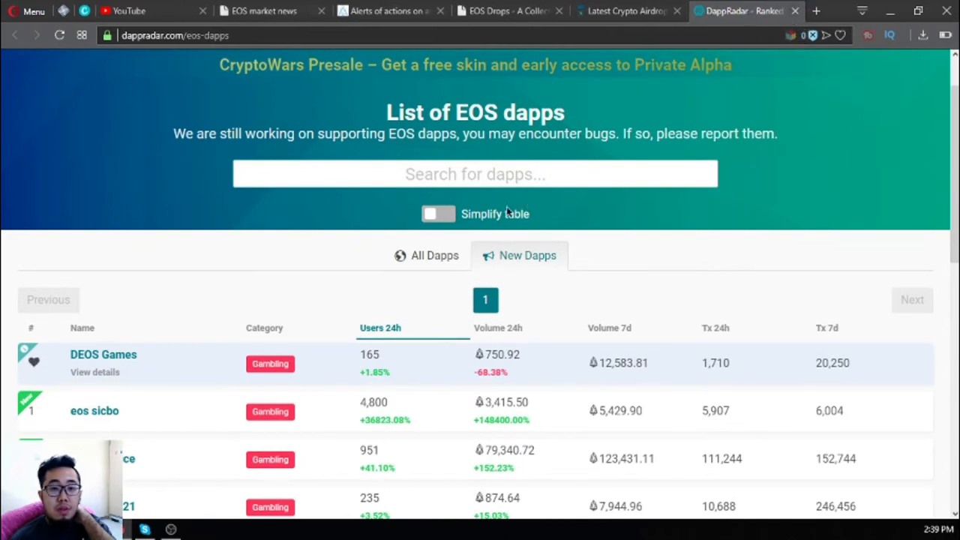
pyautogui.click(434, 255)
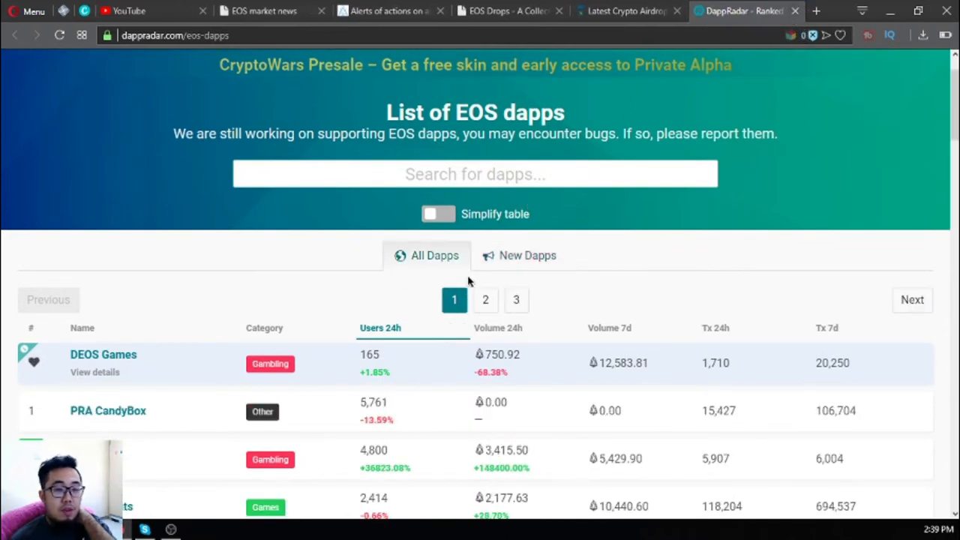
pyautogui.scroll(-3)
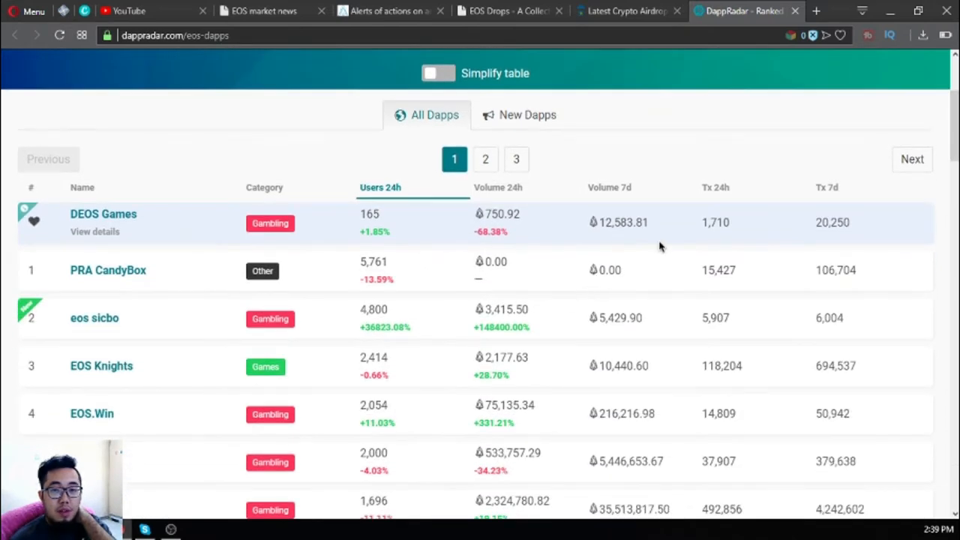
pyautogui.moveTo(113, 195)
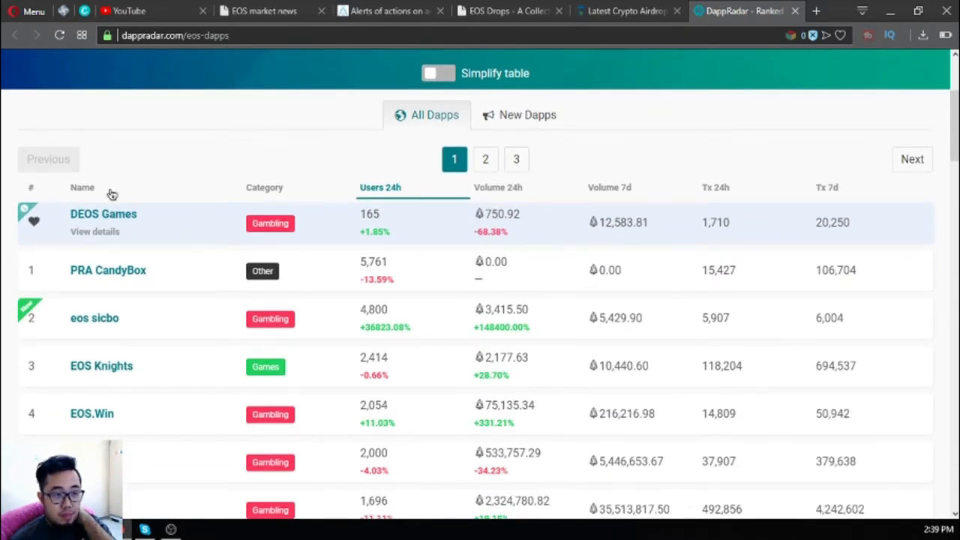
pyautogui.click(381, 185)
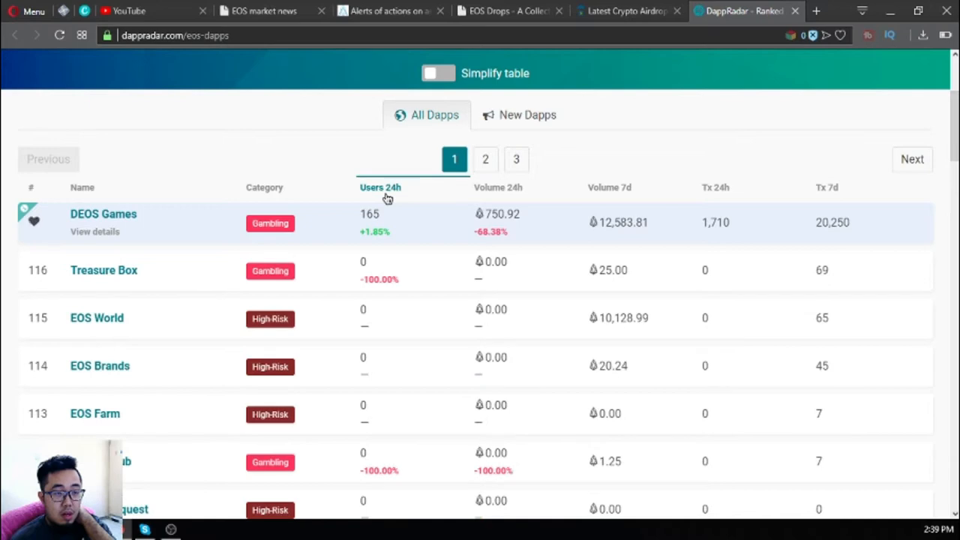
pyautogui.moveTo(402, 200)
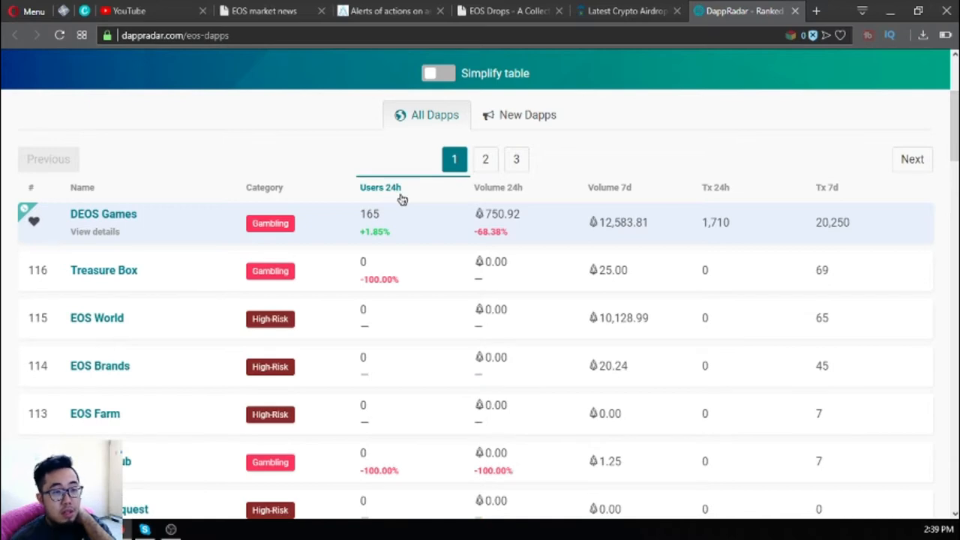
pyautogui.click(381, 186)
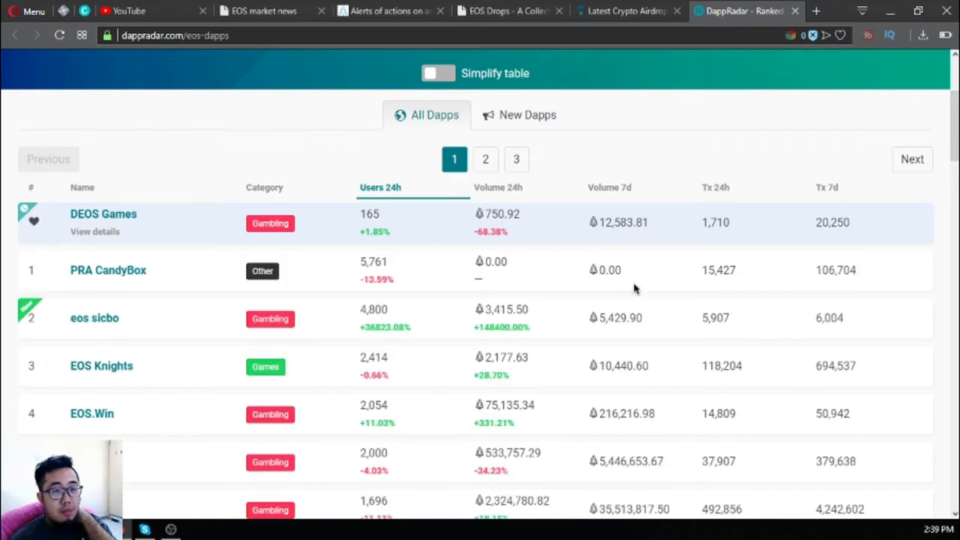
# Browse the ranking and open the EOS Knights game page from it
pyautogui.scroll(-3)
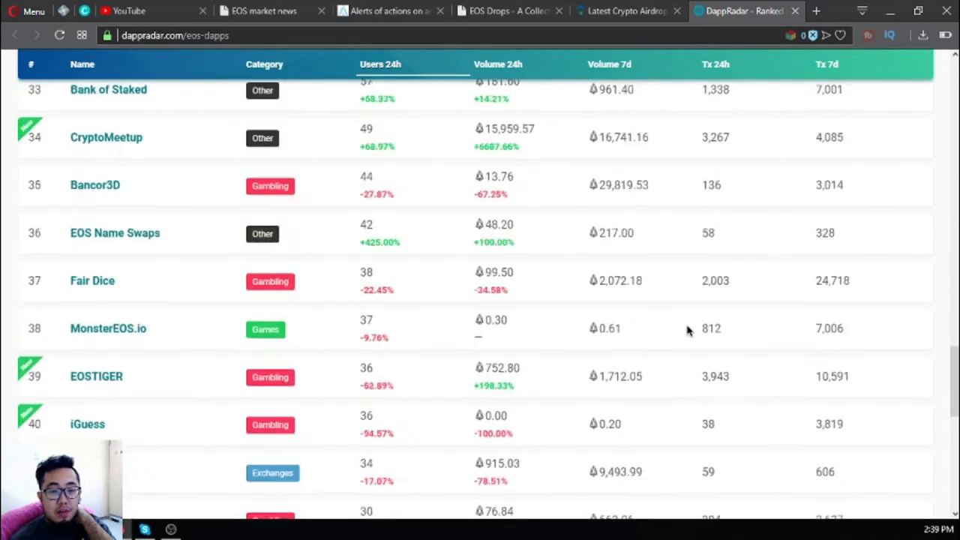
pyautogui.scroll(3)
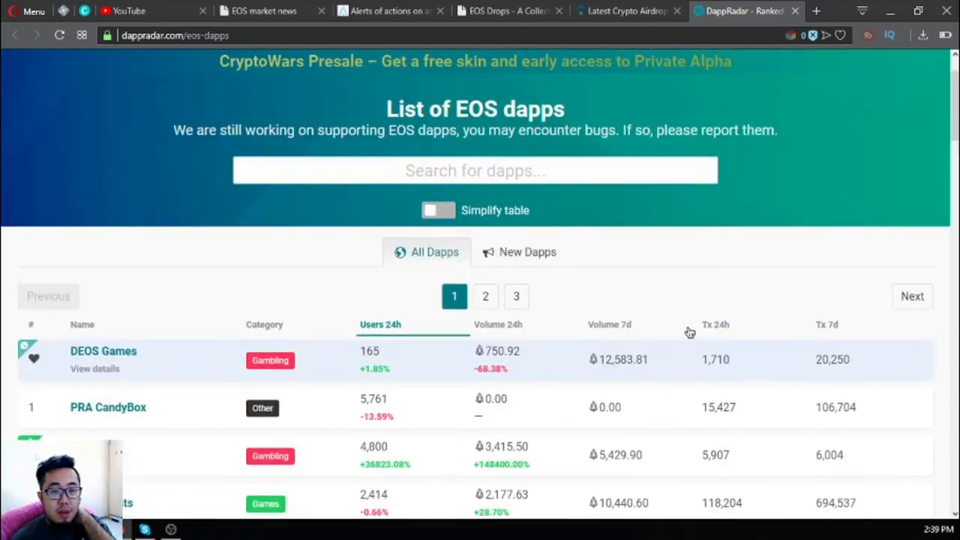
pyautogui.scroll(-3)
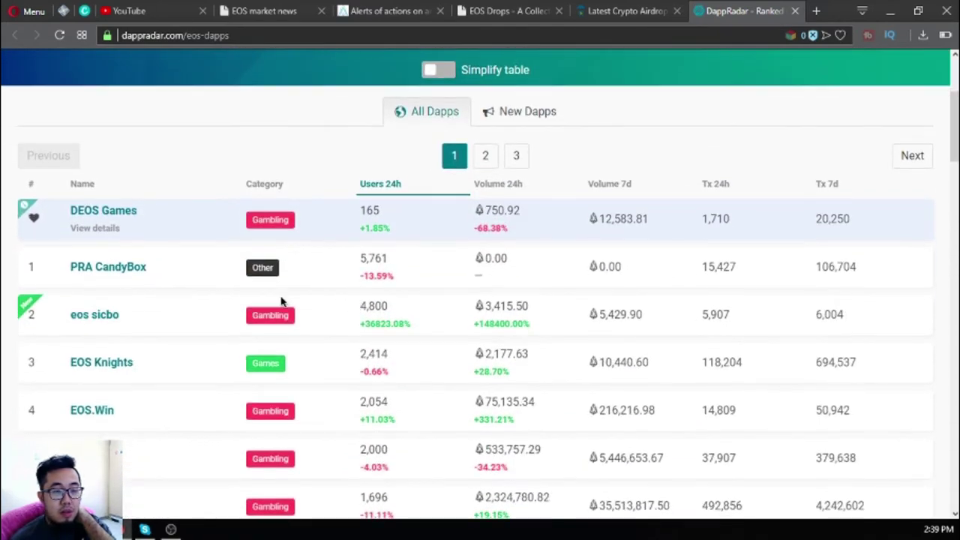
pyautogui.moveTo(209, 282)
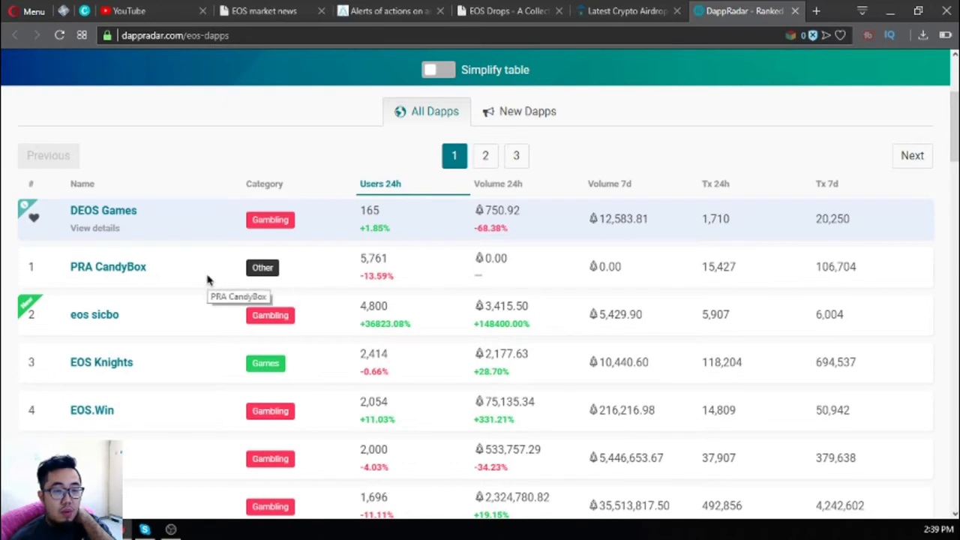
pyautogui.moveTo(198, 282)
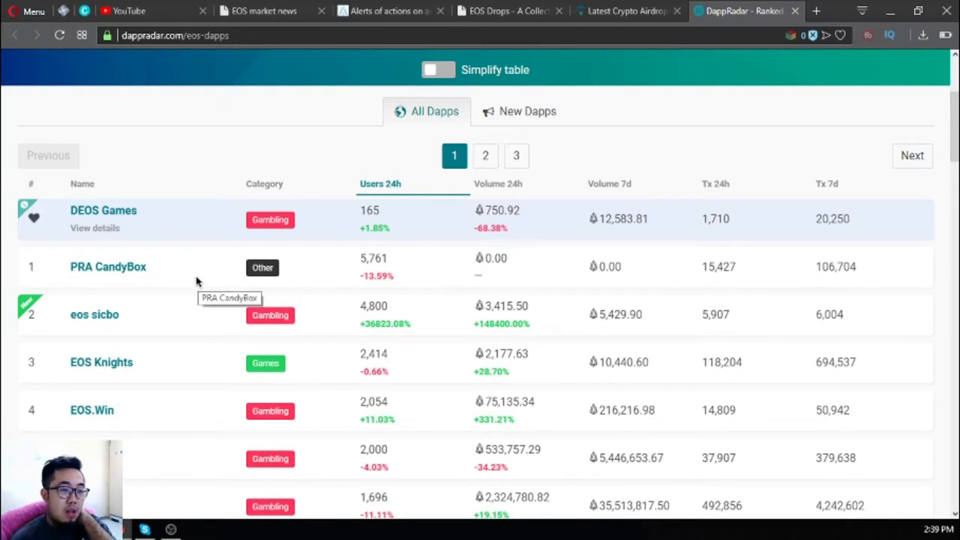
pyautogui.scroll(-3)
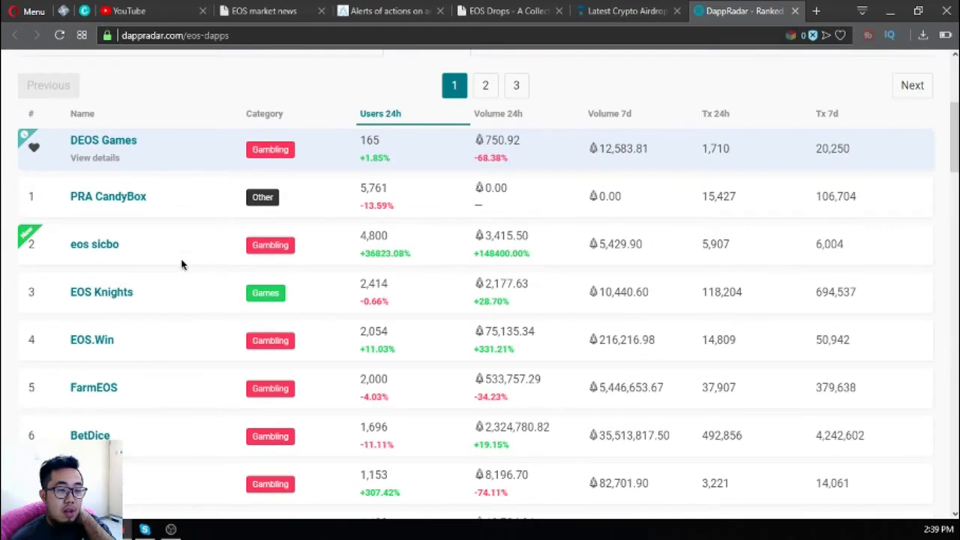
pyautogui.doubleClick(94, 243)
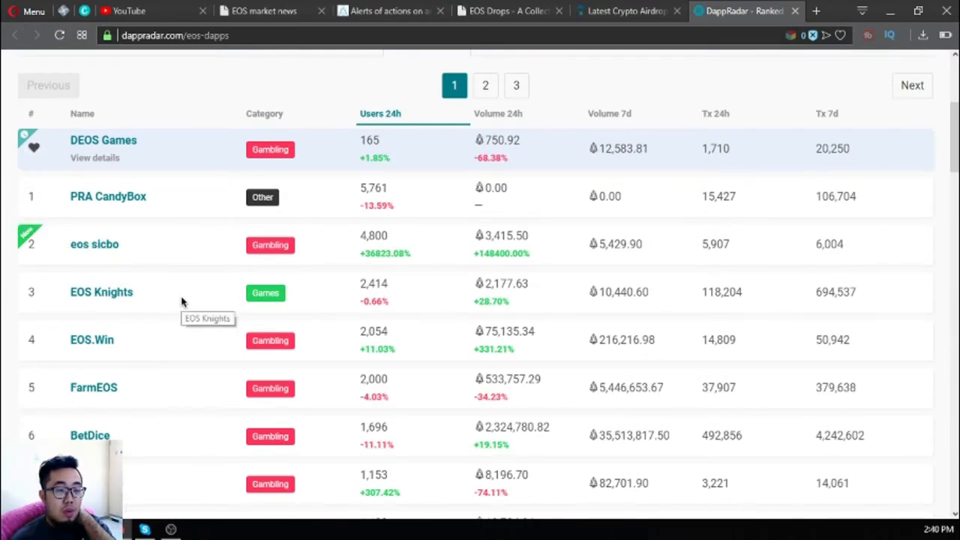
pyautogui.doubleClick(102, 291)
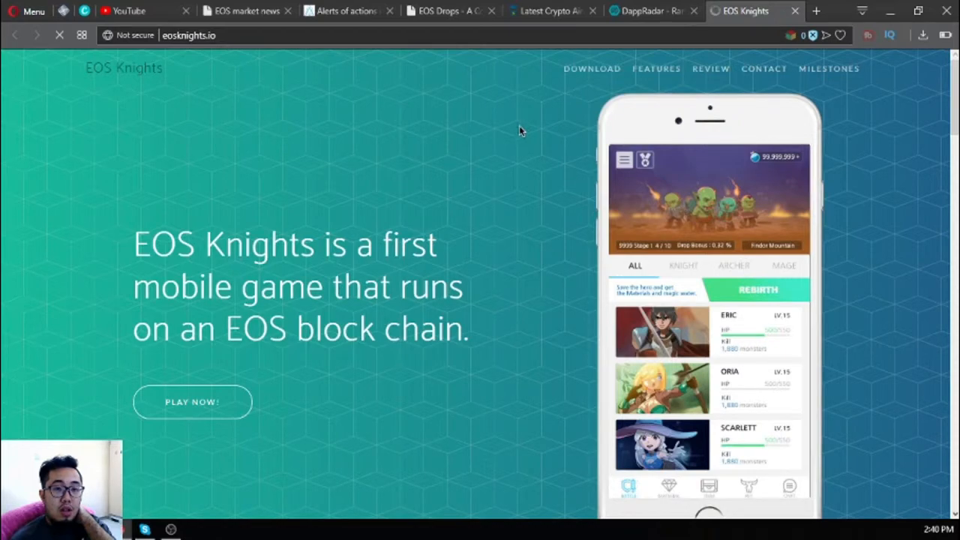
pyautogui.moveTo(387, 249)
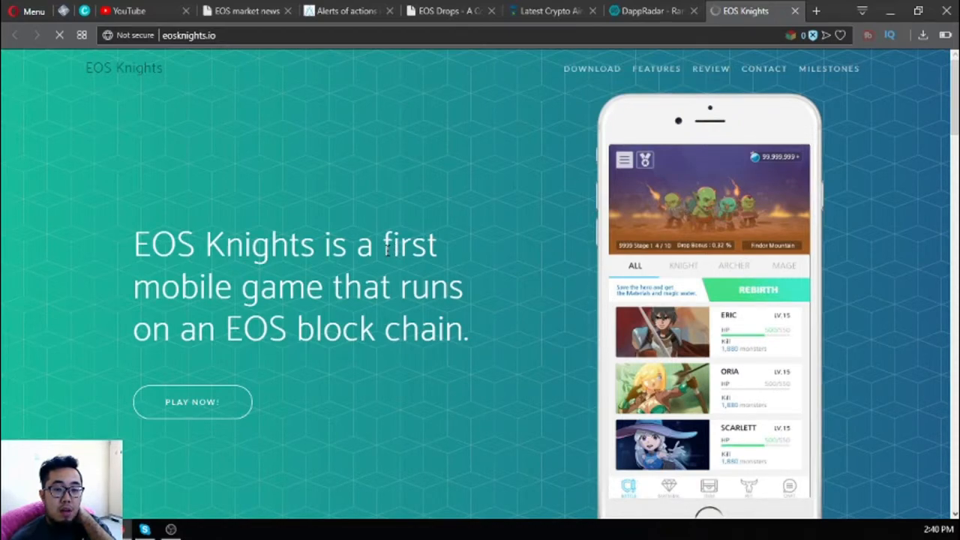
pyautogui.scroll(-3)
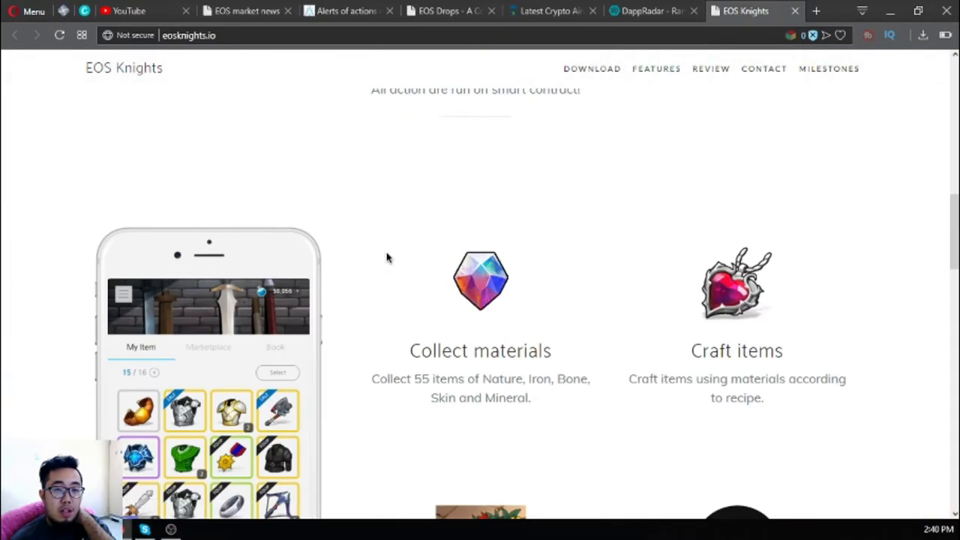
pyautogui.scroll(3)
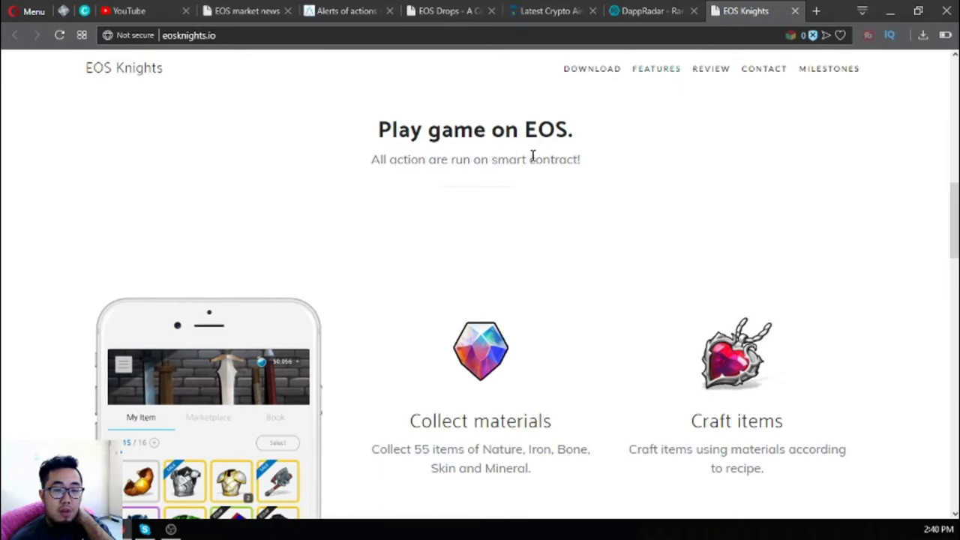
pyautogui.scroll(-3)
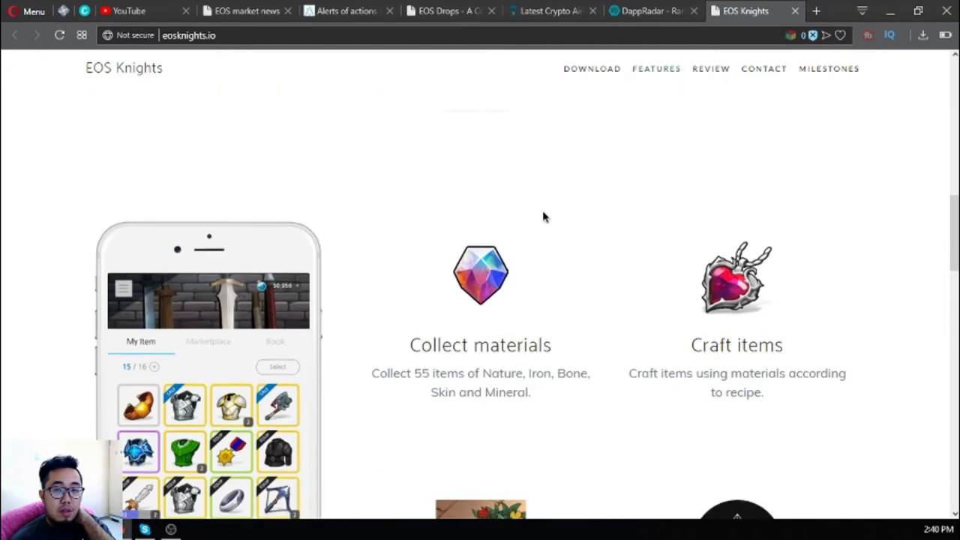
pyautogui.scroll(3)
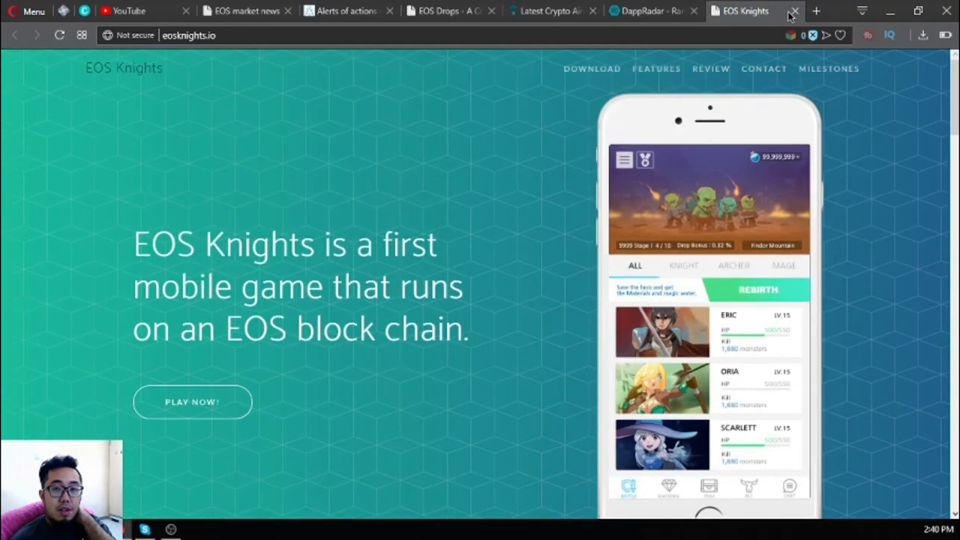
# Close EOS Knights and open Newdex from the ranking in its own tab
pyautogui.click(794, 11)
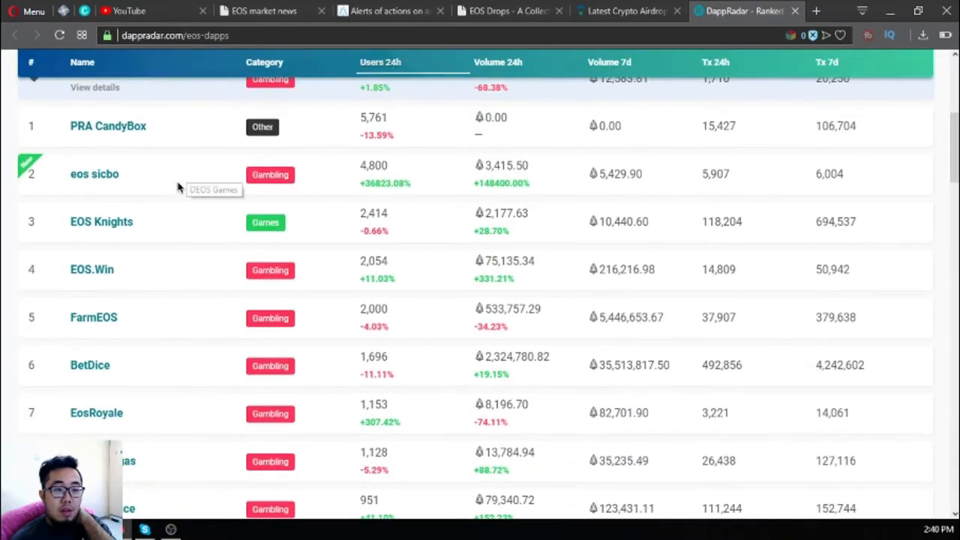
pyautogui.rightClick(97, 327)
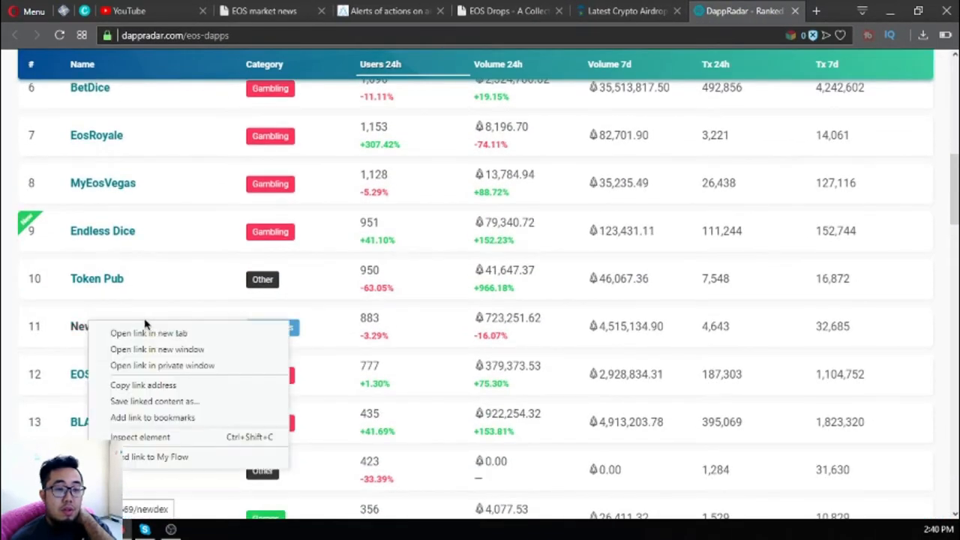
pyautogui.click(148, 333)
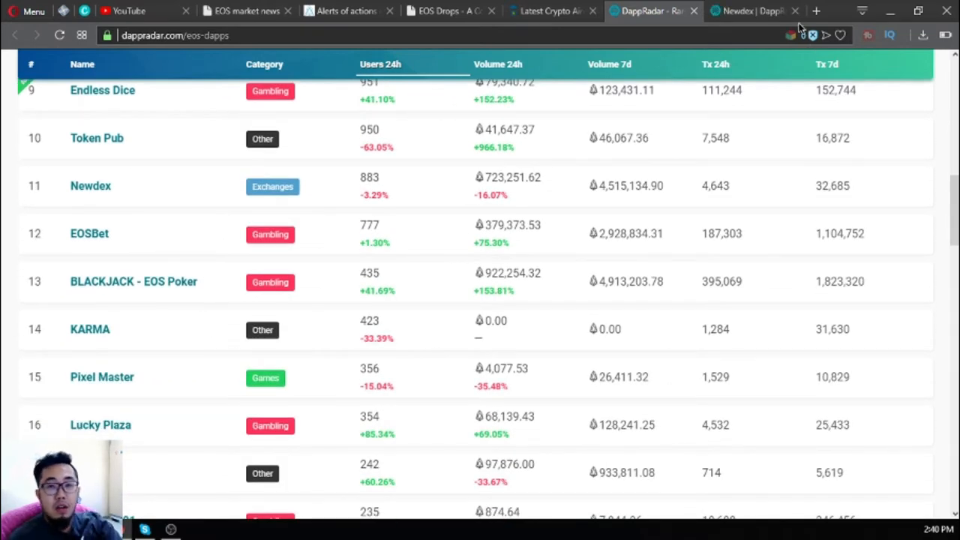
pyautogui.click(90, 186)
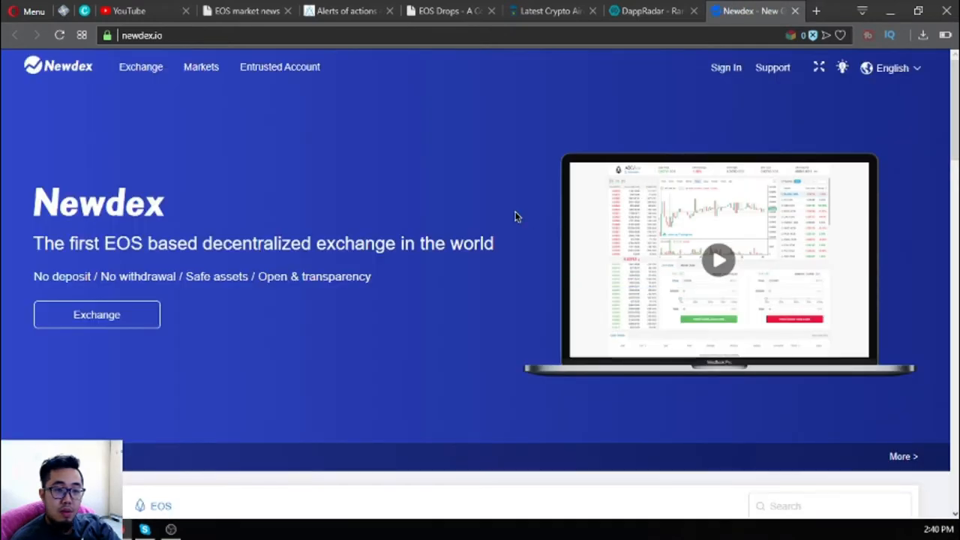
pyautogui.scroll(-3)
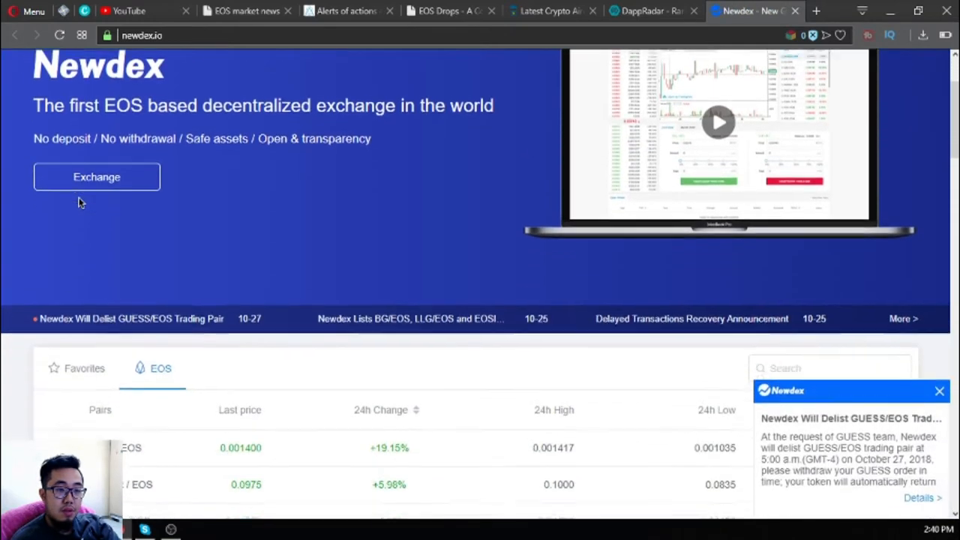
pyautogui.scroll(3)
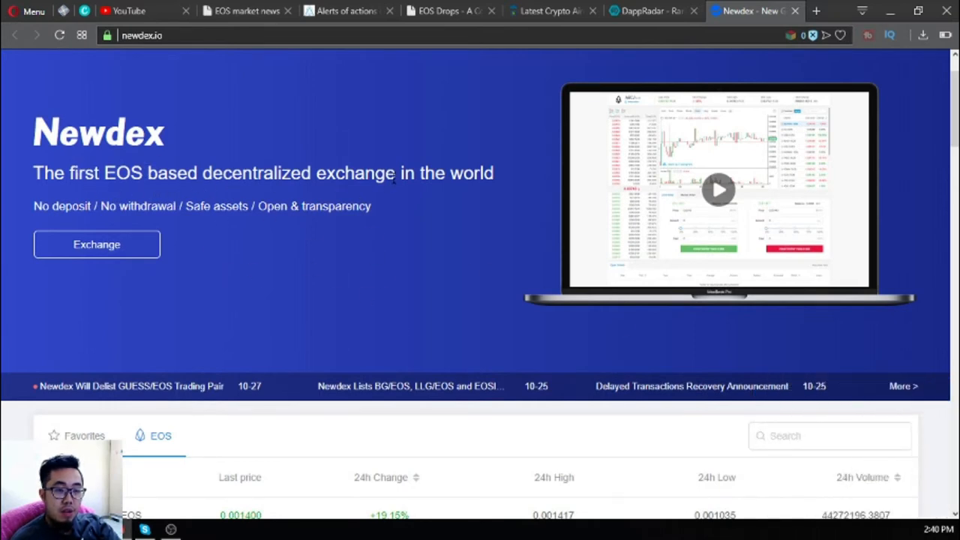
pyautogui.scroll(-3)
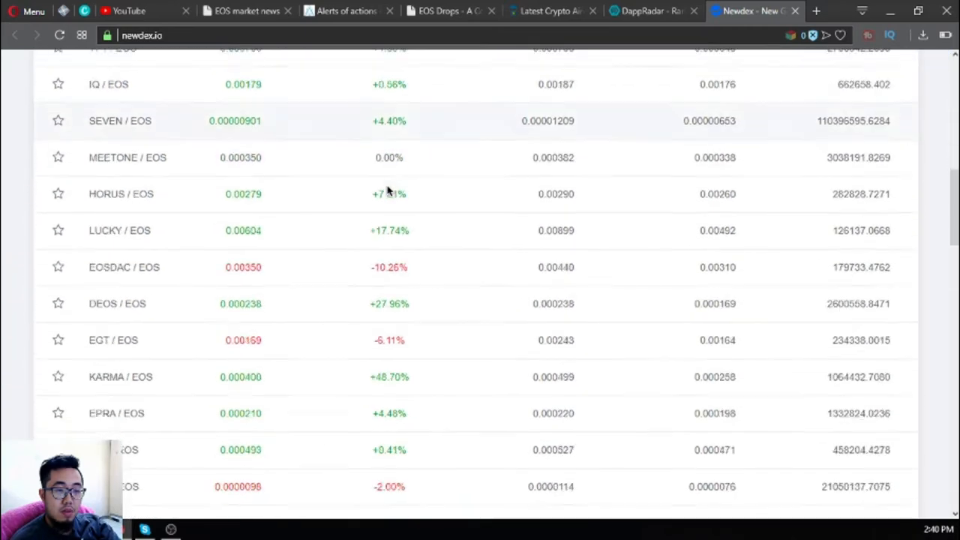
pyautogui.scroll(3)
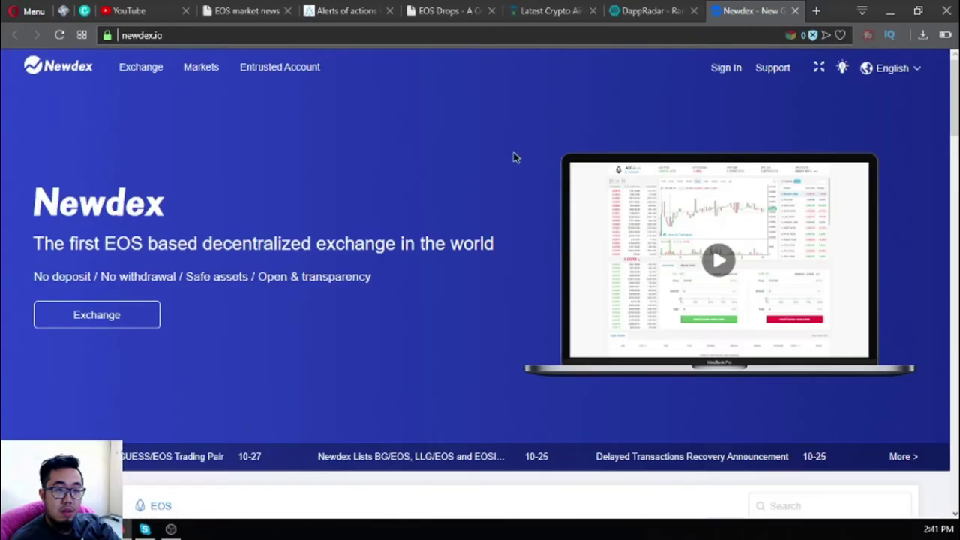
# Close Newdex and rank the EOS dapps by 24-hour, then 7-day volume
pyautogui.click(652, 10)
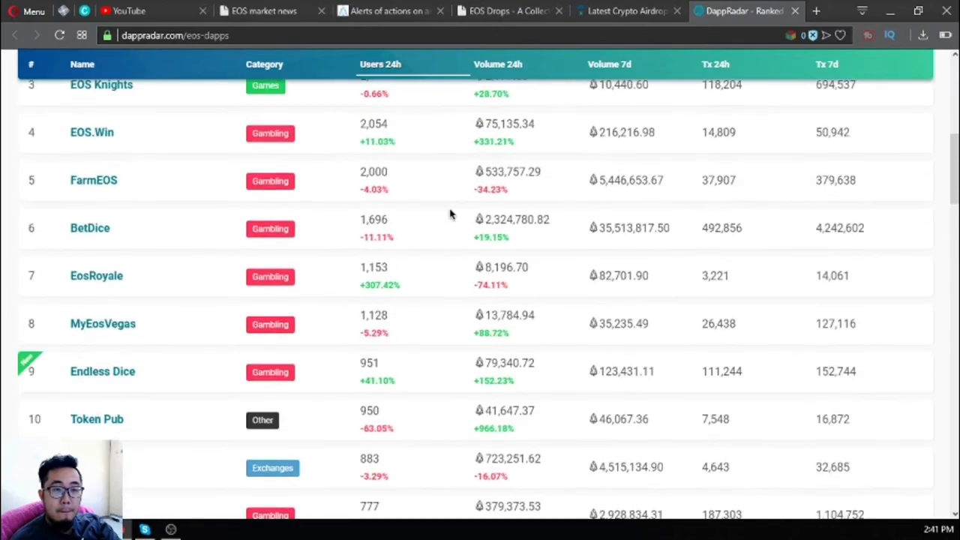
pyautogui.scroll(3)
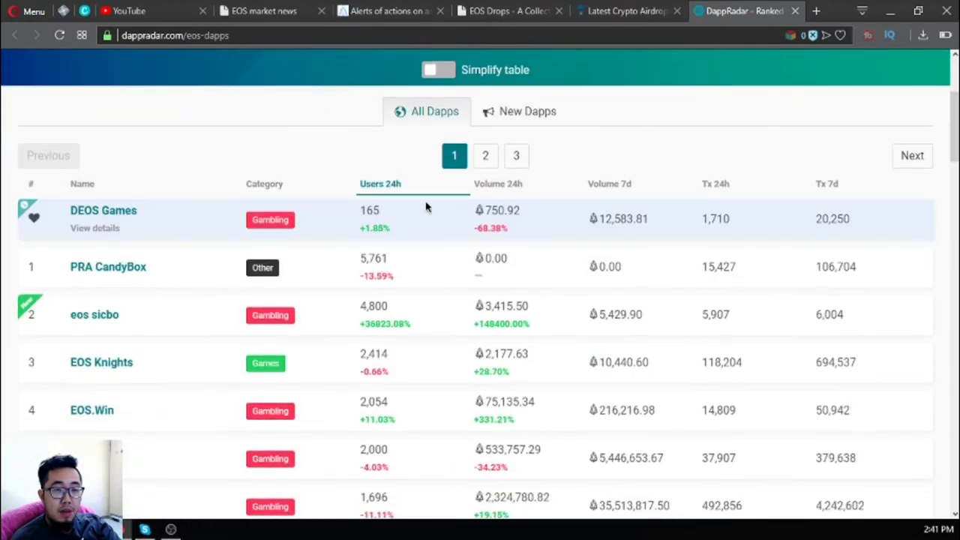
pyautogui.click(498, 183)
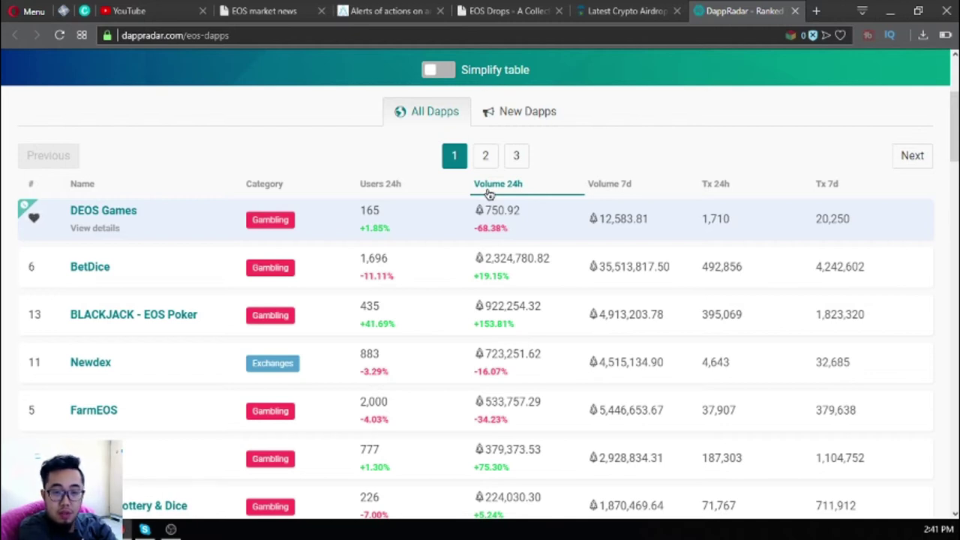
pyautogui.moveTo(489, 297)
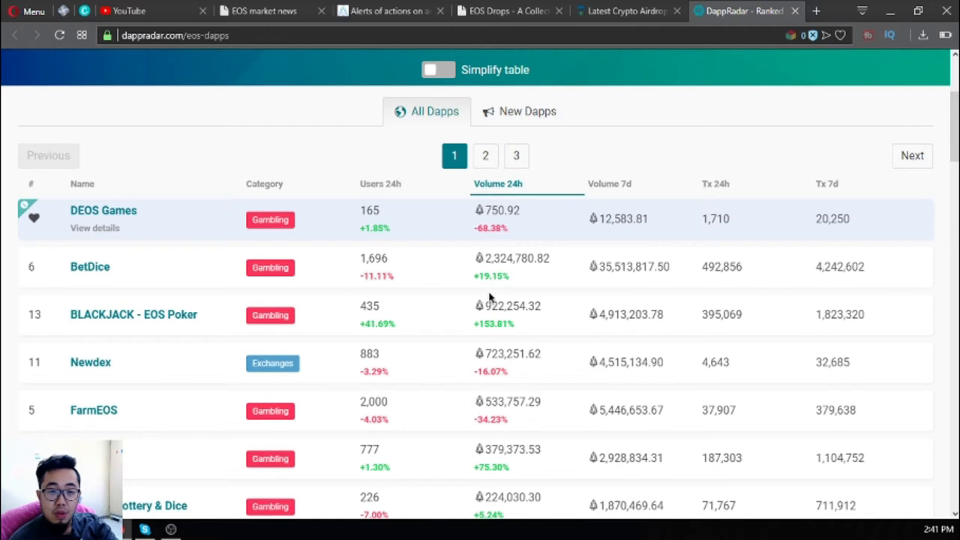
pyautogui.moveTo(483, 270)
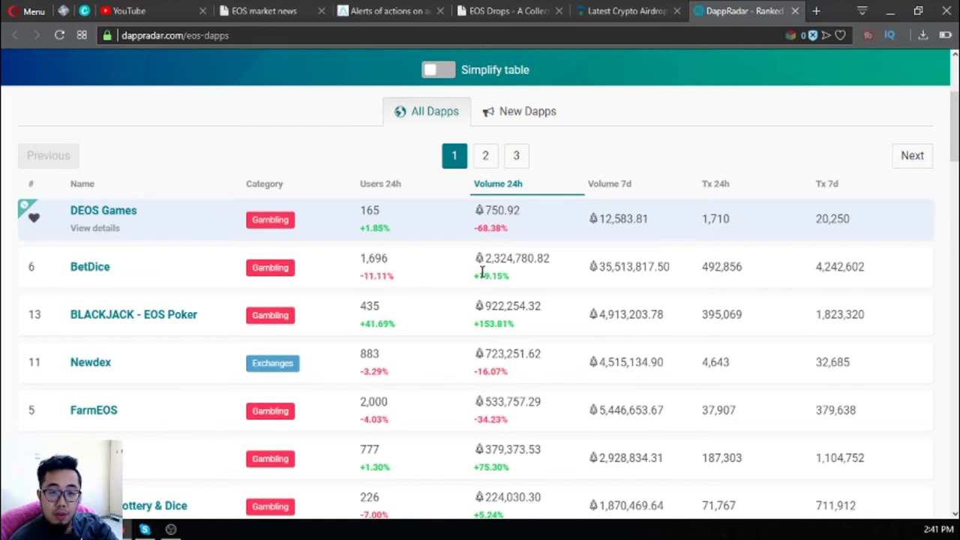
pyautogui.moveTo(90, 267)
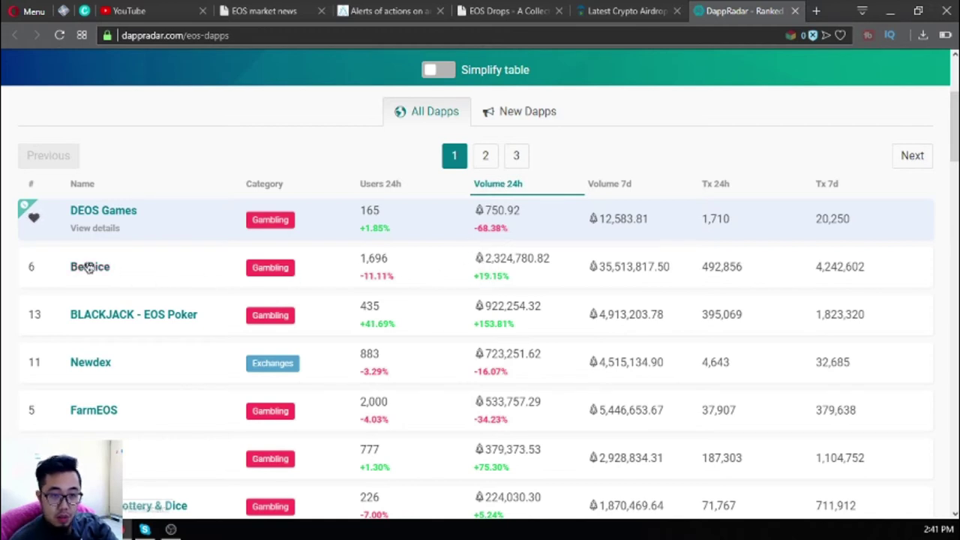
pyautogui.click(608, 183)
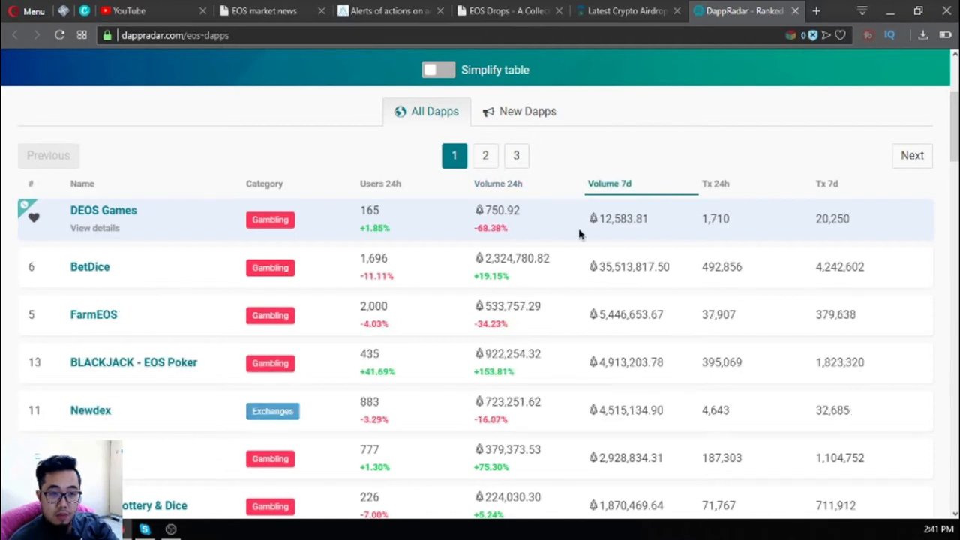
pyautogui.moveTo(610, 219)
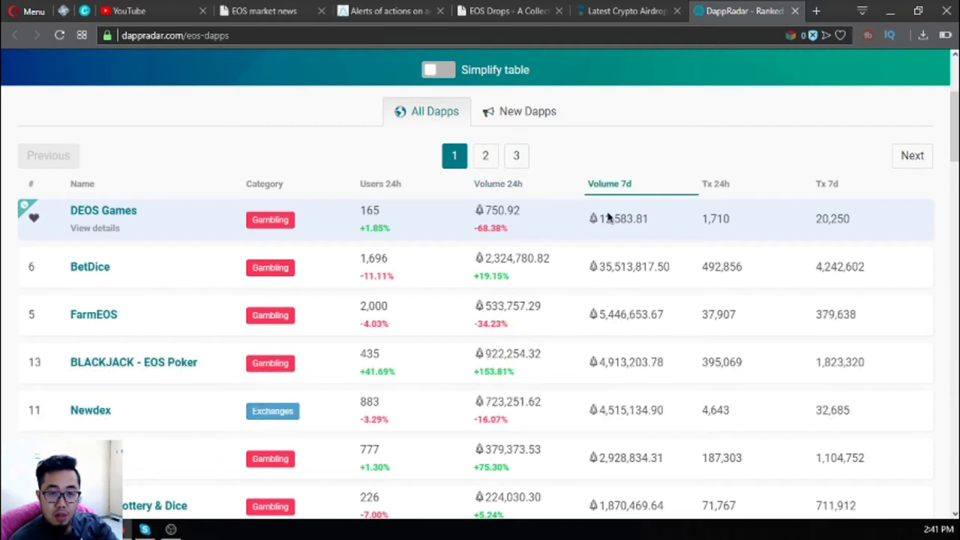
pyautogui.moveTo(637, 195)
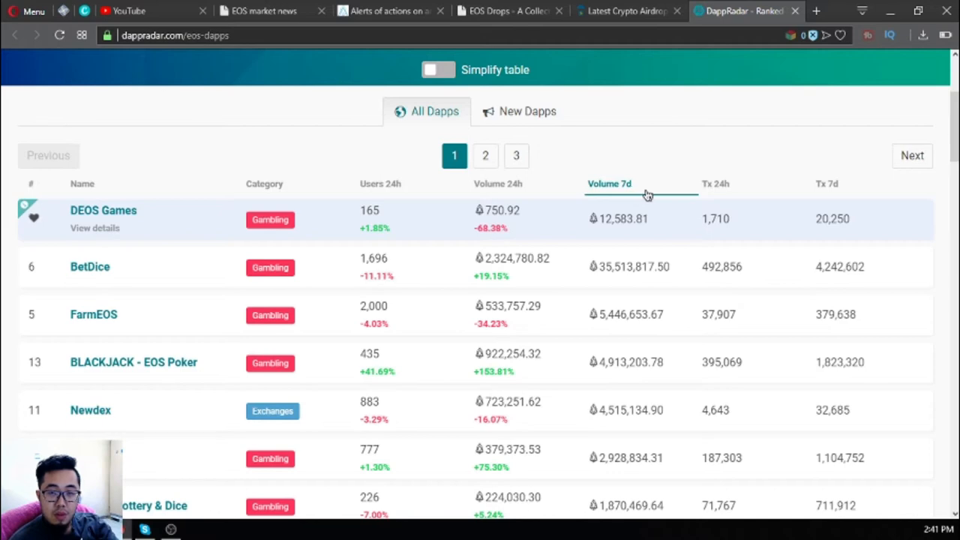
# Rank the dapps by 24-hour and 7-day transactions, ending sorted by Volume 24h with BetDice on top
pyautogui.click(714, 183)
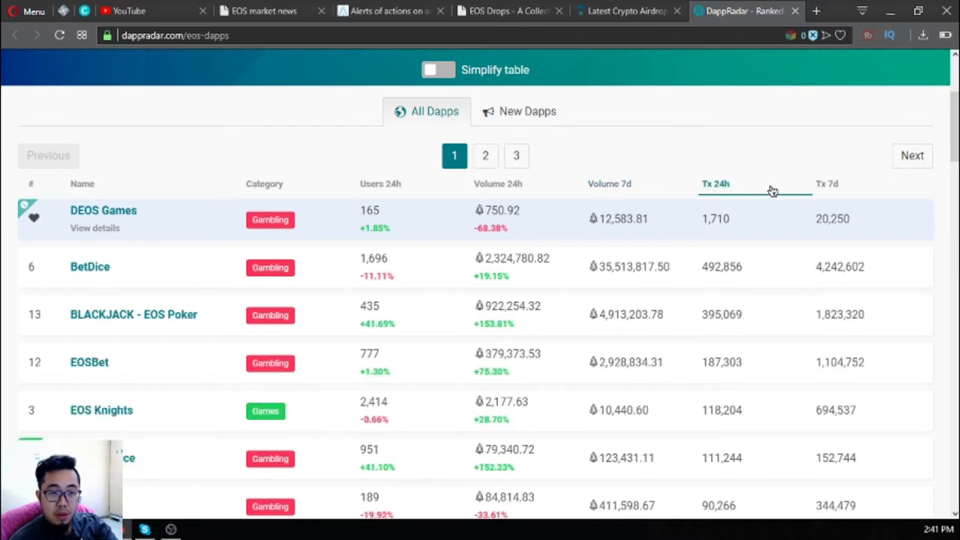
pyautogui.click(714, 183)
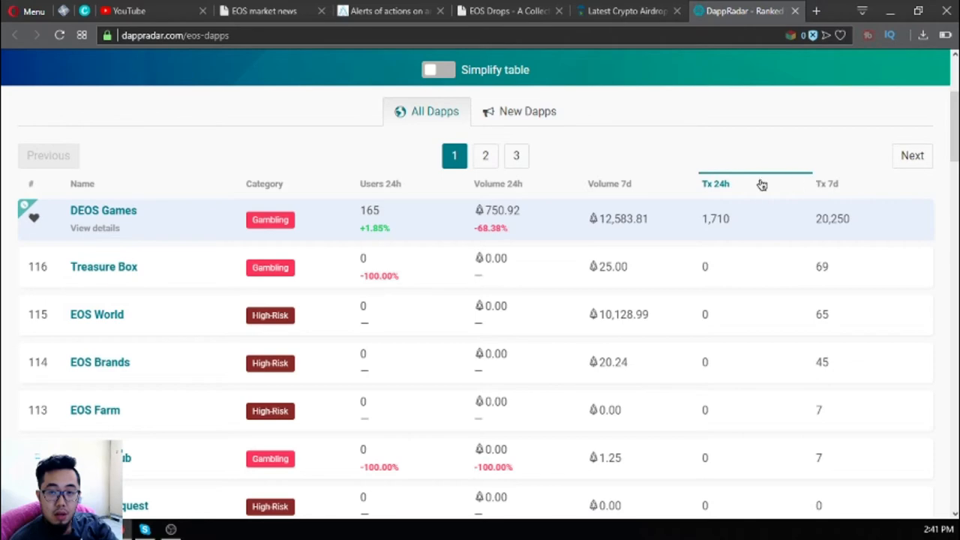
pyautogui.click(828, 183)
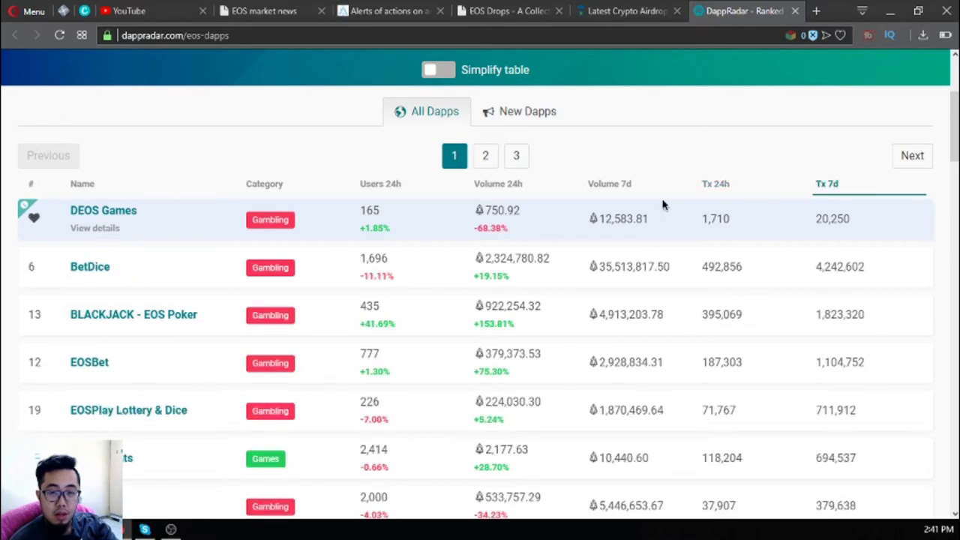
pyautogui.click(381, 183)
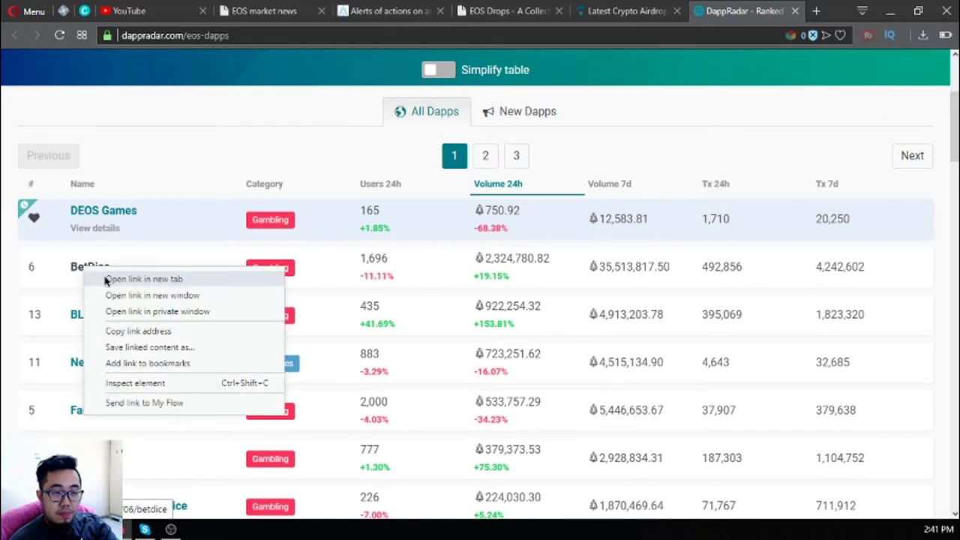
# Open BetDice in a new tab, dismiss the Scatter prompt, browse All Bets and My Bets, then close it
pyautogui.click(144, 277)
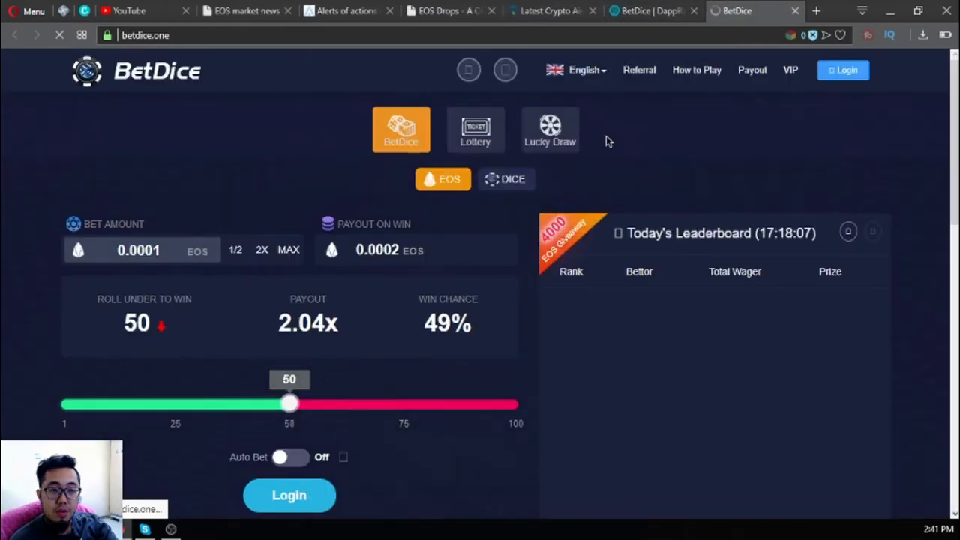
pyautogui.scroll(-3)
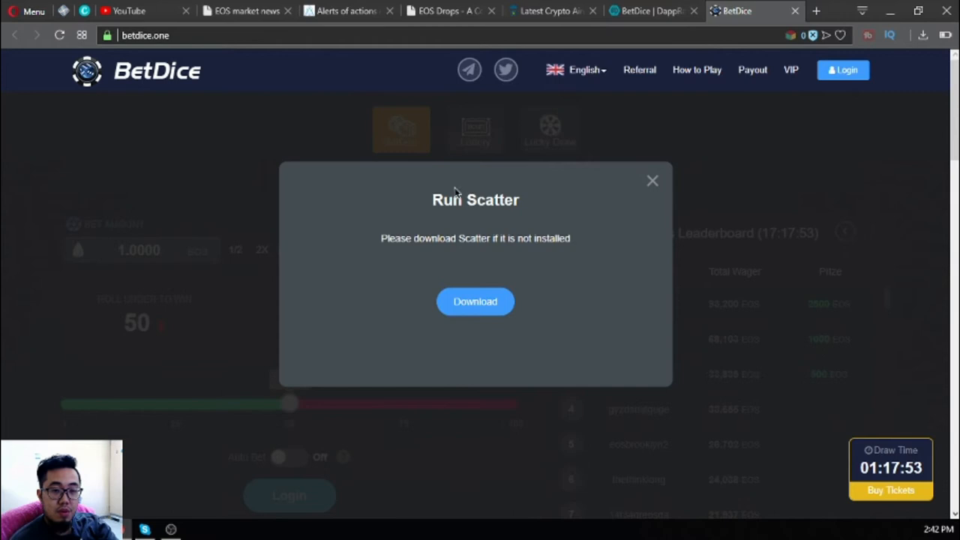
pyautogui.click(651, 180)
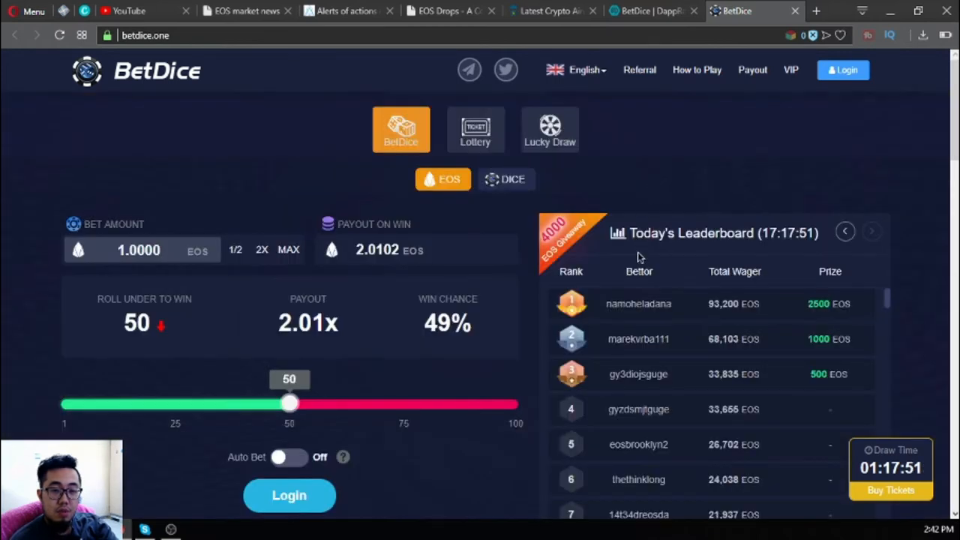
pyautogui.scroll(-3)
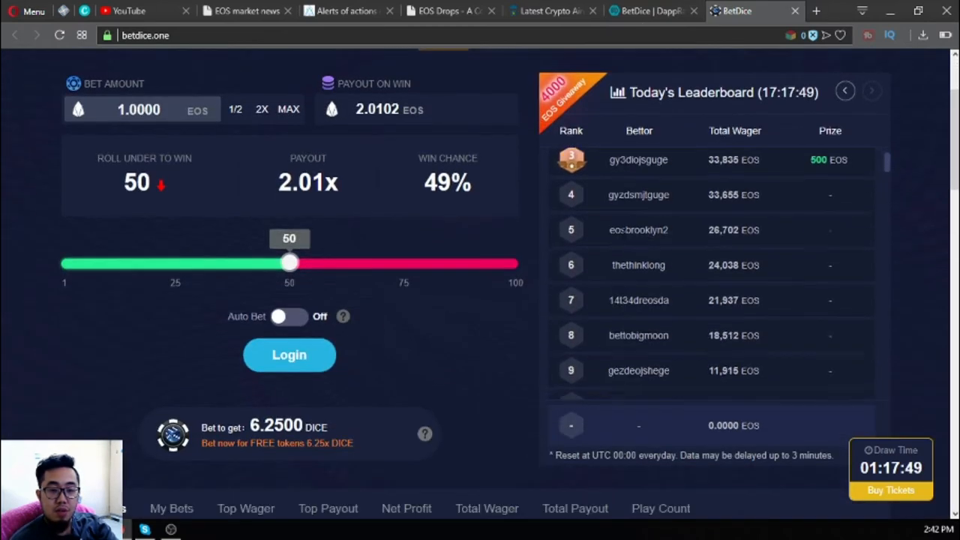
pyautogui.scroll(-3)
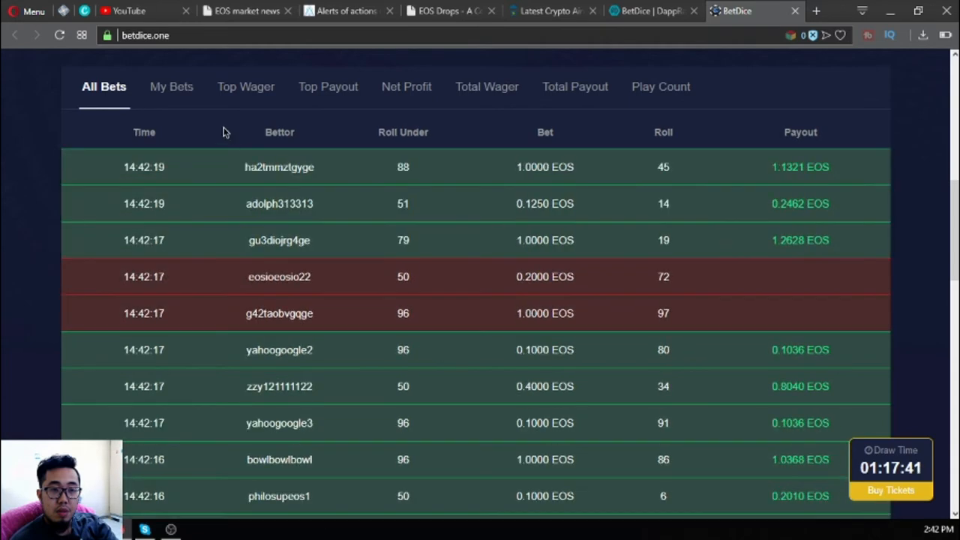
pyautogui.click(171, 85)
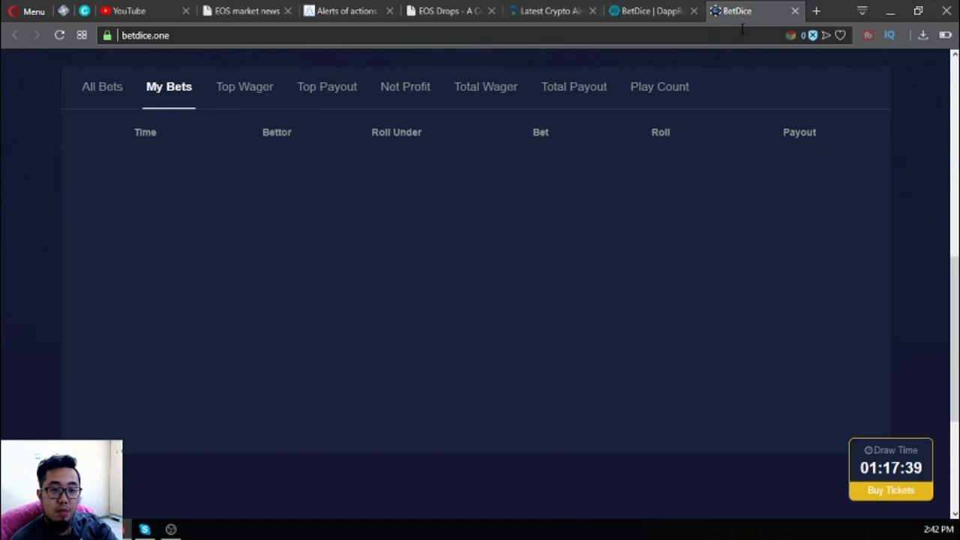
pyautogui.click(652, 10)
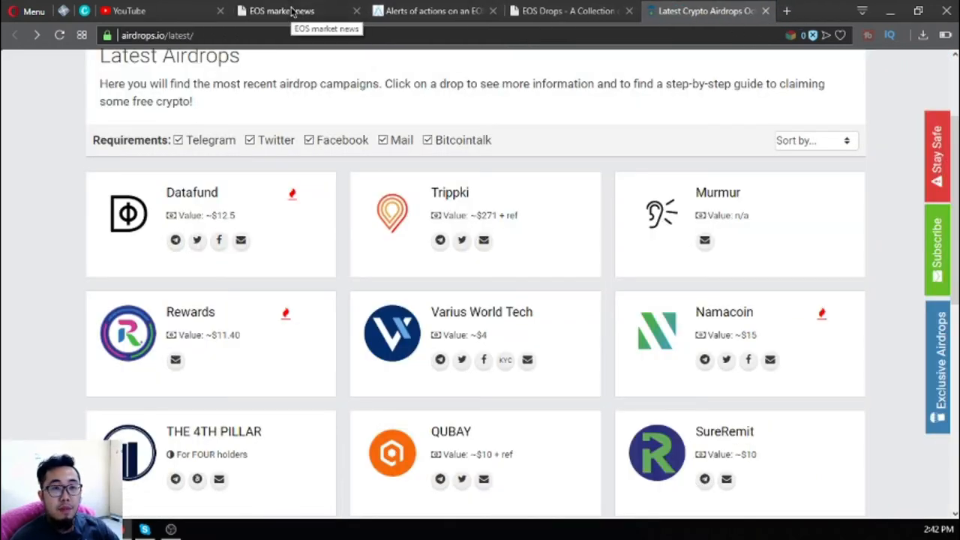
# Switch to eosmarket.biz, close the extra tabs, and browse the useful links, opening Airway Market
pyautogui.click(282, 10)
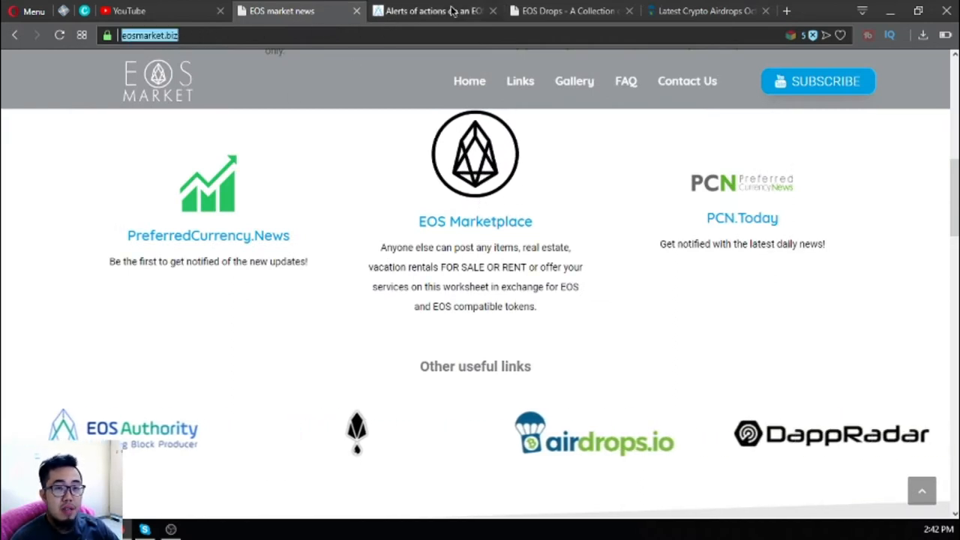
pyautogui.click(492, 11)
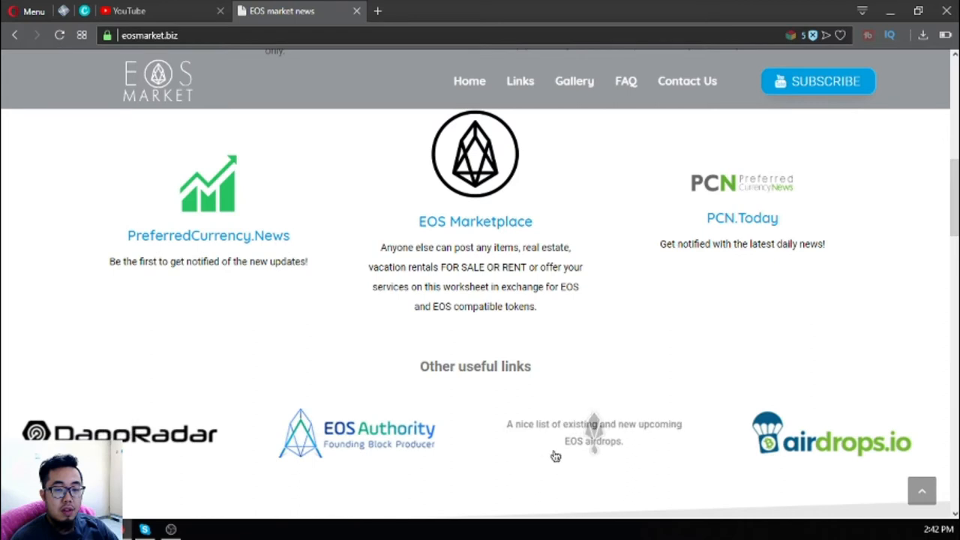
pyautogui.moveTo(551, 407)
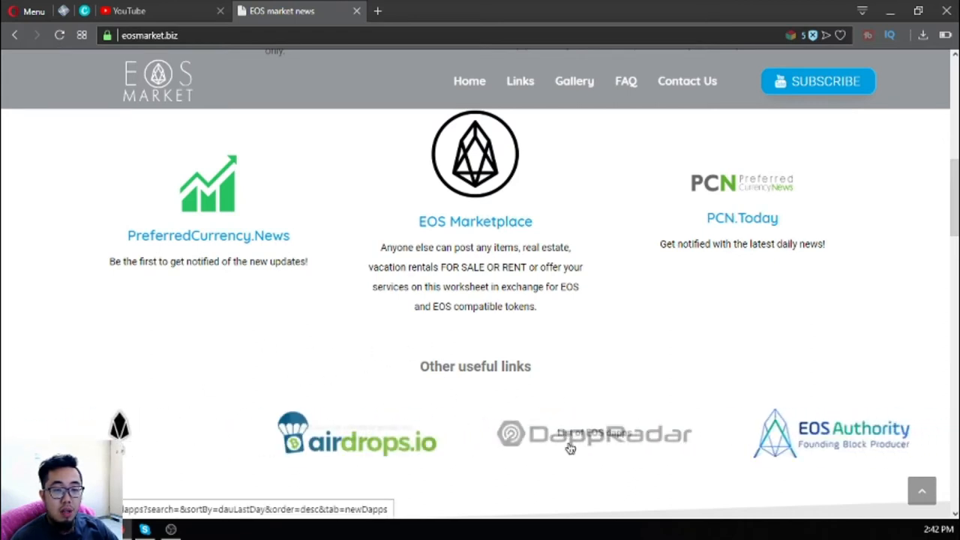
pyautogui.scroll(3)
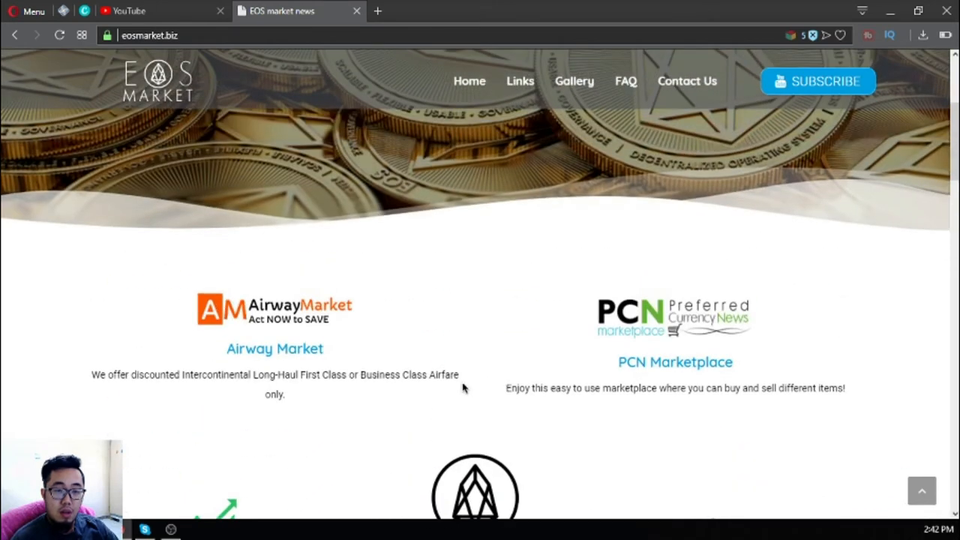
pyautogui.rightClick(474, 345)
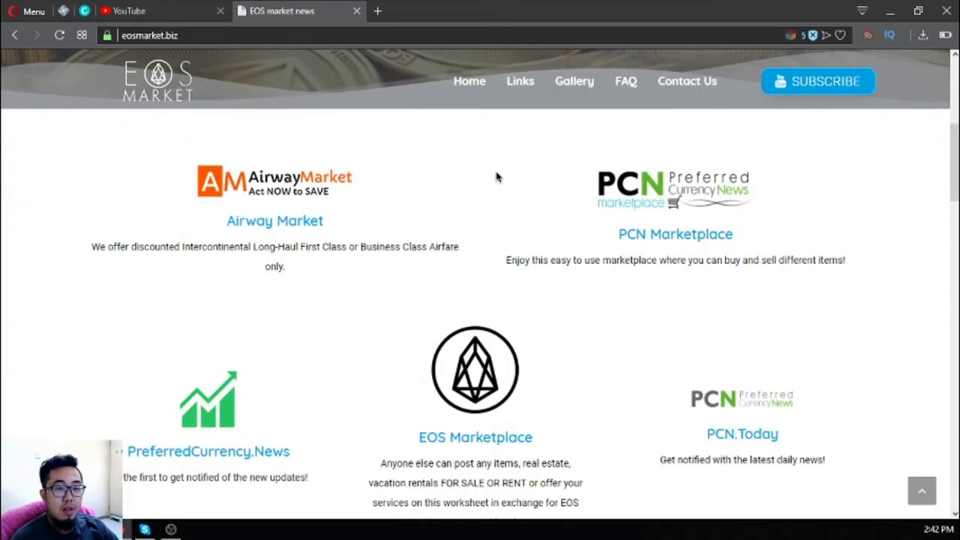
pyautogui.moveTo(495, 178)
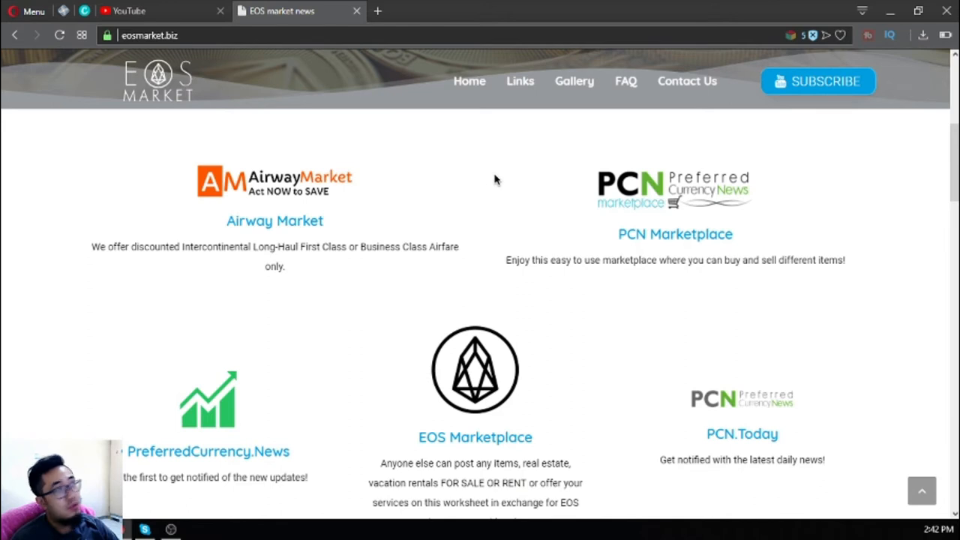
pyautogui.moveTo(297, 180)
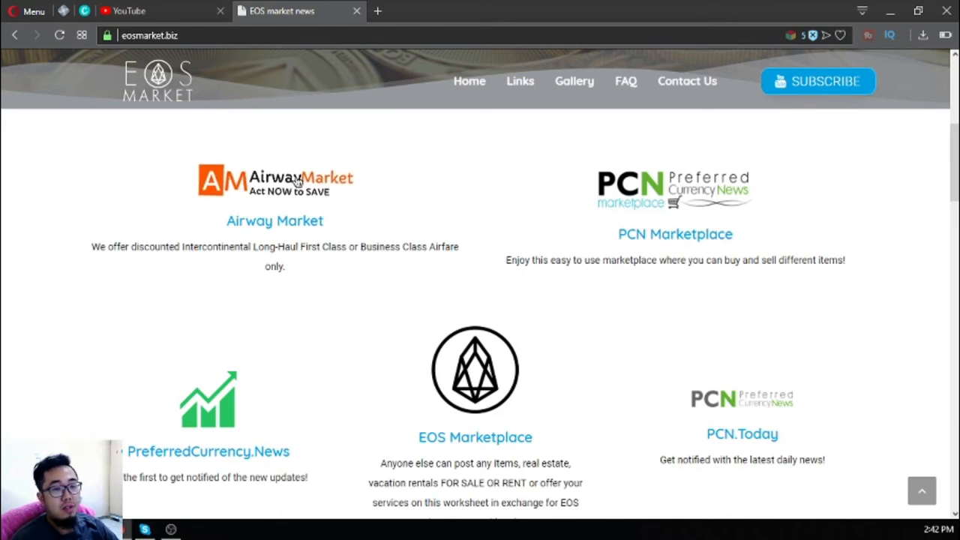
pyautogui.click(274, 180)
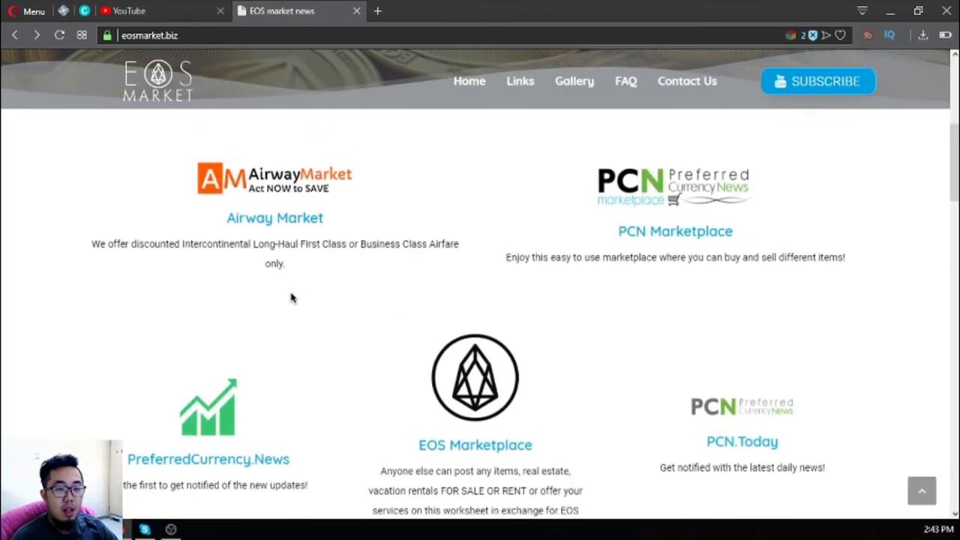
pyautogui.scroll(-3)
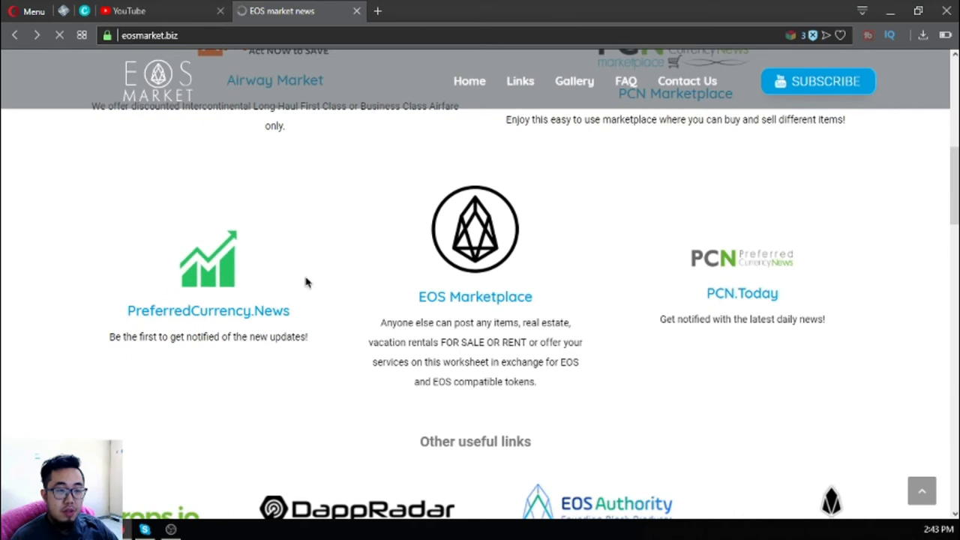
pyautogui.moveTo(384, 133)
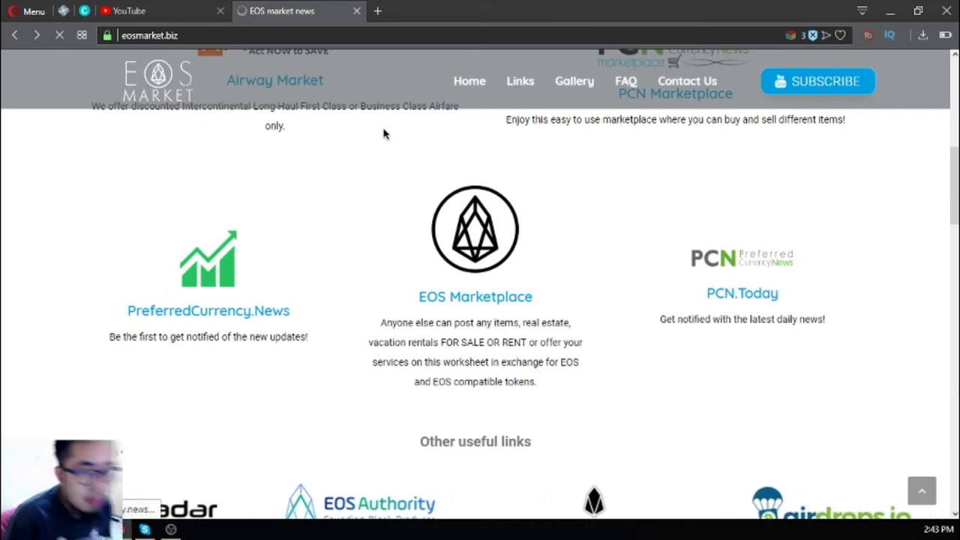
pyautogui.moveTo(153, 85)
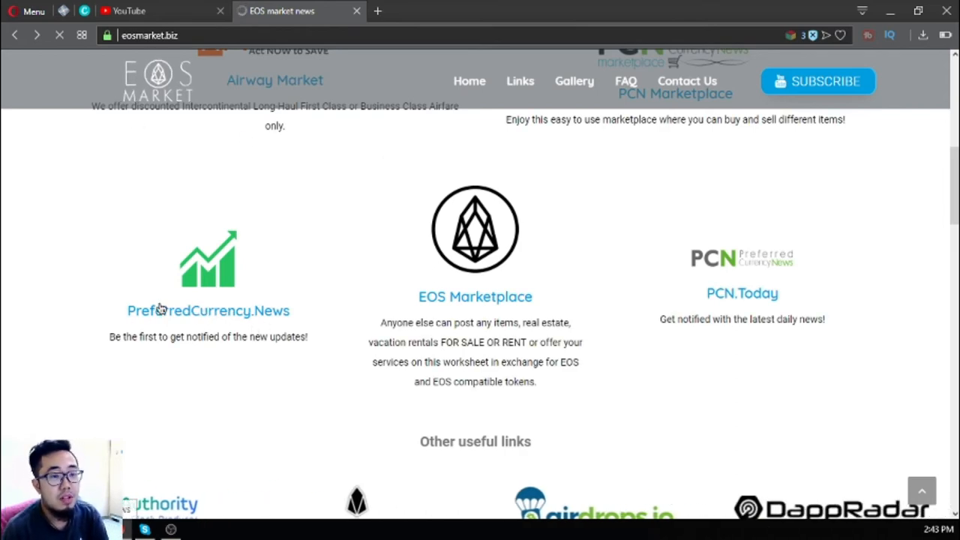
# Open PreferredCurrency.News, scroll through videos, contact and testimonials, then return to eosmarket.biz
pyautogui.click(207, 311)
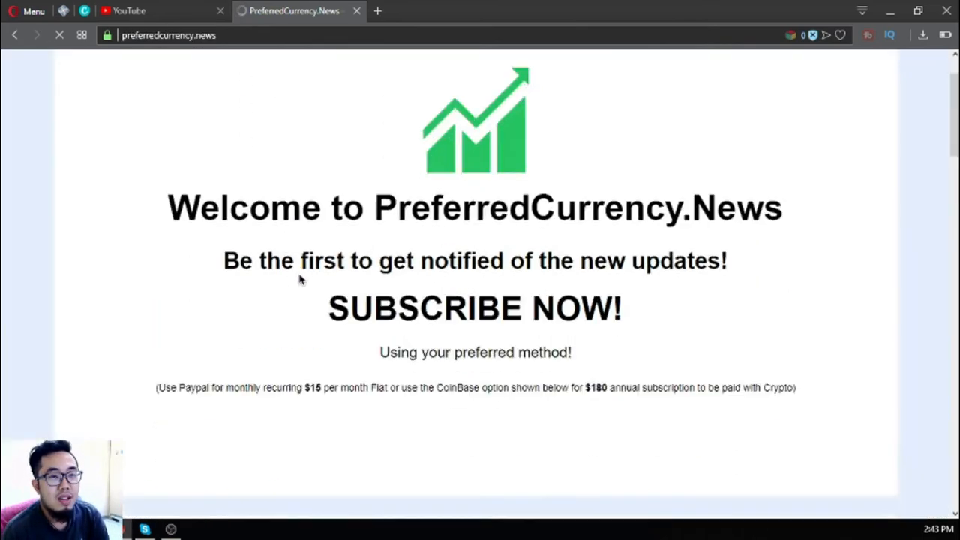
pyautogui.scroll(-3)
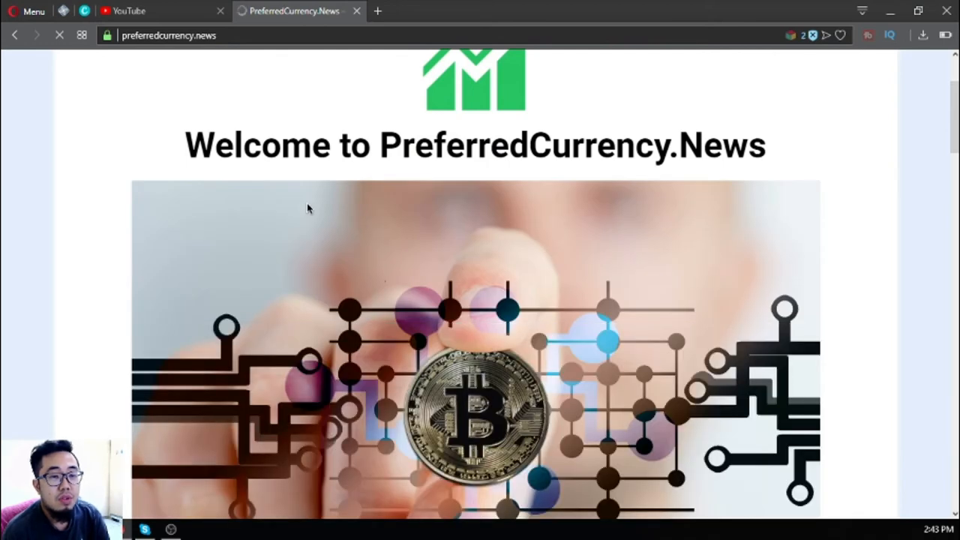
pyautogui.scroll(-3)
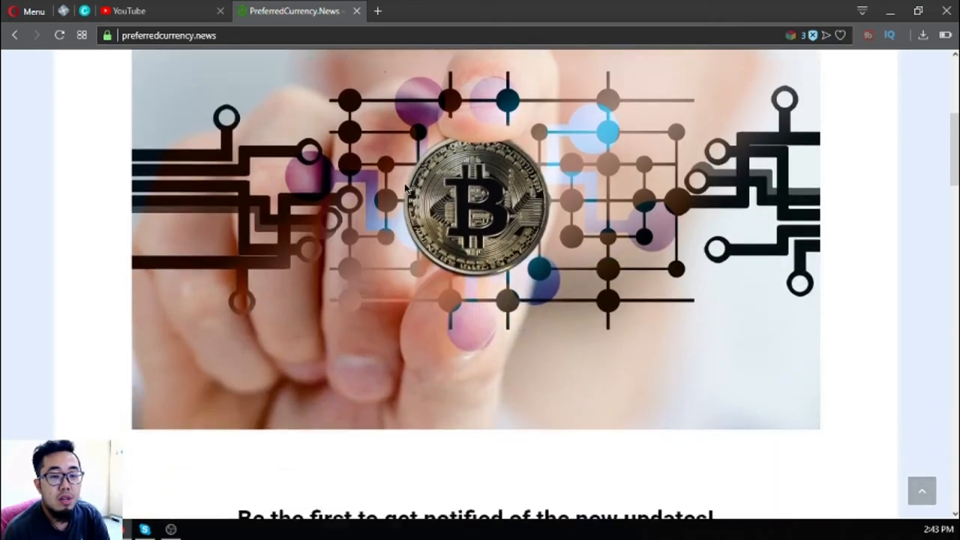
pyautogui.scroll(-3)
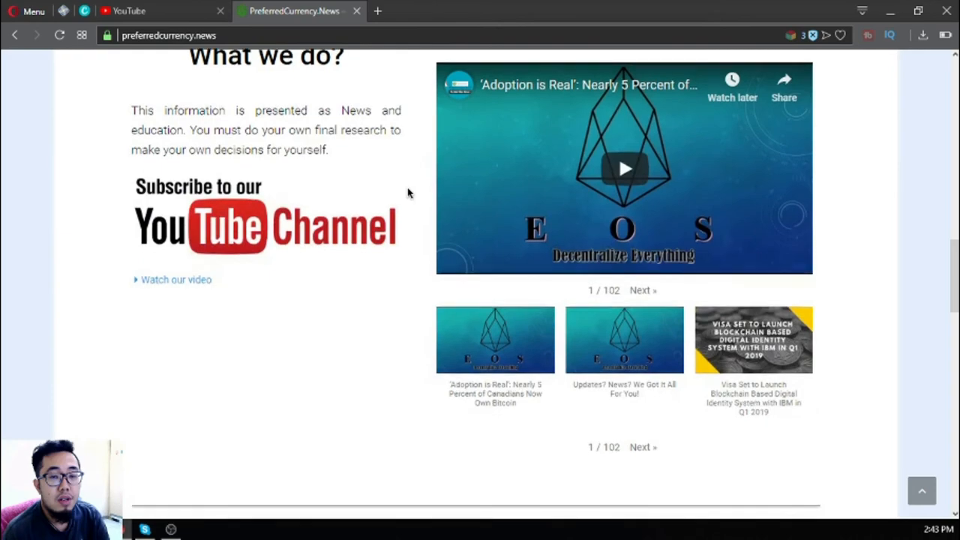
pyautogui.scroll(-3)
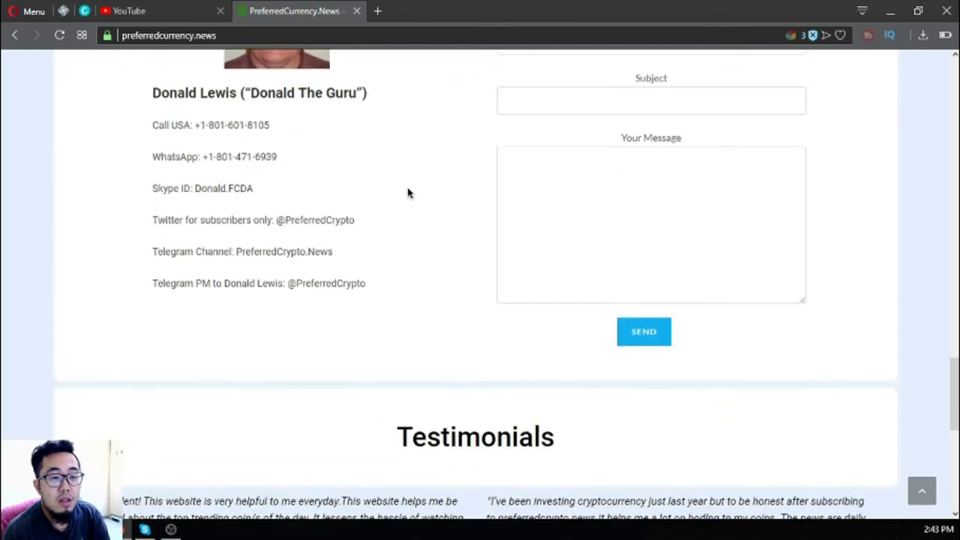
pyautogui.scroll(-3)
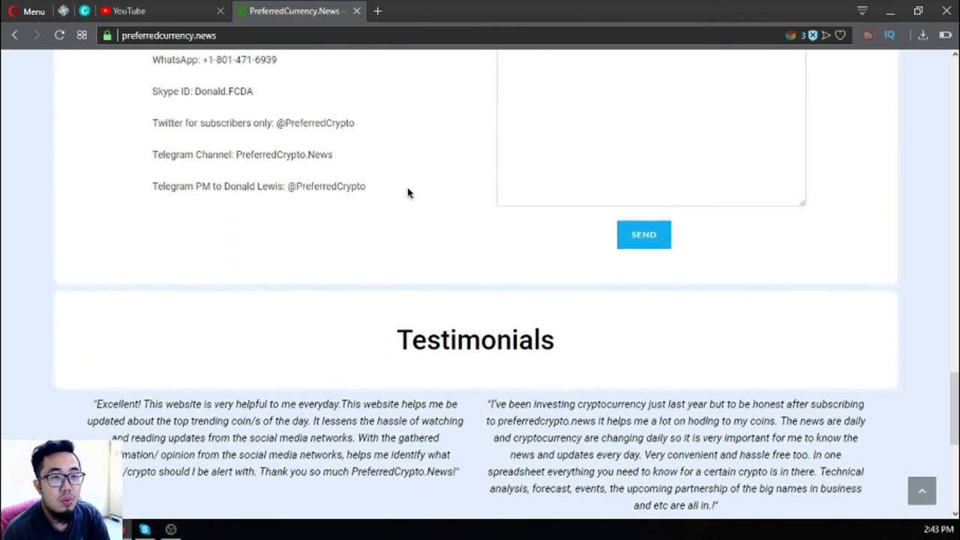
pyautogui.scroll(3)
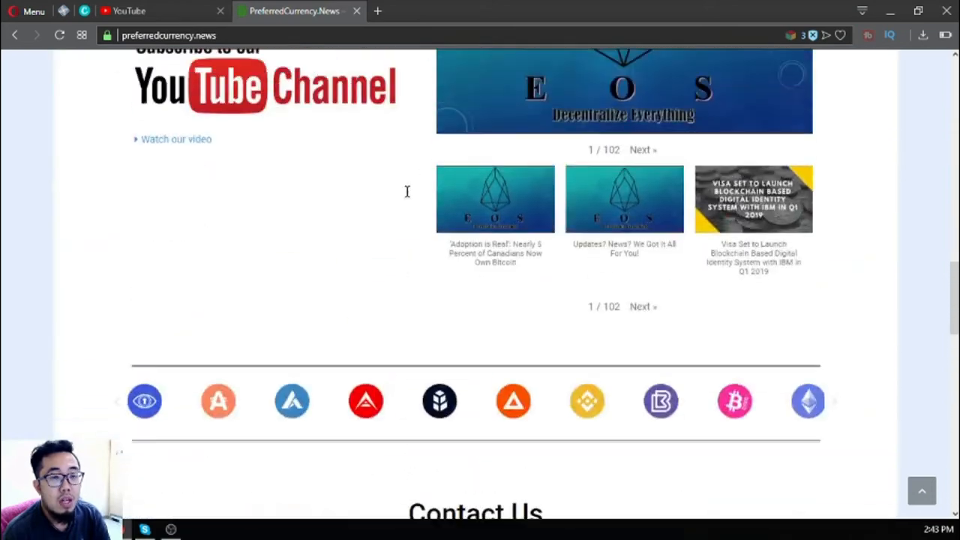
pyautogui.click(60, 36)
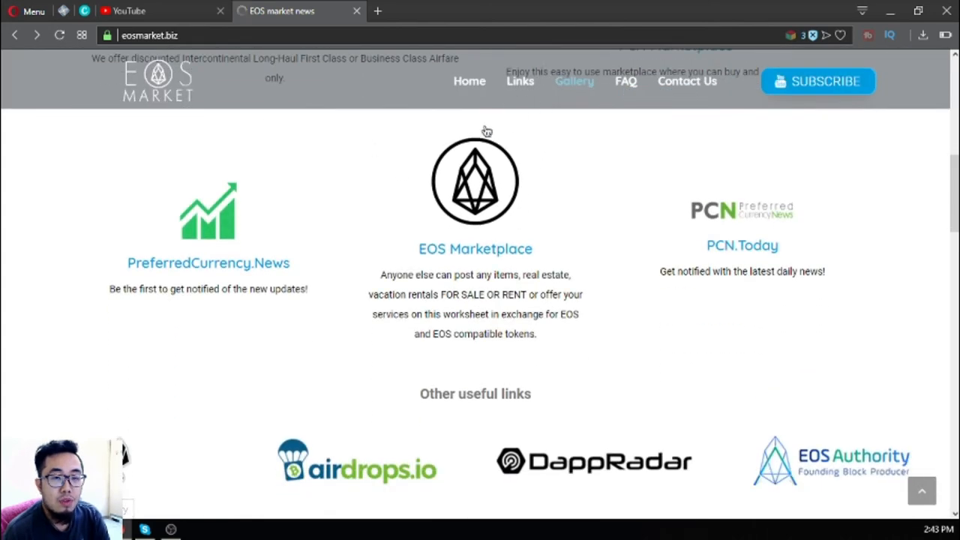
# Scroll past eosmarket.biz's video gallery and jump to the FAQ section
pyautogui.scroll(-3)
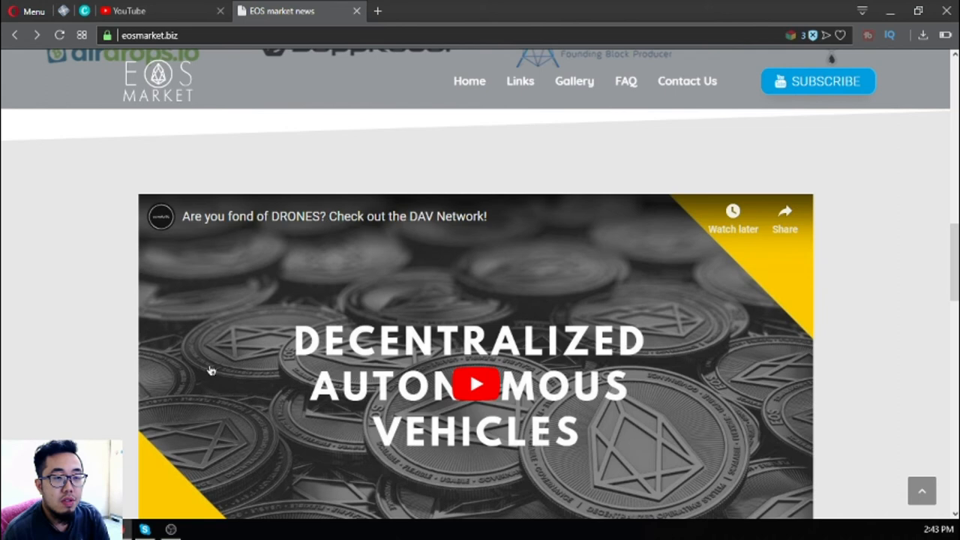
pyautogui.scroll(3)
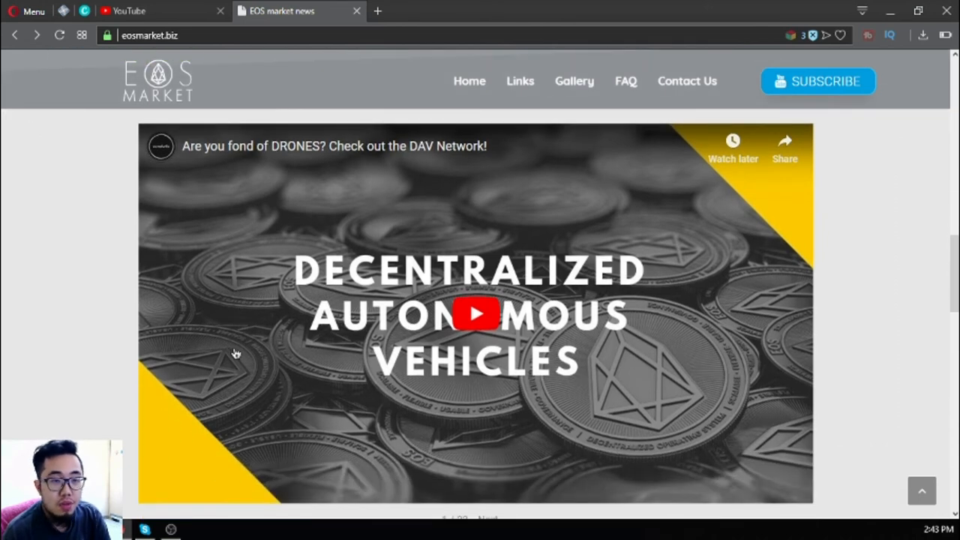
pyautogui.scroll(-3)
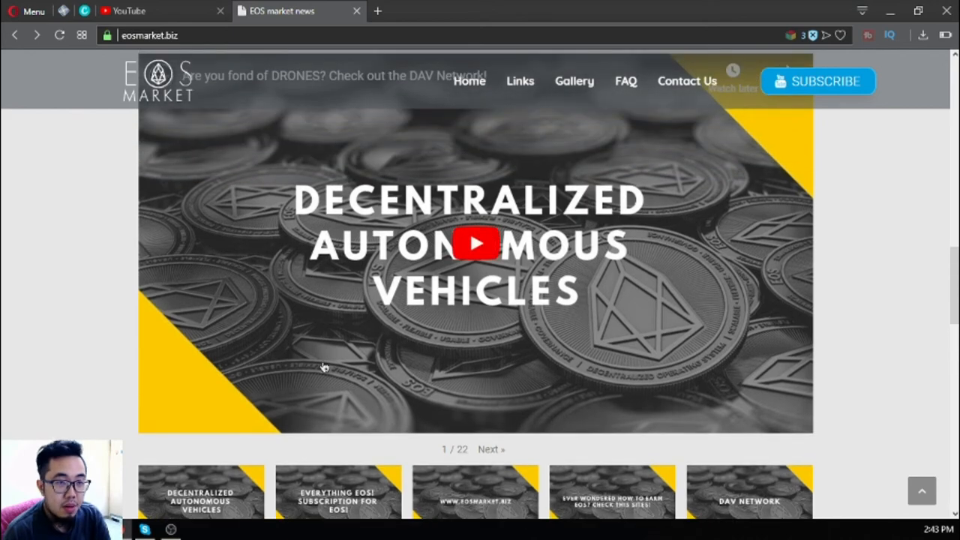
pyautogui.scroll(-3)
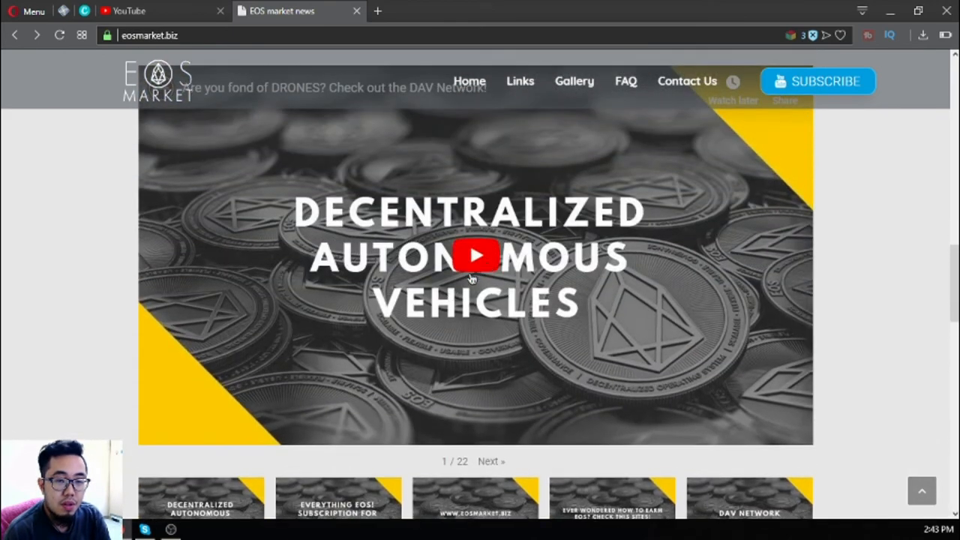
pyautogui.click(625, 81)
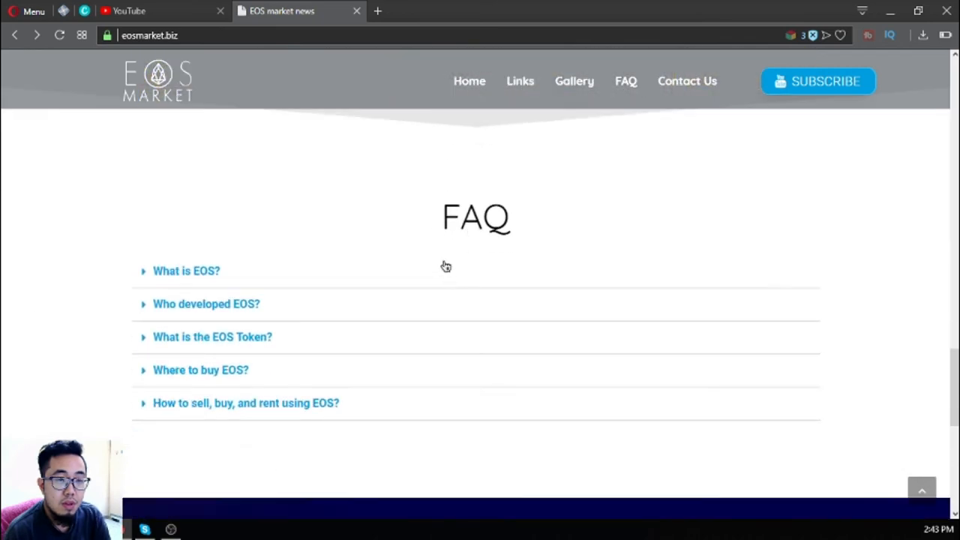
pyautogui.moveTo(291, 246)
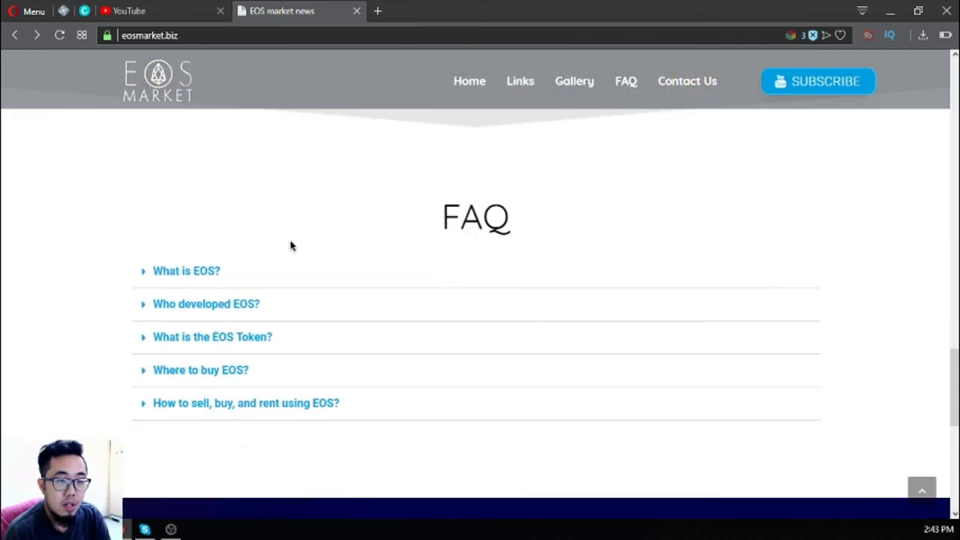
pyautogui.moveTo(195, 316)
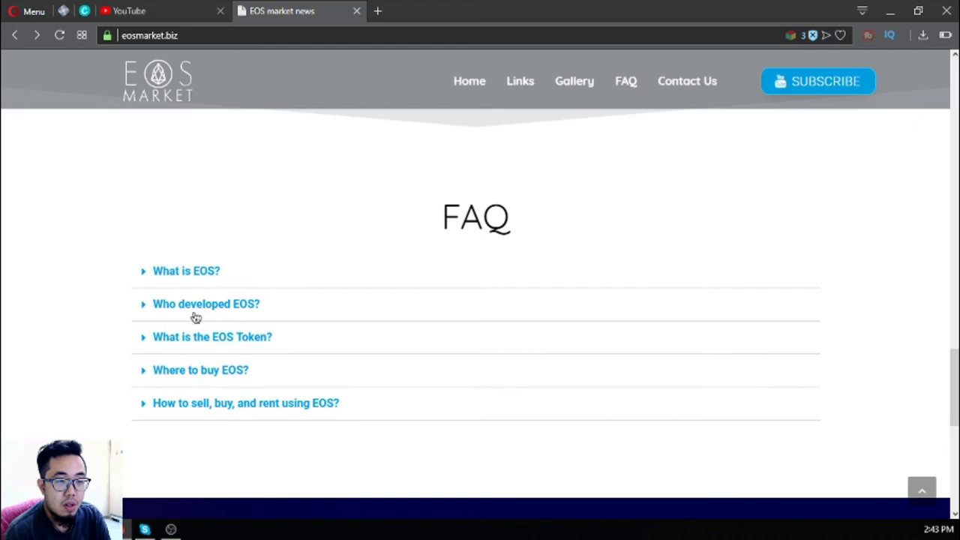
# Expand the FAQ answers on the EOS Token and selling, buying, renting with EOS, then jump to Contact Us
pyautogui.click(213, 336)
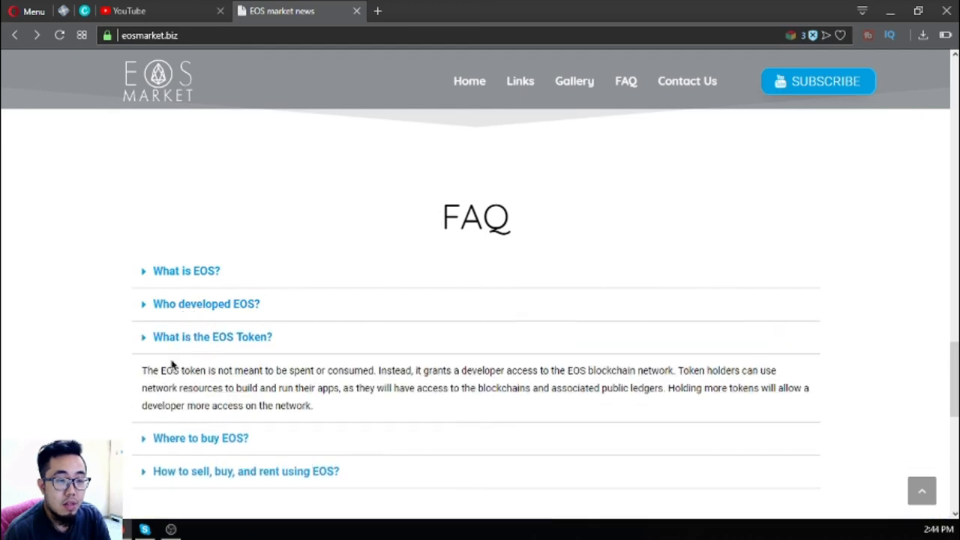
pyautogui.click(246, 471)
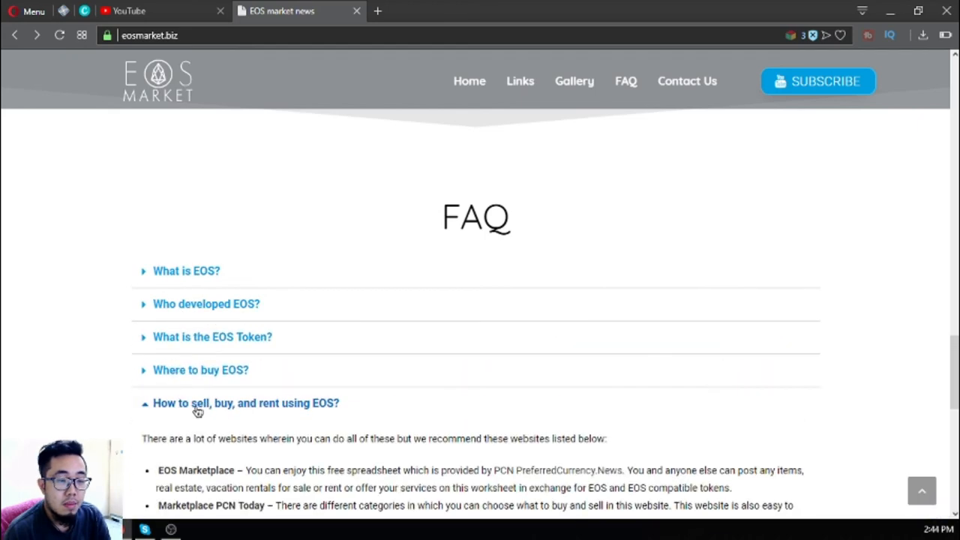
pyautogui.click(687, 81)
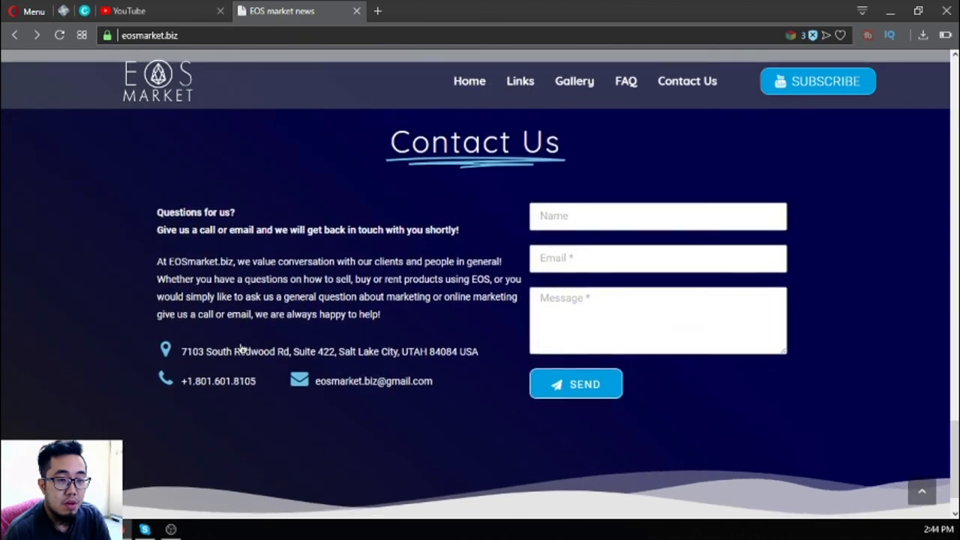
# Review the Contact Us details, then scroll eosmarket.biz back up to its top banner
pyautogui.scroll(-3)
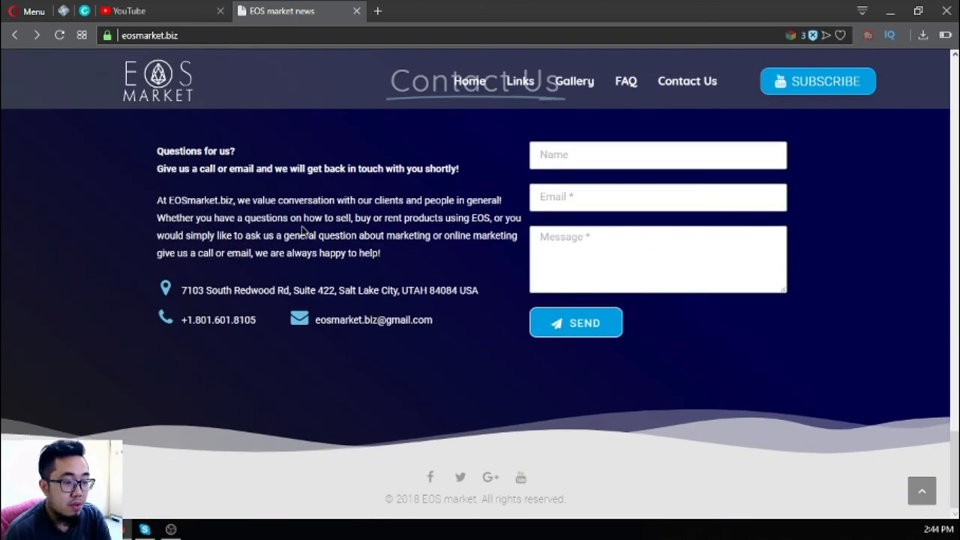
pyautogui.moveTo(431, 477)
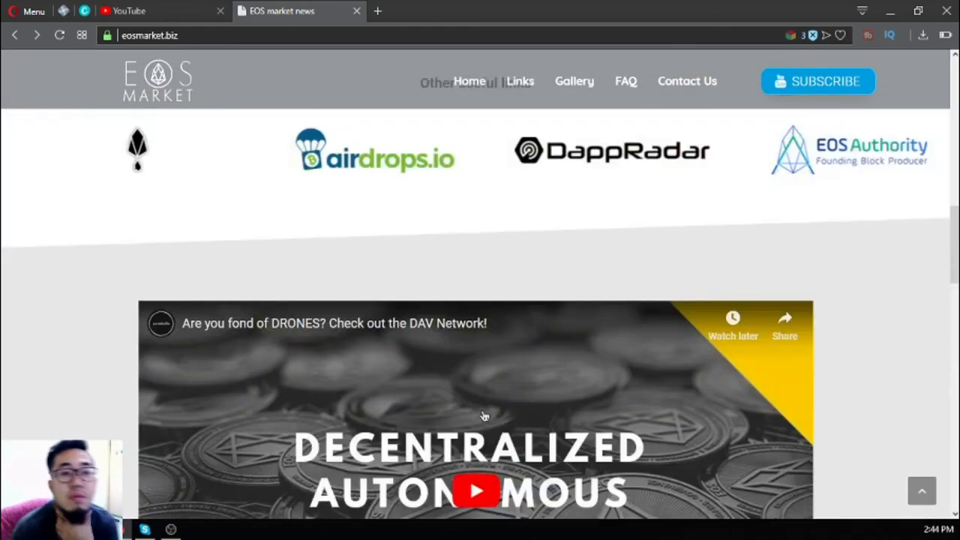
pyautogui.click(625, 81)
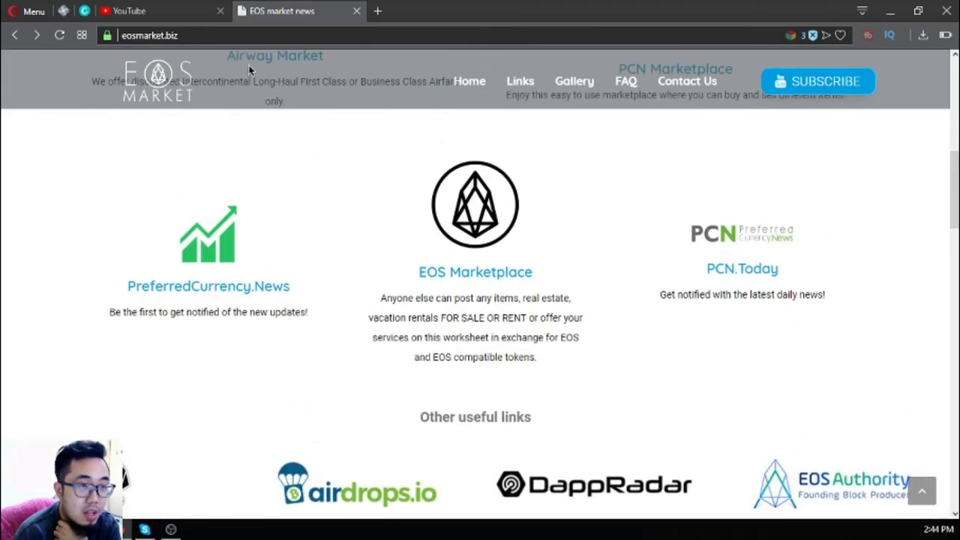
pyautogui.click(150, 34)
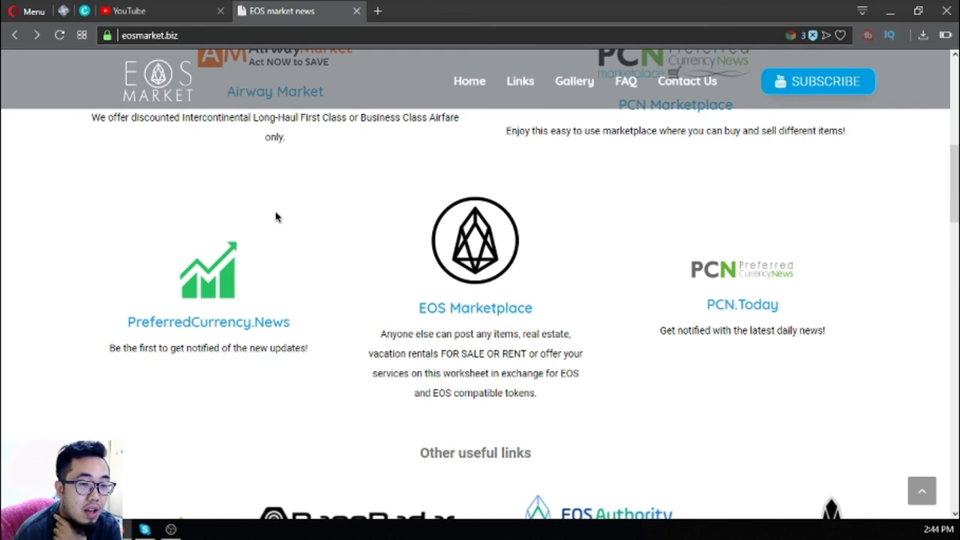
pyautogui.scroll(3)
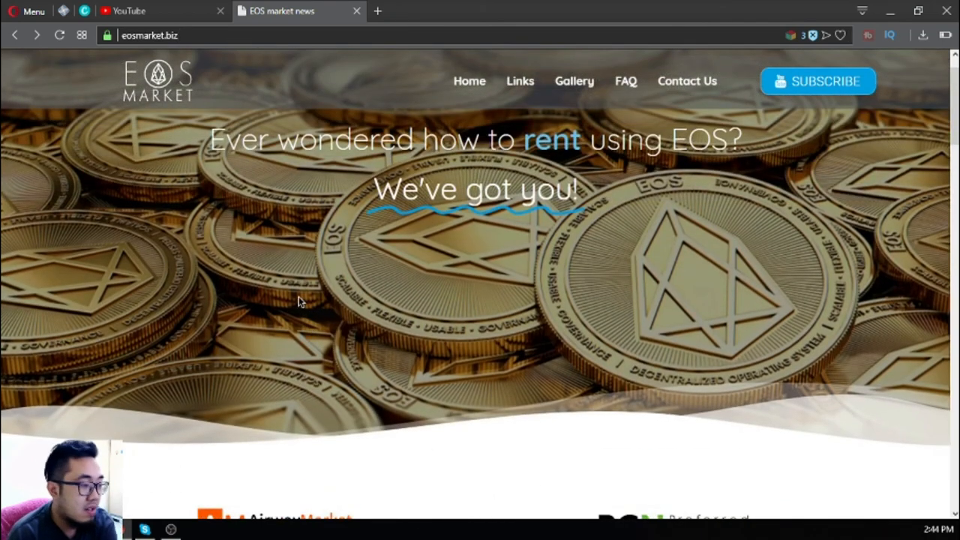